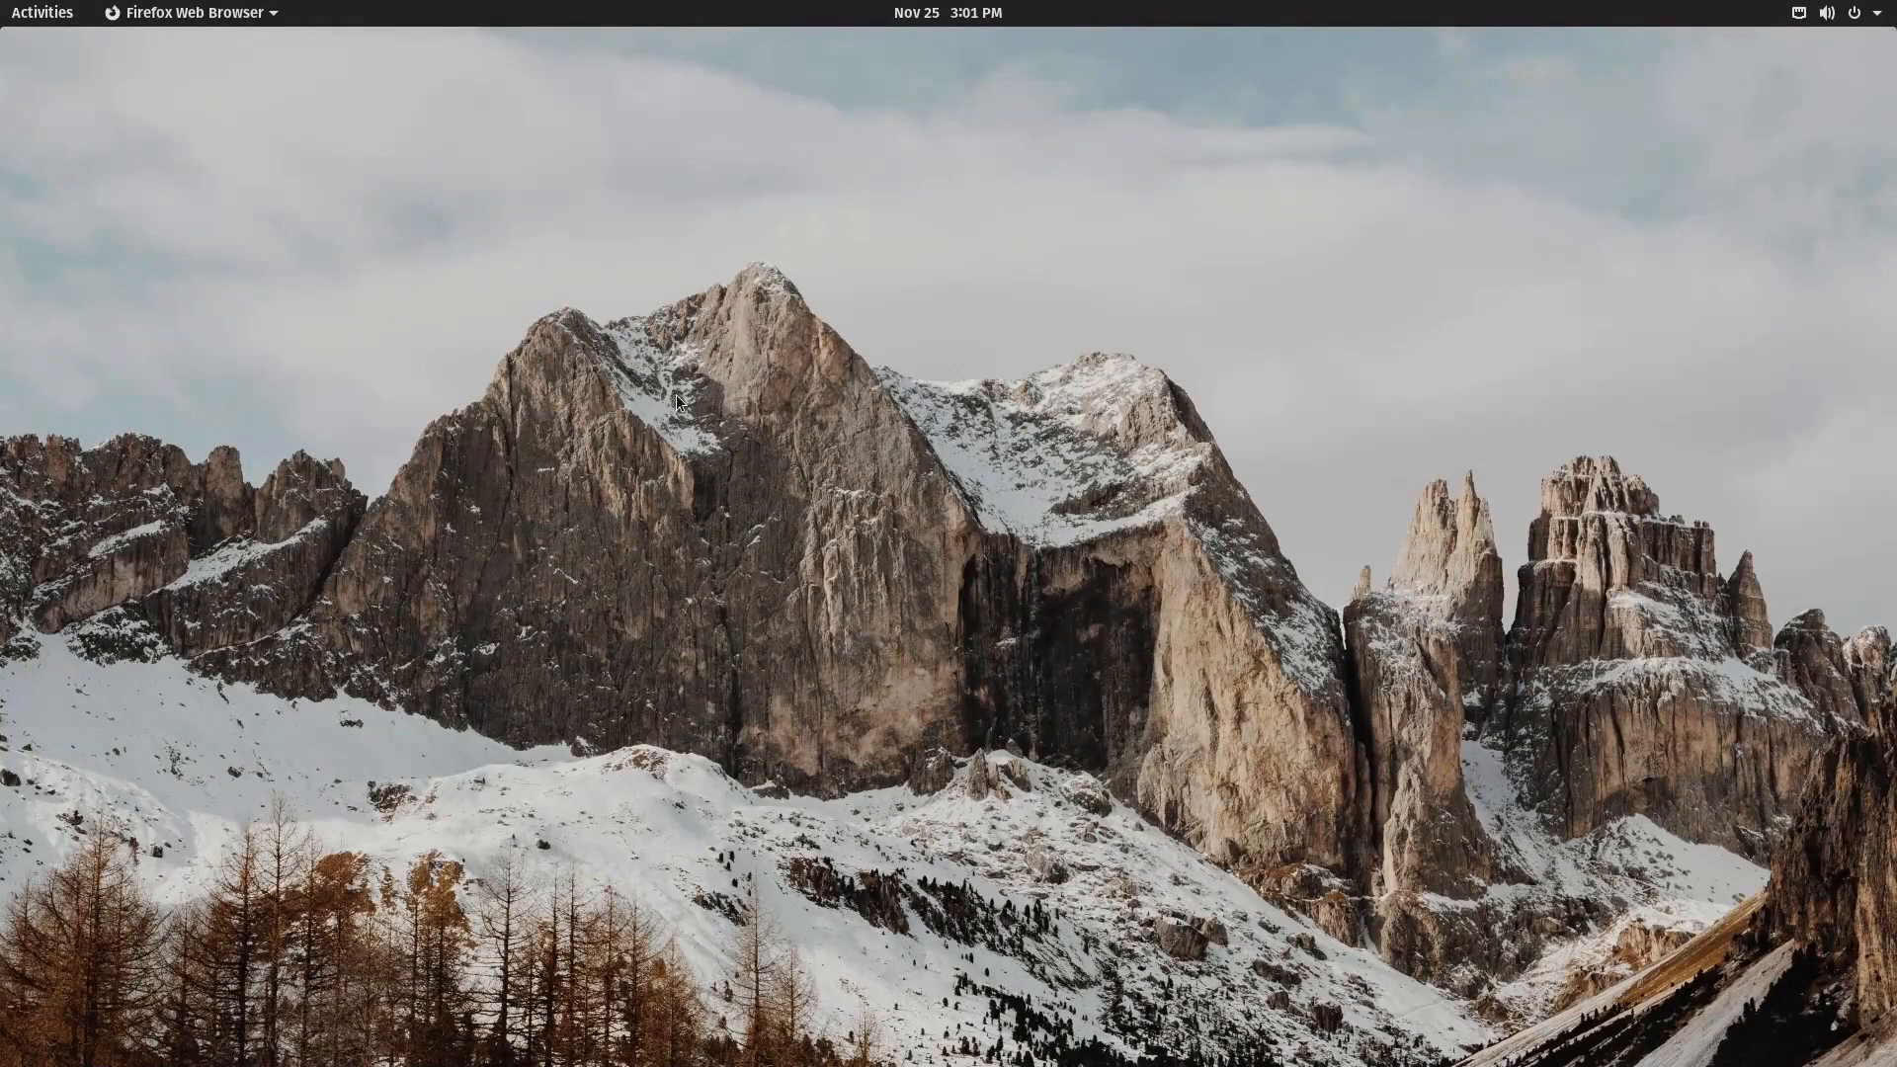
Bring the Firefox window with the Flathub home page to the front.
left_click(43, 11)
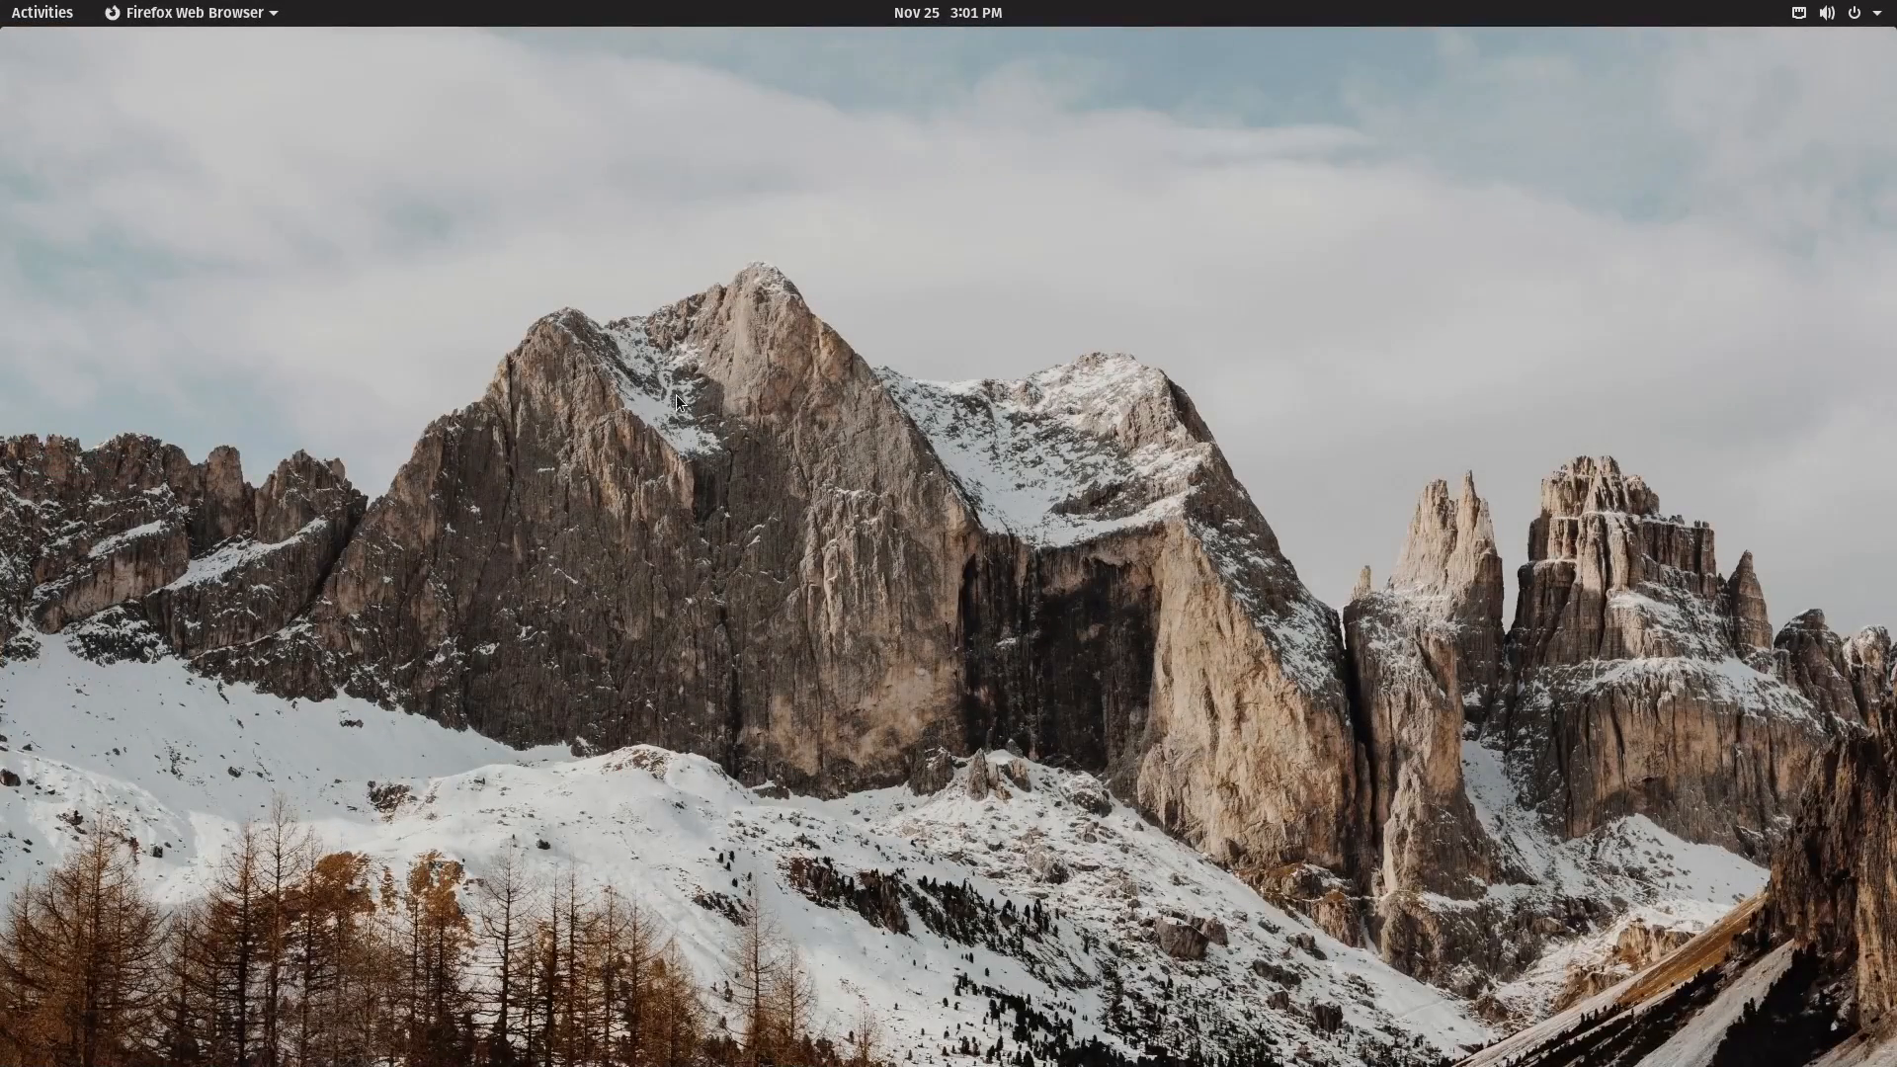
left_click(188, 12)
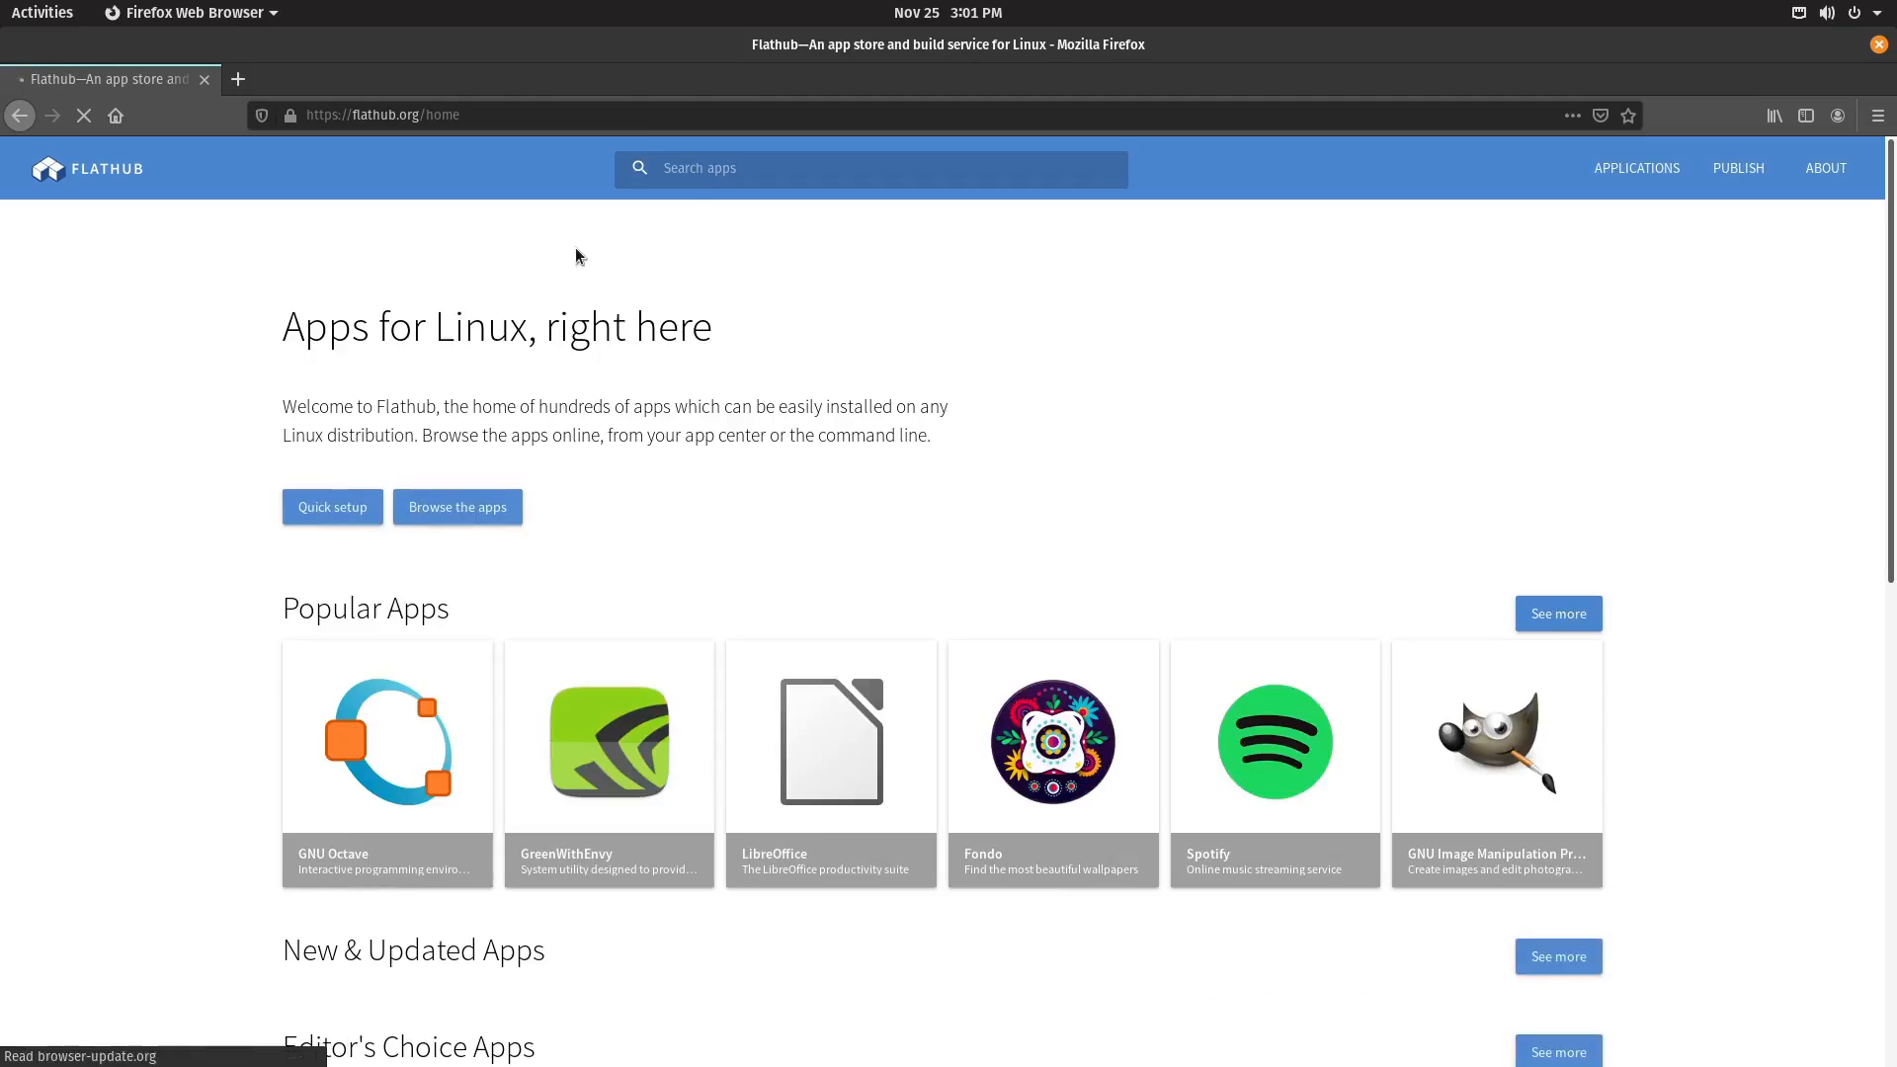
Open GIMP's Flathub page and copy its flatpak install command.
scroll("down", 3)
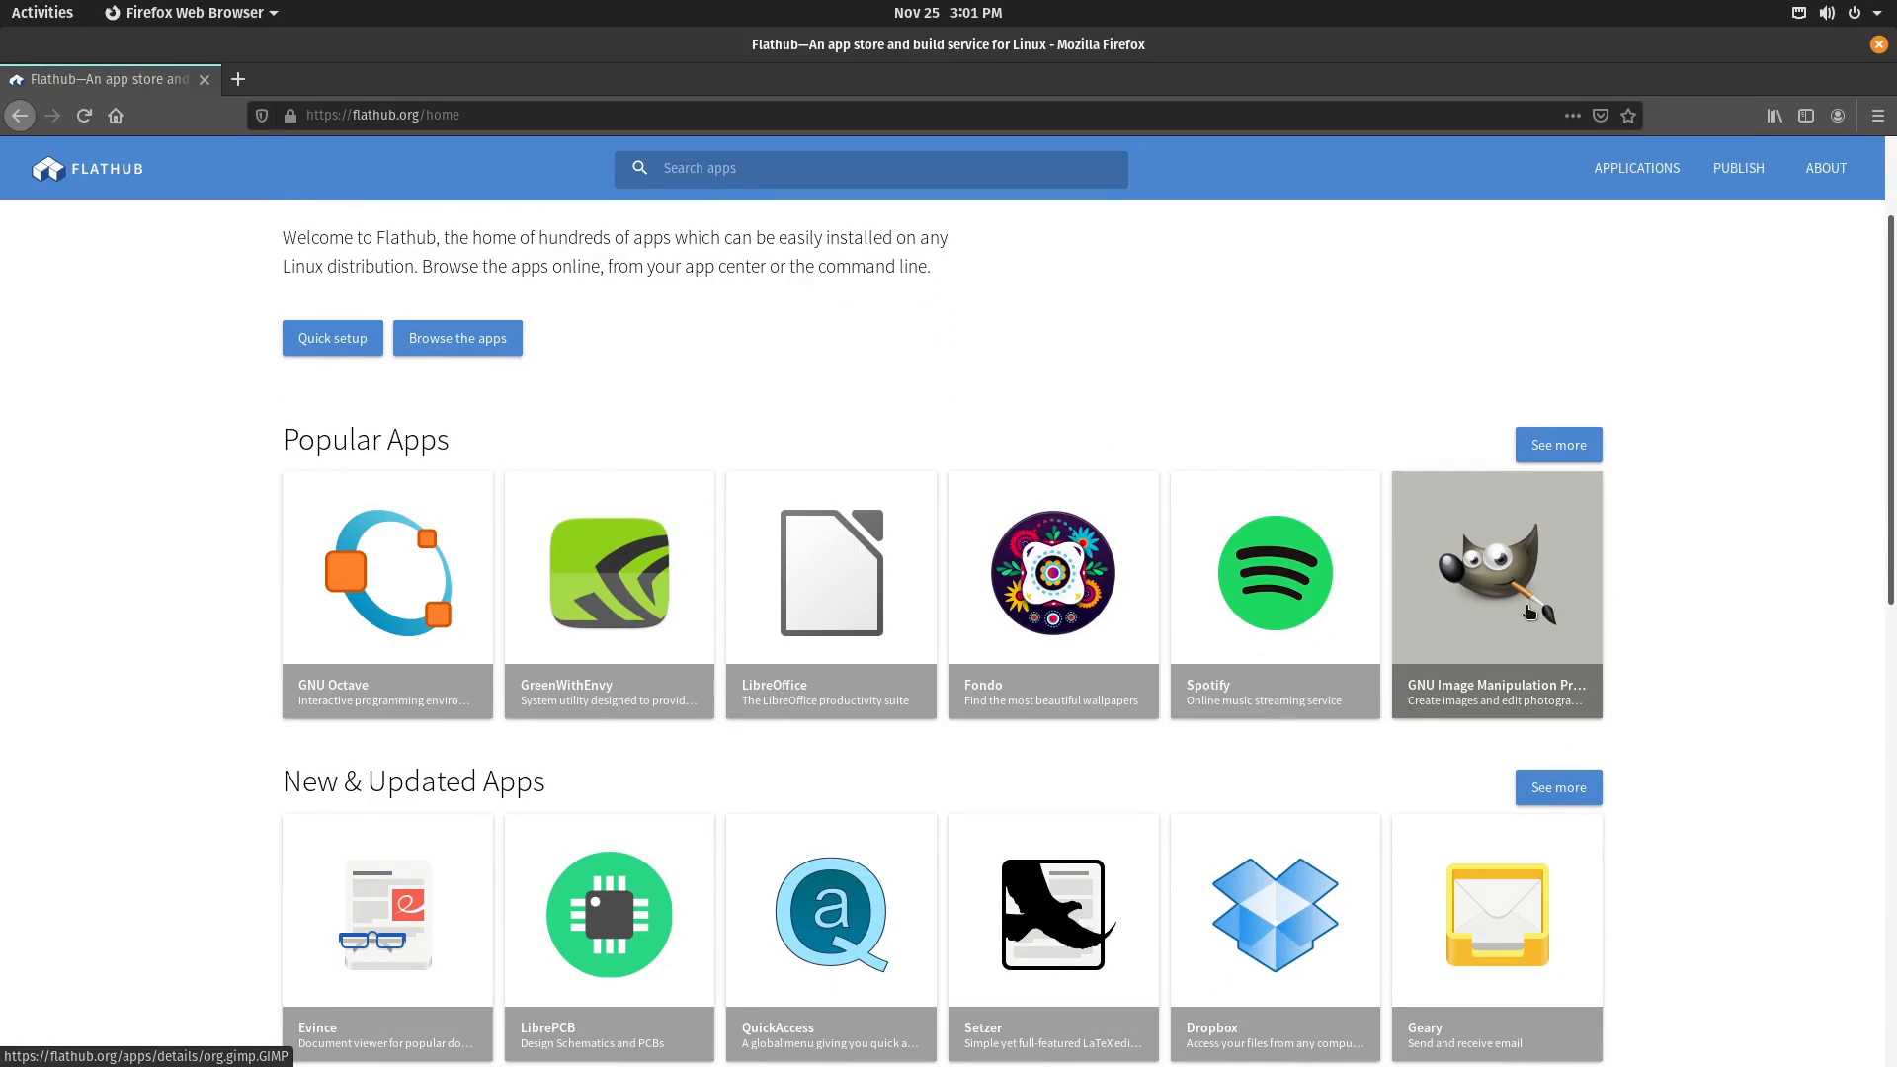
left_click(1498, 593)
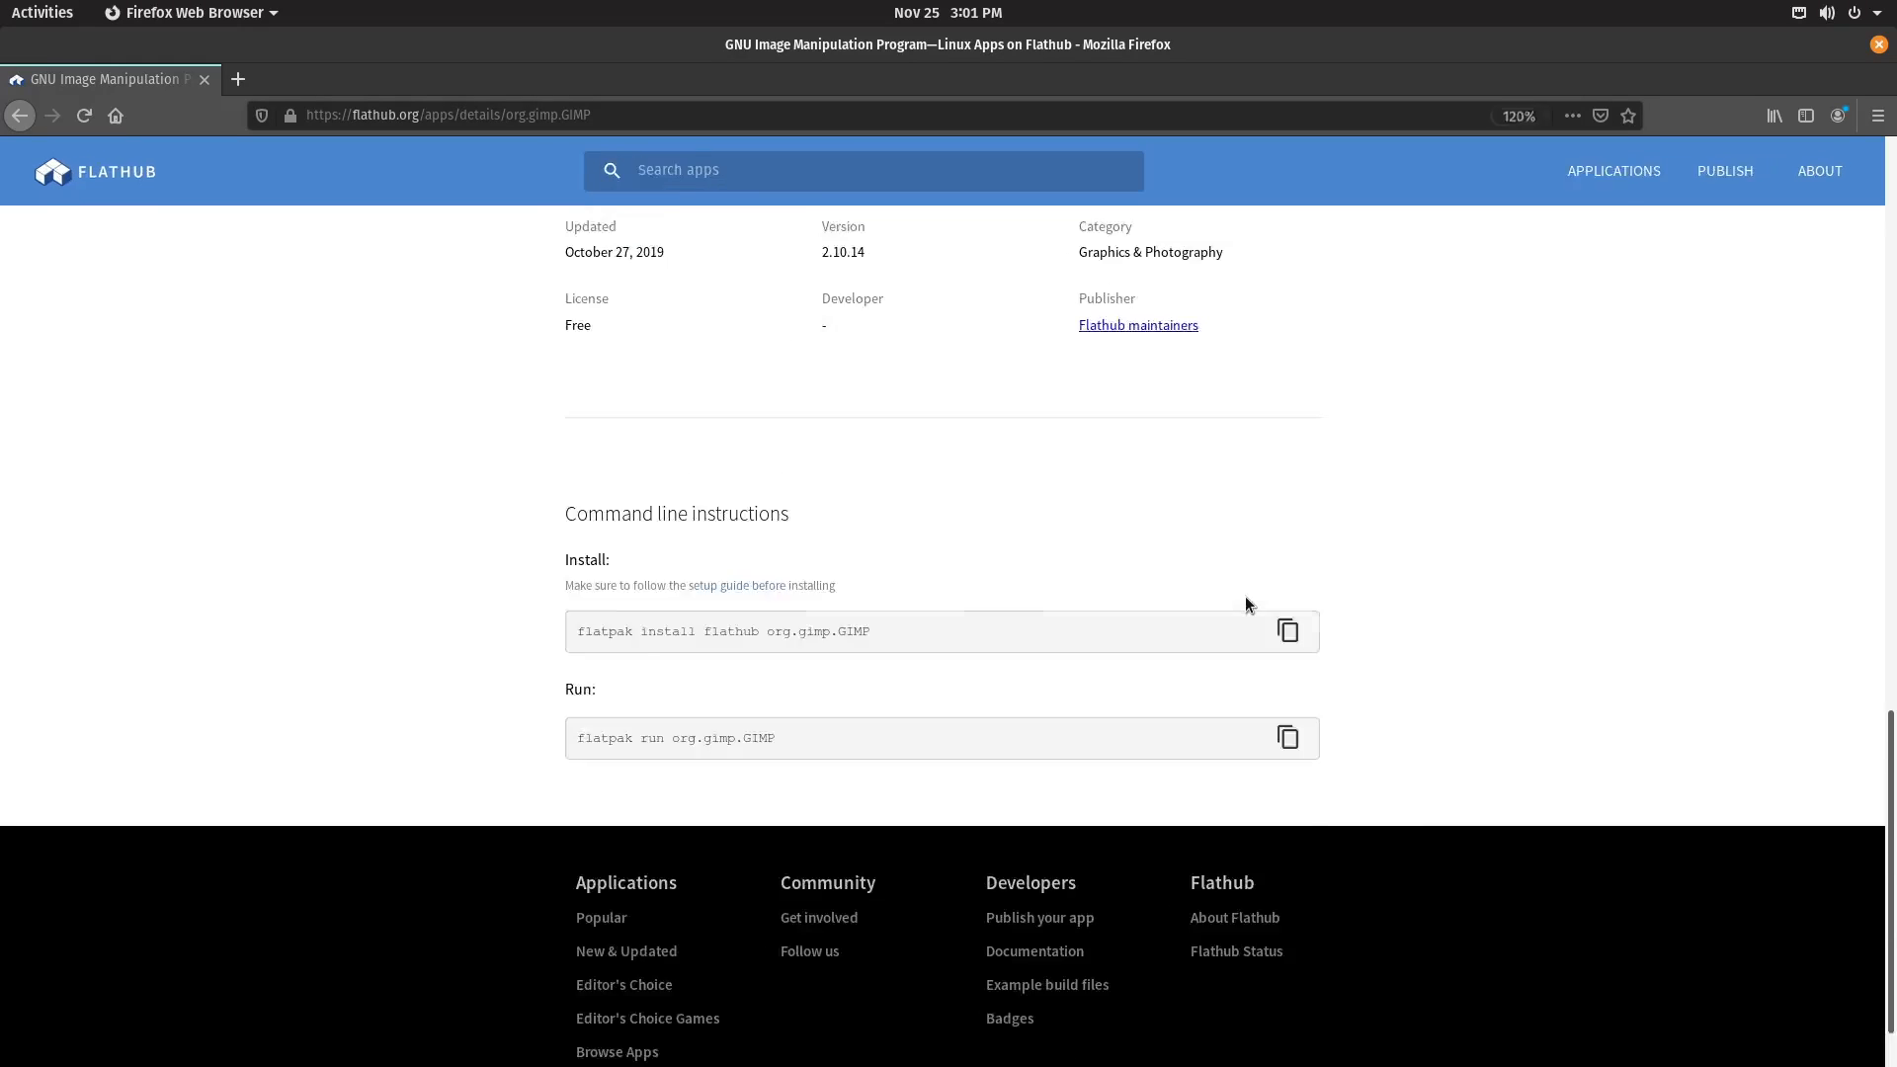
left_click(1289, 631)
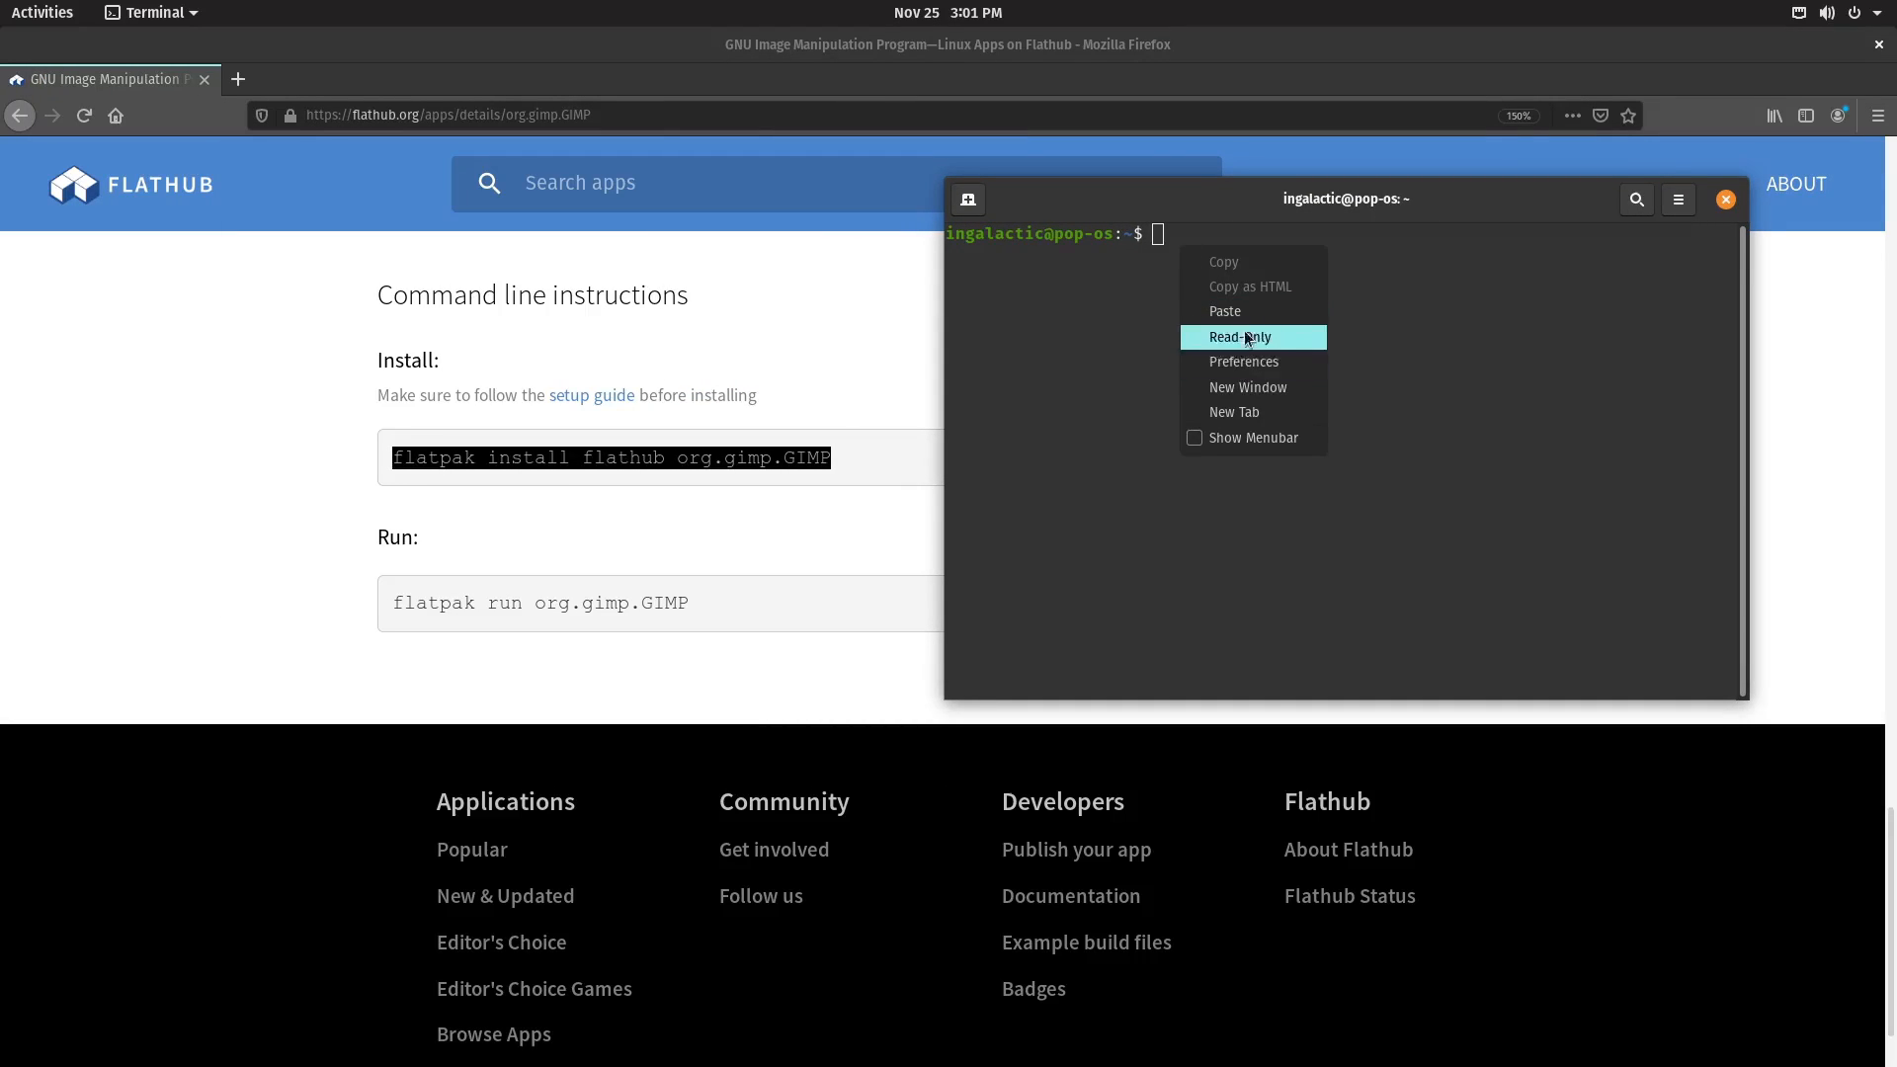
Paste and run the GIMP flatpak install command in Terminal and confirm with y.
left_click(1225, 312)
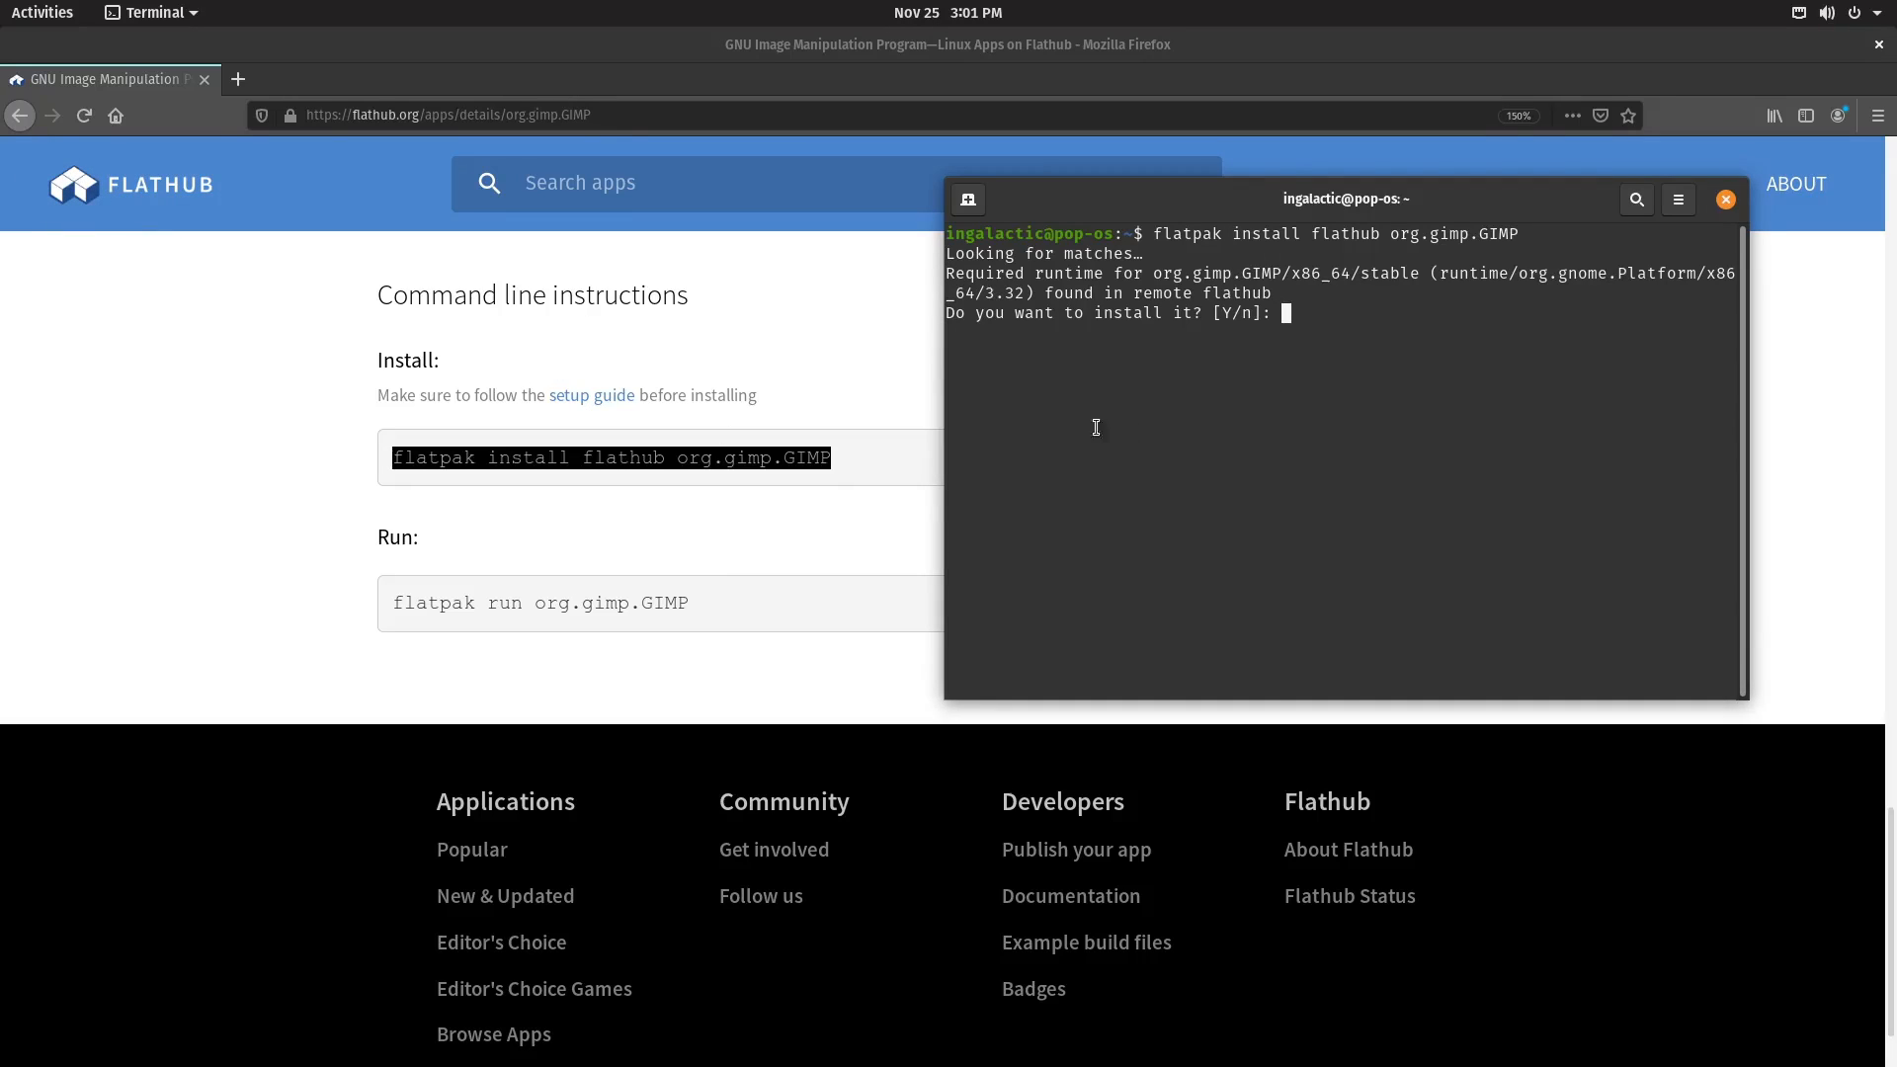
type("y")
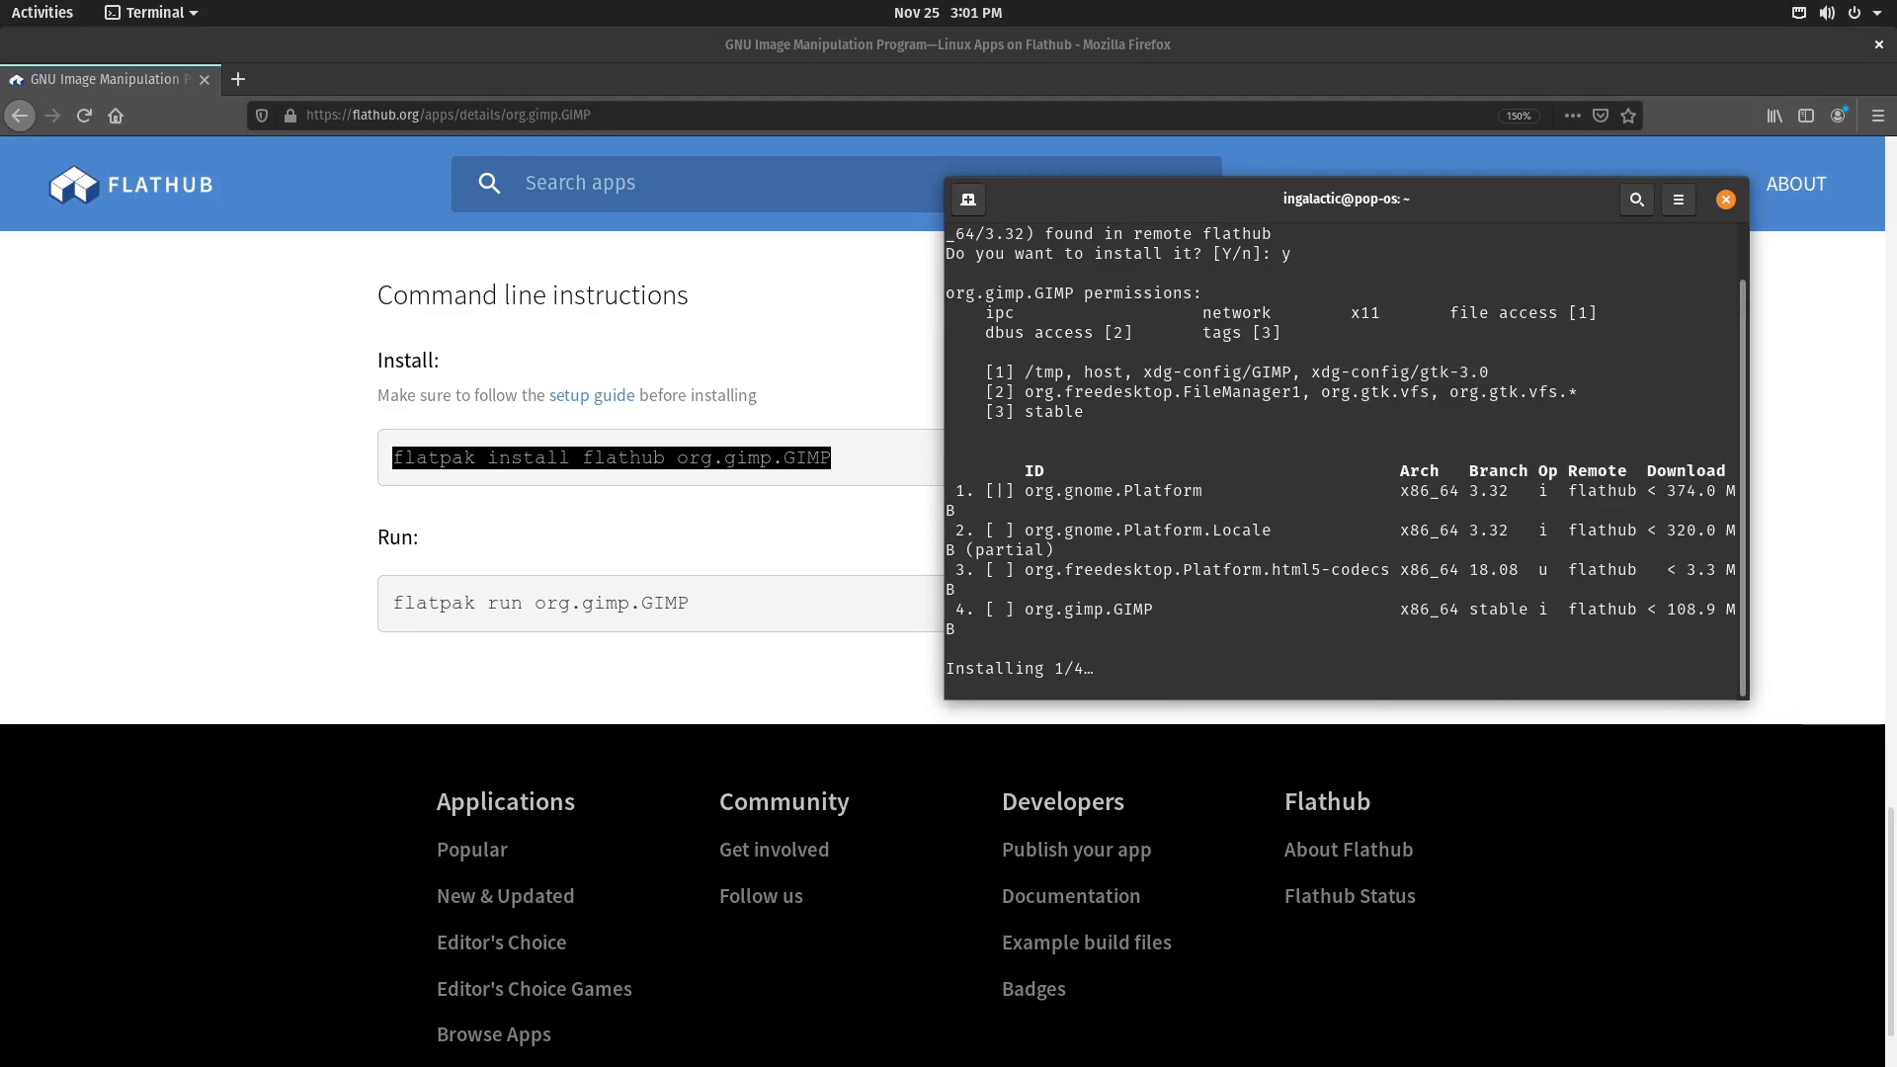
left_click(1099, 197)
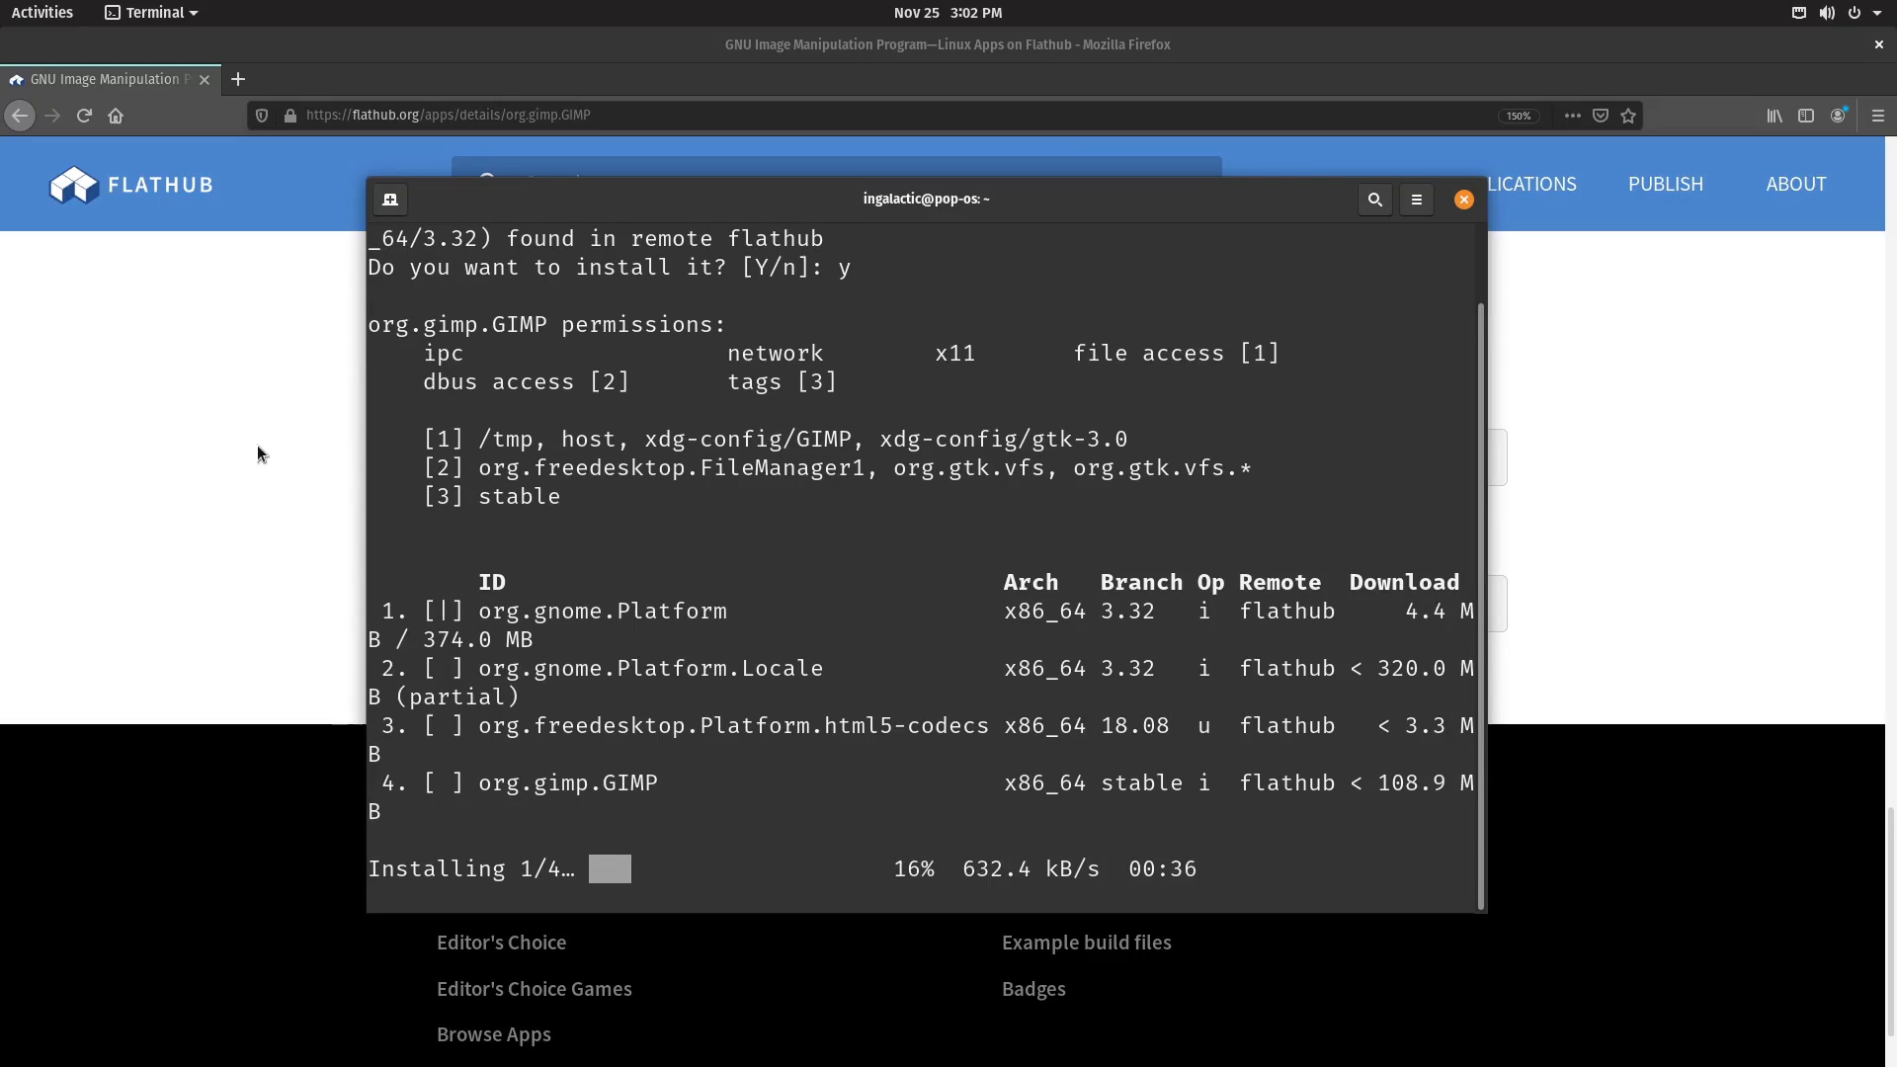
mouse_move(233, 471)
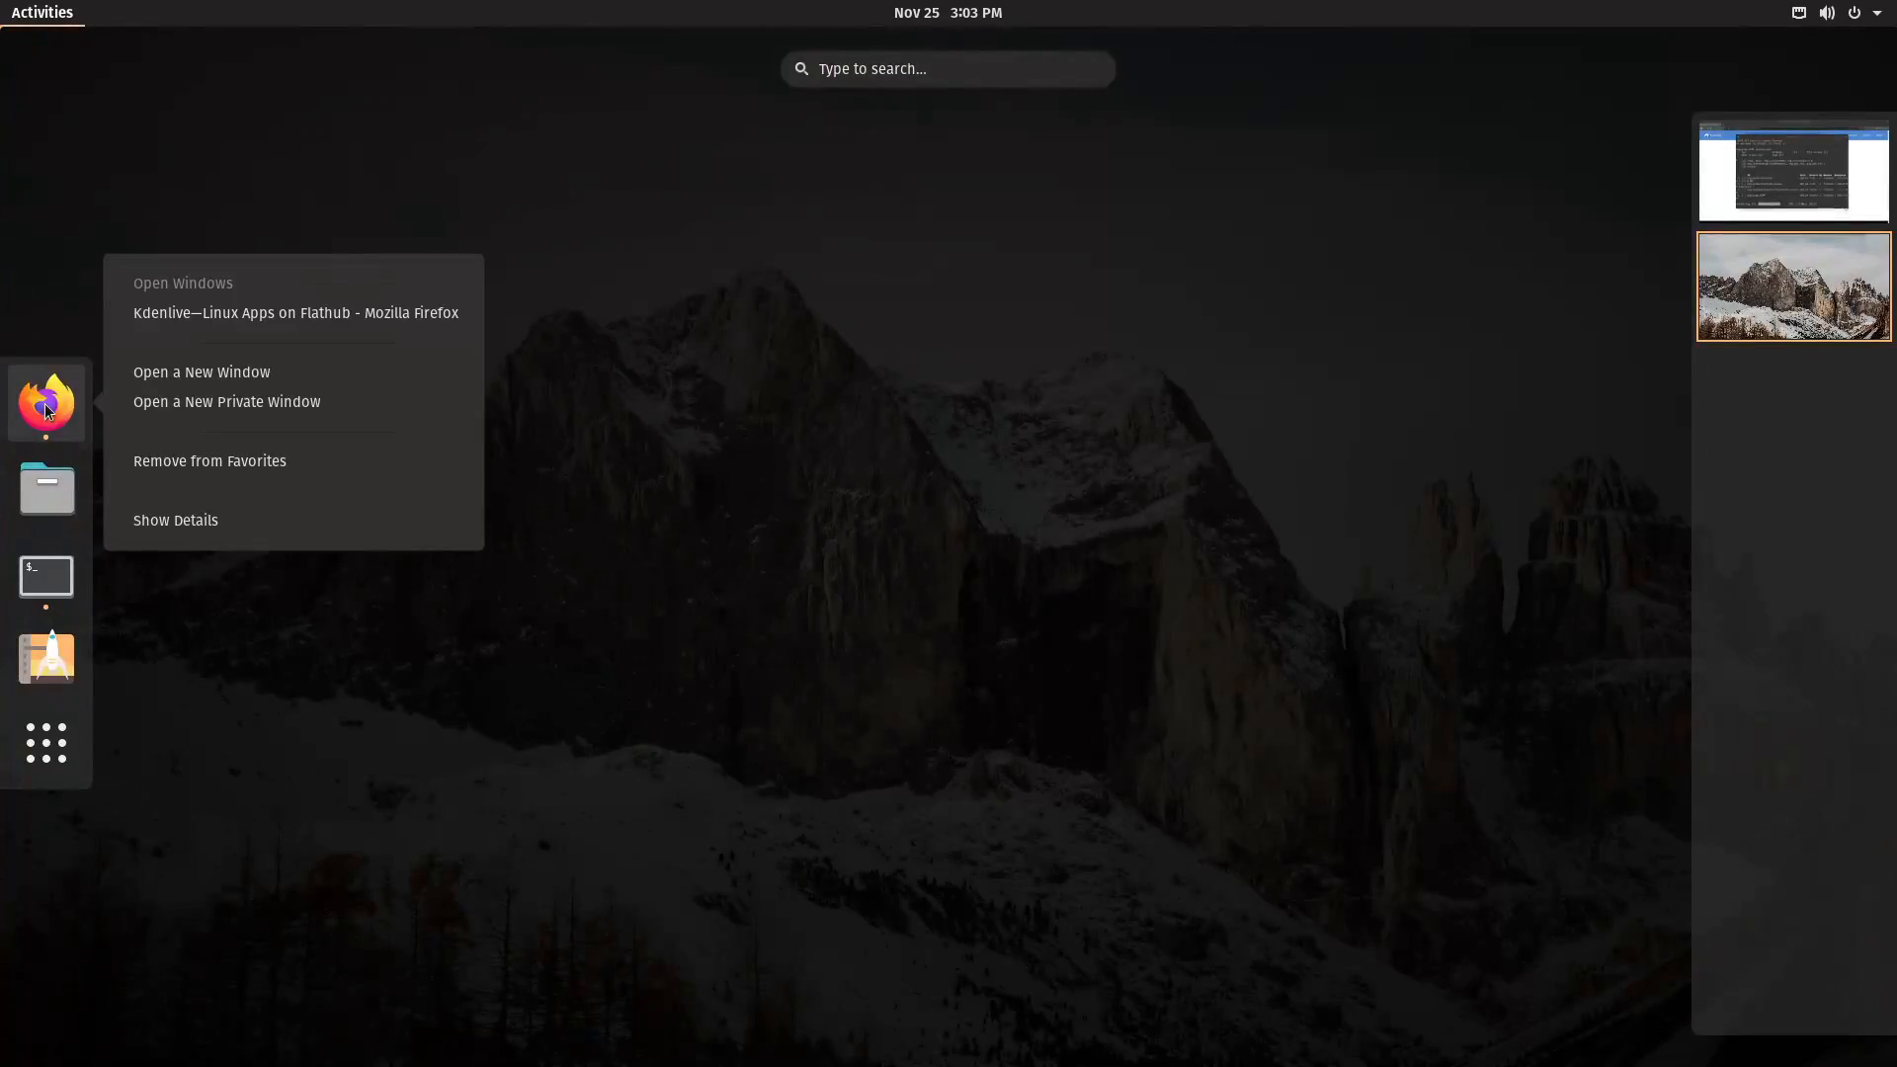
Load extensions.gnome.org in a new Firefox window.
left_click(202, 371)
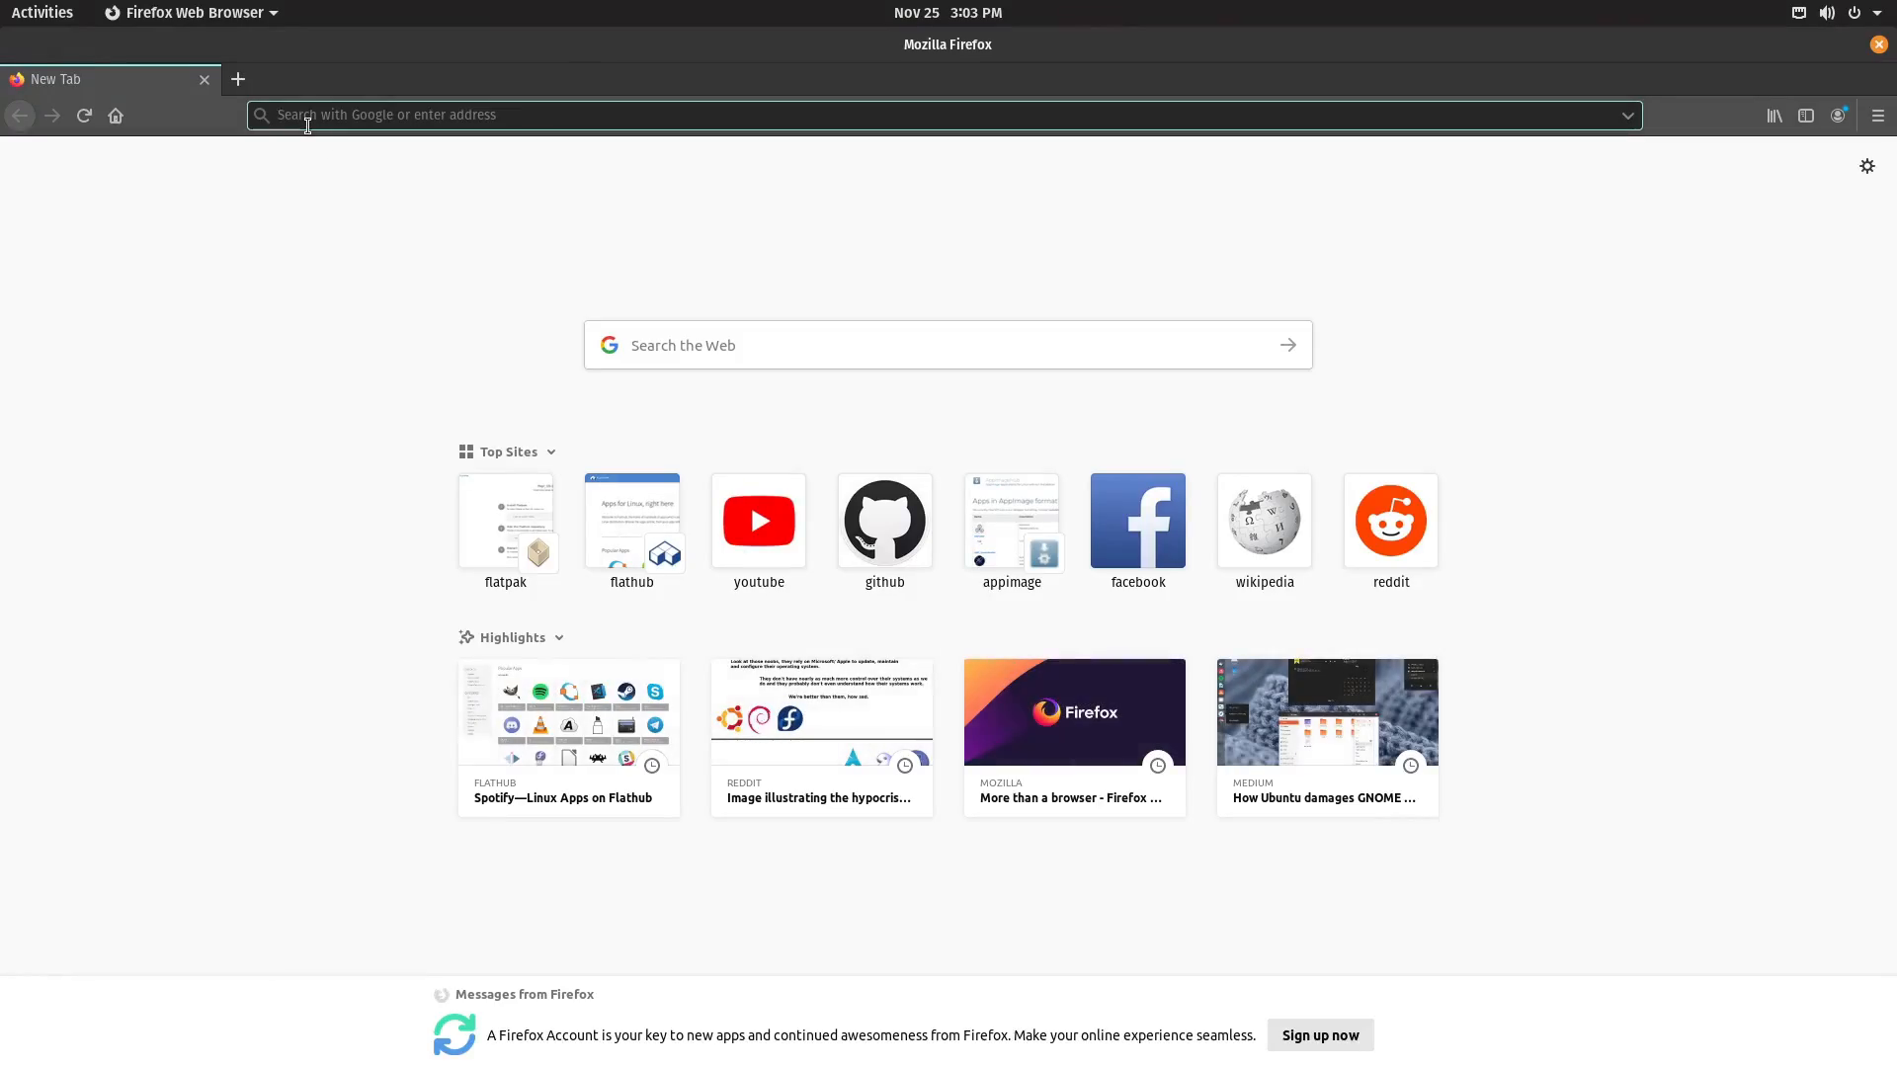
type("extensions.gnome.org")
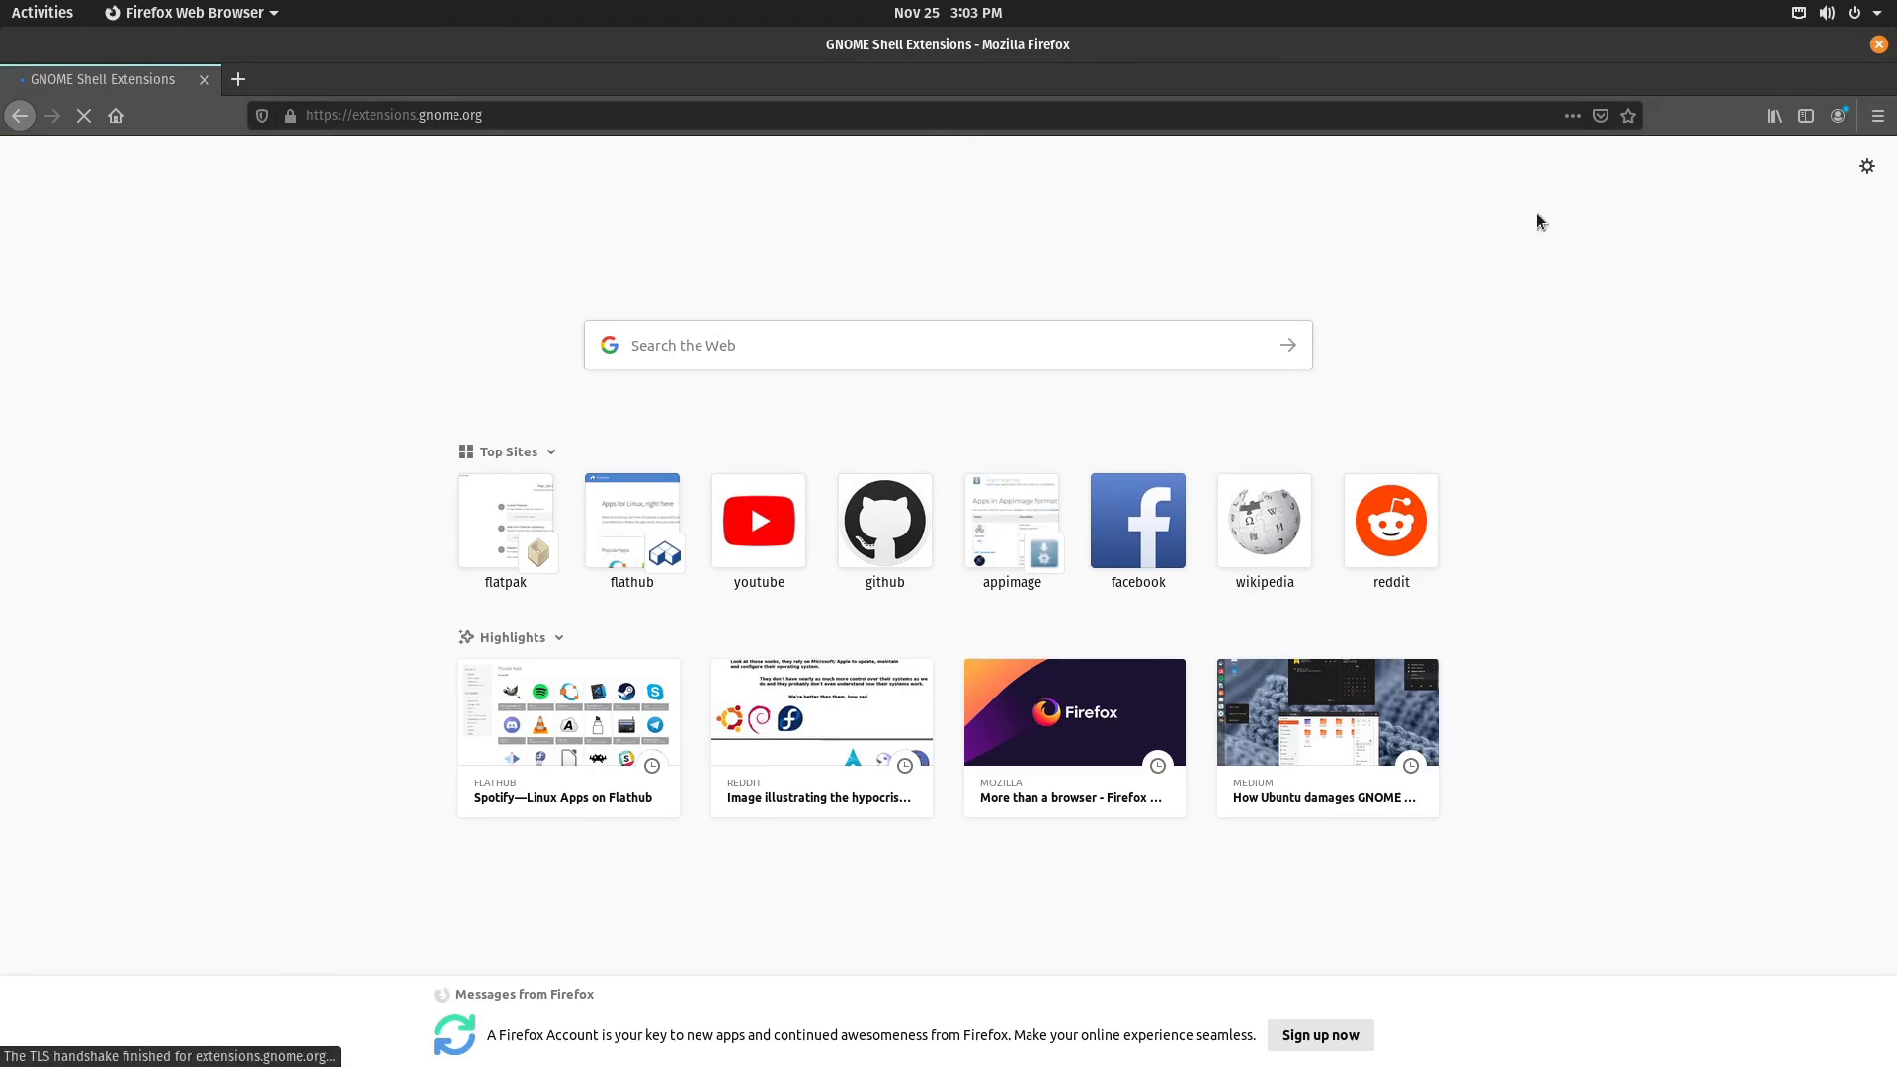
left_click(1878, 114)
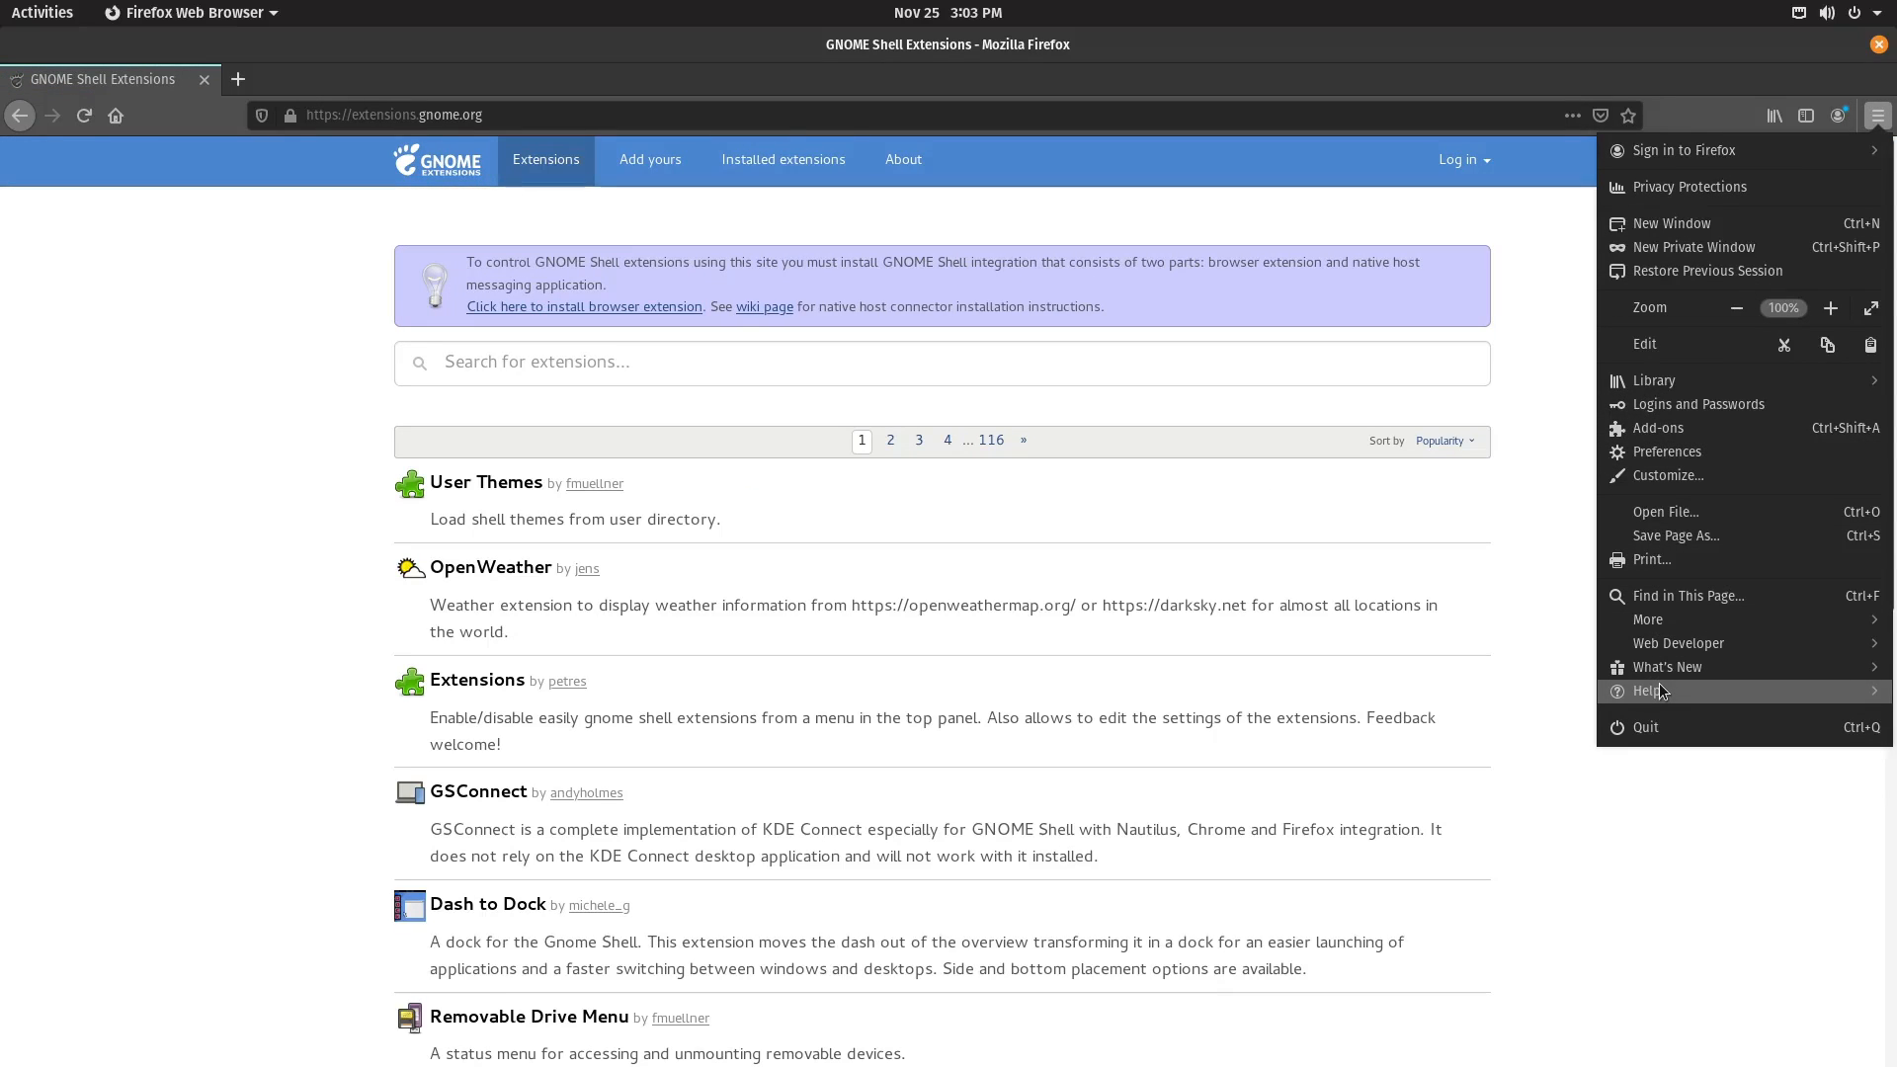
mouse_move(1684, 426)
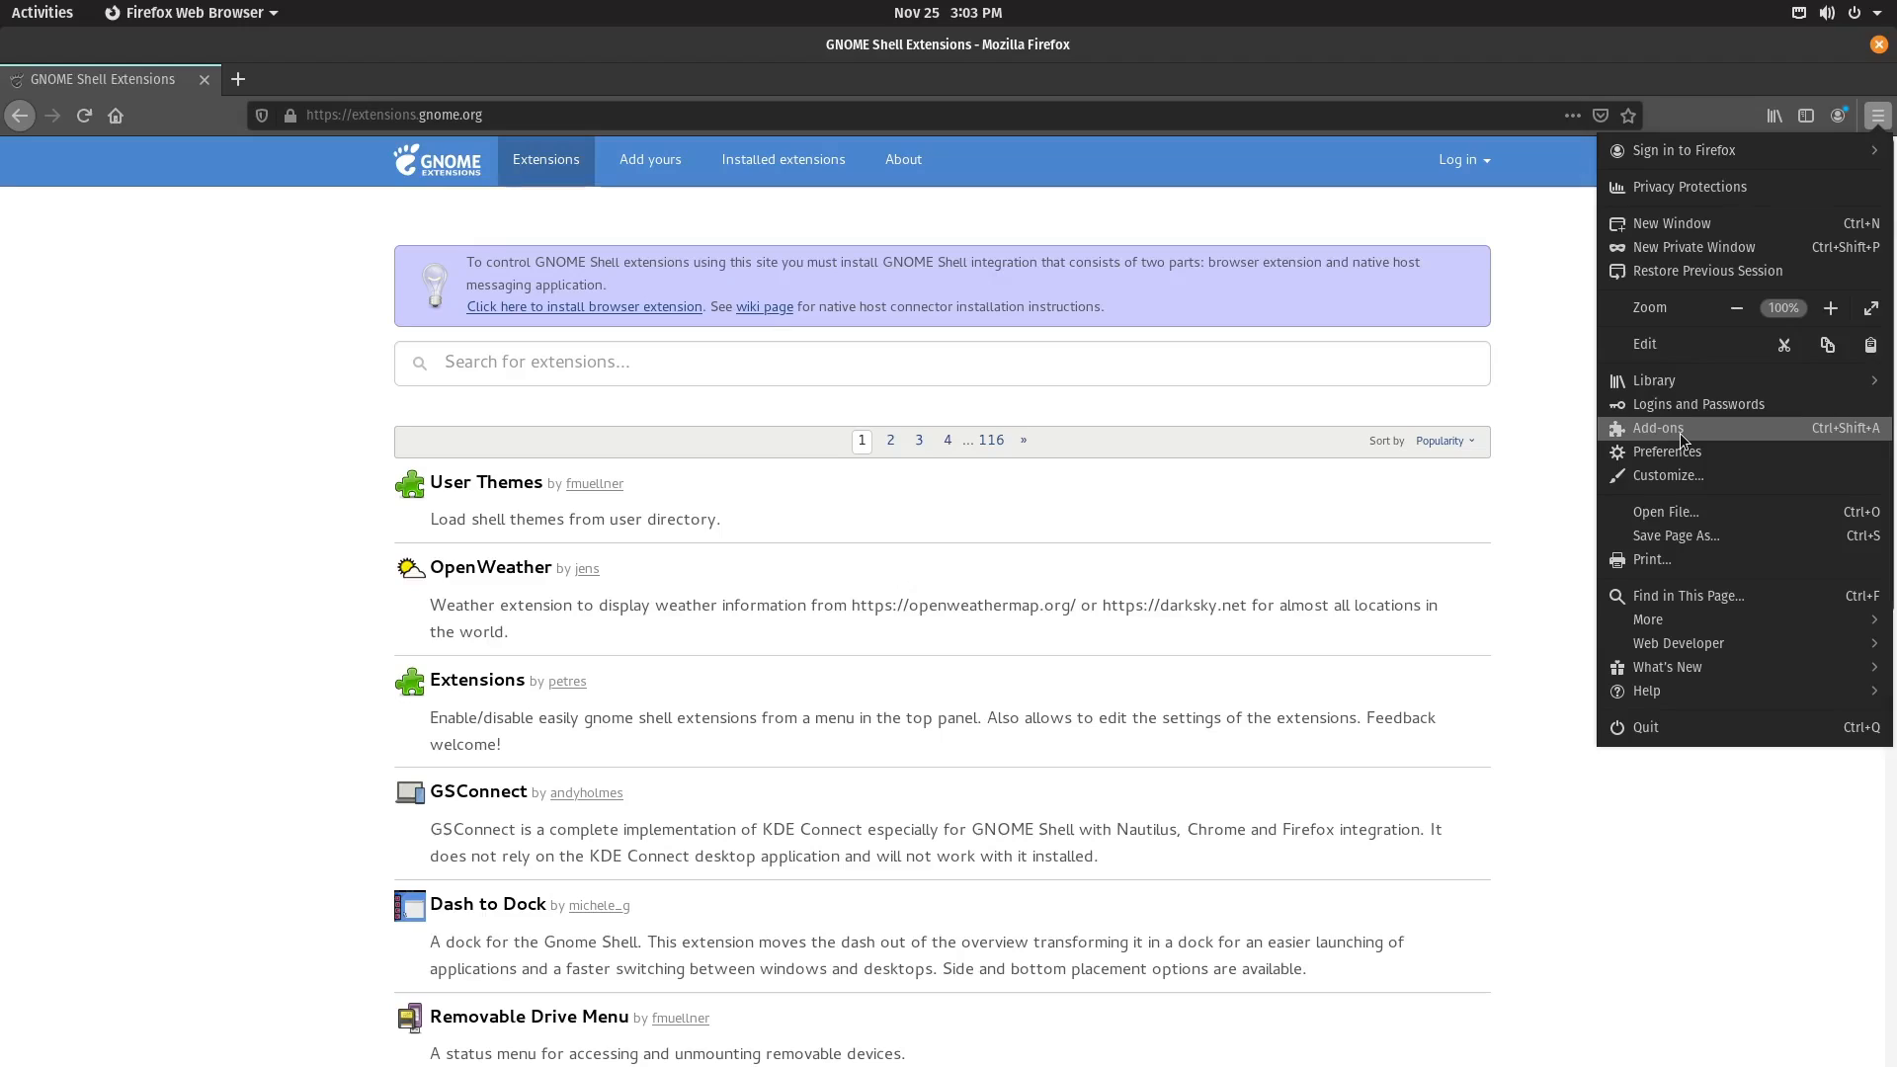
Install the GNOME Shell integration browser add-on and dismiss the installed notice.
left_click(585, 306)
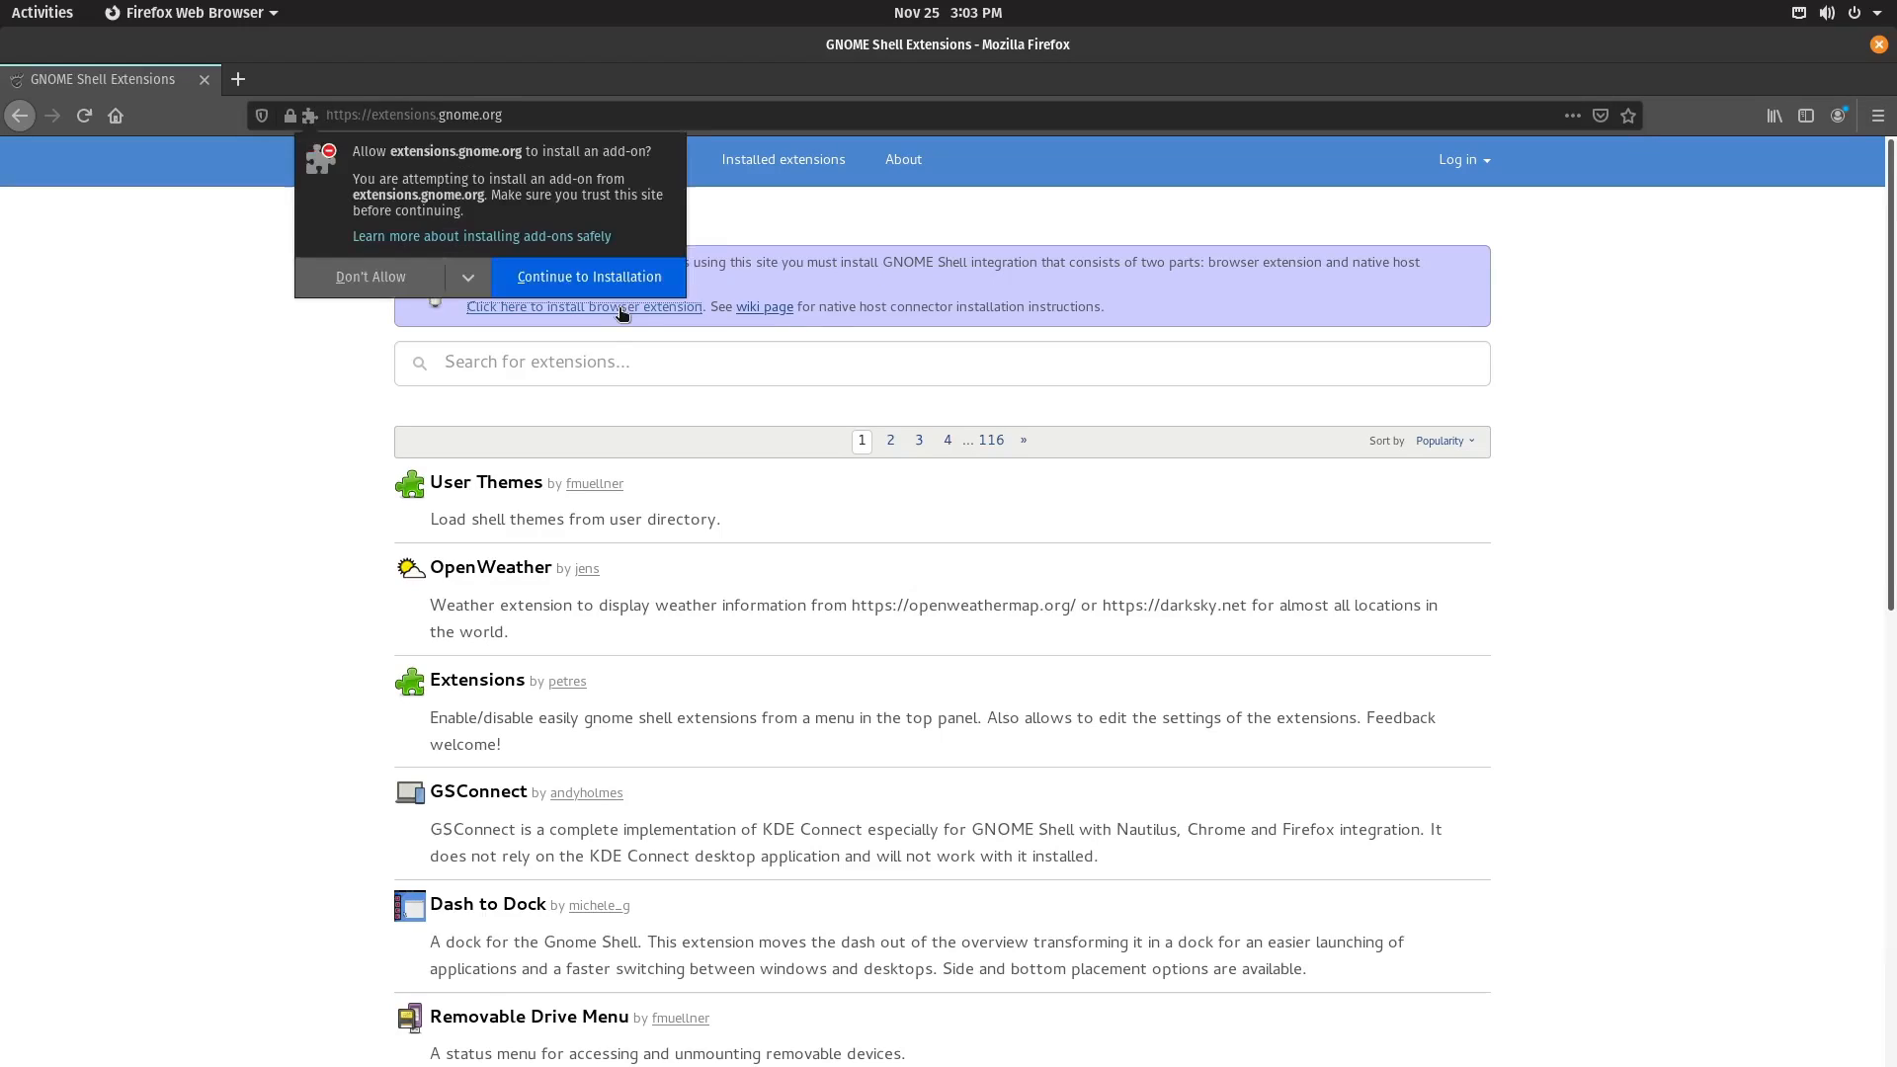
left_click(589, 276)
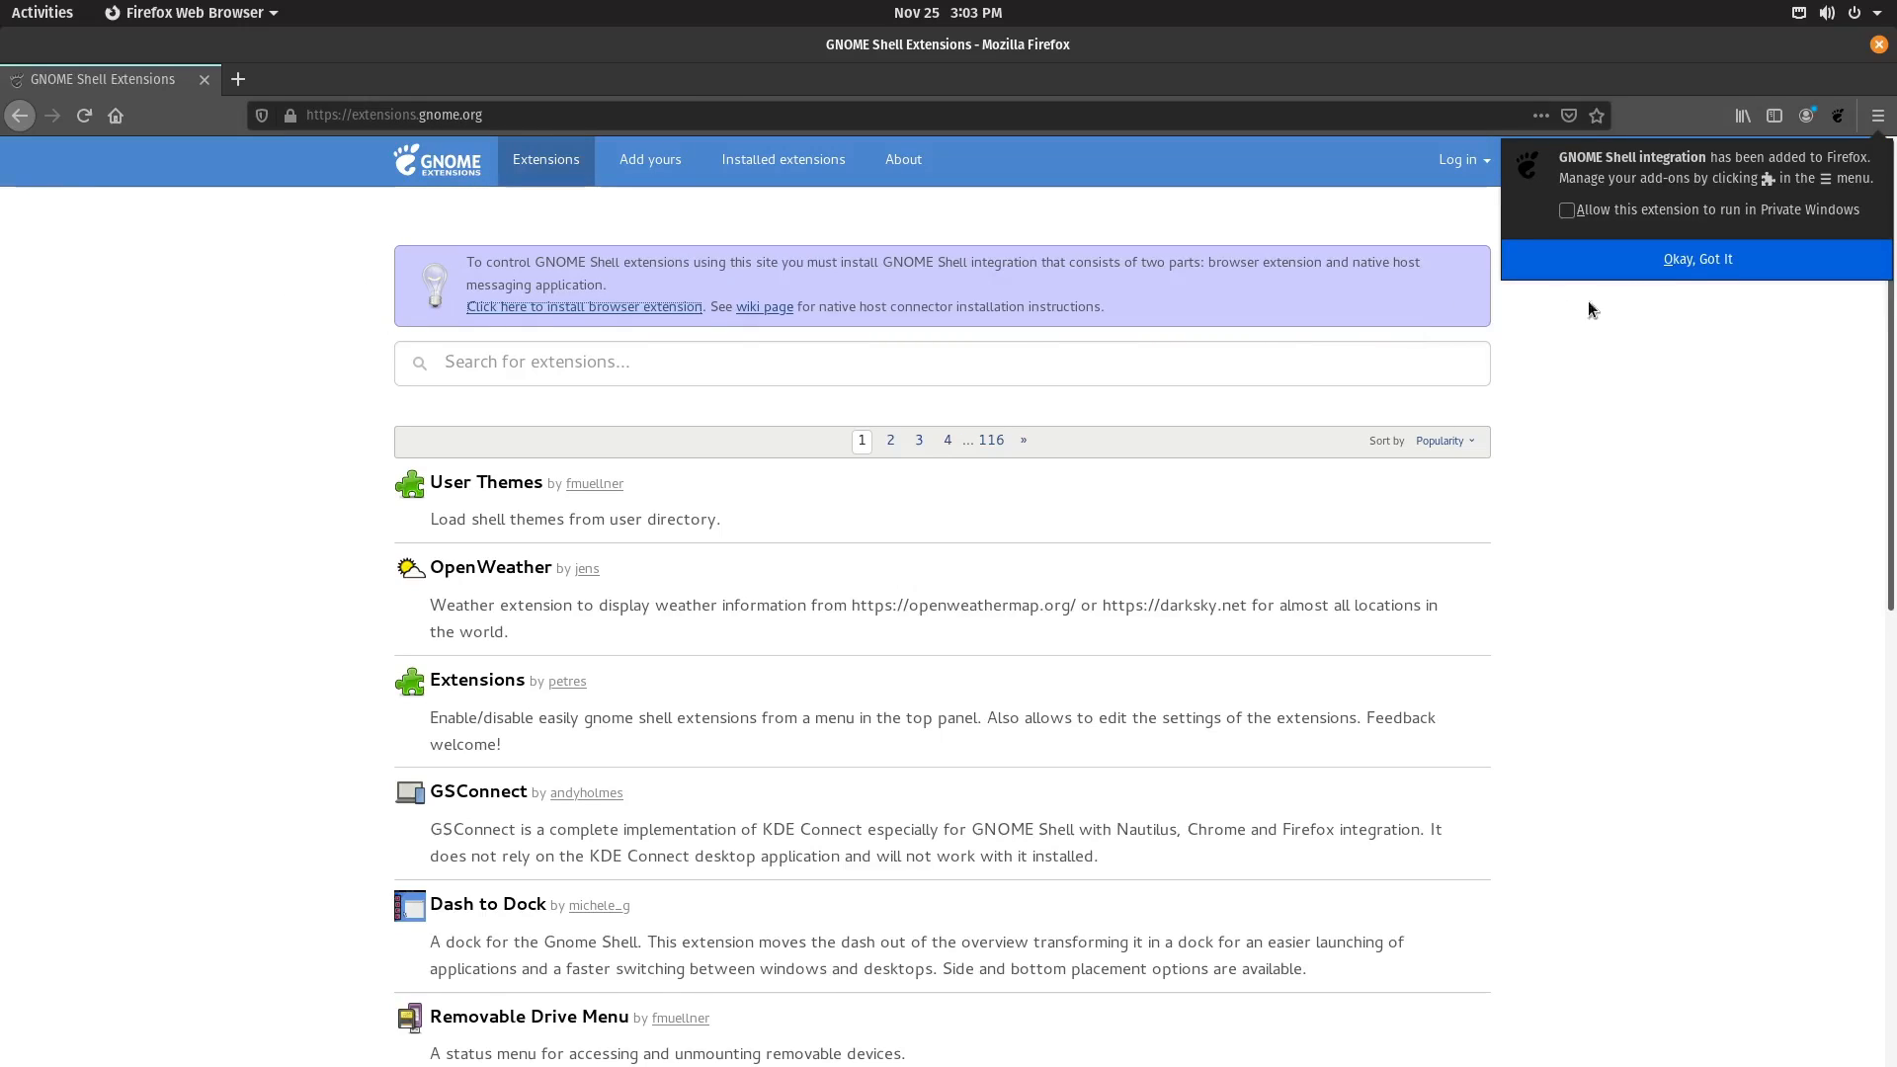
left_click(1698, 259)
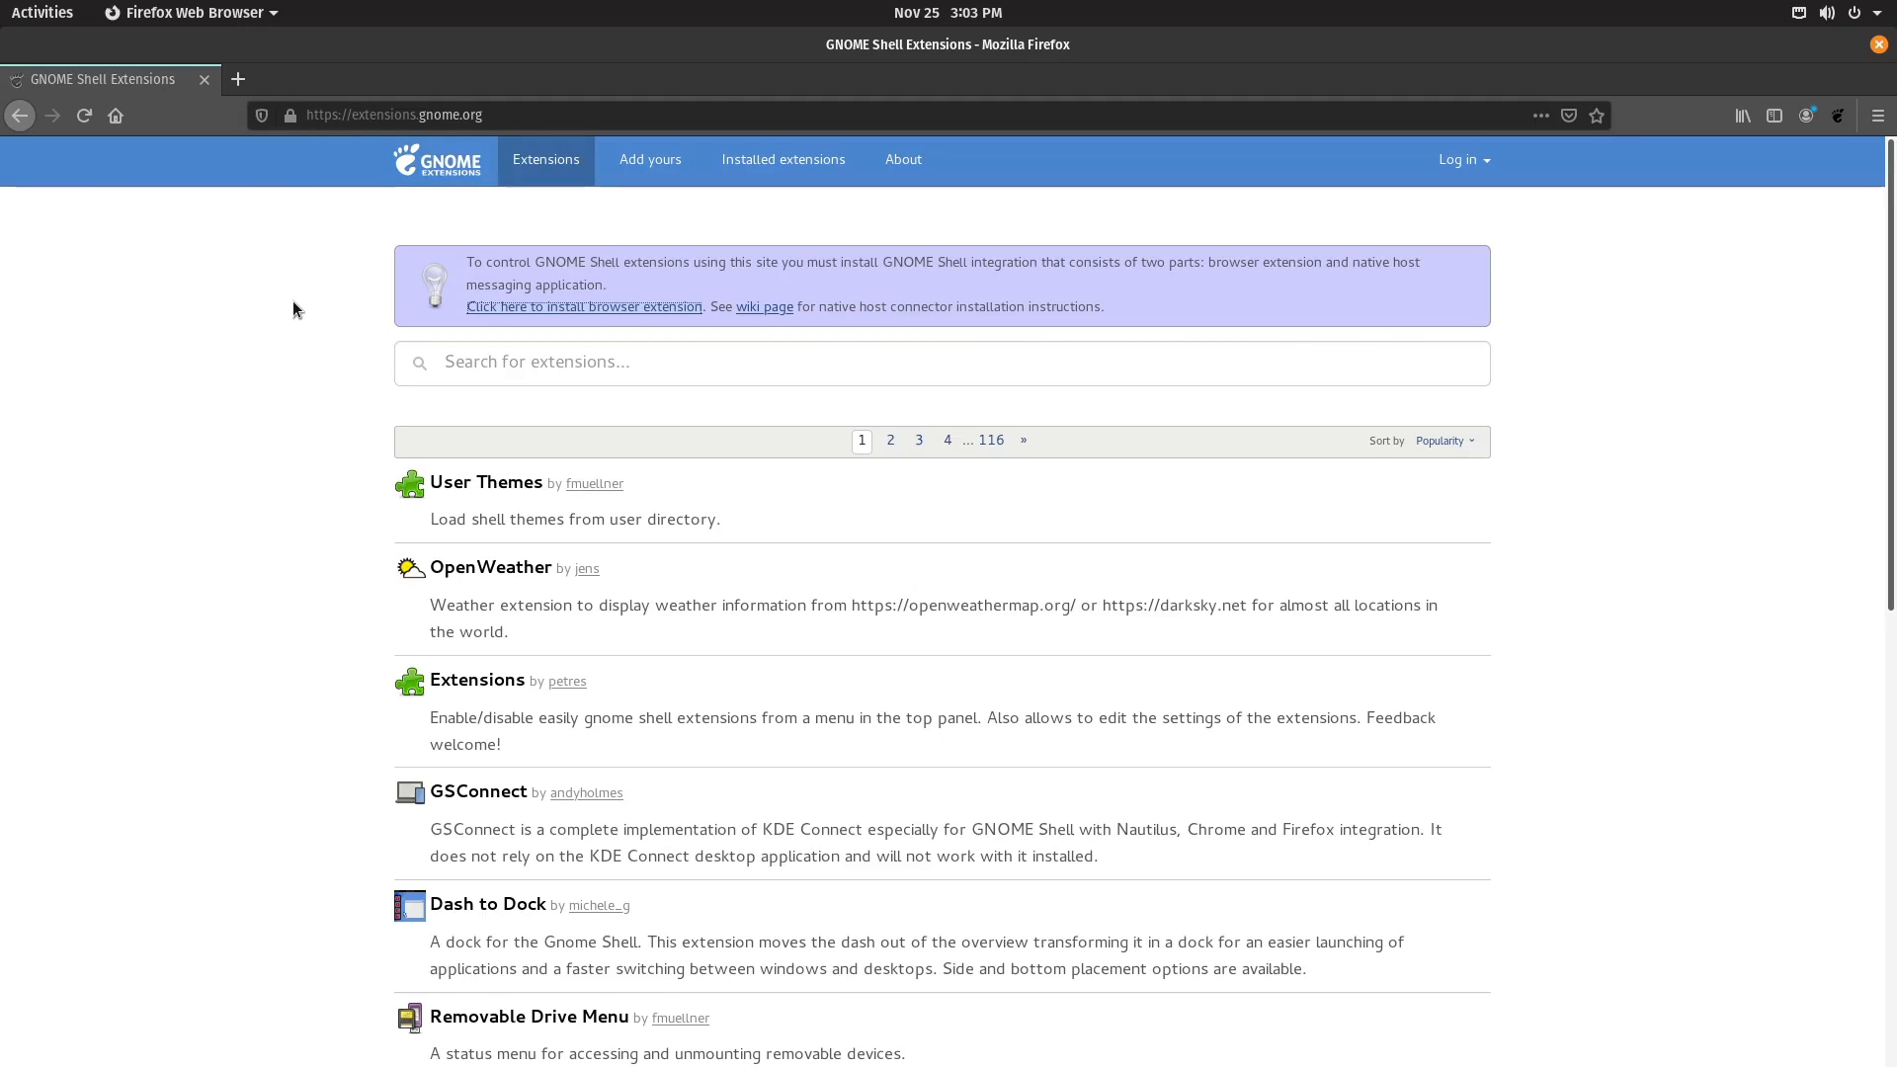
Open the Dash to Dock extension page and confirm installing GSConnect.
scroll("down", 3)
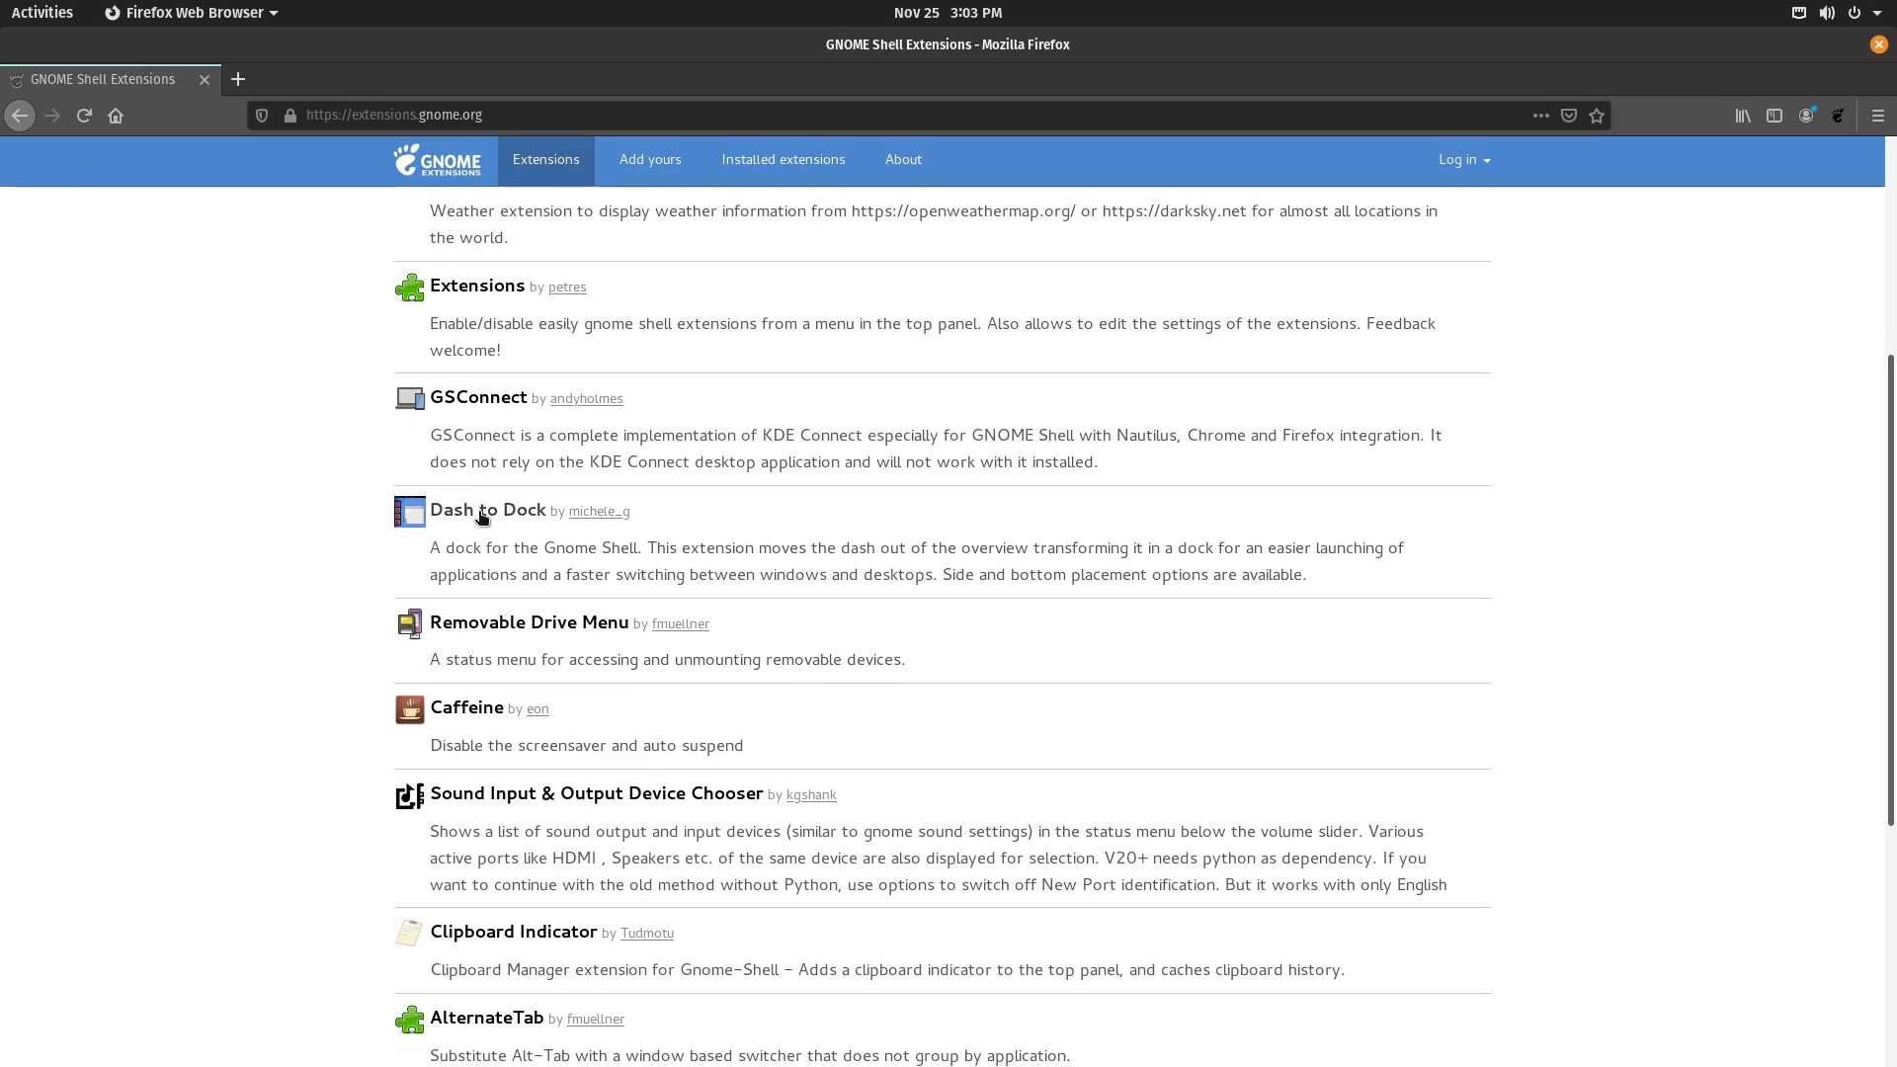
left_click(486, 510)
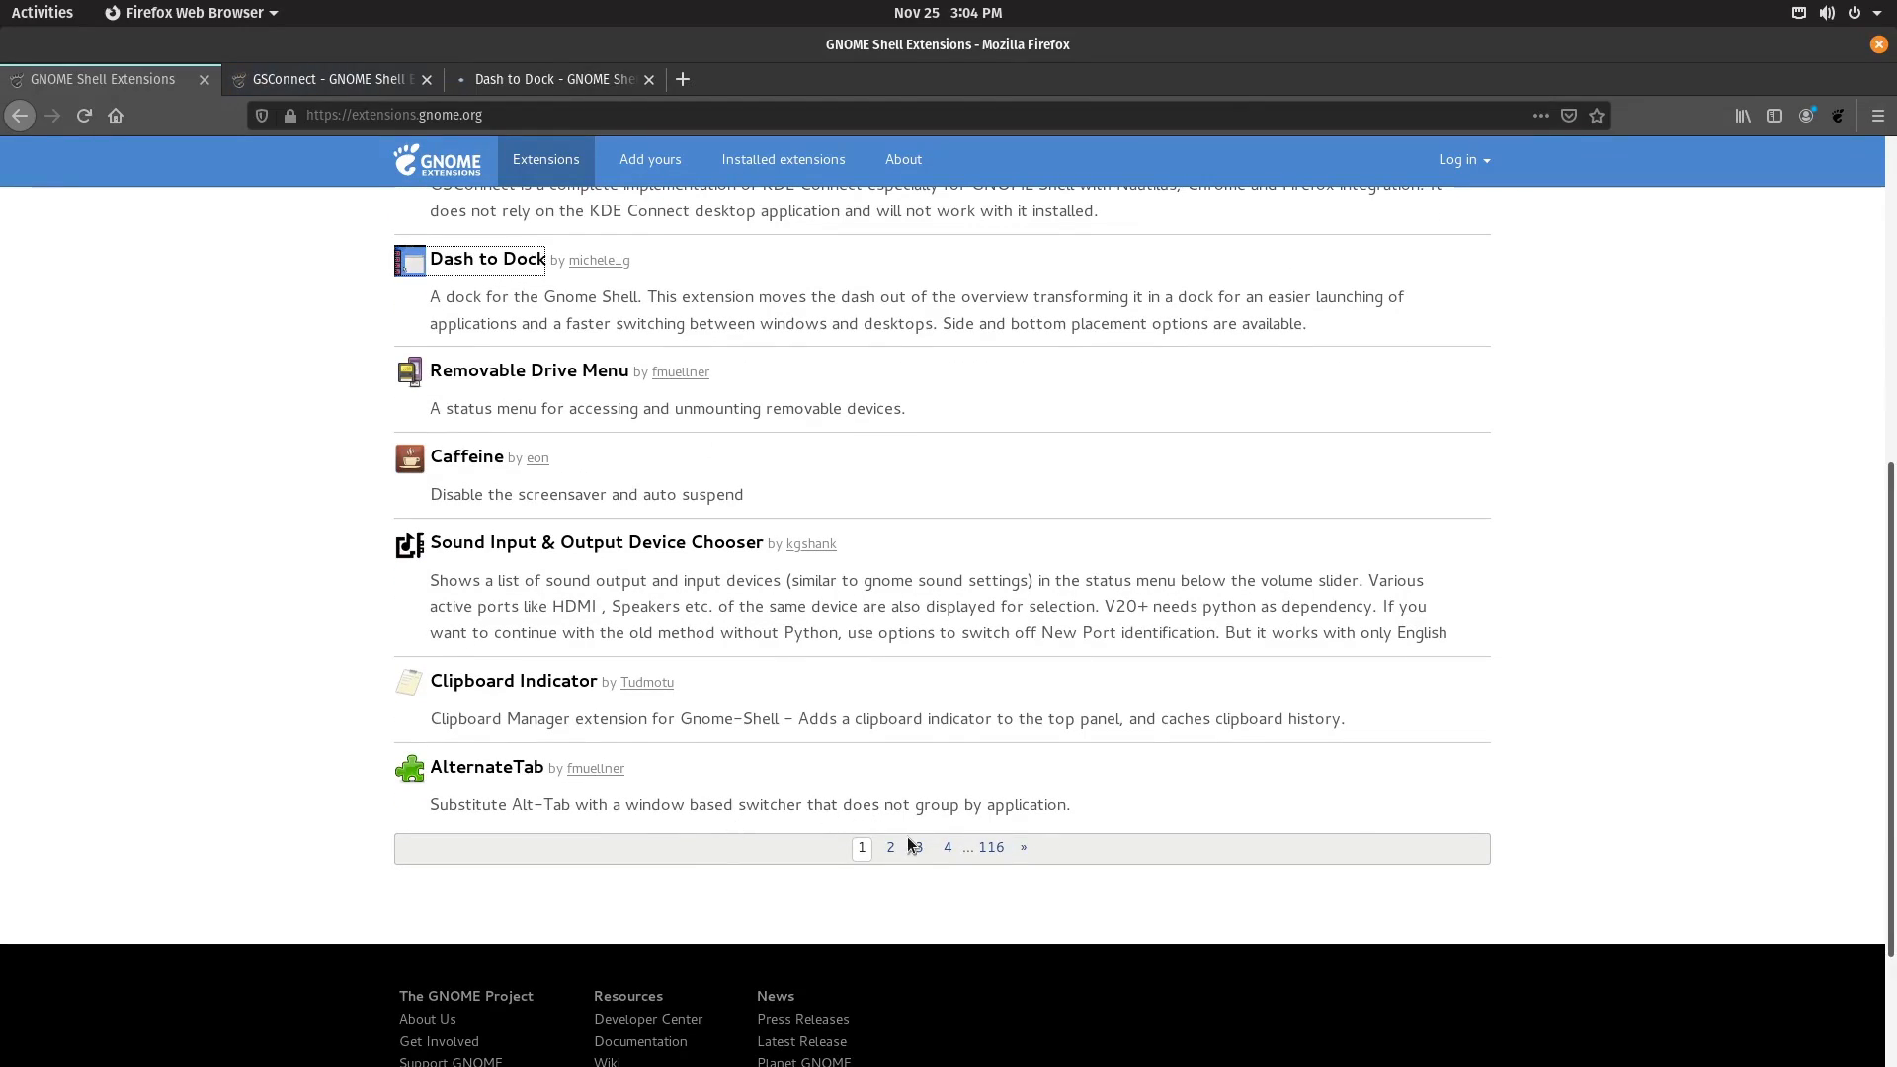
mouse_move(528, 775)
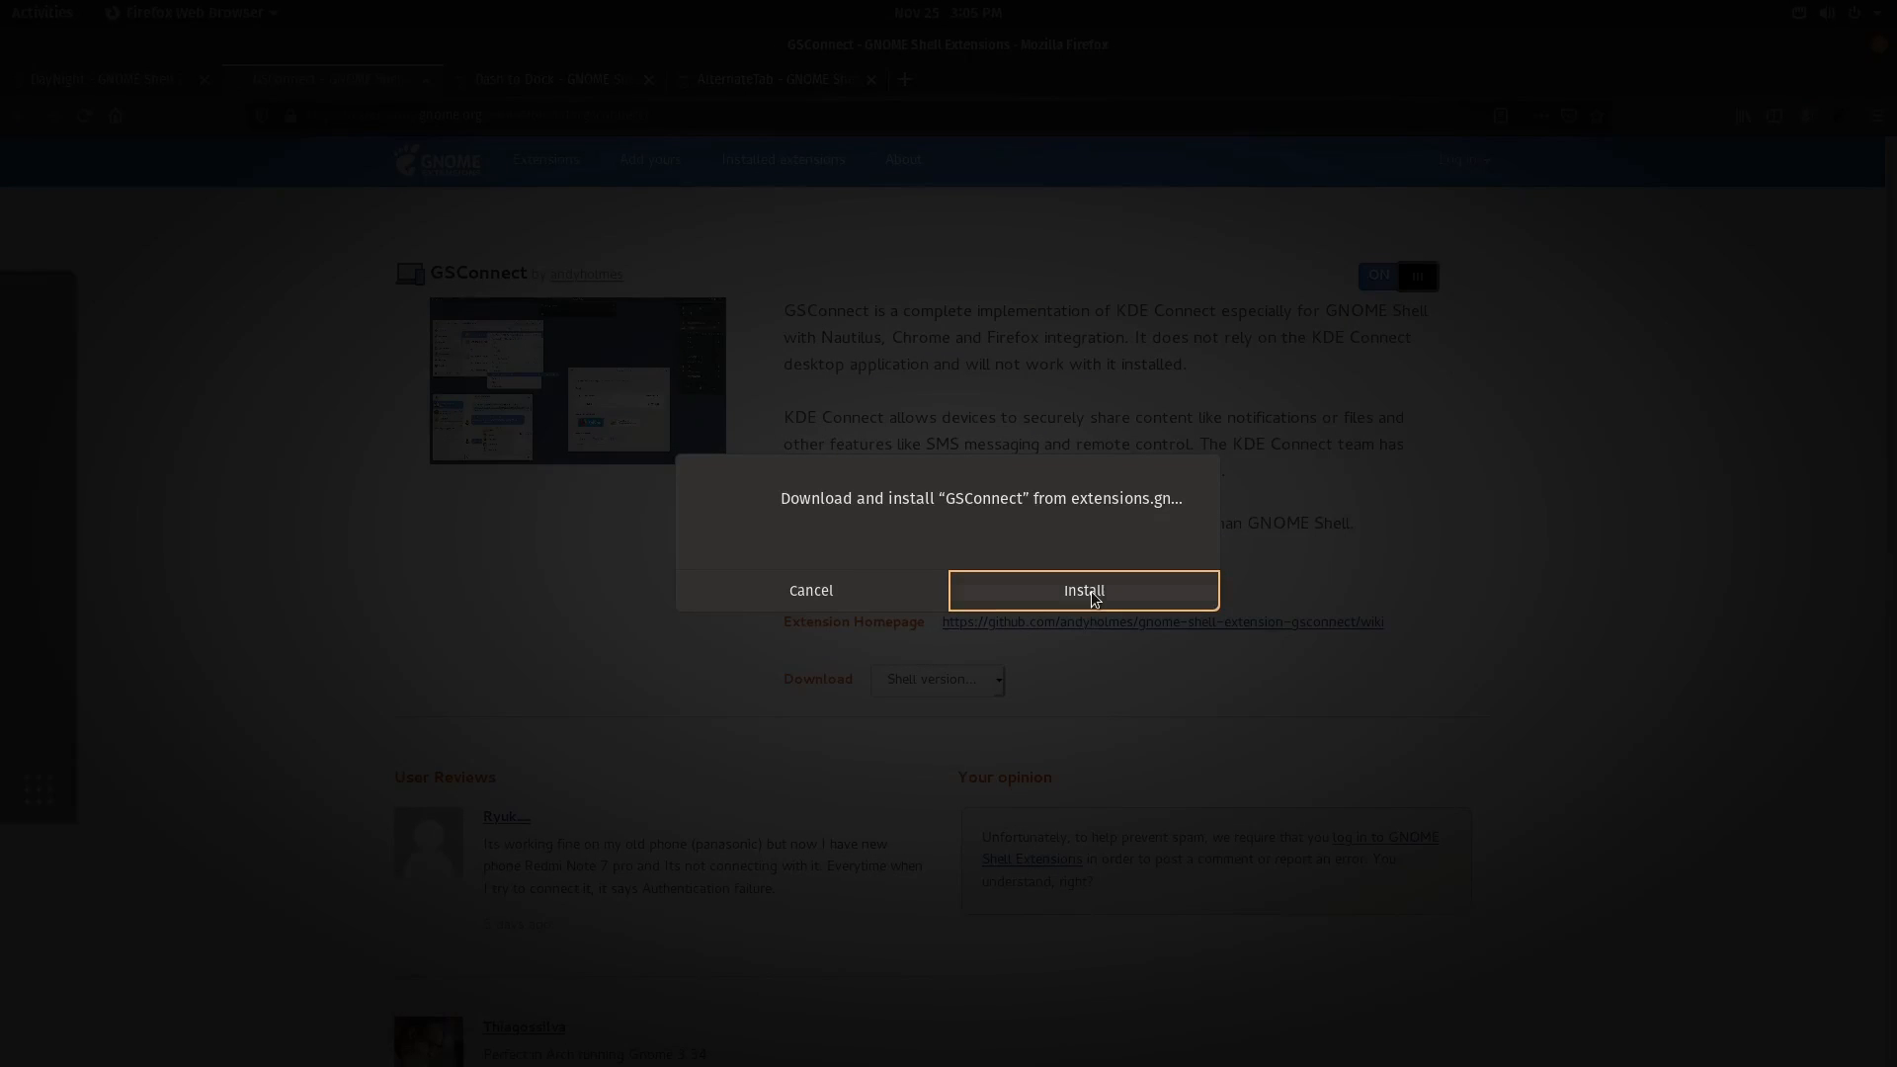
left_click(1083, 589)
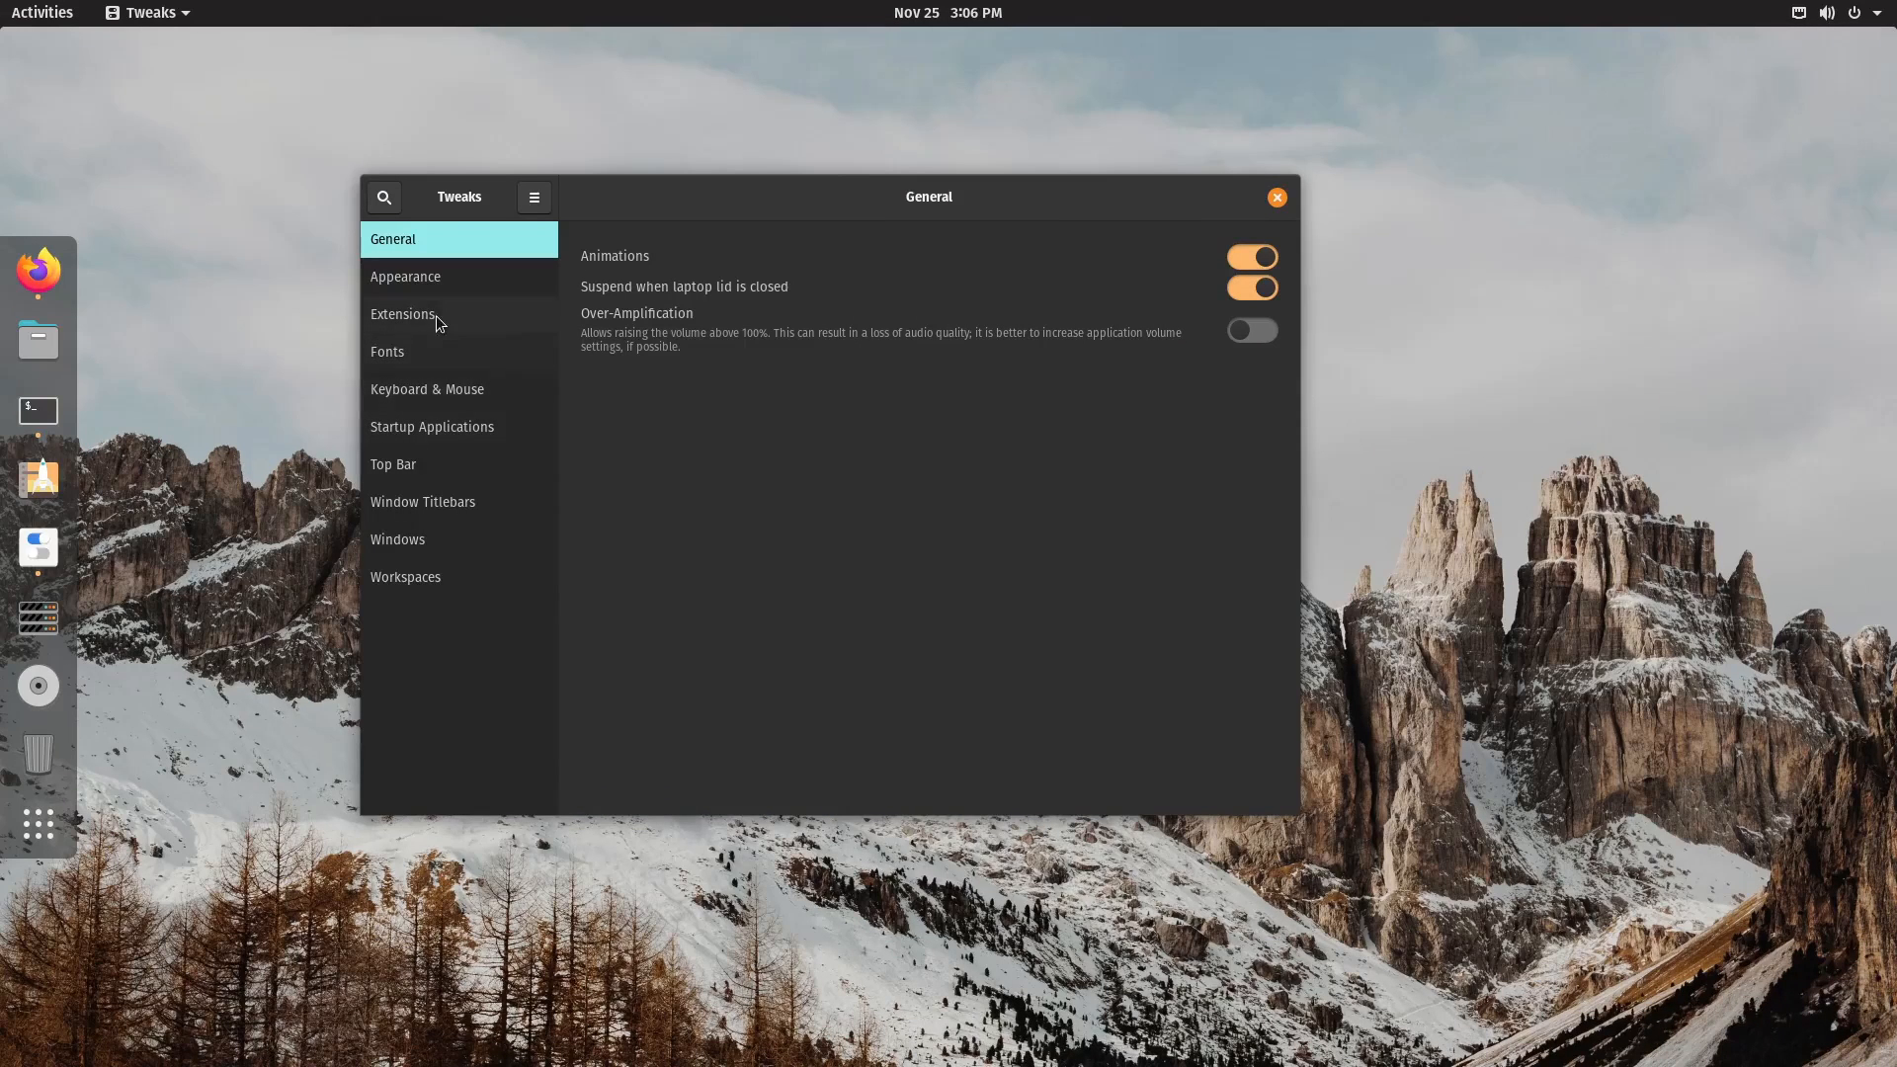
In Dash to Dock settings from Tweaks, enable panel mode and set icon size to 32 px.
left_click(403, 314)
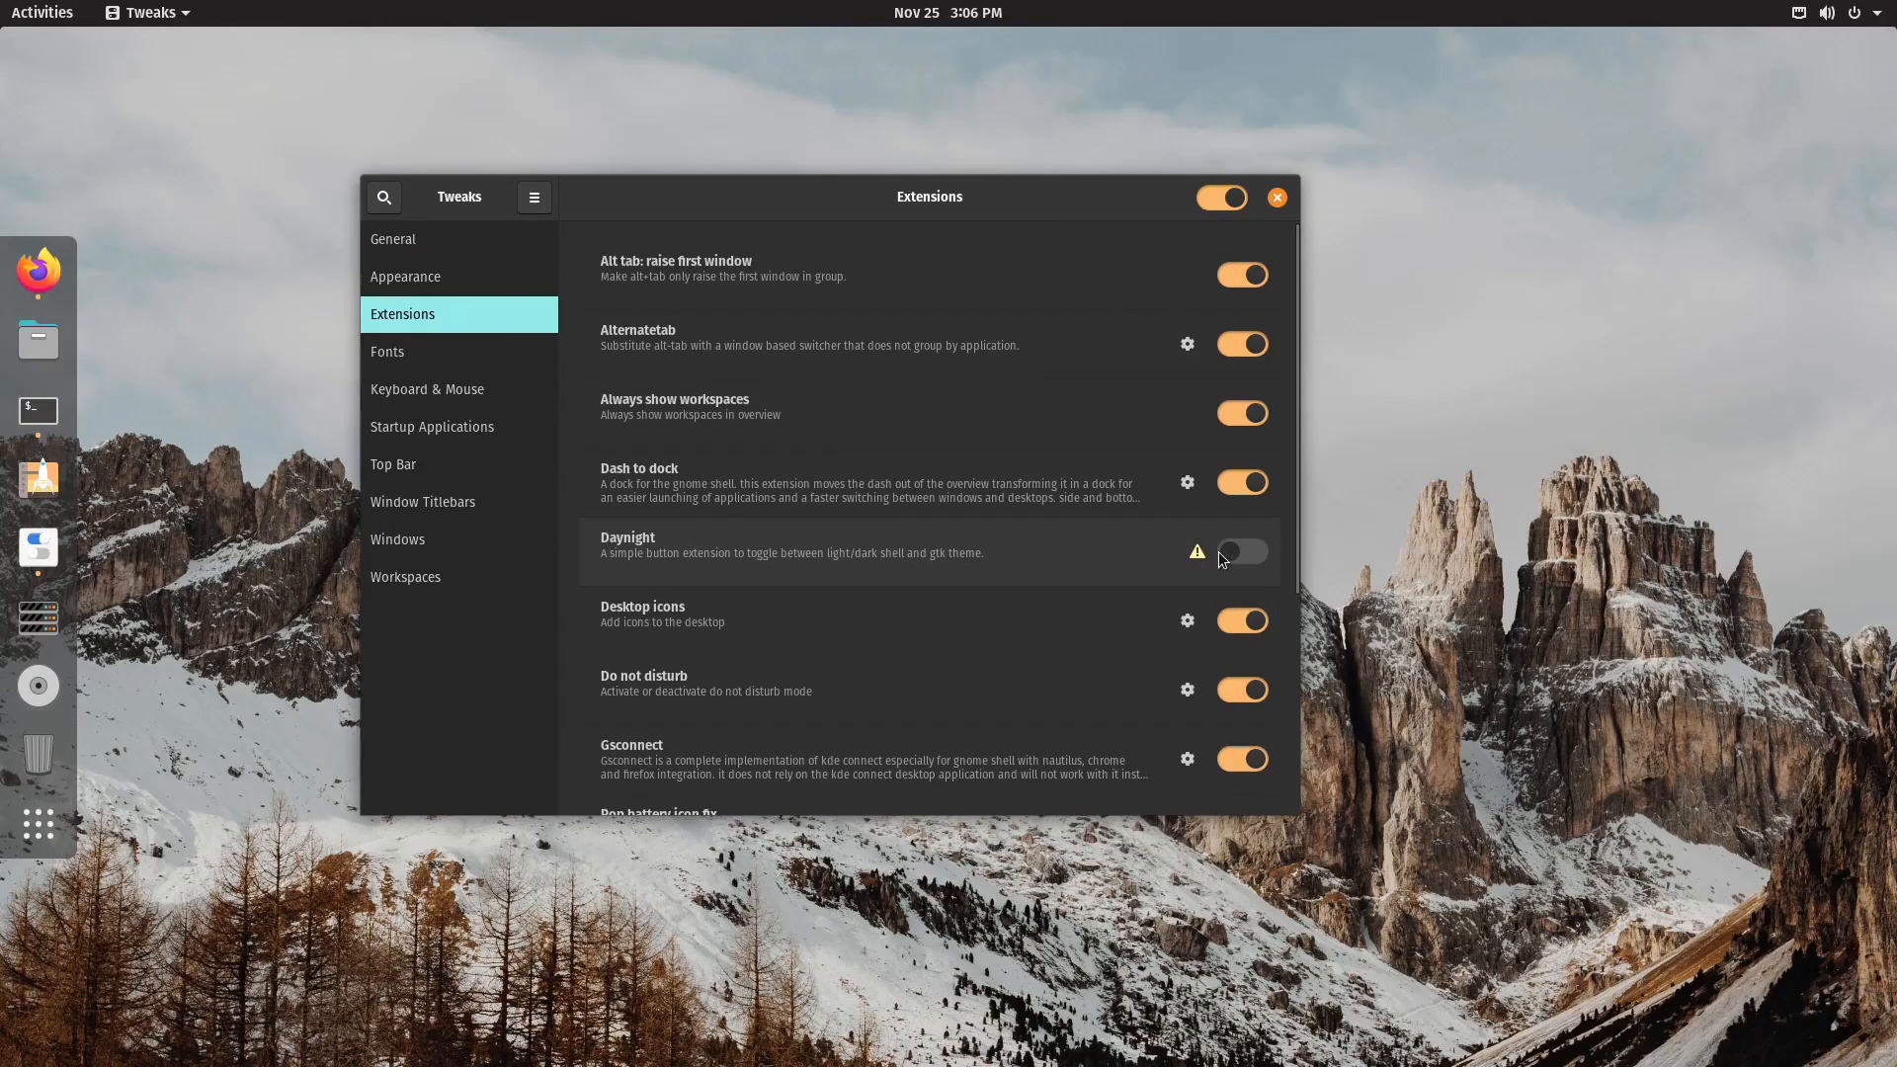
left_click(1186, 482)
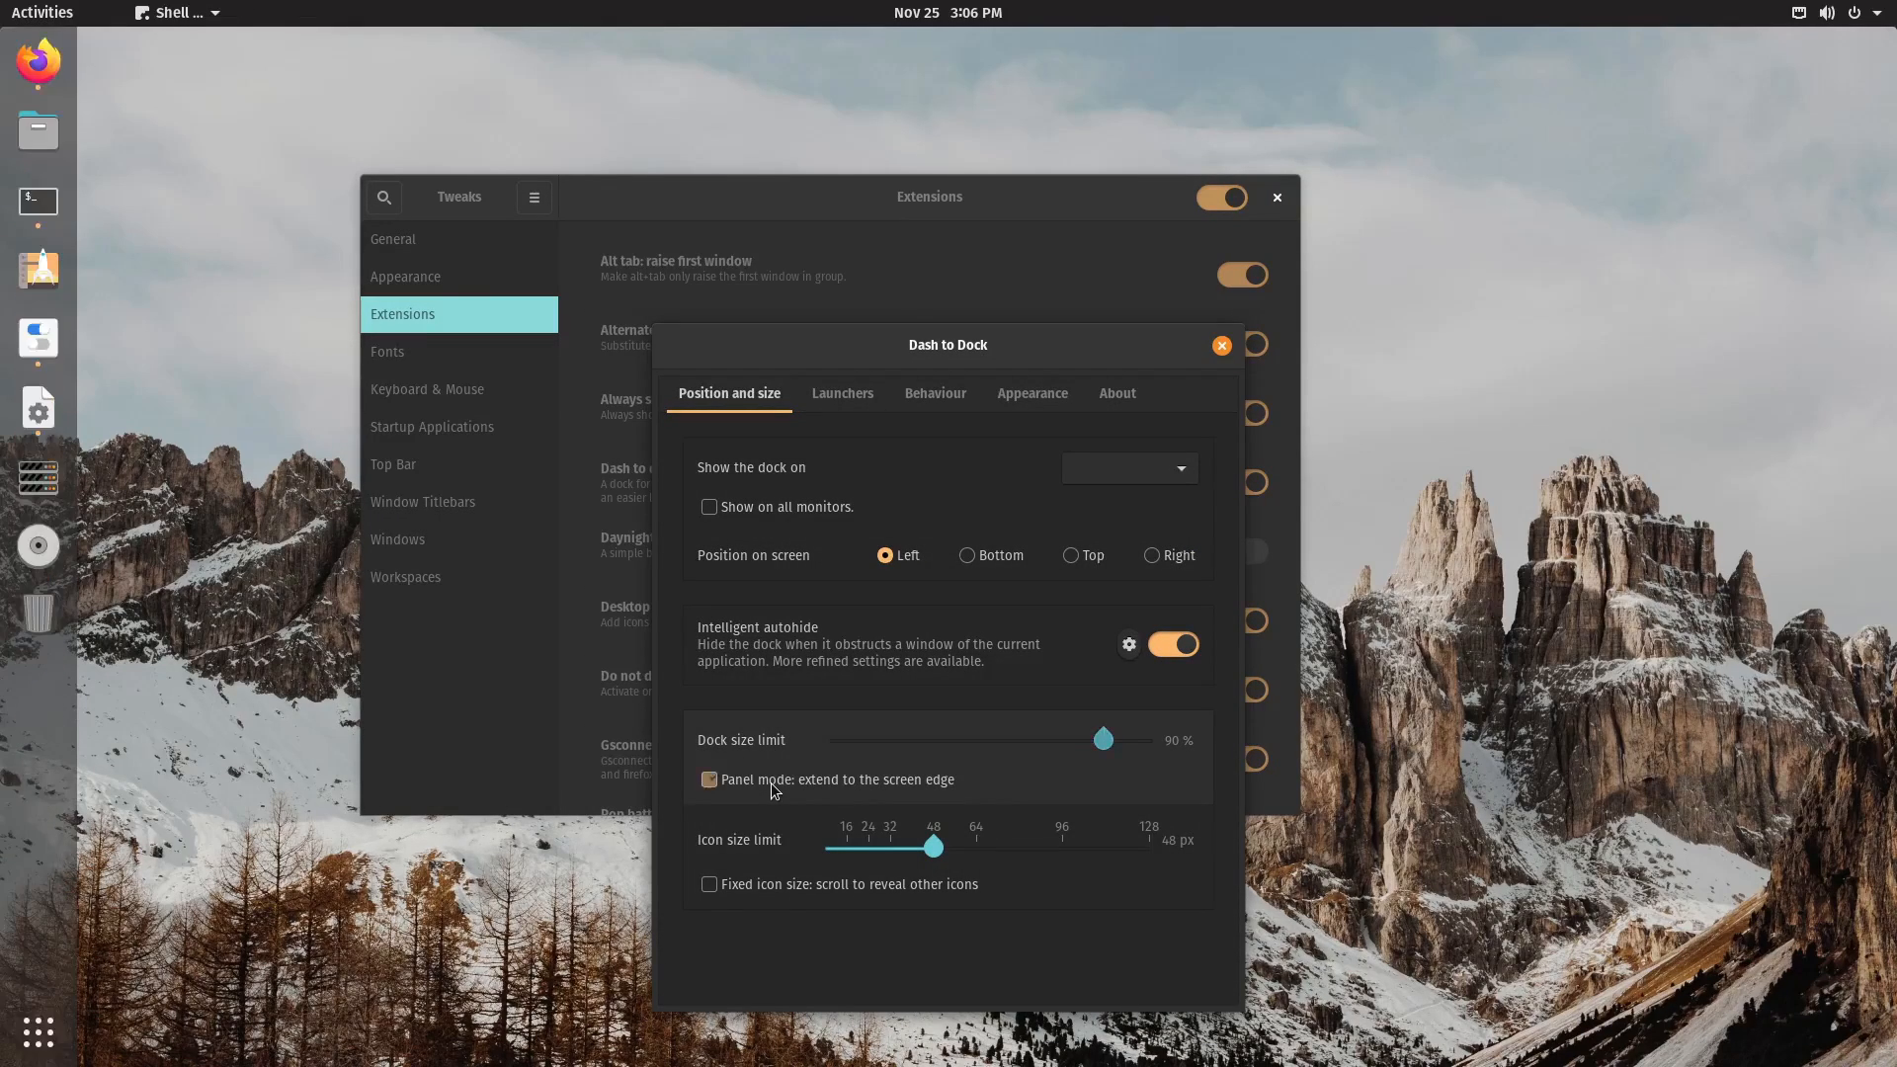
left_click(710, 781)
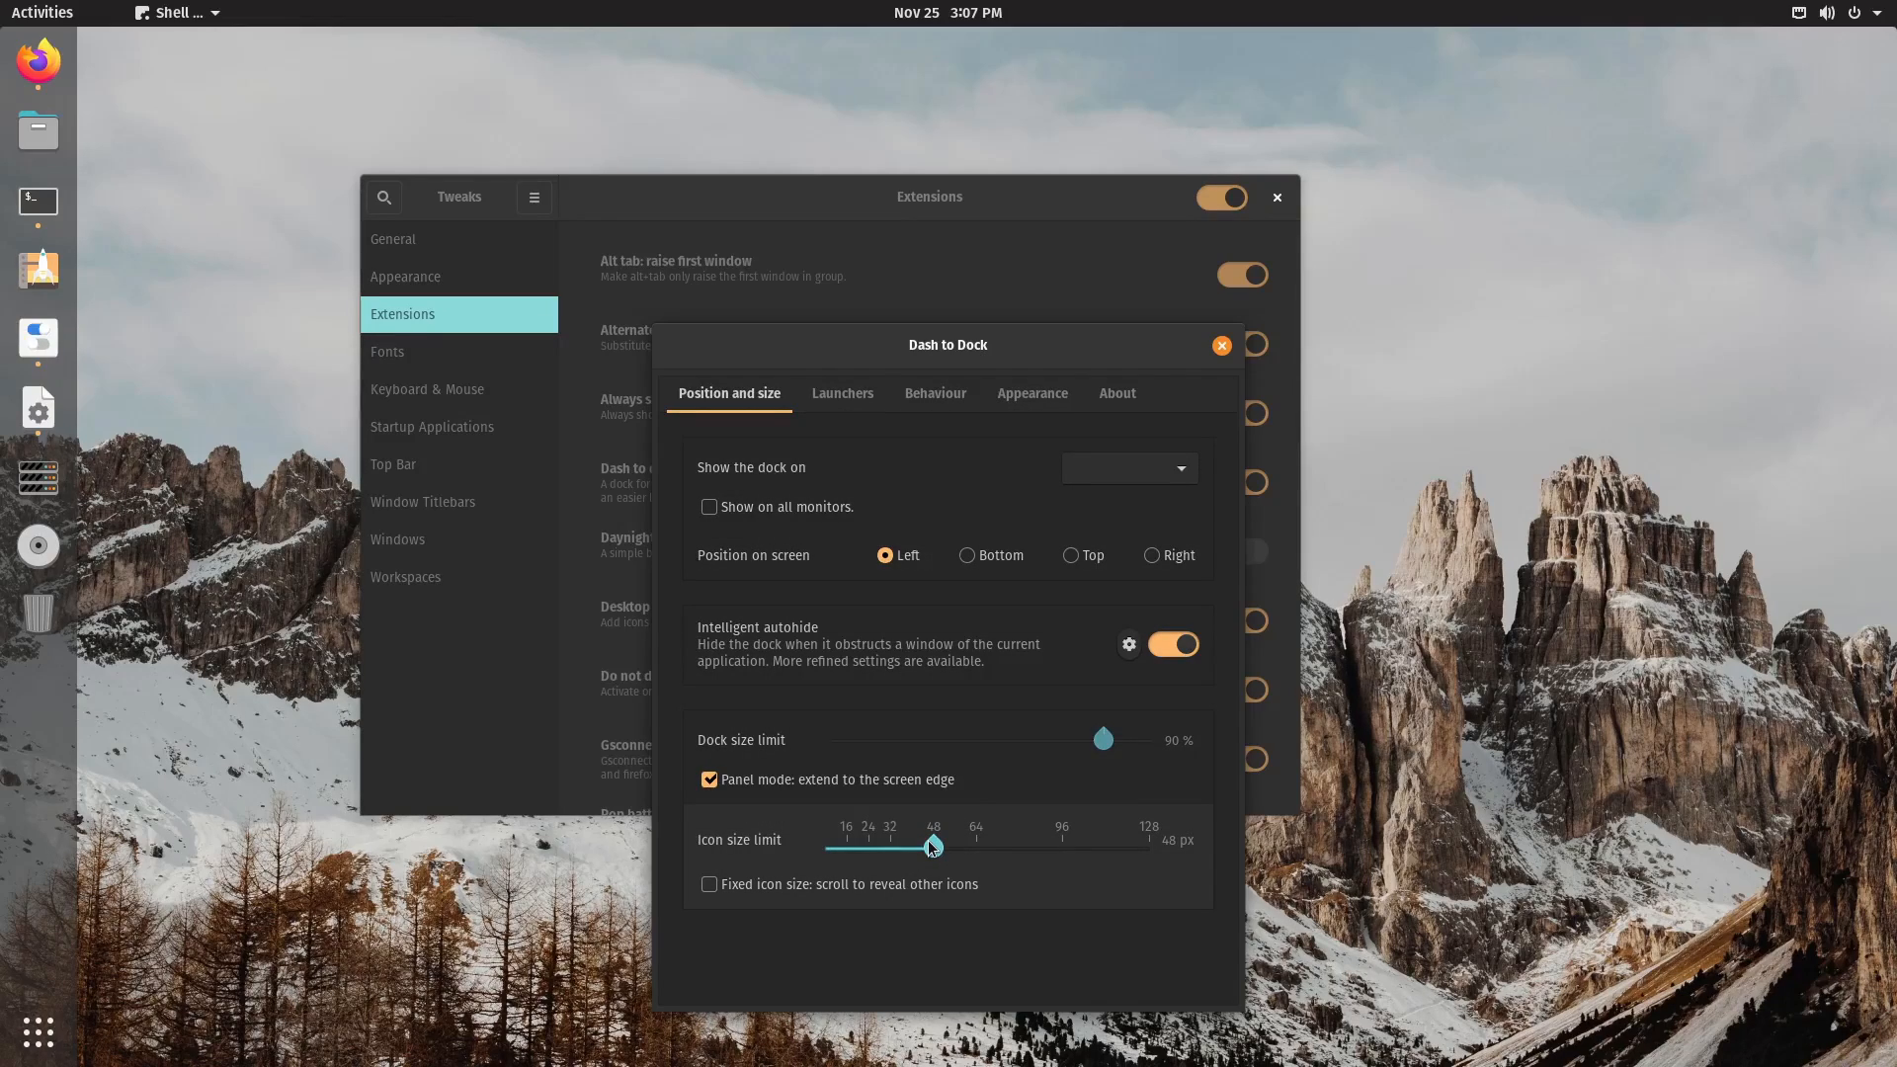
left_click_drag(931, 846, 890, 846)
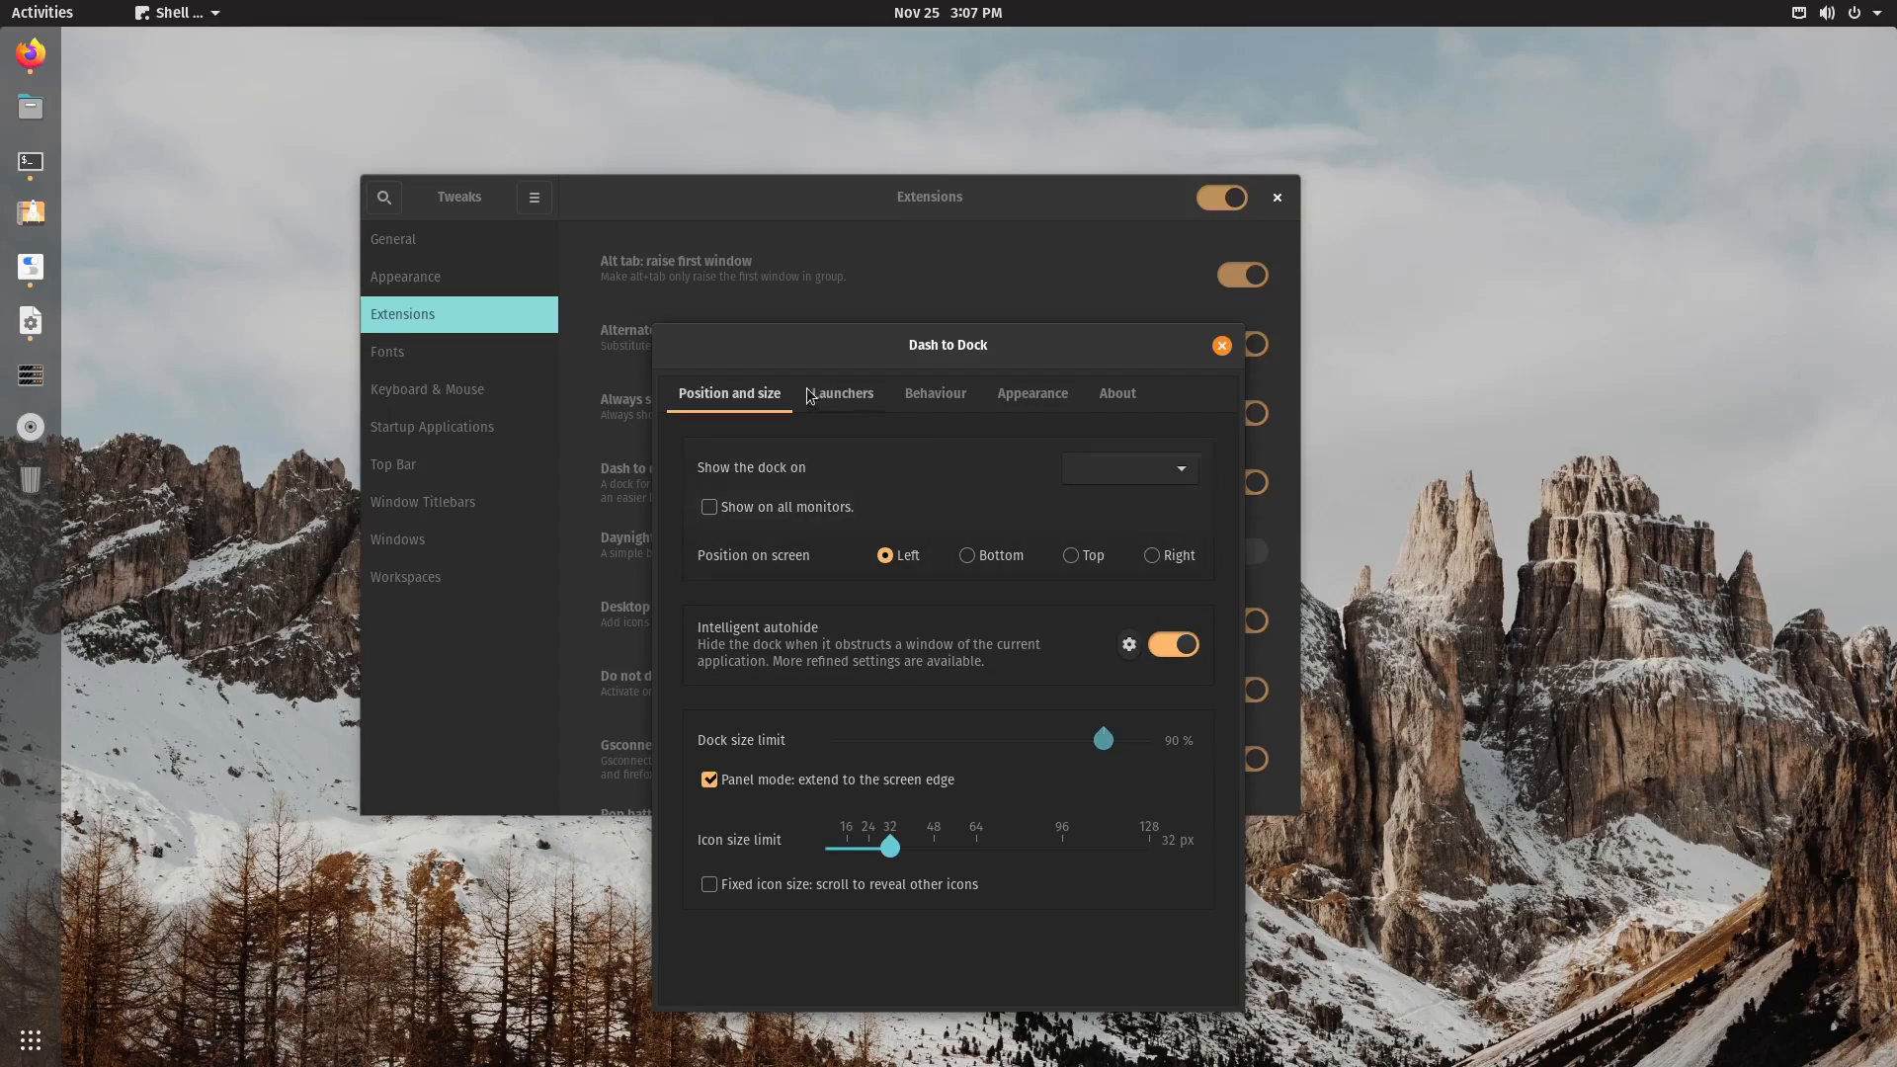
Turn on Shrink the dash under Appearance and close the settings dialog.
left_click(1032, 393)
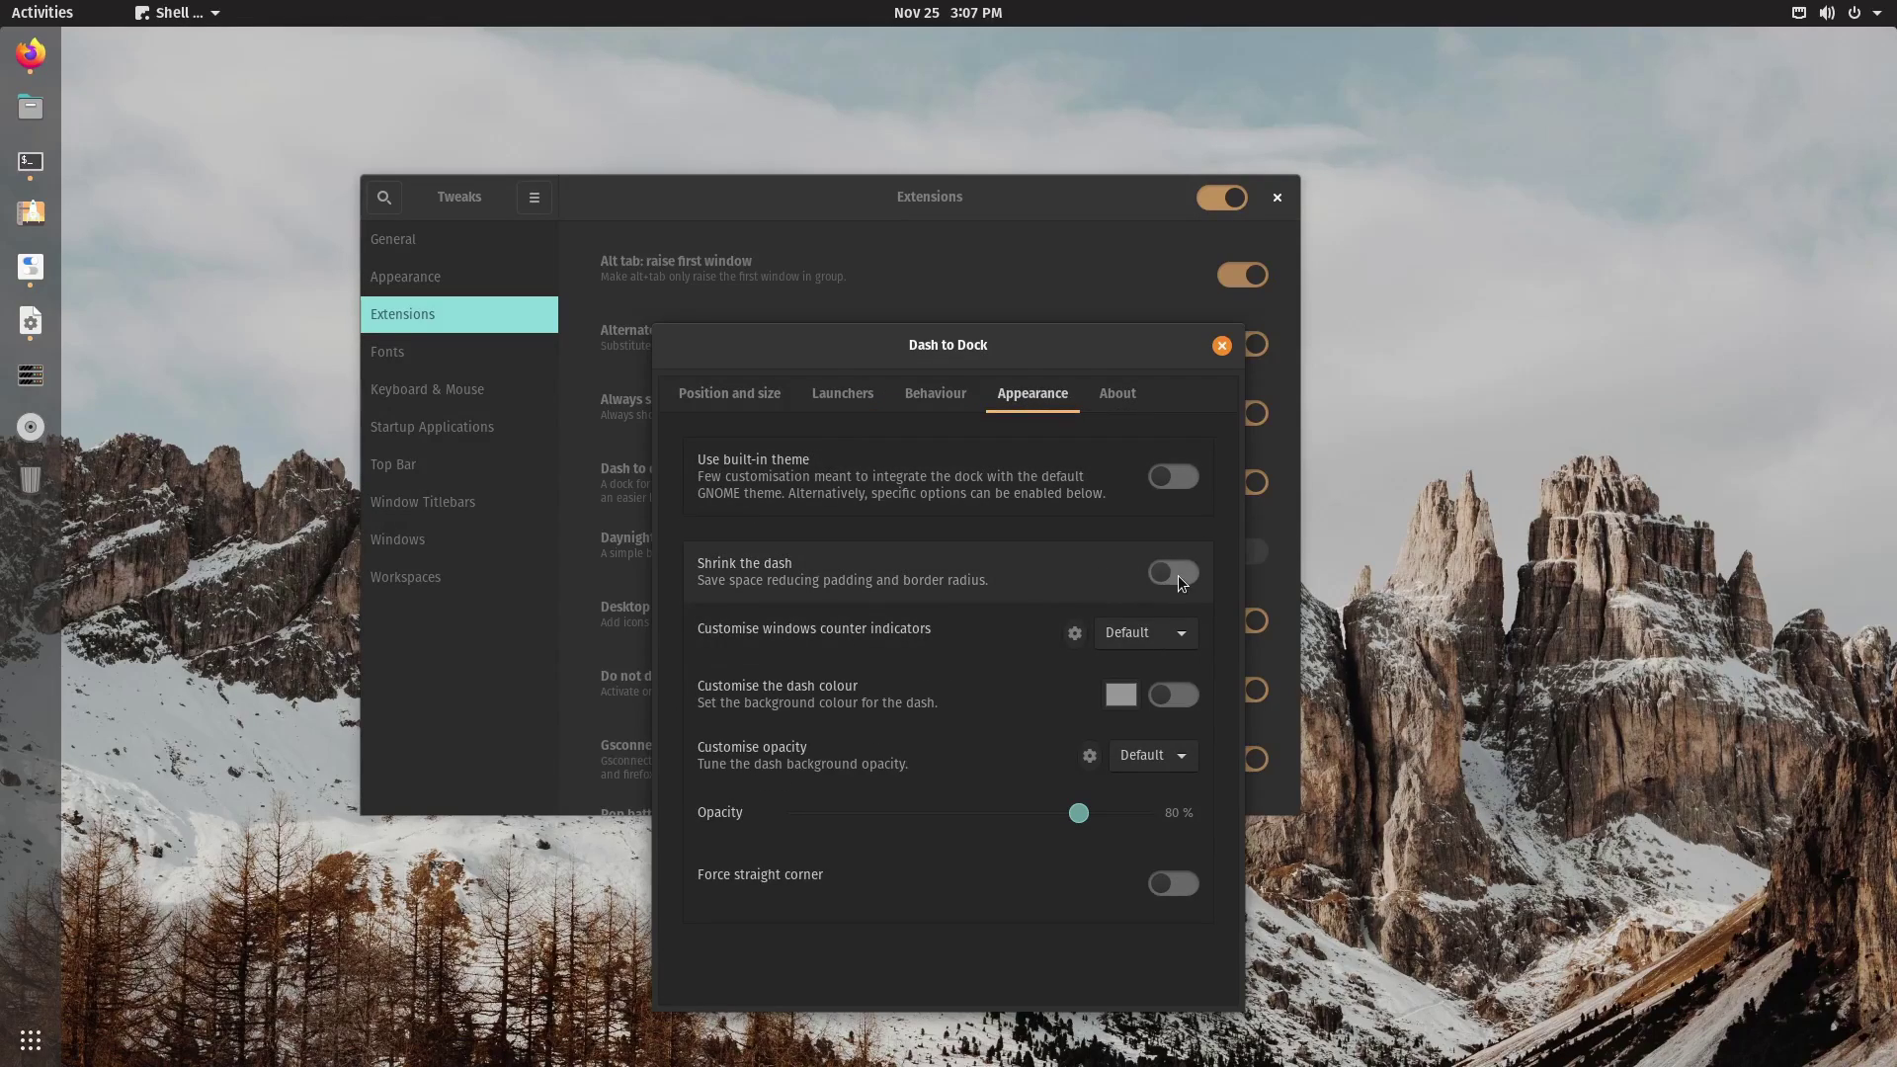
left_click(1174, 573)
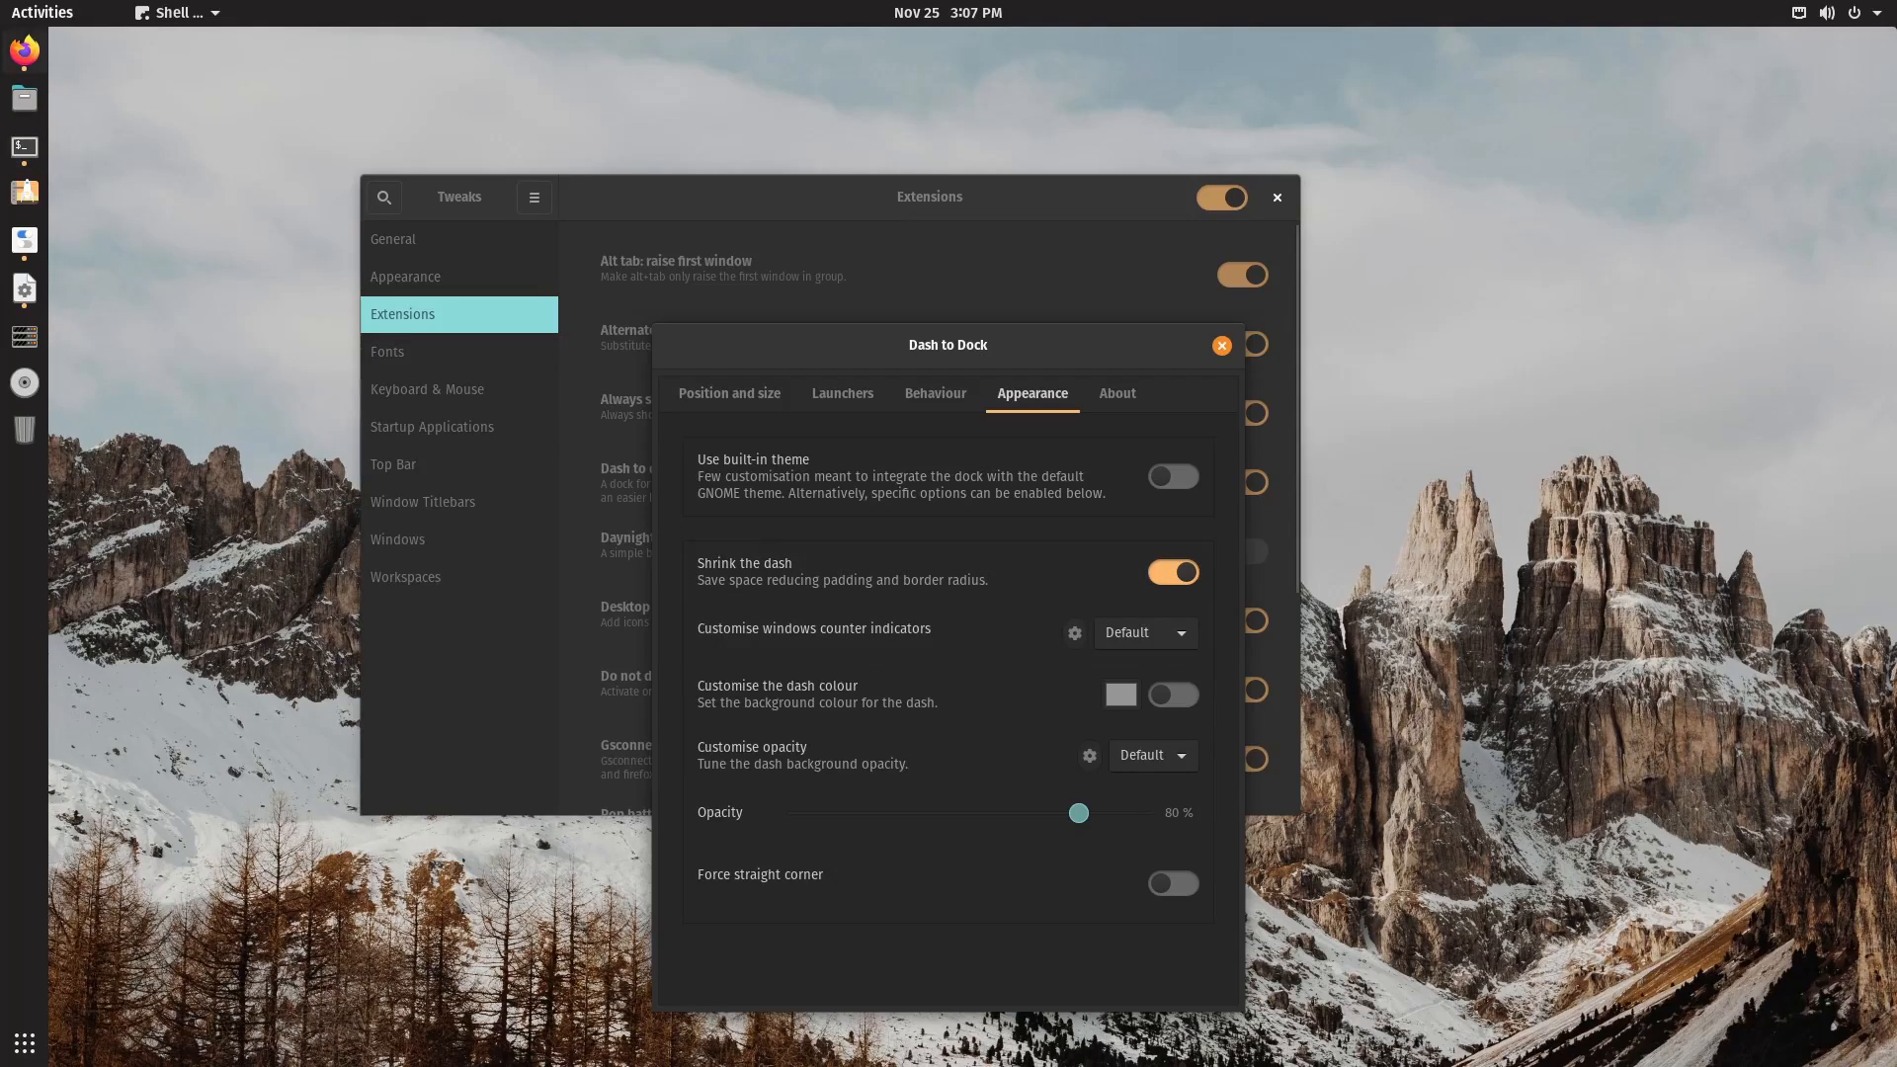
mouse_move(1233, 393)
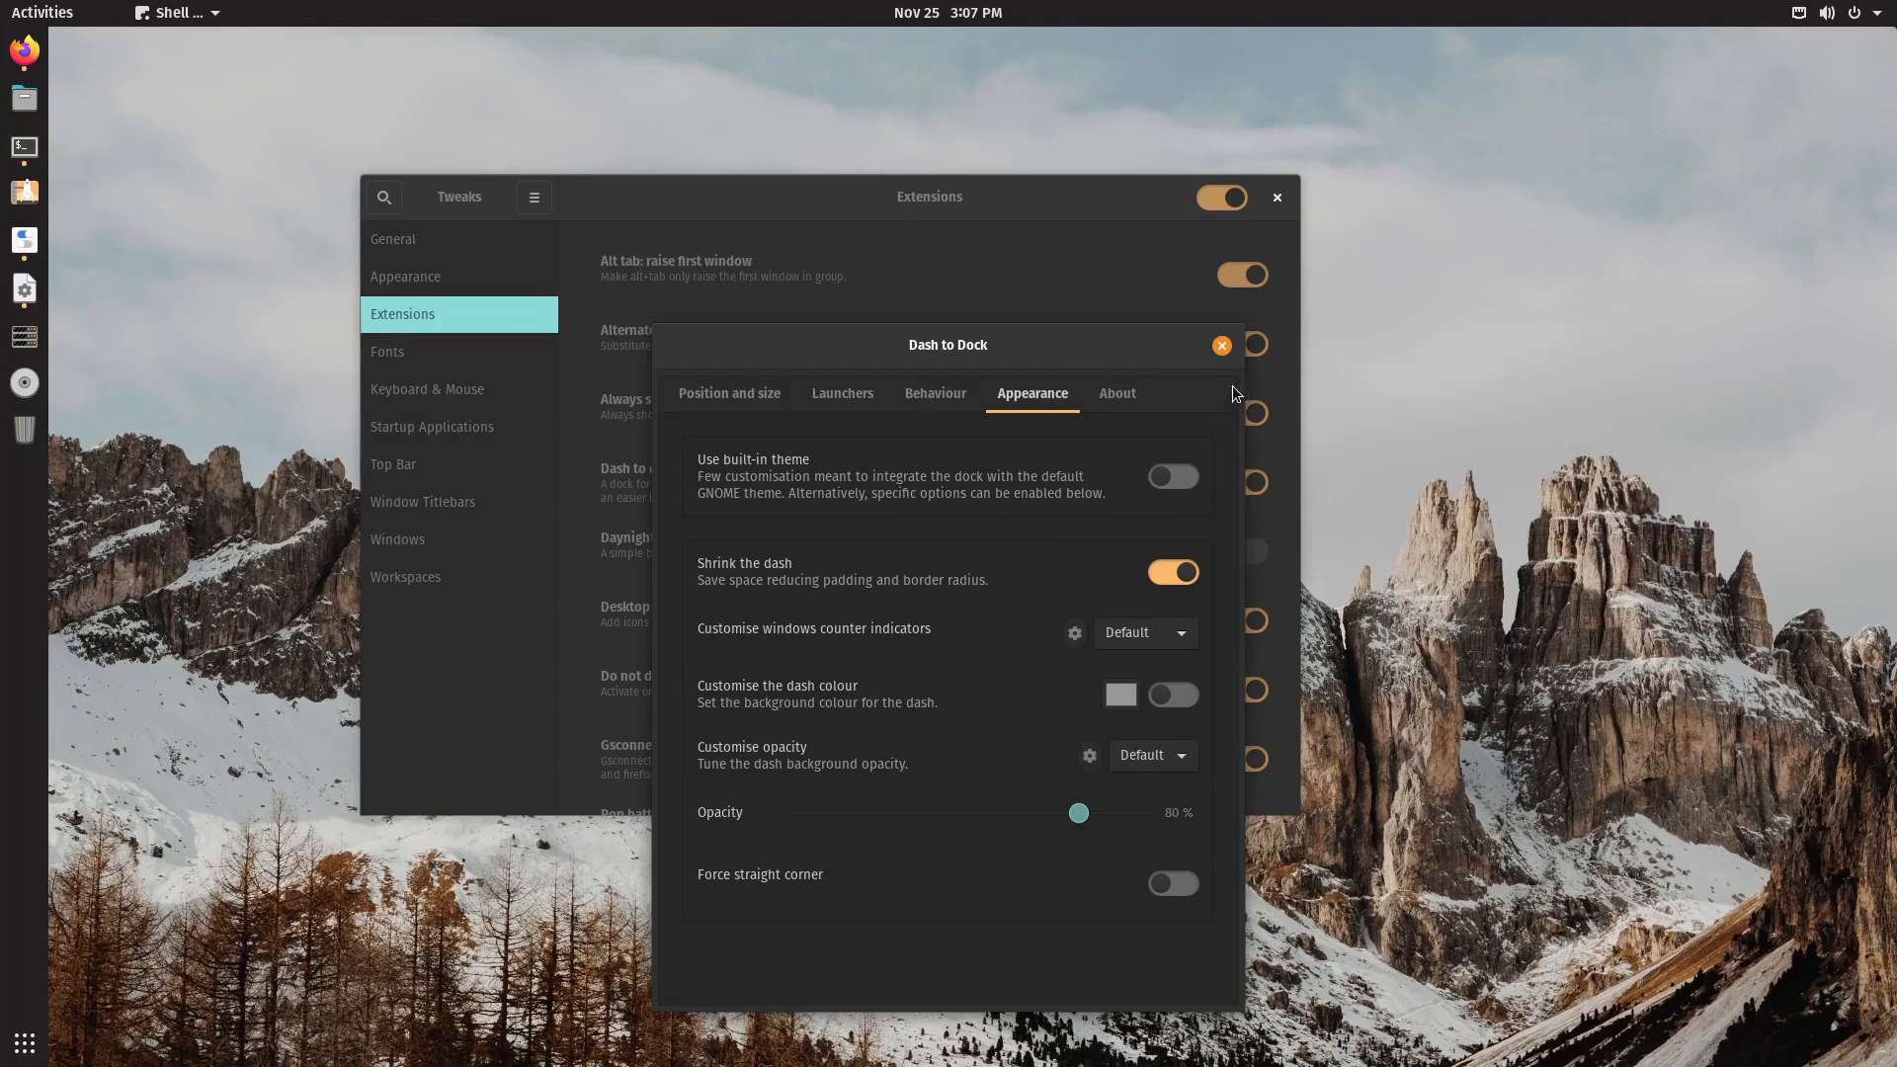
left_click(1222, 344)
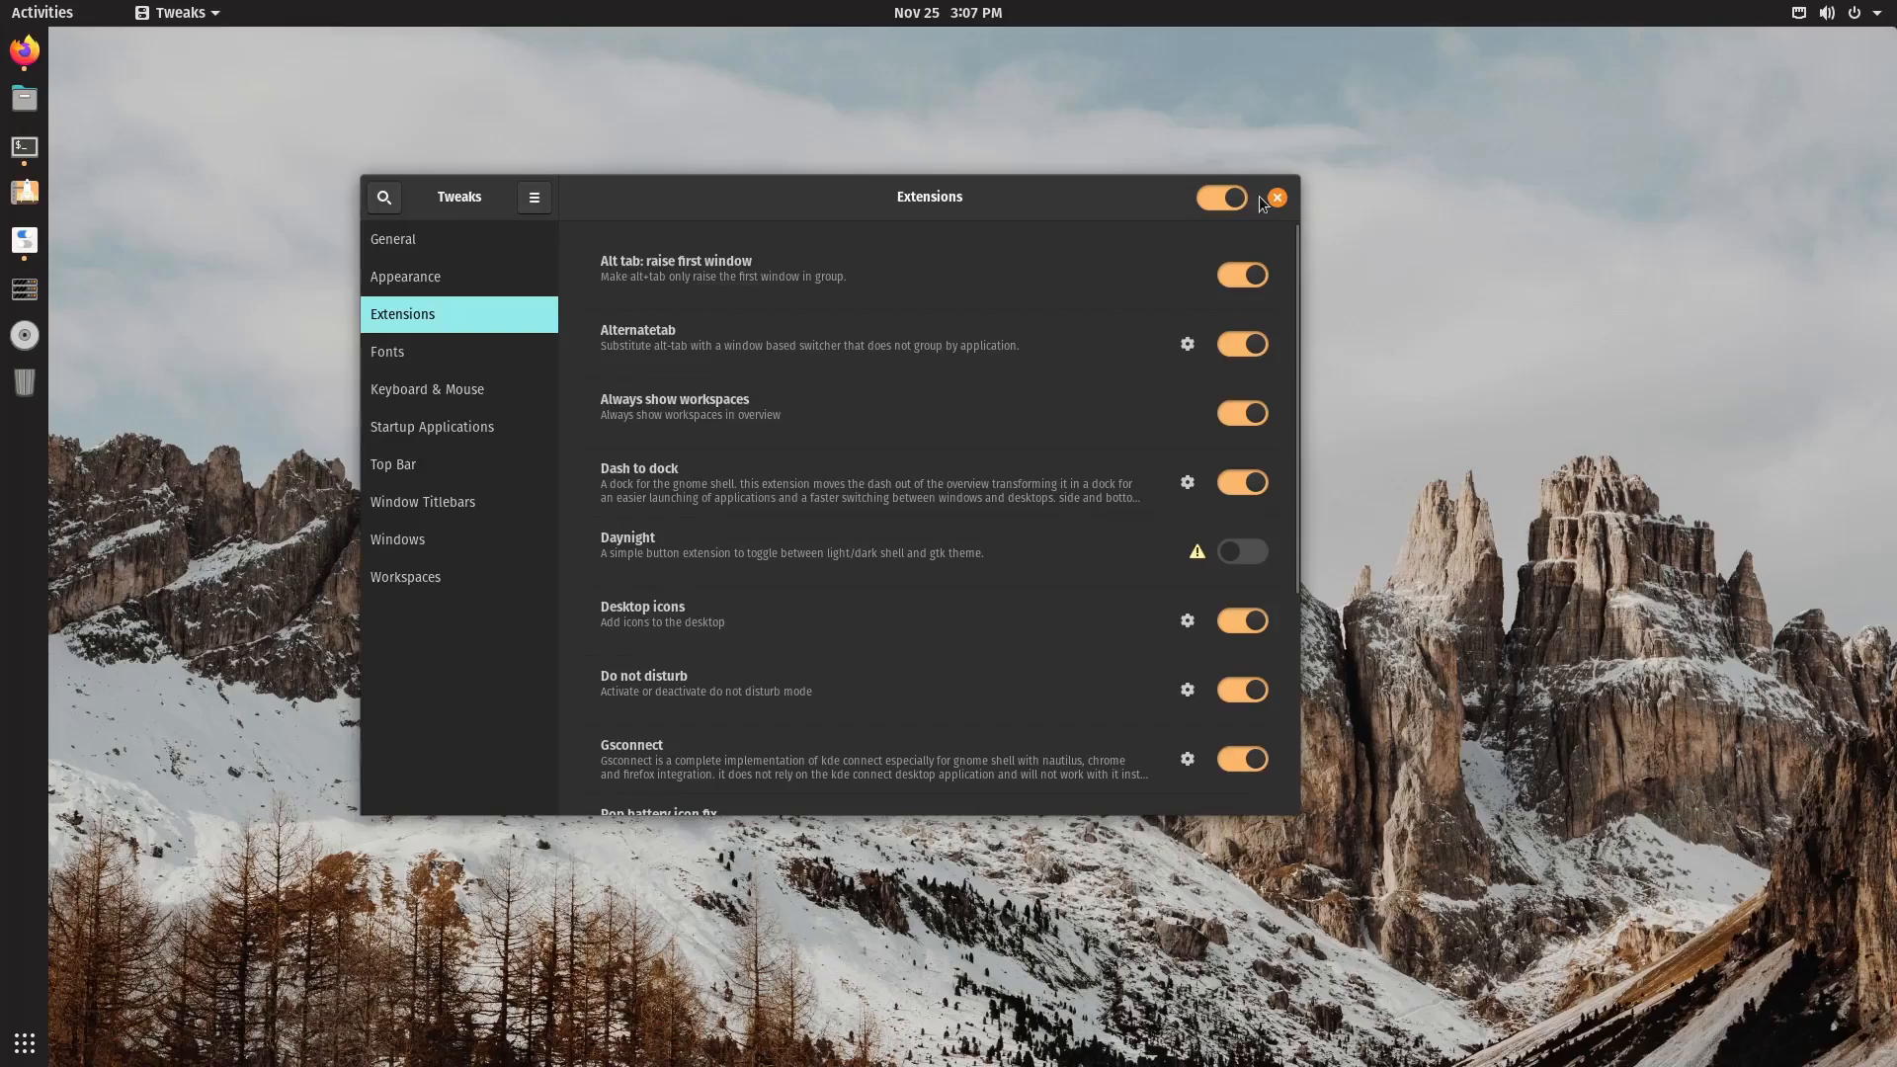
Close Tweaks and go to launchpad.net/~peppermintos in Firefox.
left_click(1276, 196)
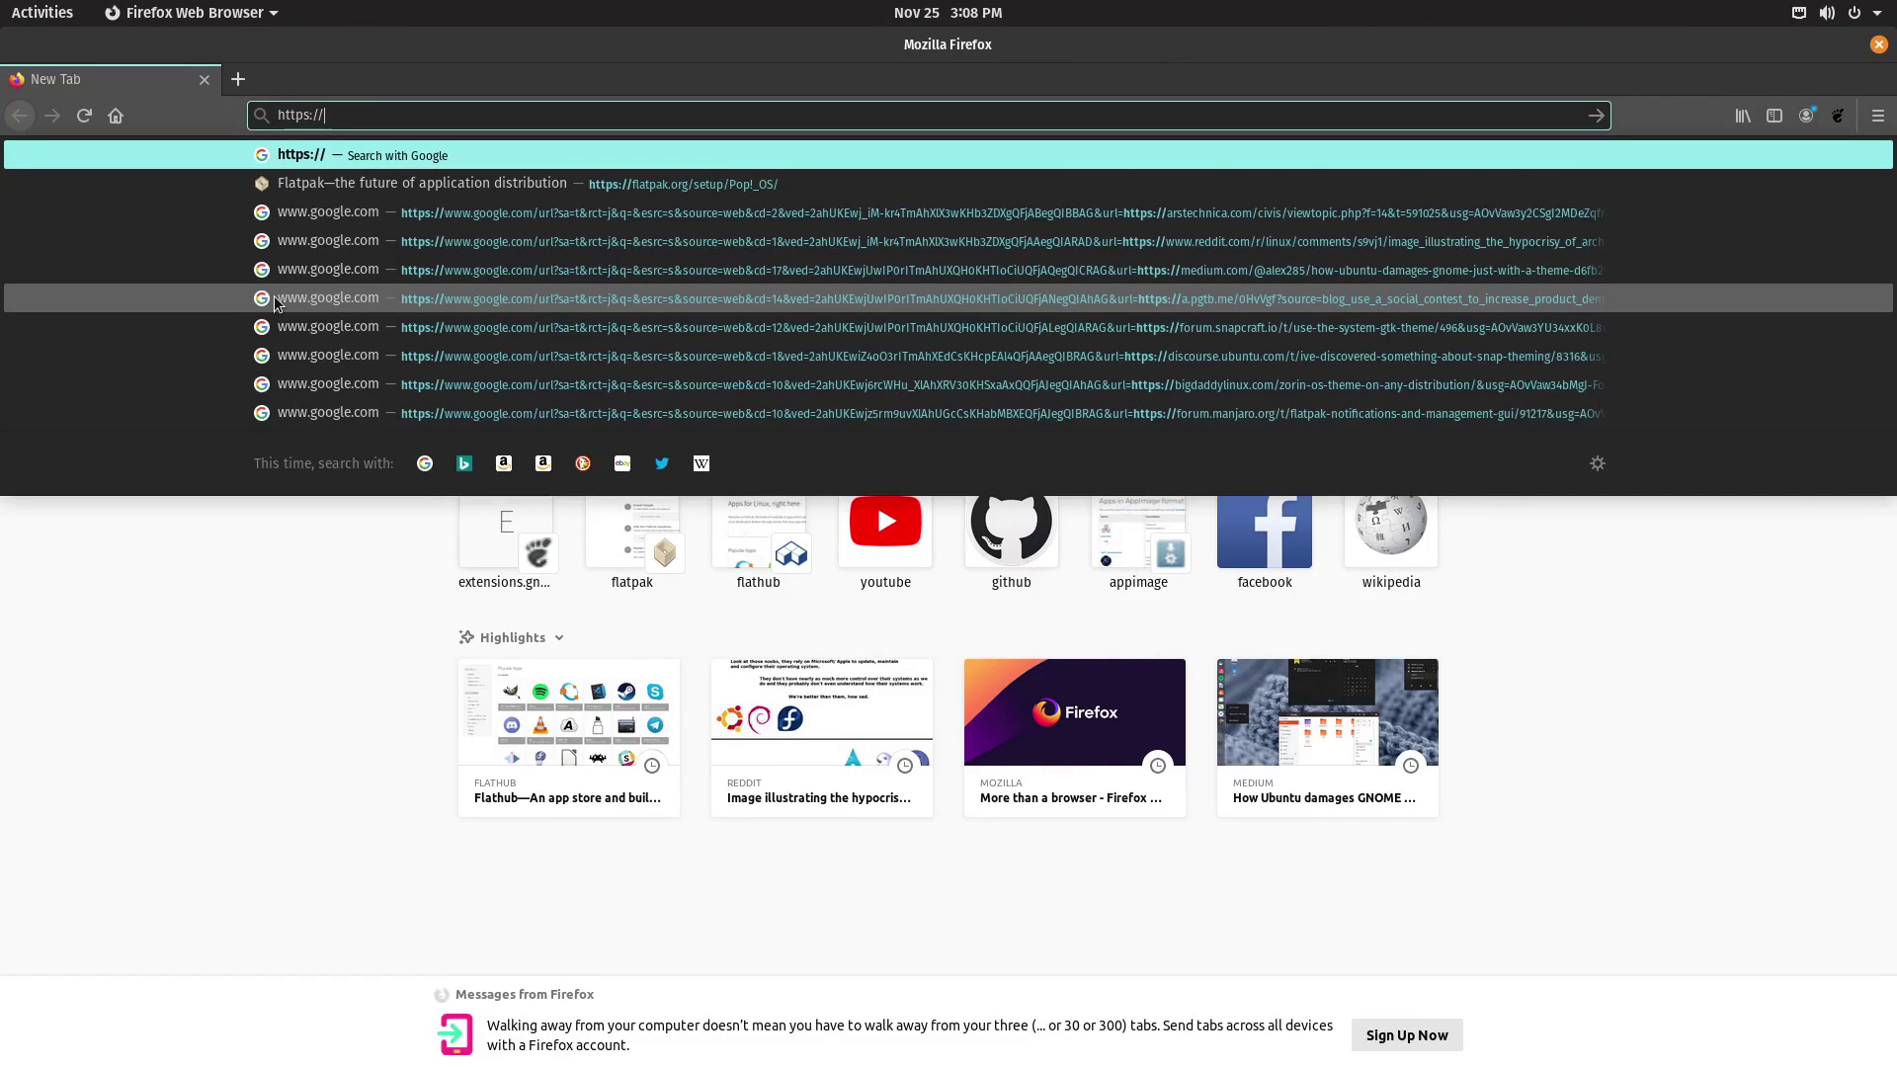
type("launchpad.n")
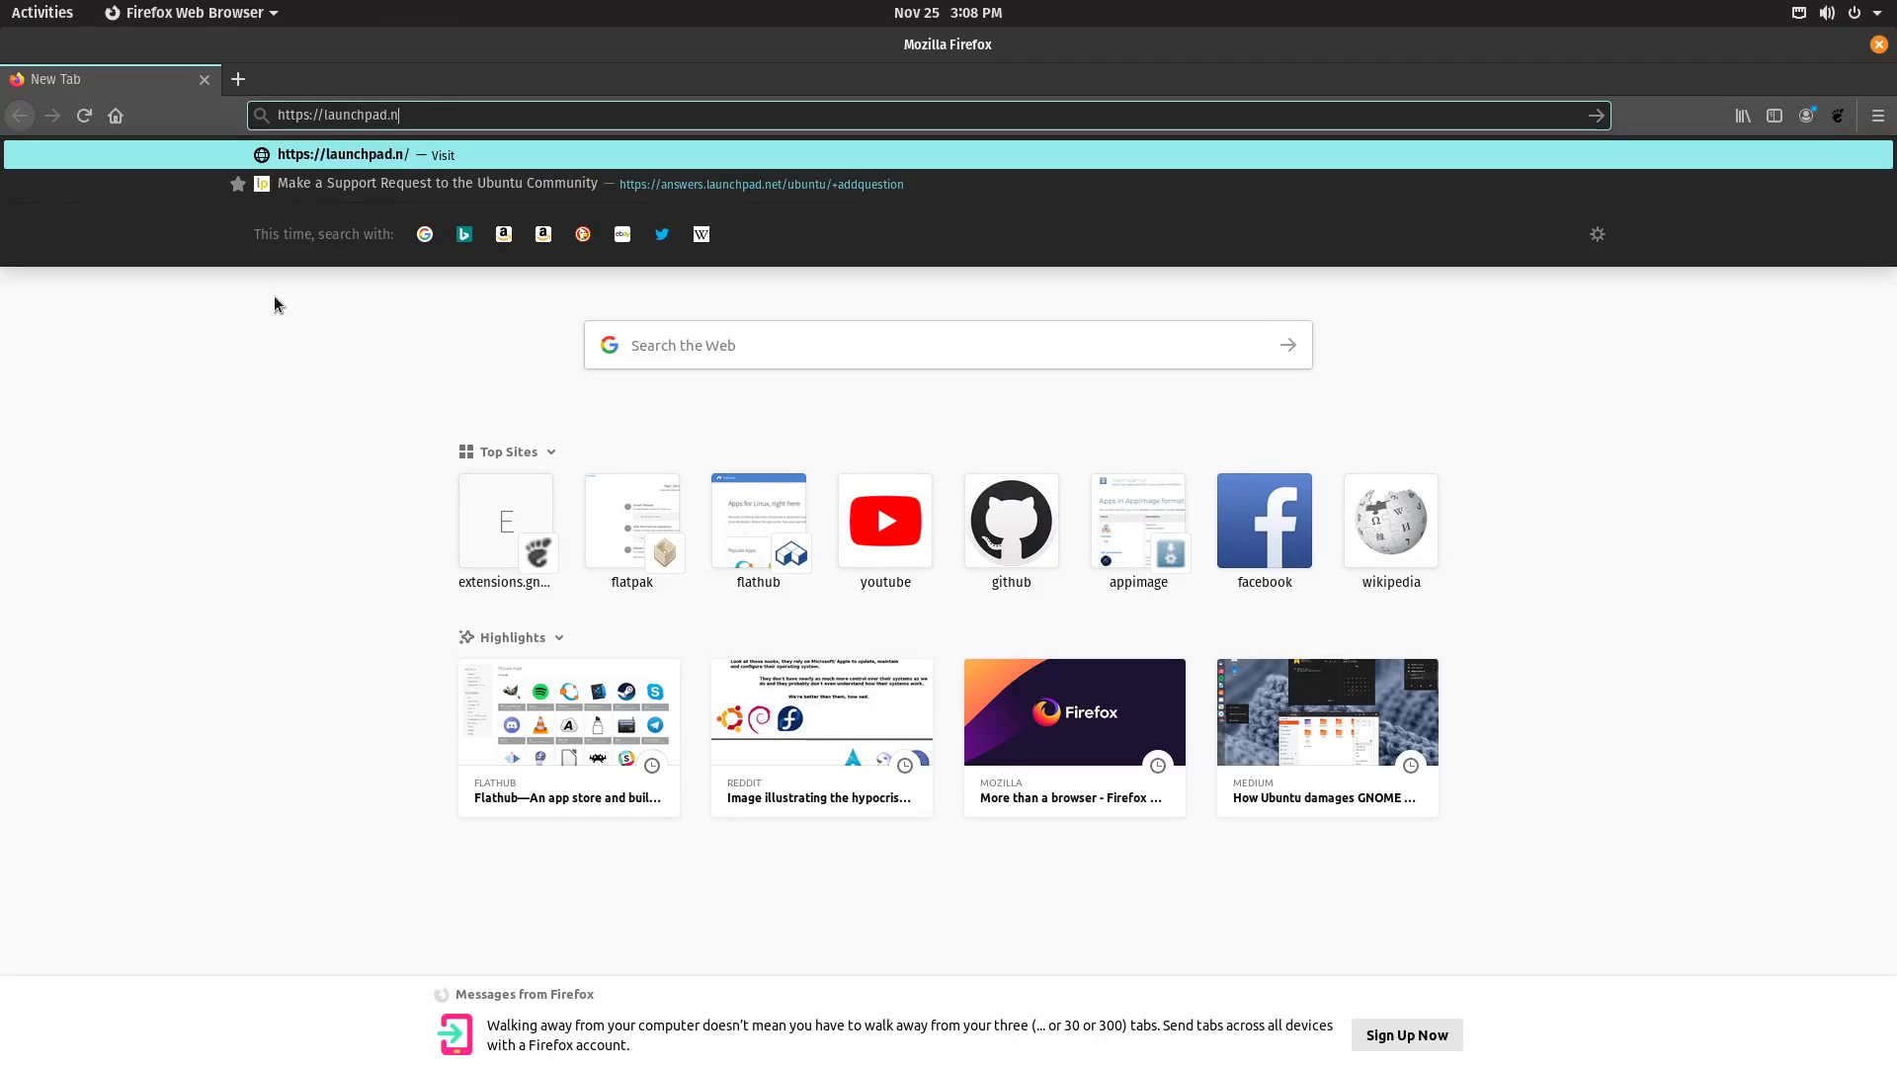
type("et/")
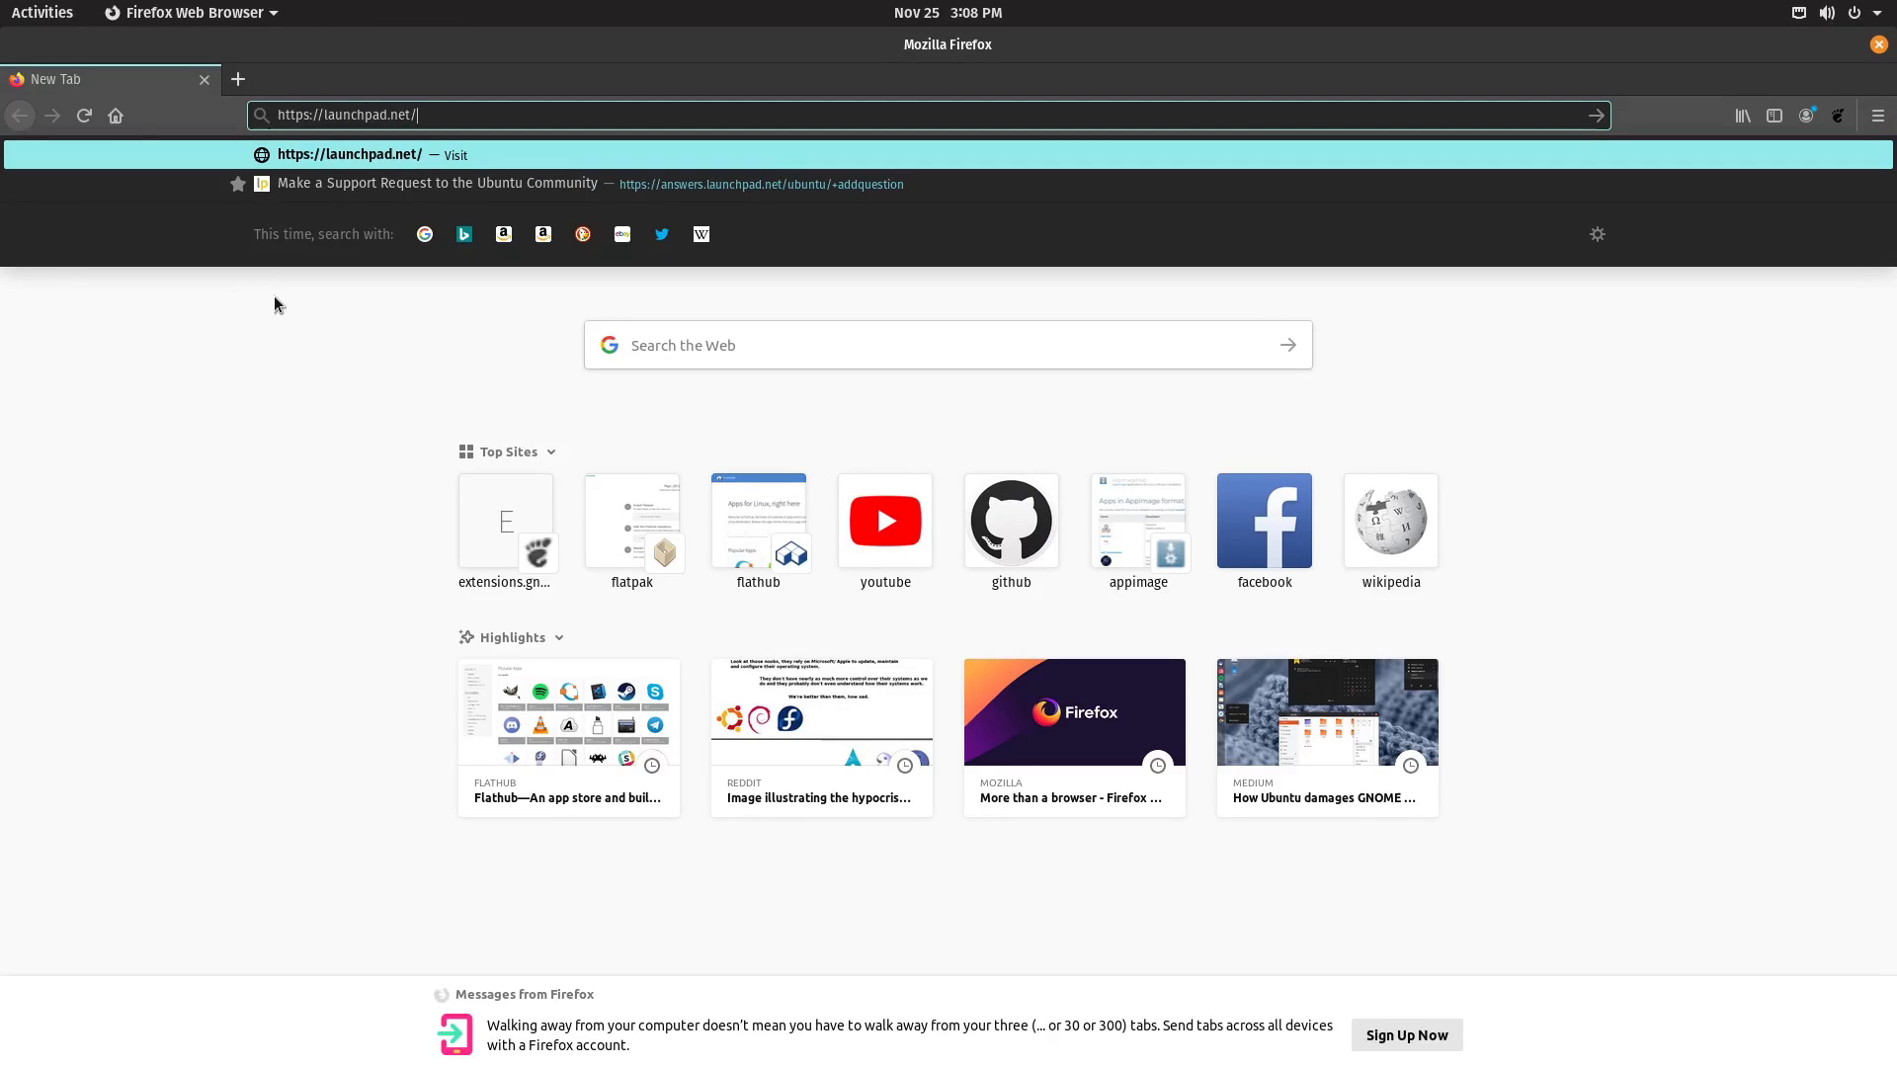
type("~p")
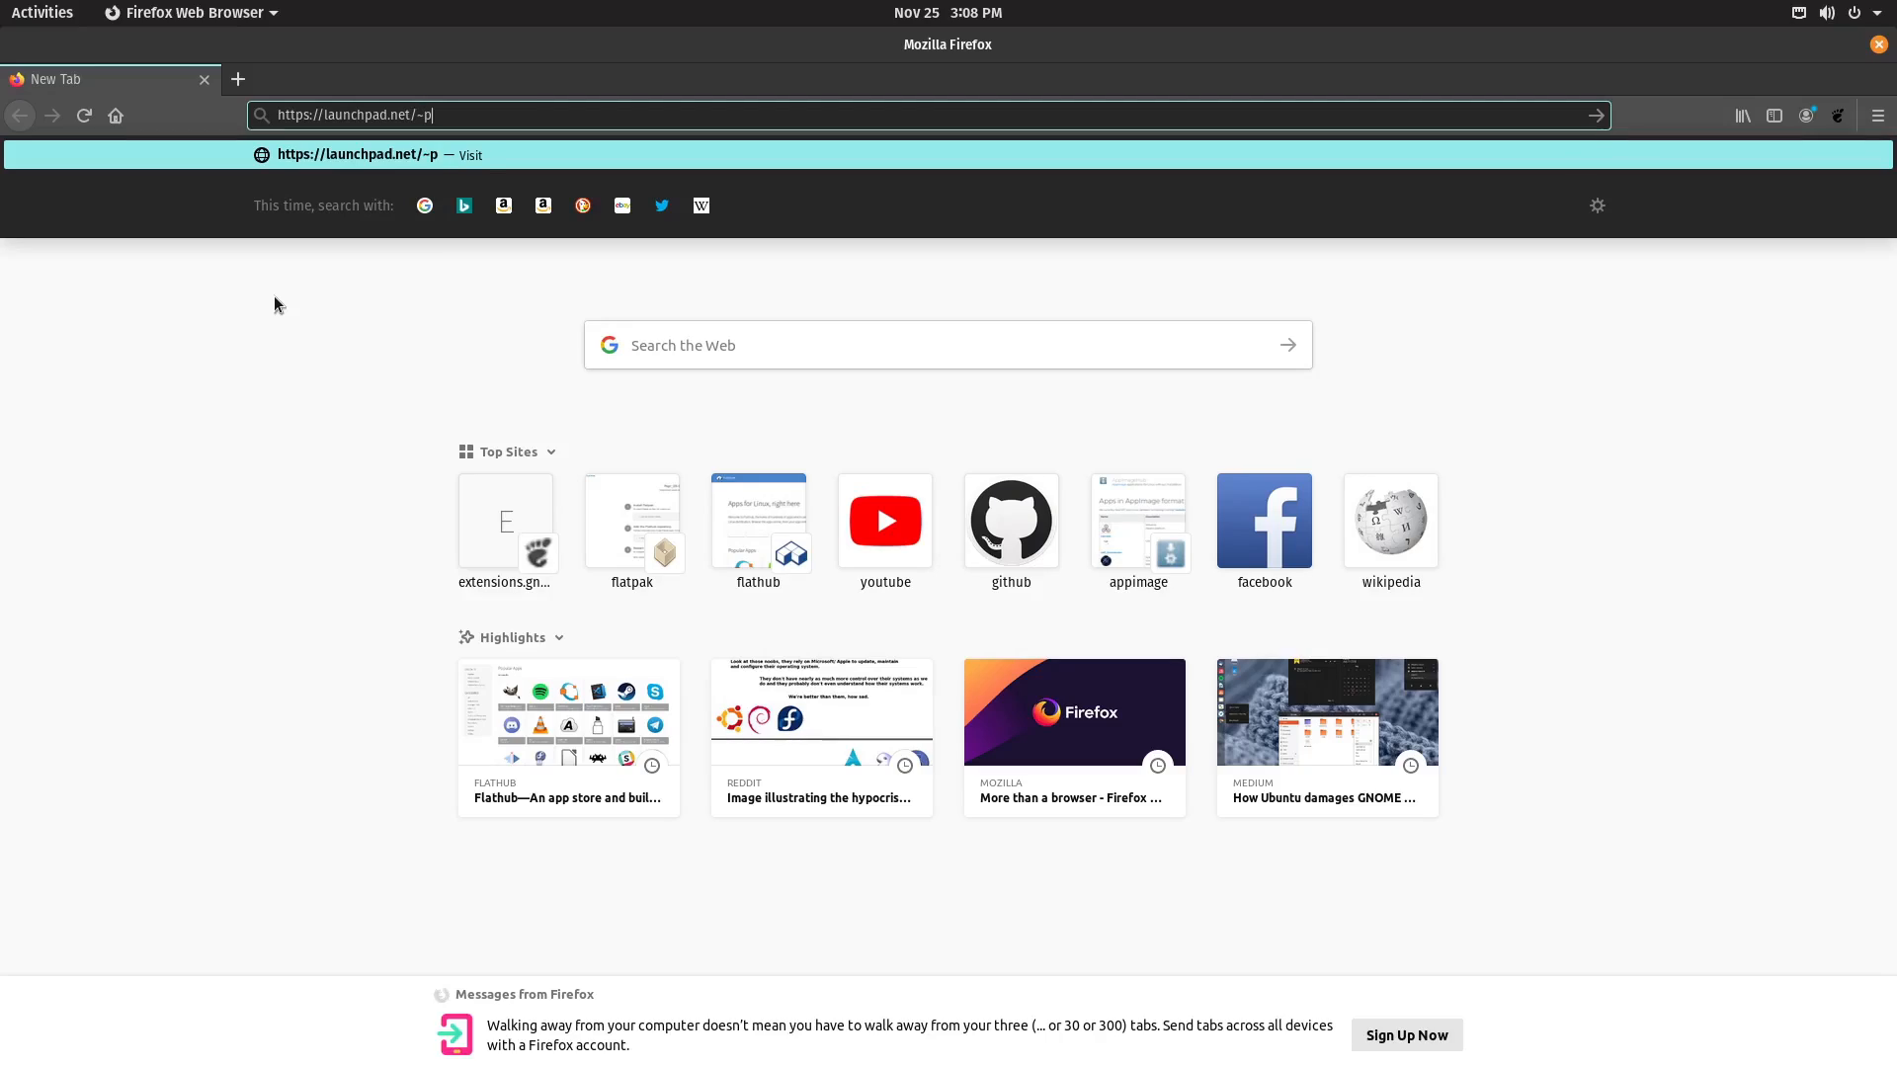
type("eppermintos")
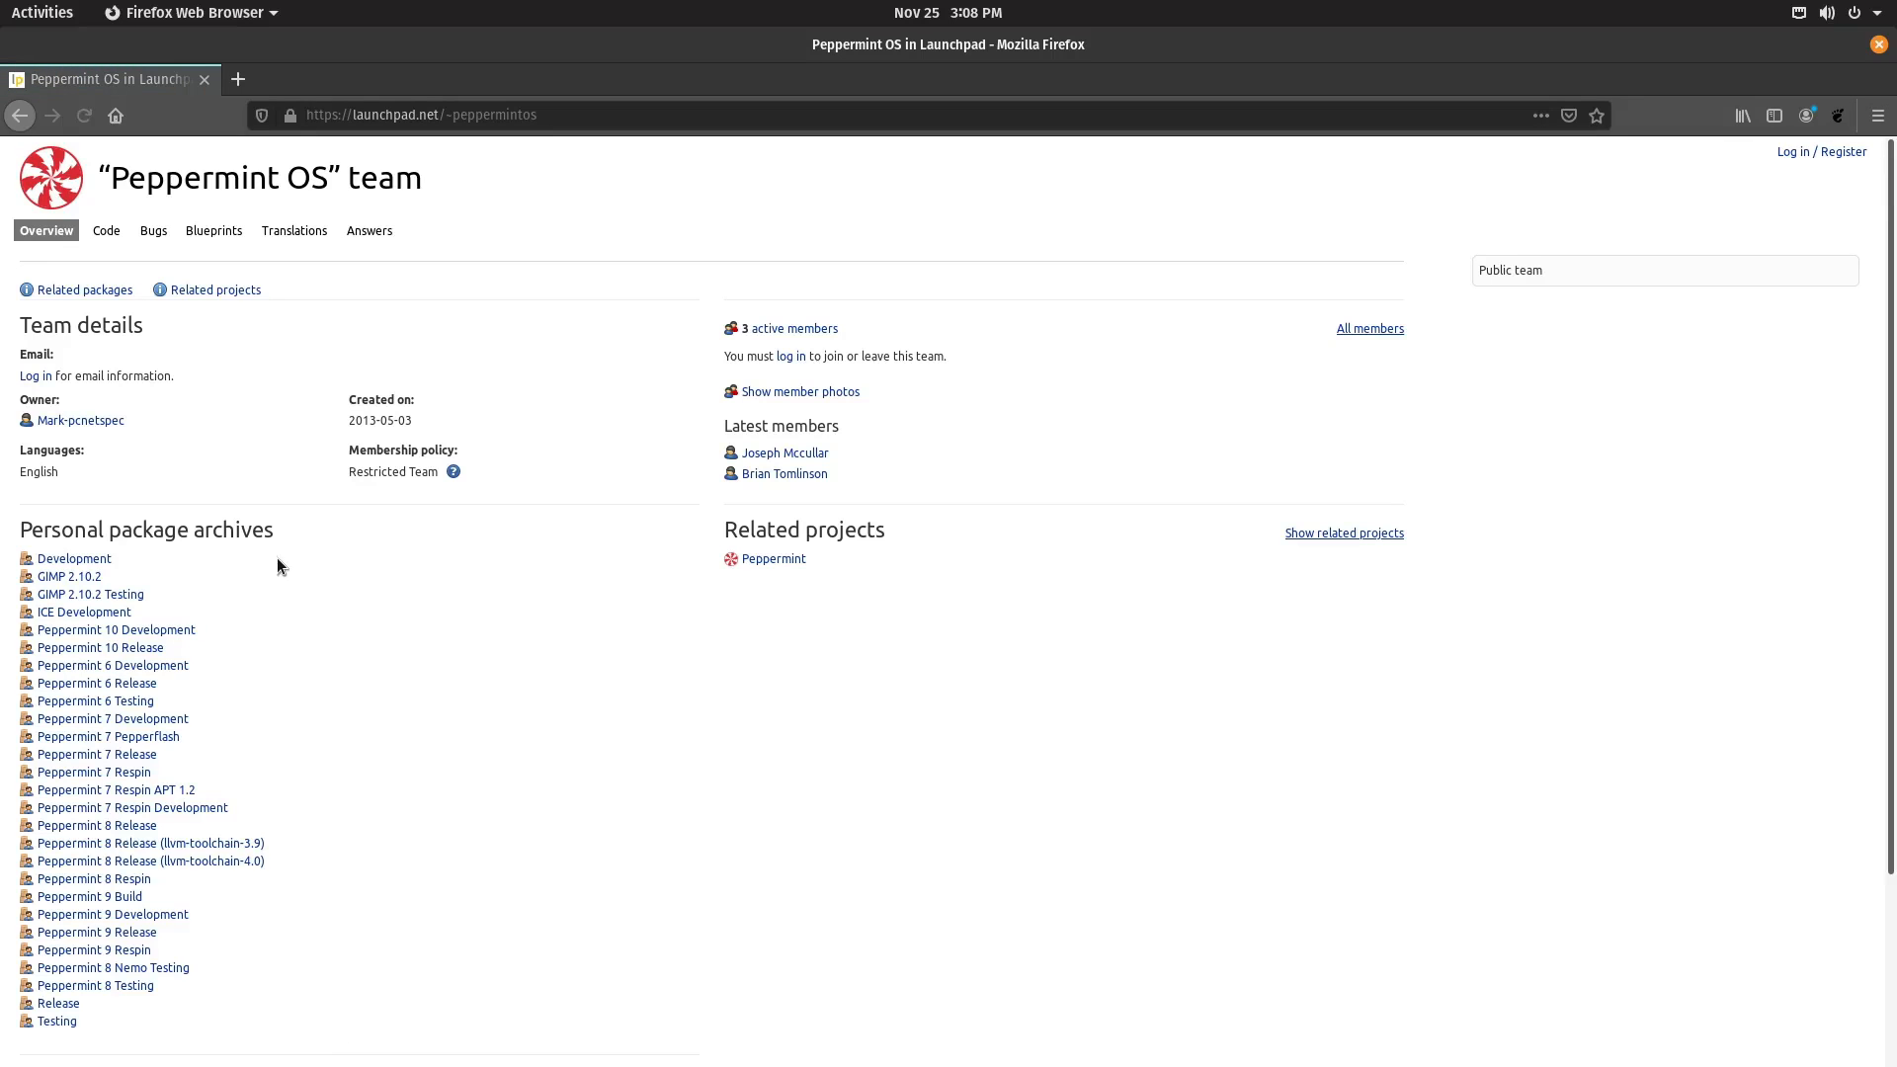
Zoom in, open the Peppermint 10 Release PPA and view its package details.
key("ctrl+plus")
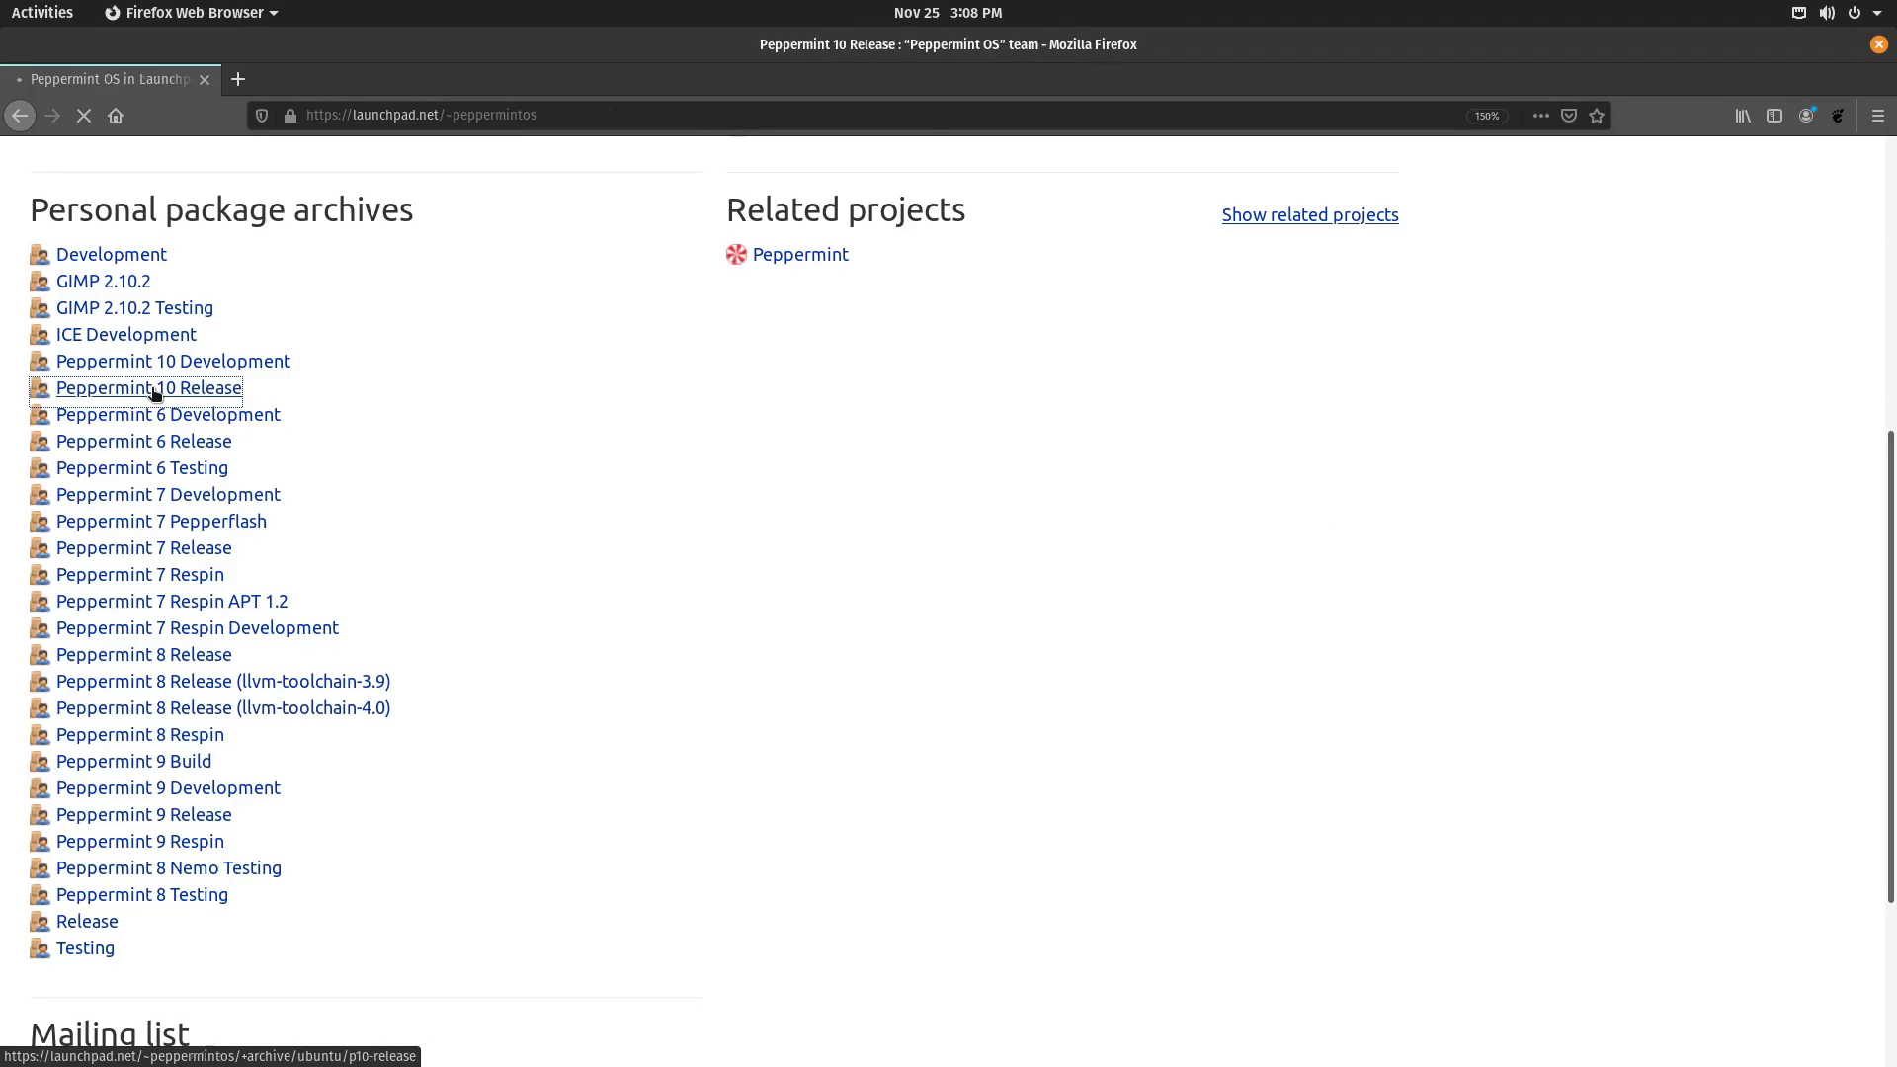
left_click(148, 388)
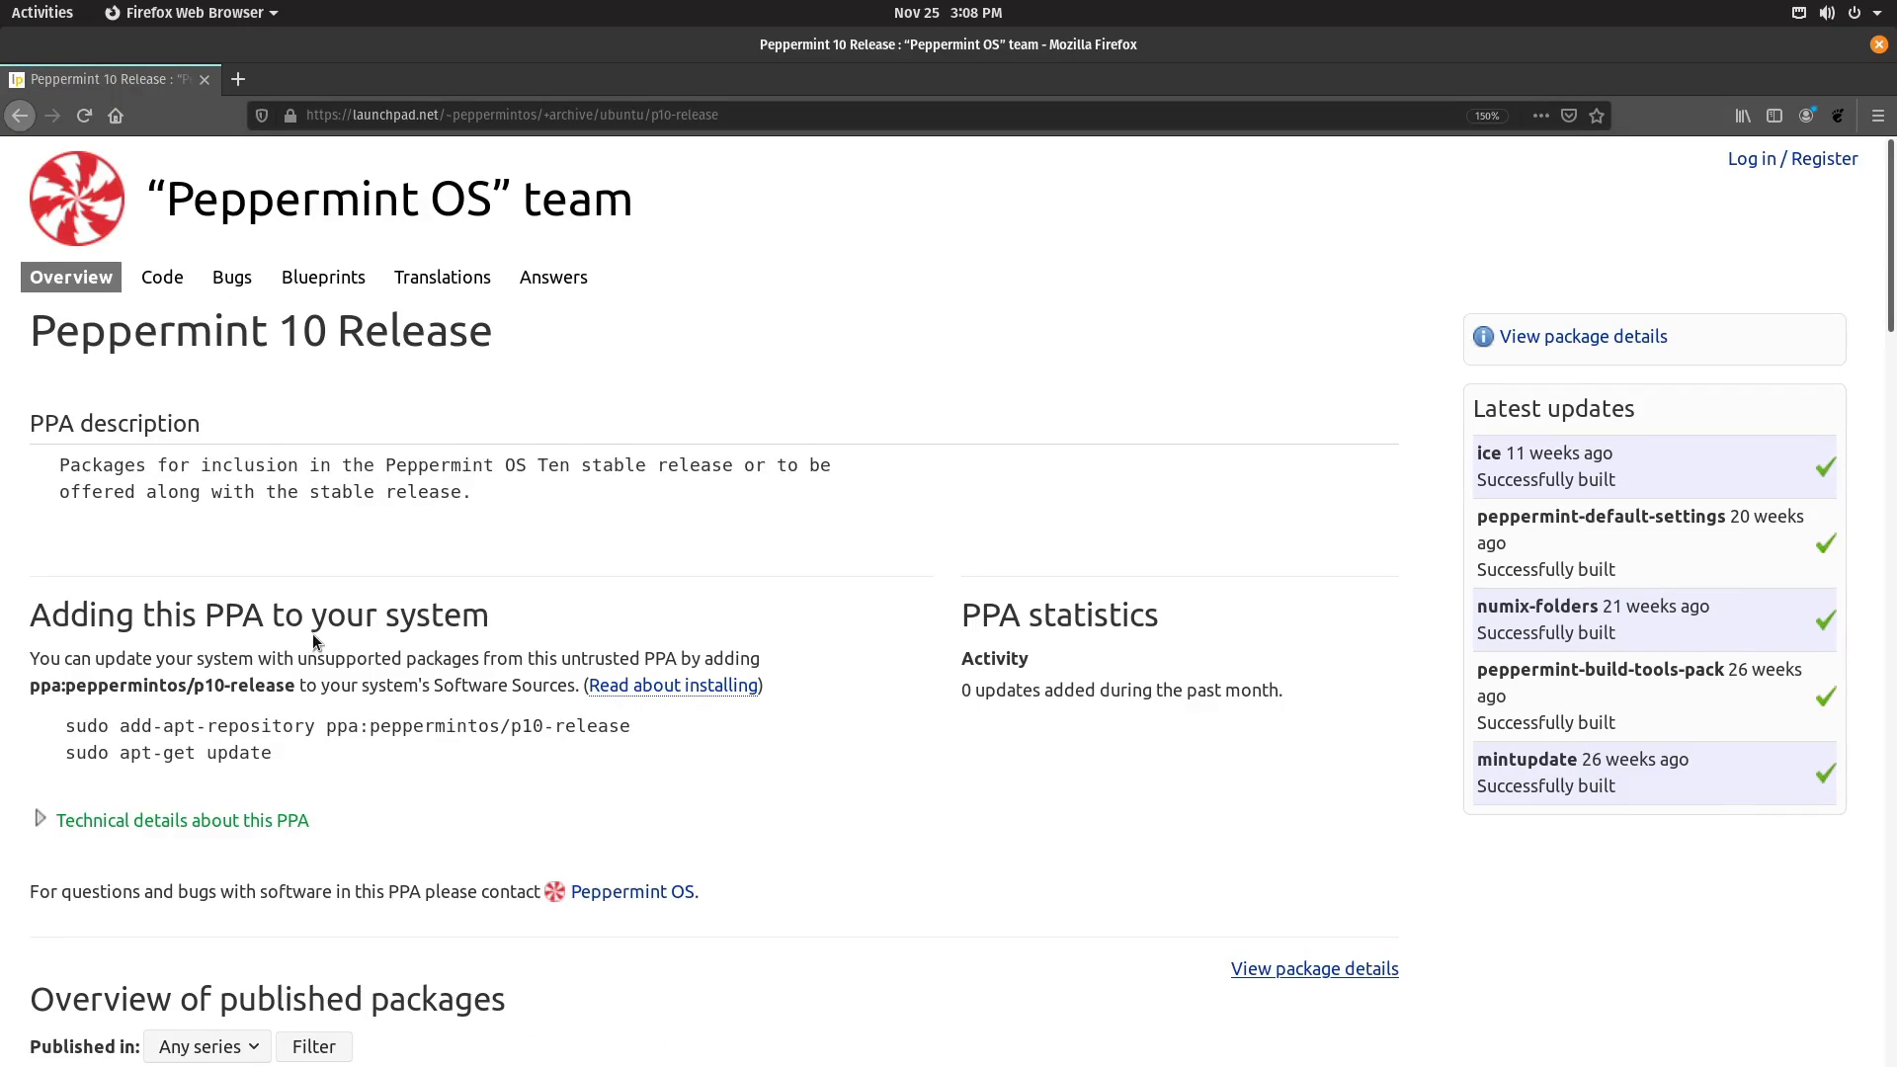
scroll("down", 3)
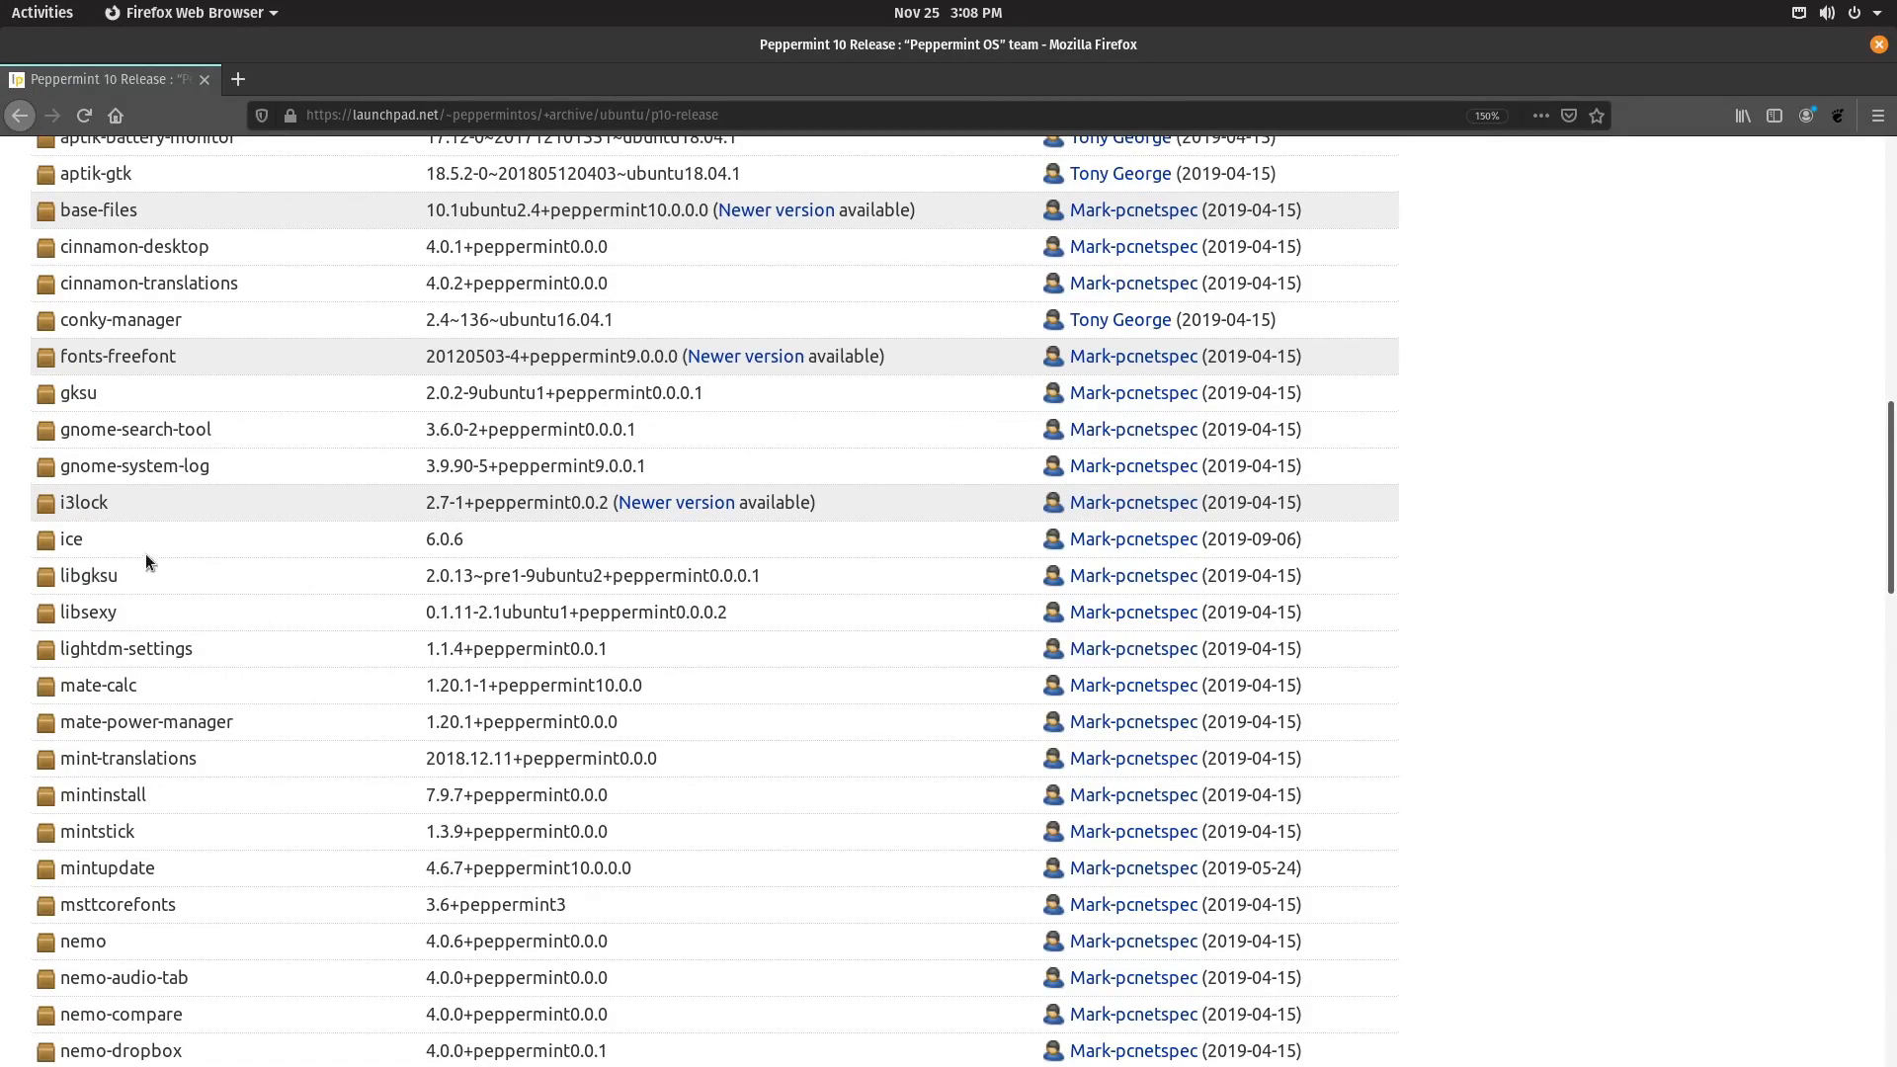
mouse_move(52, 545)
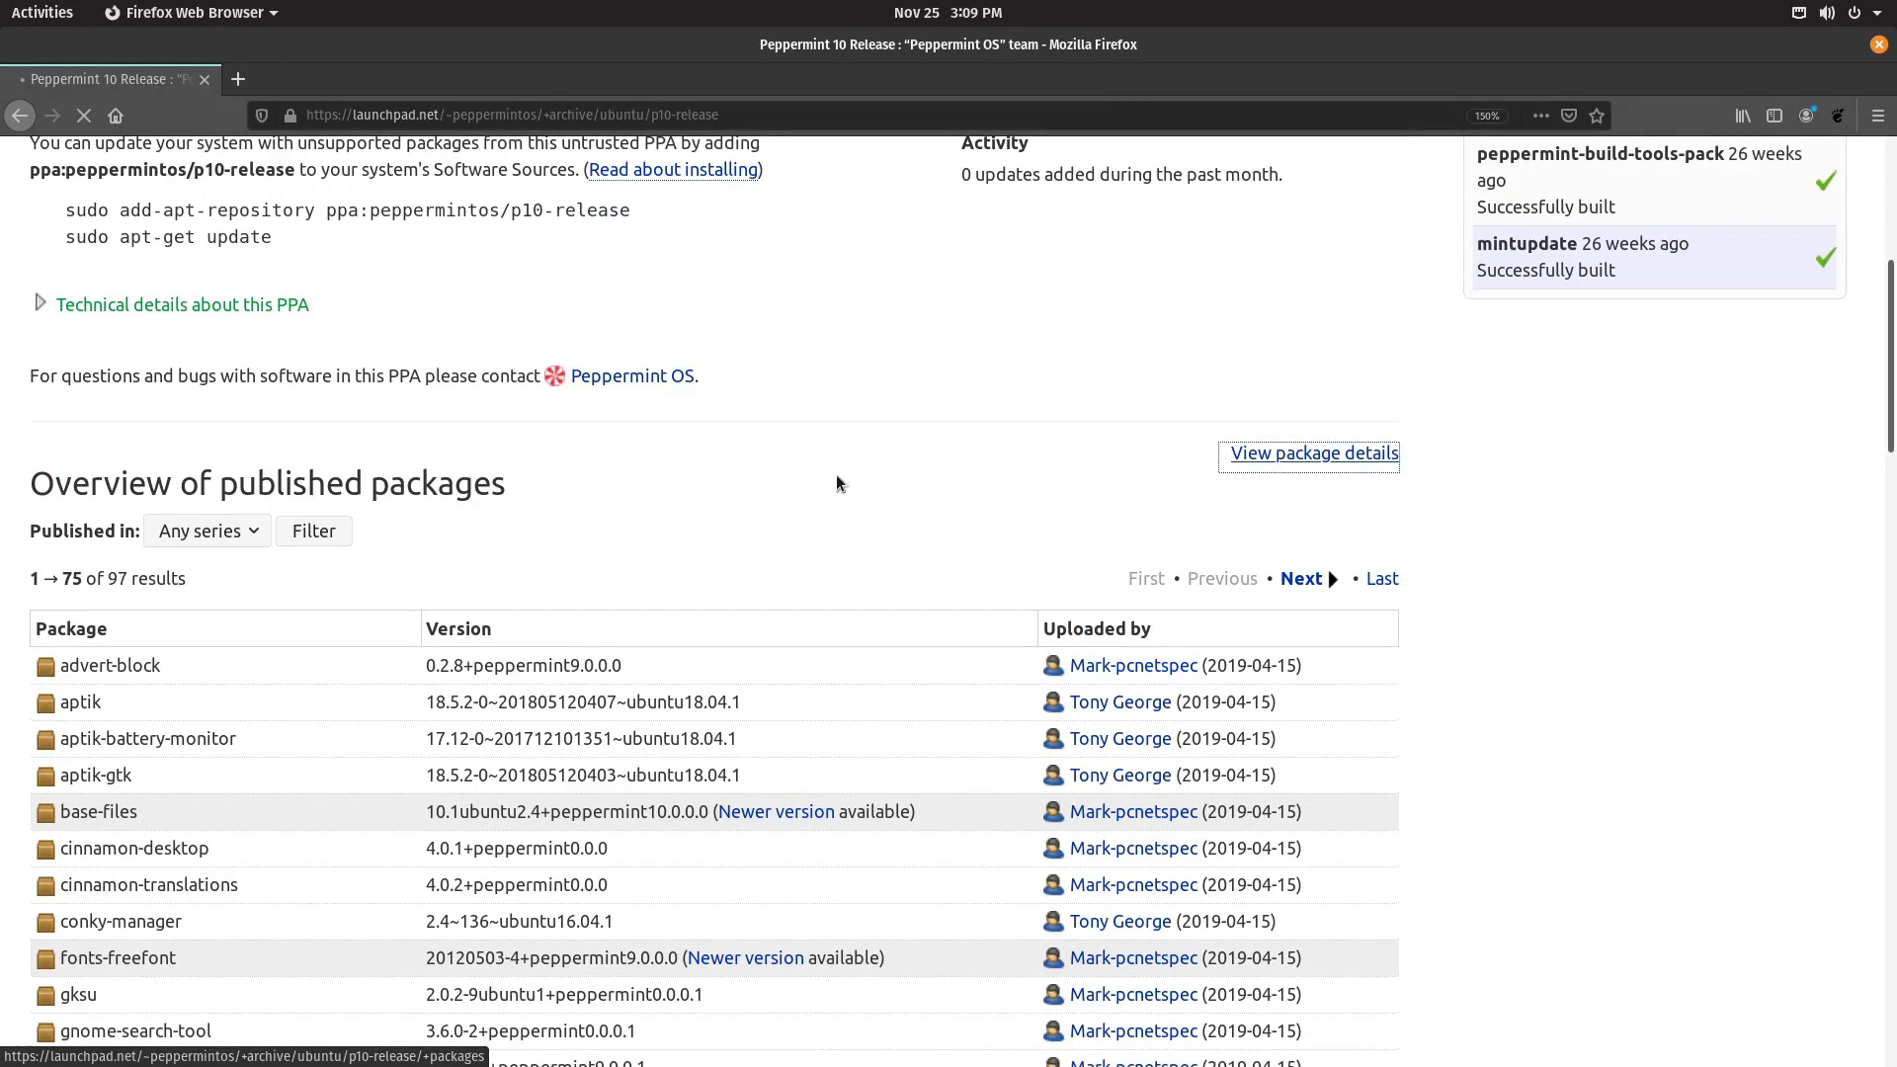
left_click(1315, 453)
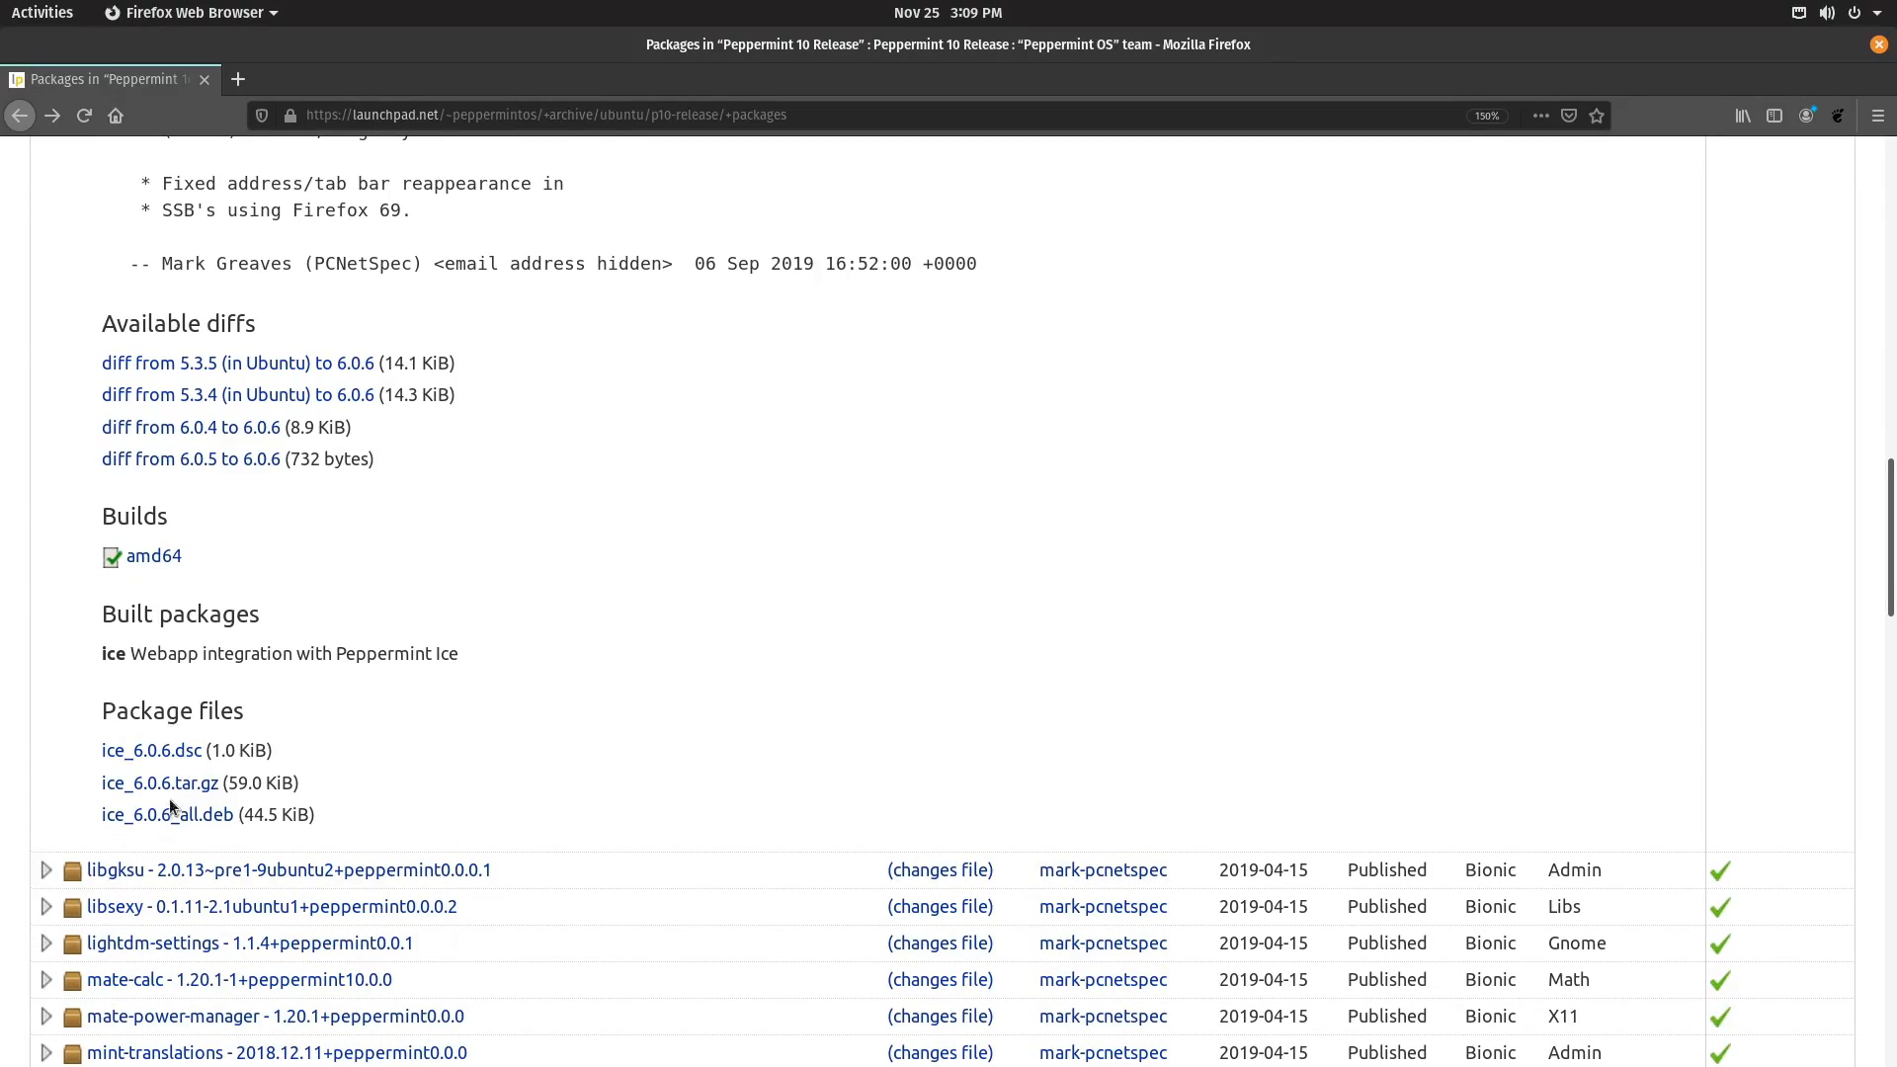
Open ice_6.0.6_all.deb in Eddy, start the install and authenticate it.
left_click(166, 815)
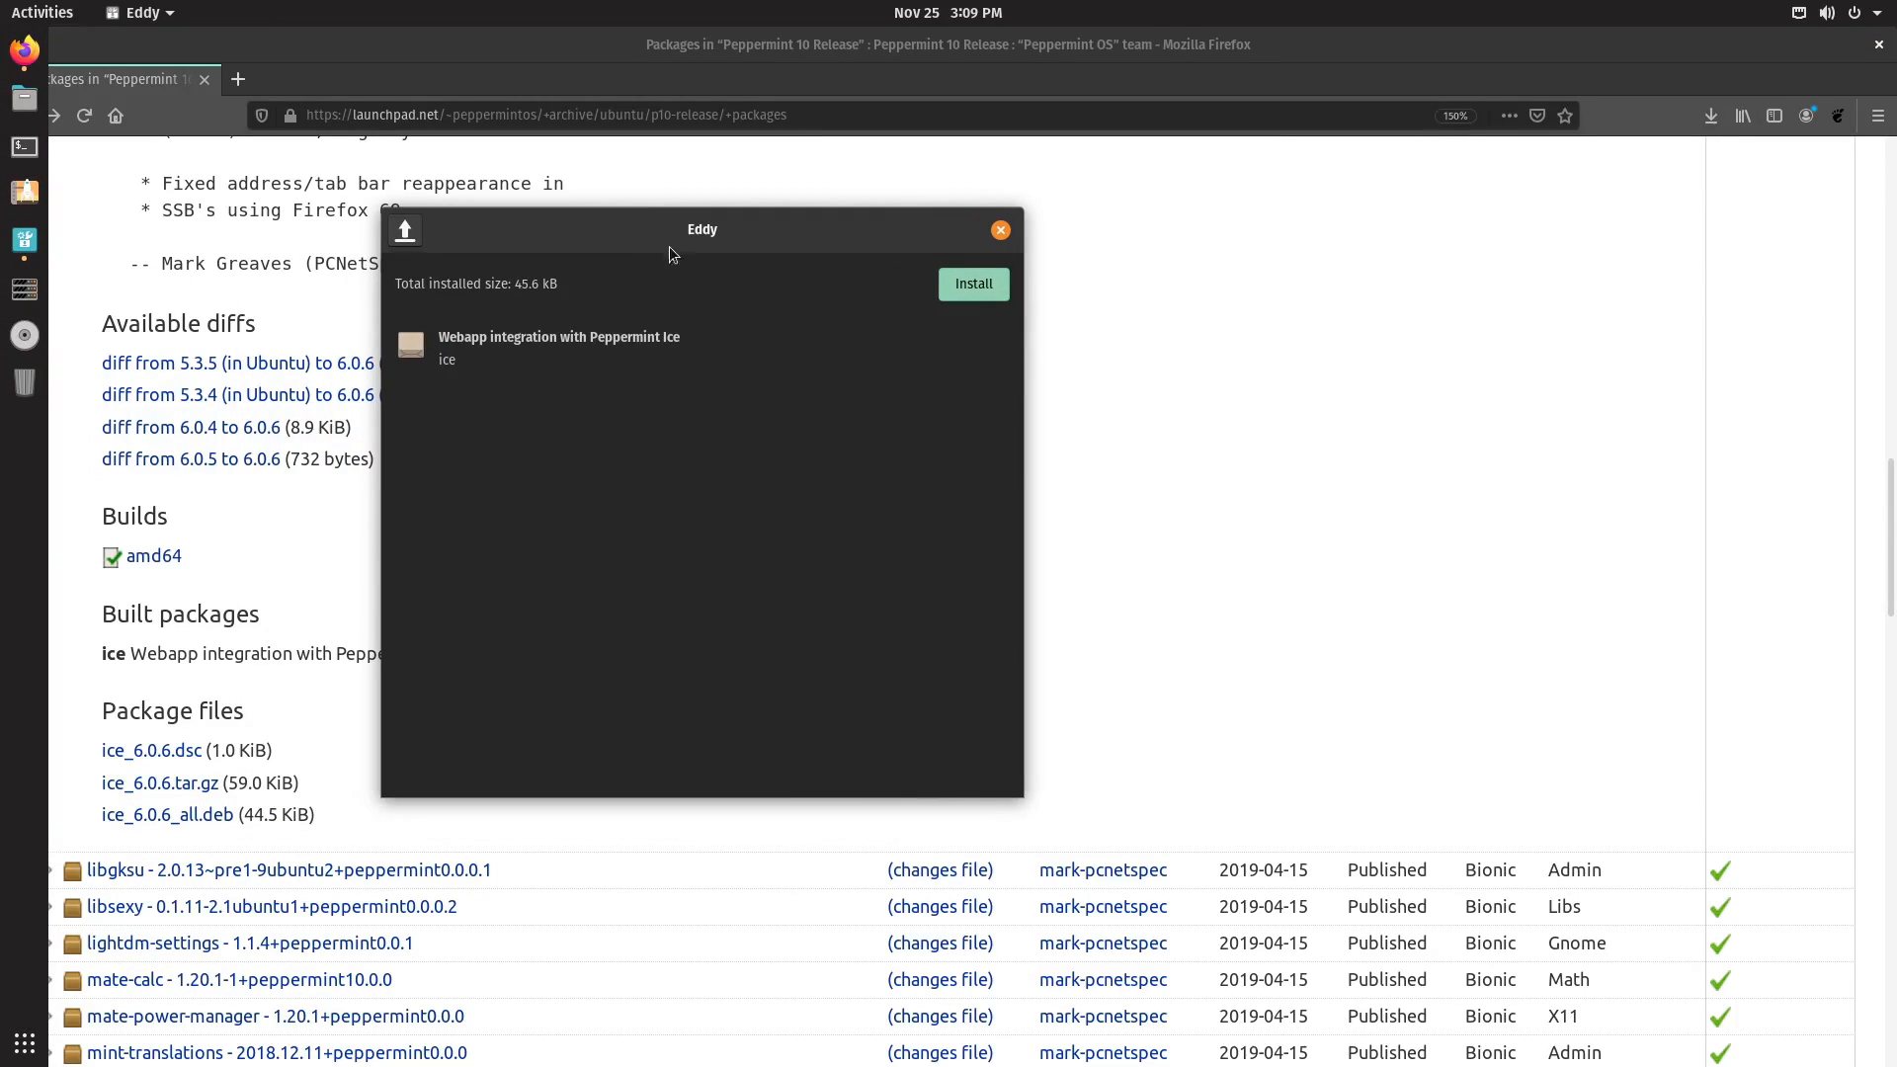
left_click(972, 285)
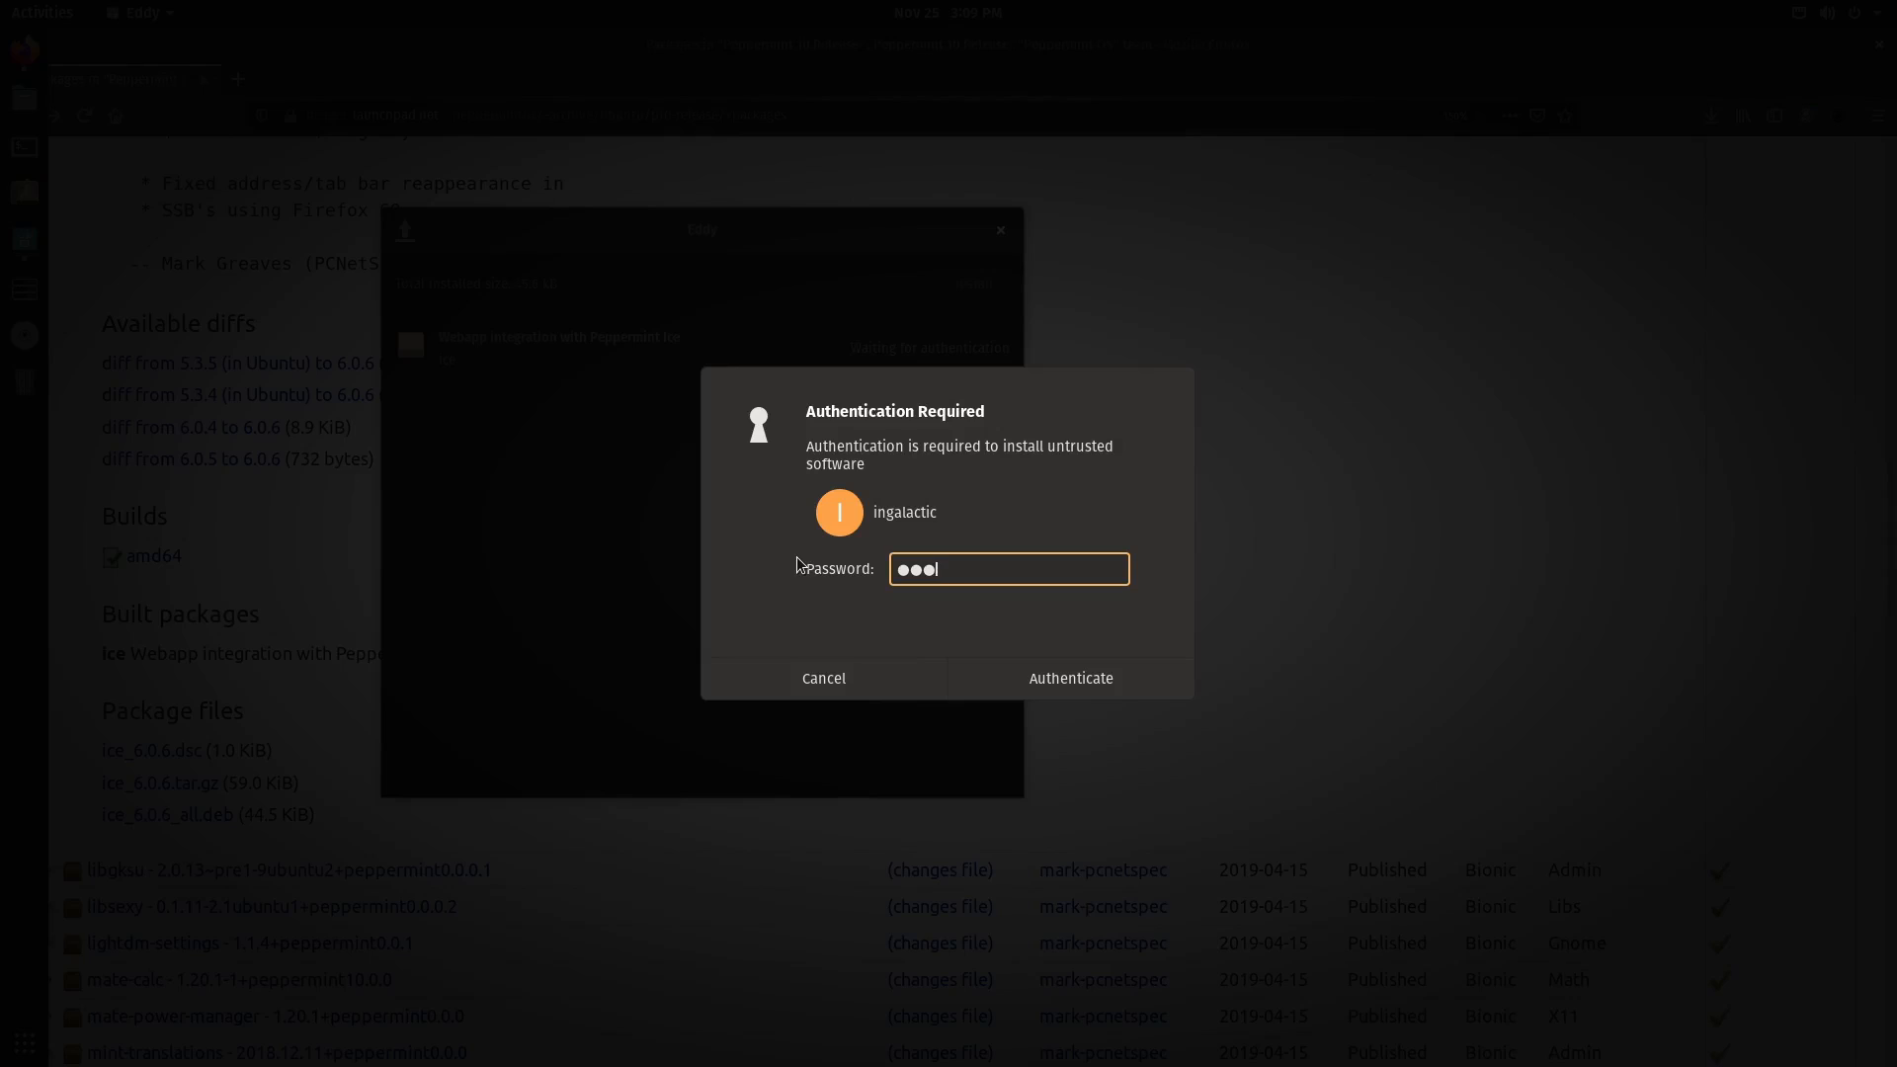
left_click(1069, 678)
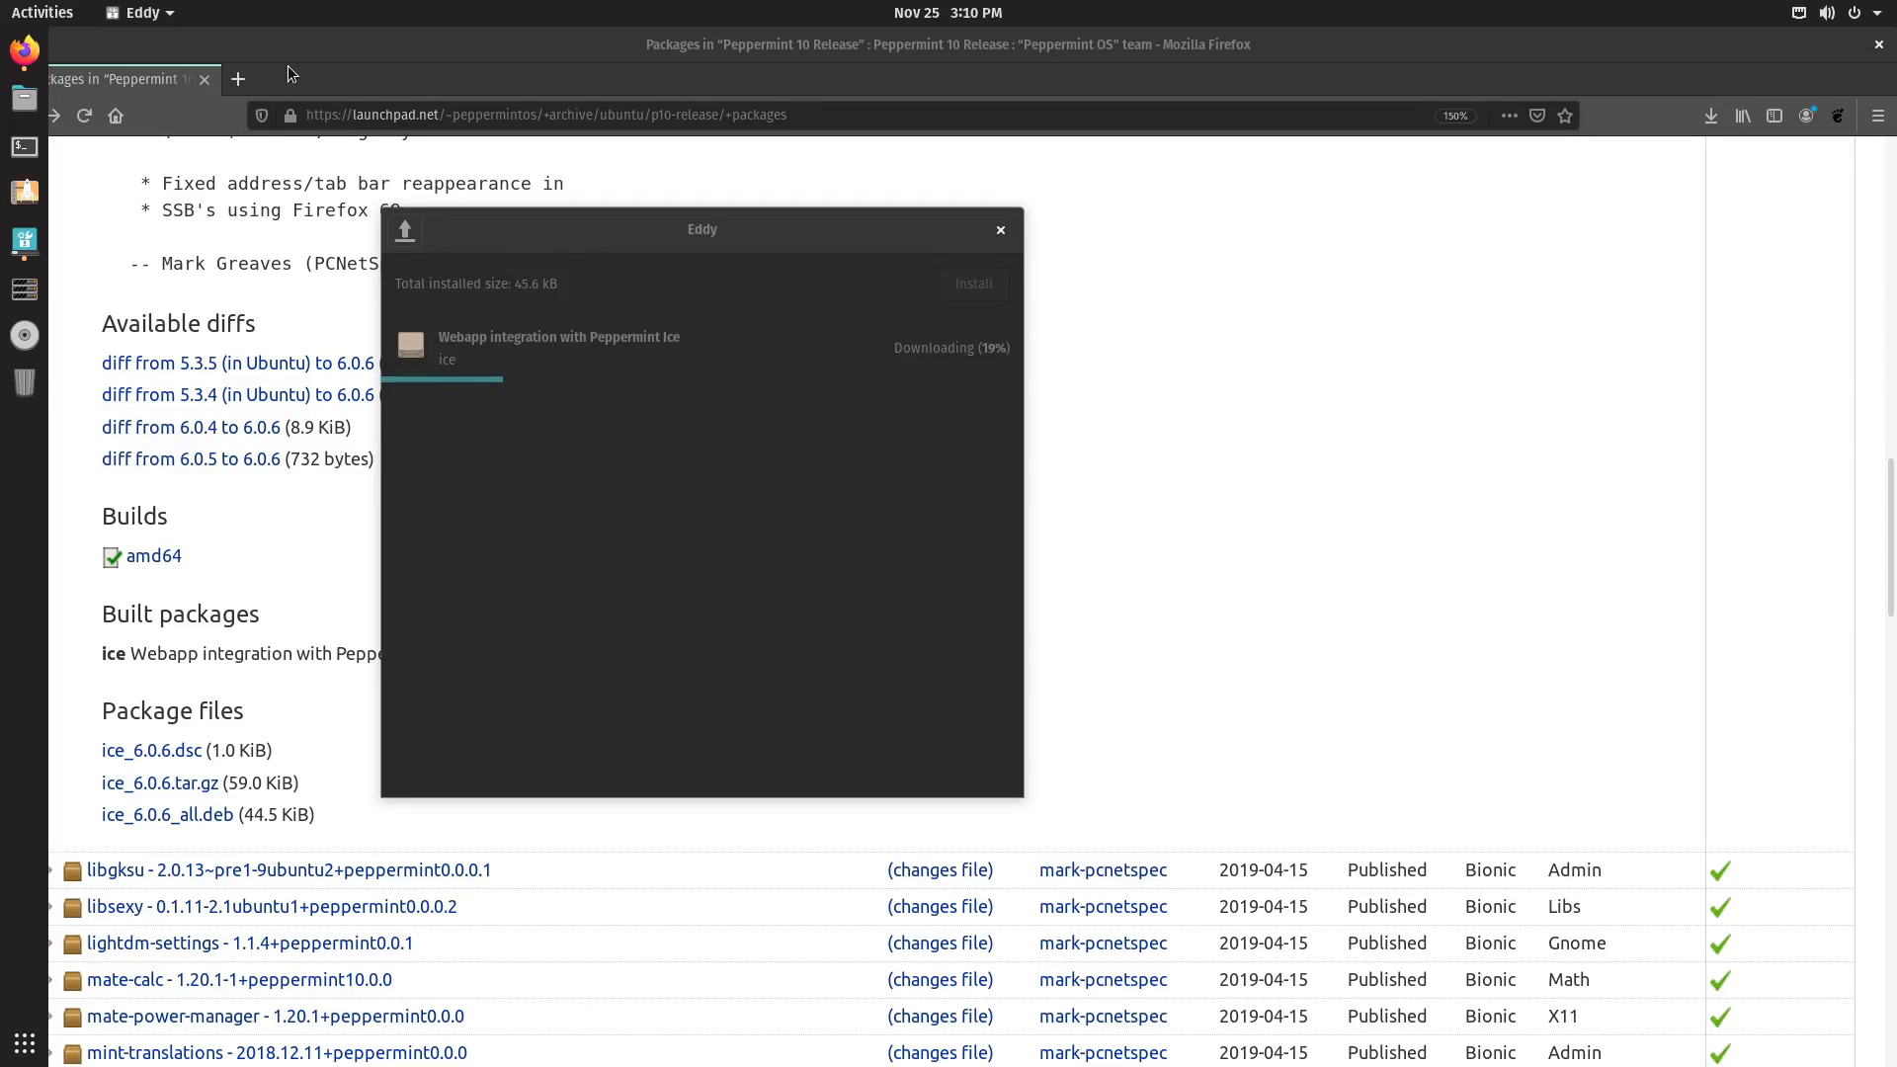
left_click(42, 12)
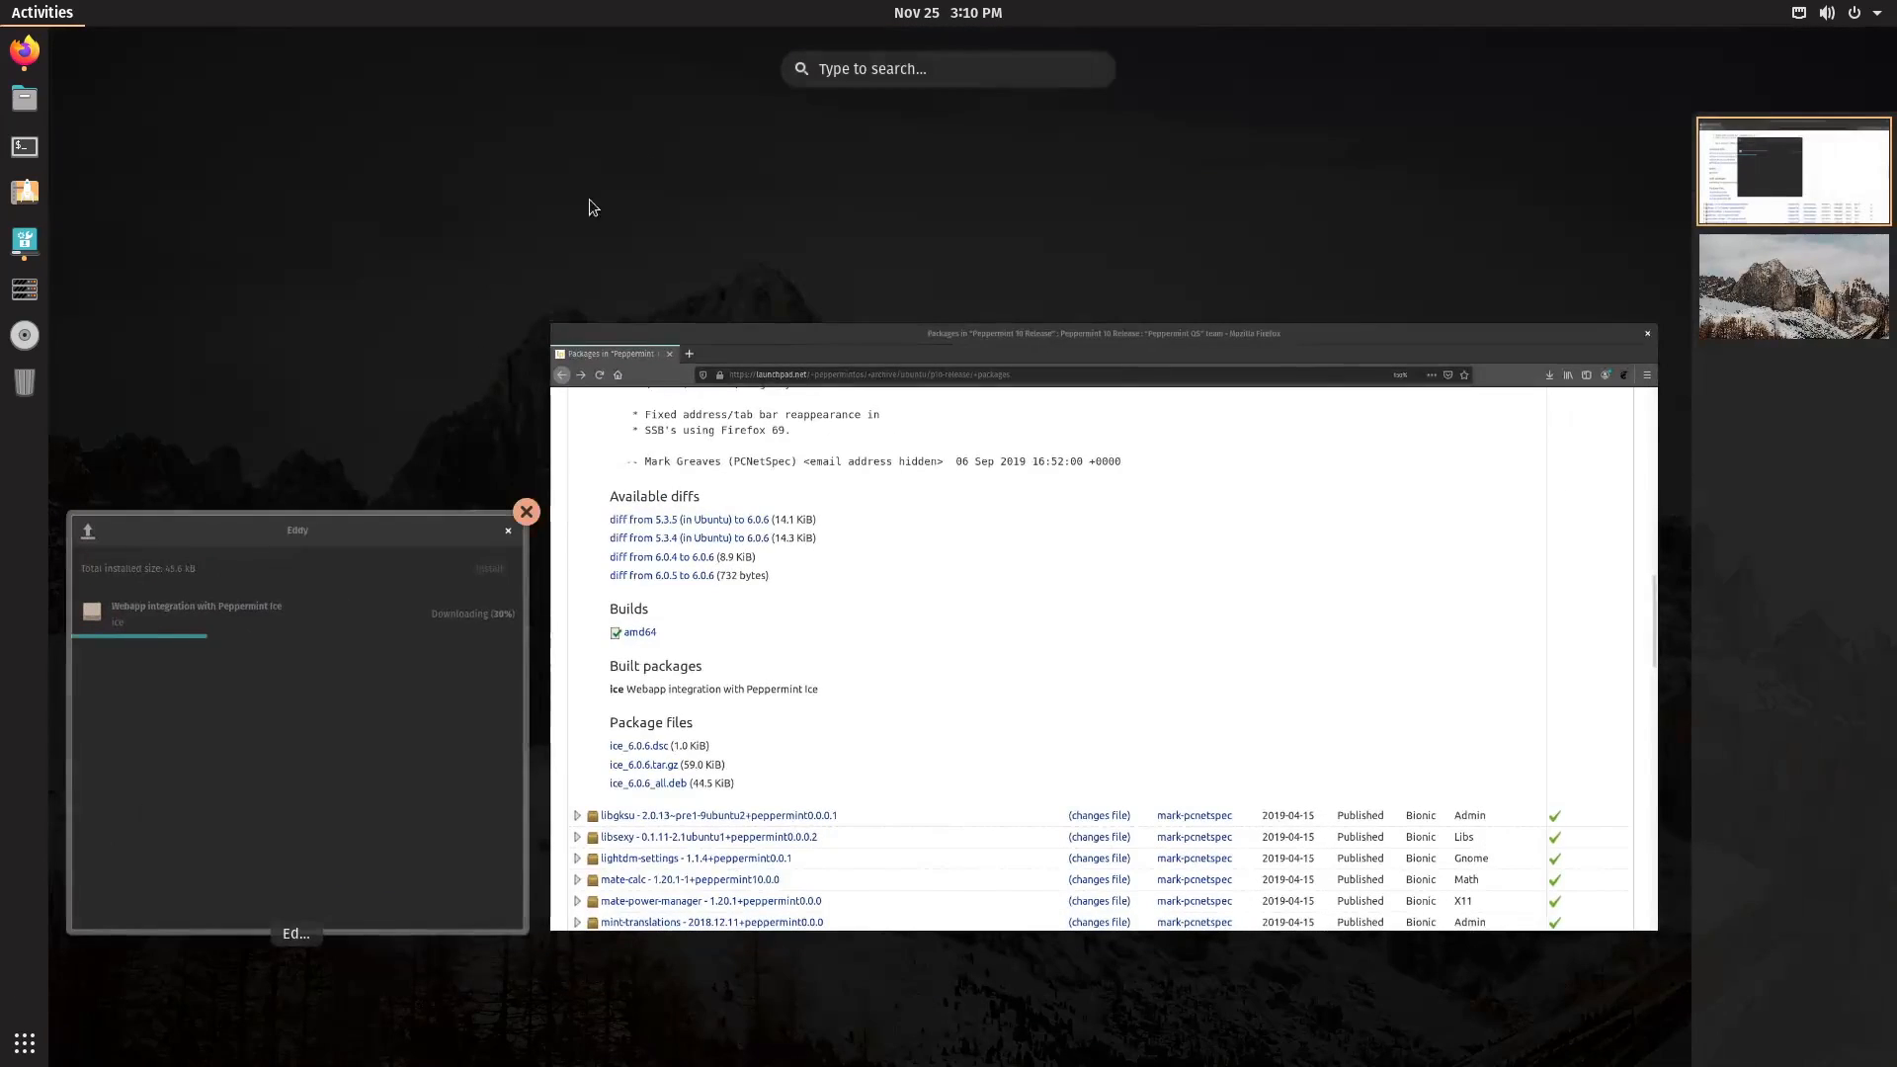
Launch Snap Store from the applications while the ice package installs.
left_click(23, 1044)
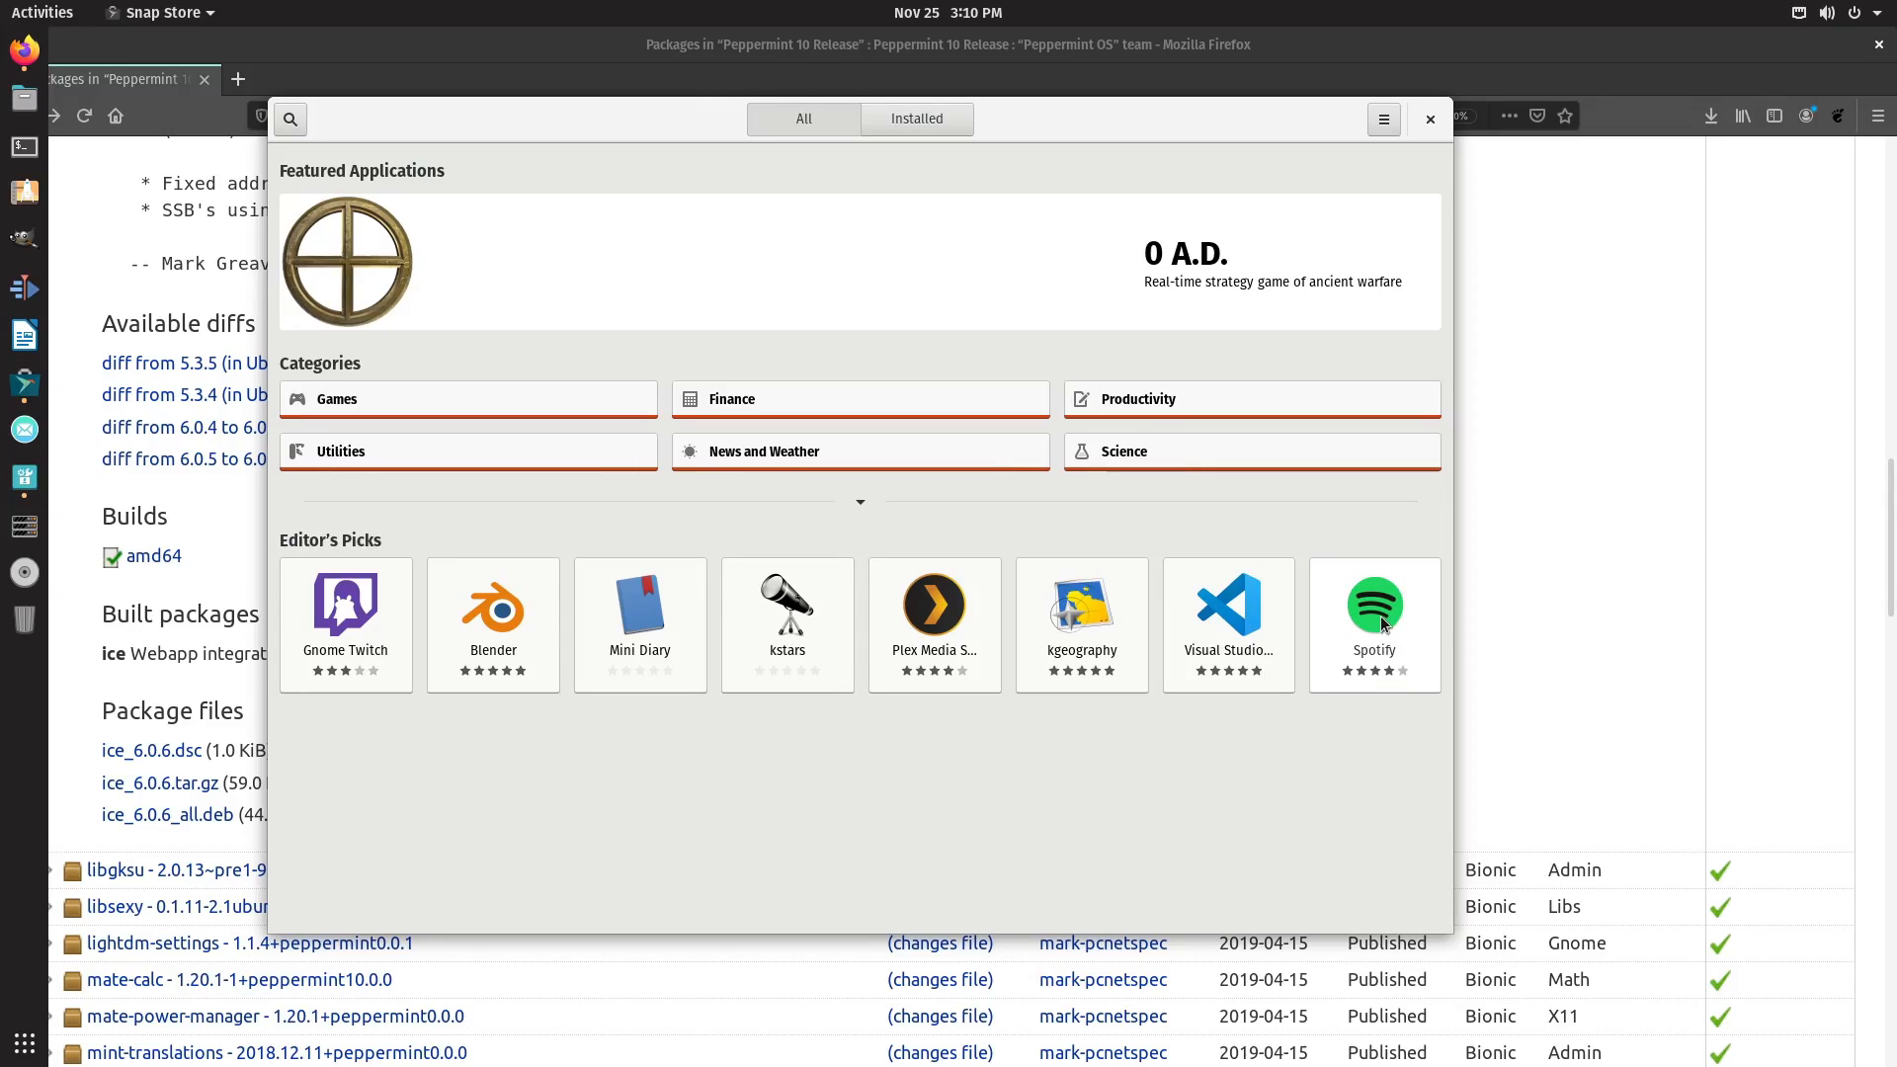
Start installing Spotify from Editor's Picks and authenticate the install.
left_click(1375, 606)
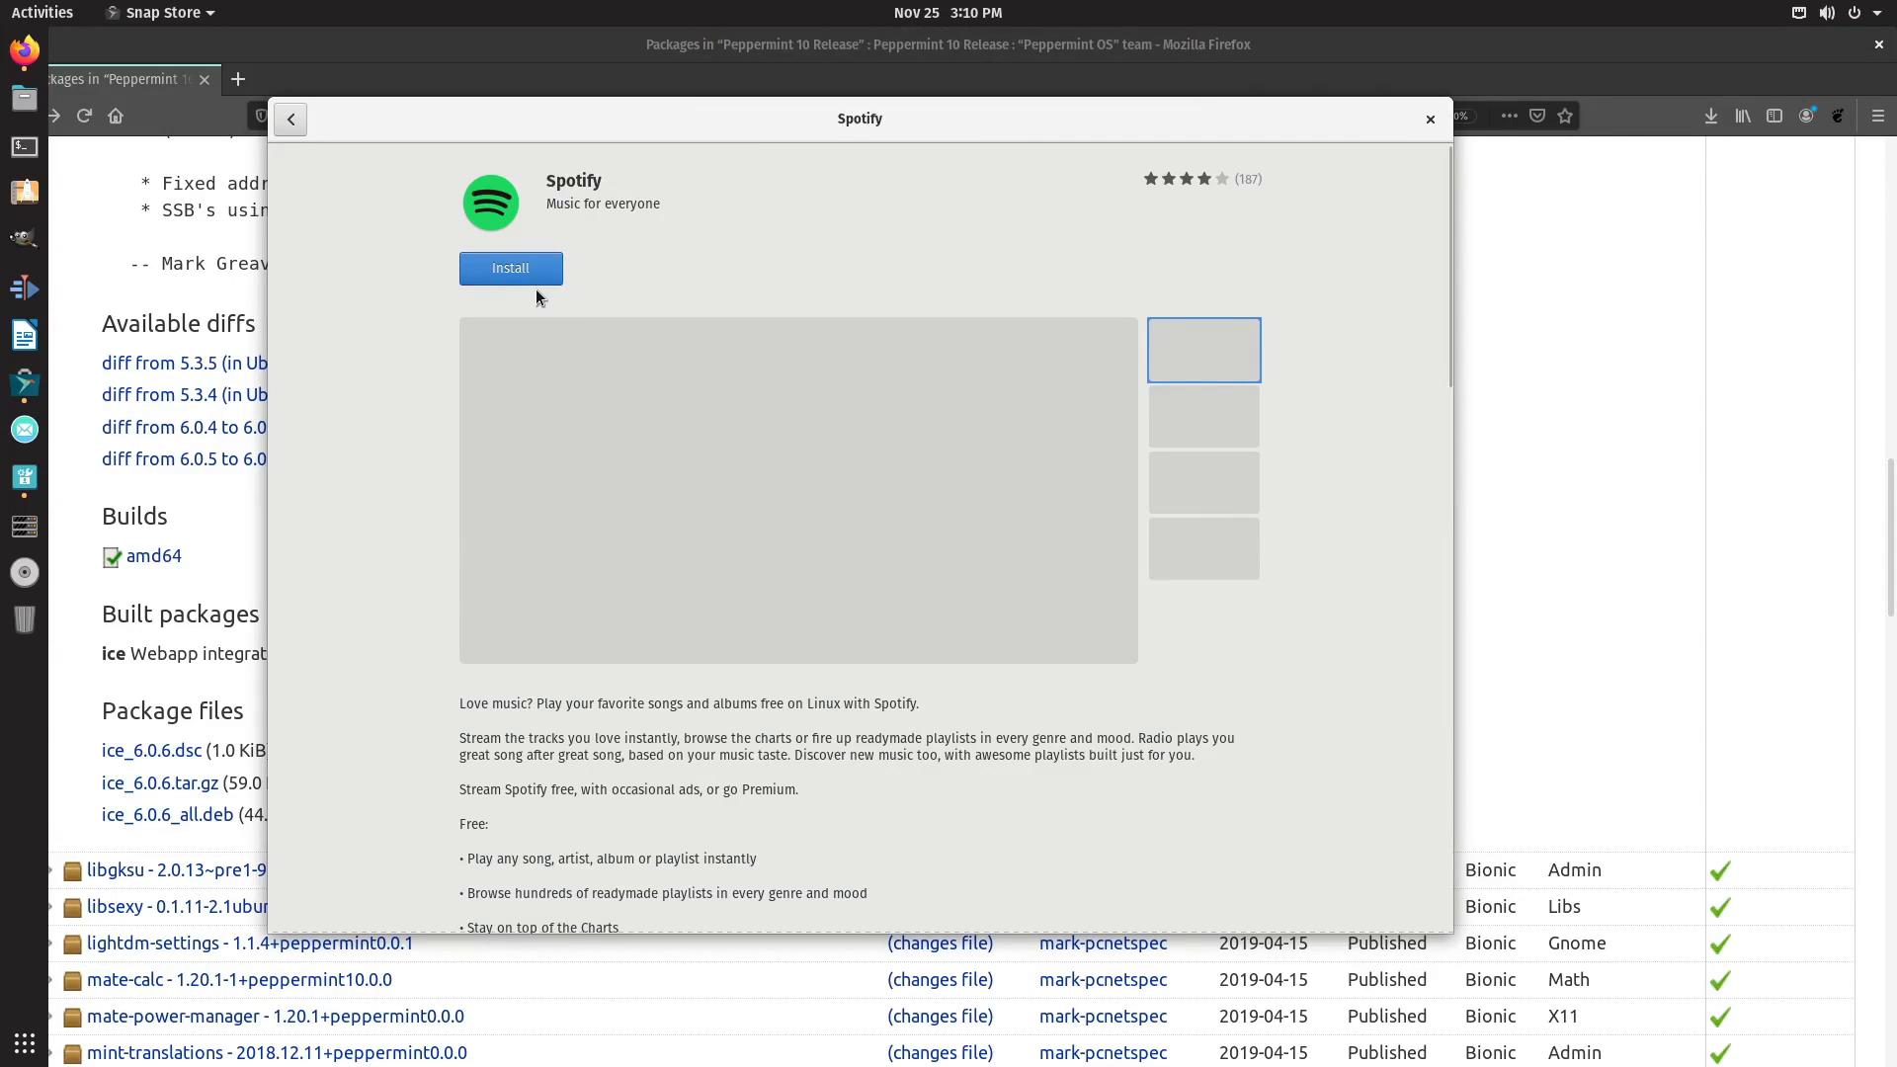
left_click(510, 269)
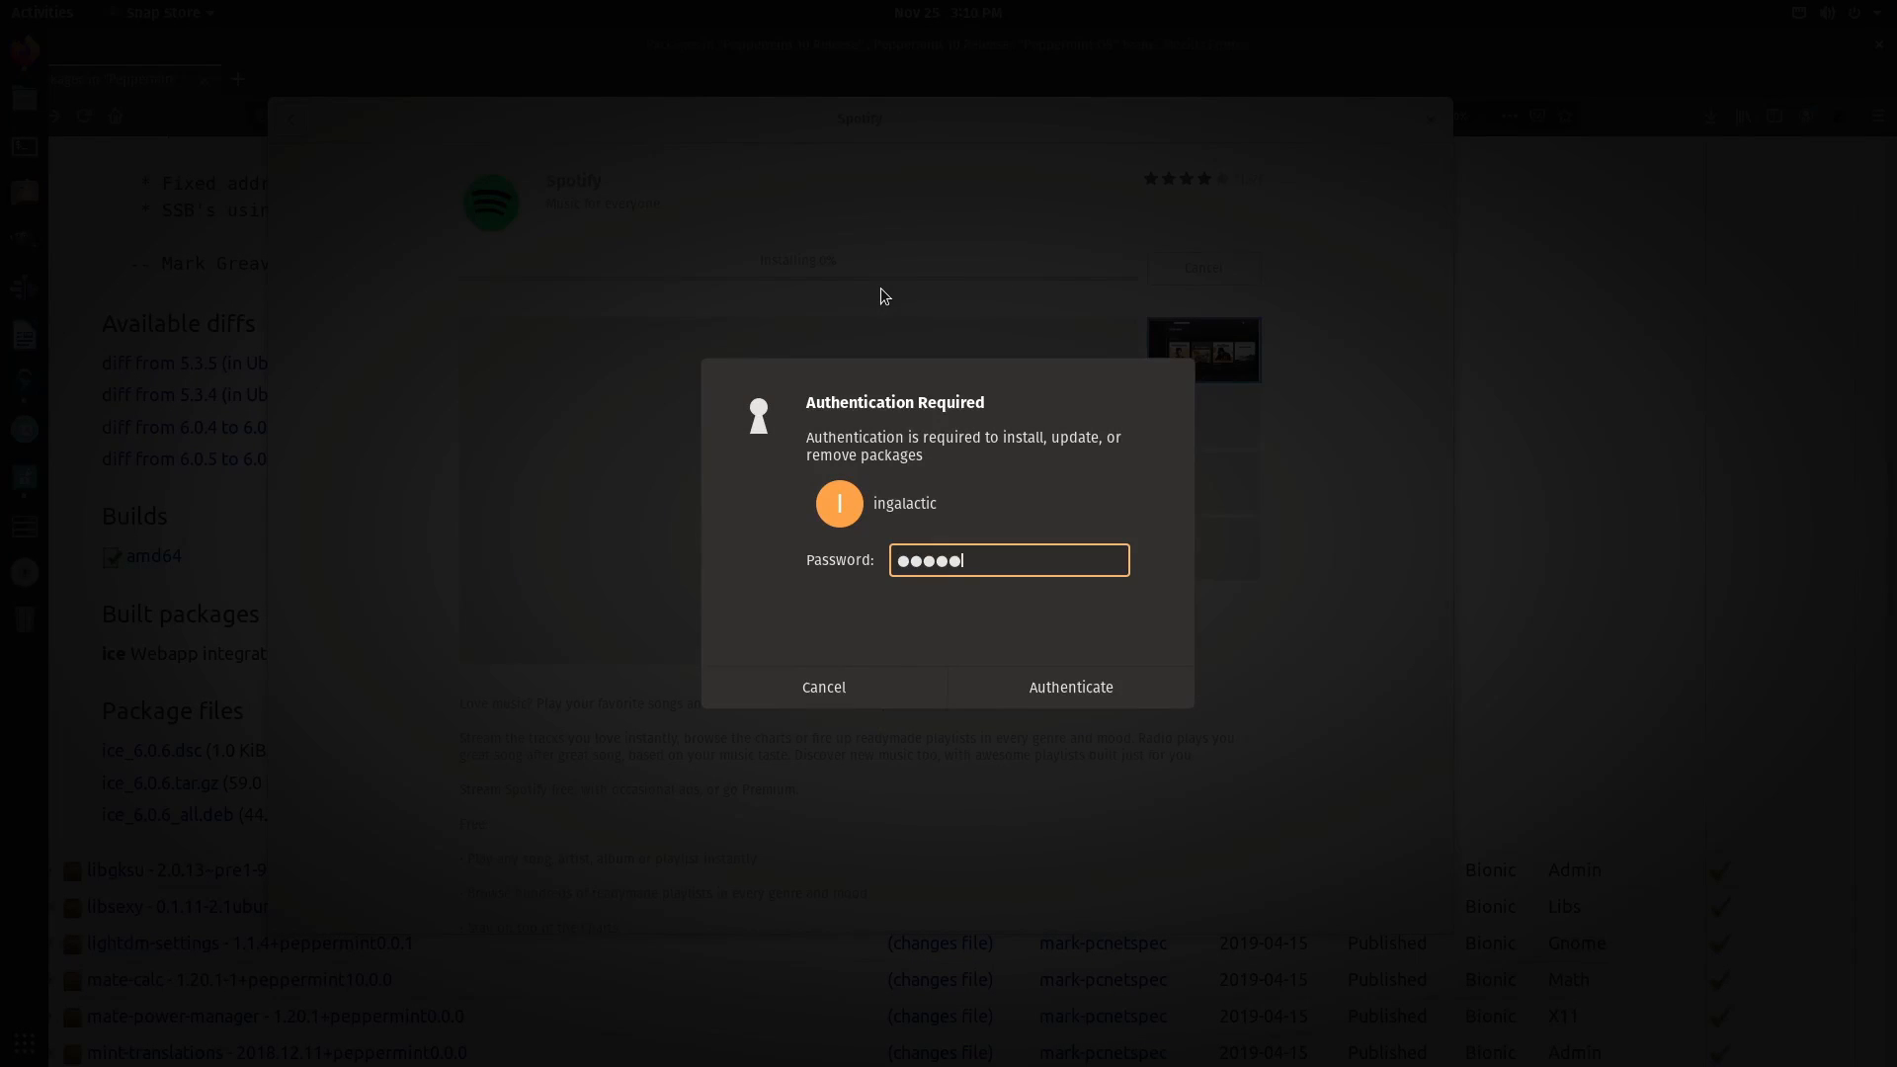
left_click(1069, 688)
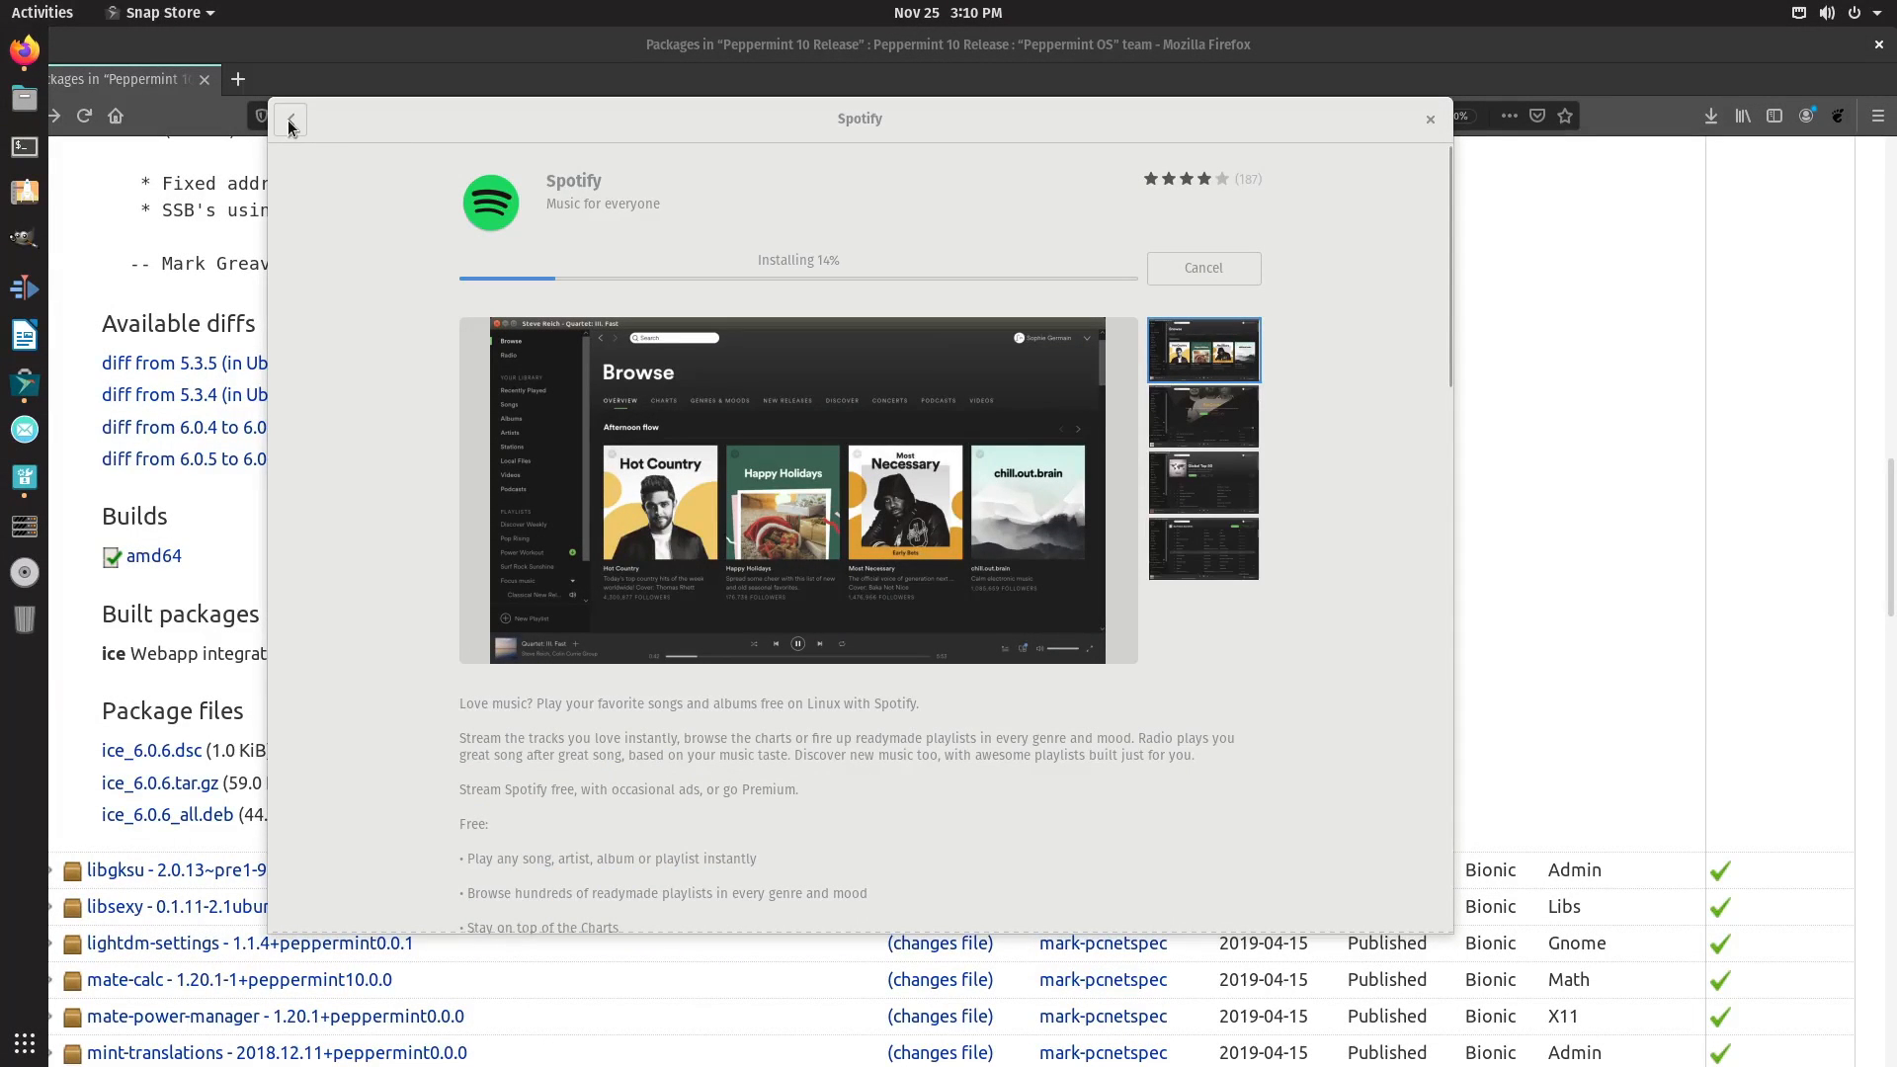
Navigate back from the app pages to the Productivity category listing.
left_click(288, 119)
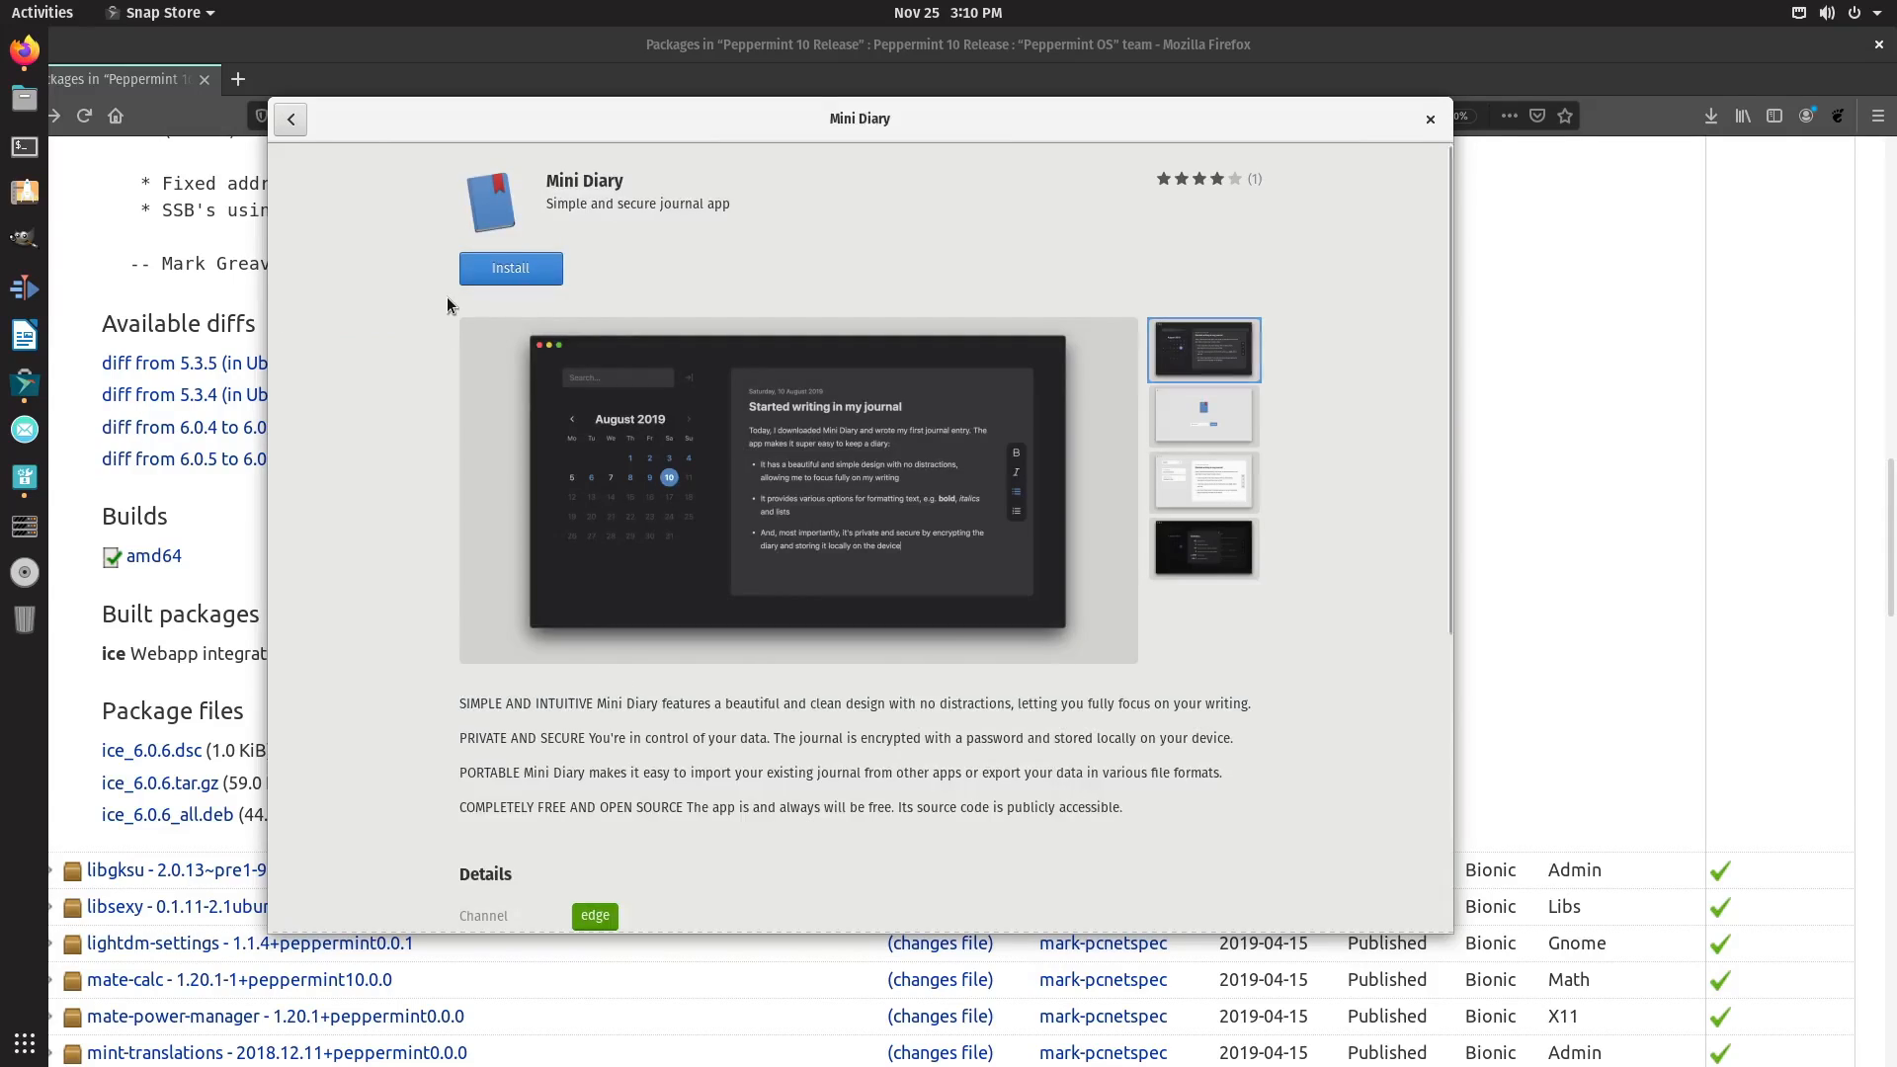
left_click(290, 119)
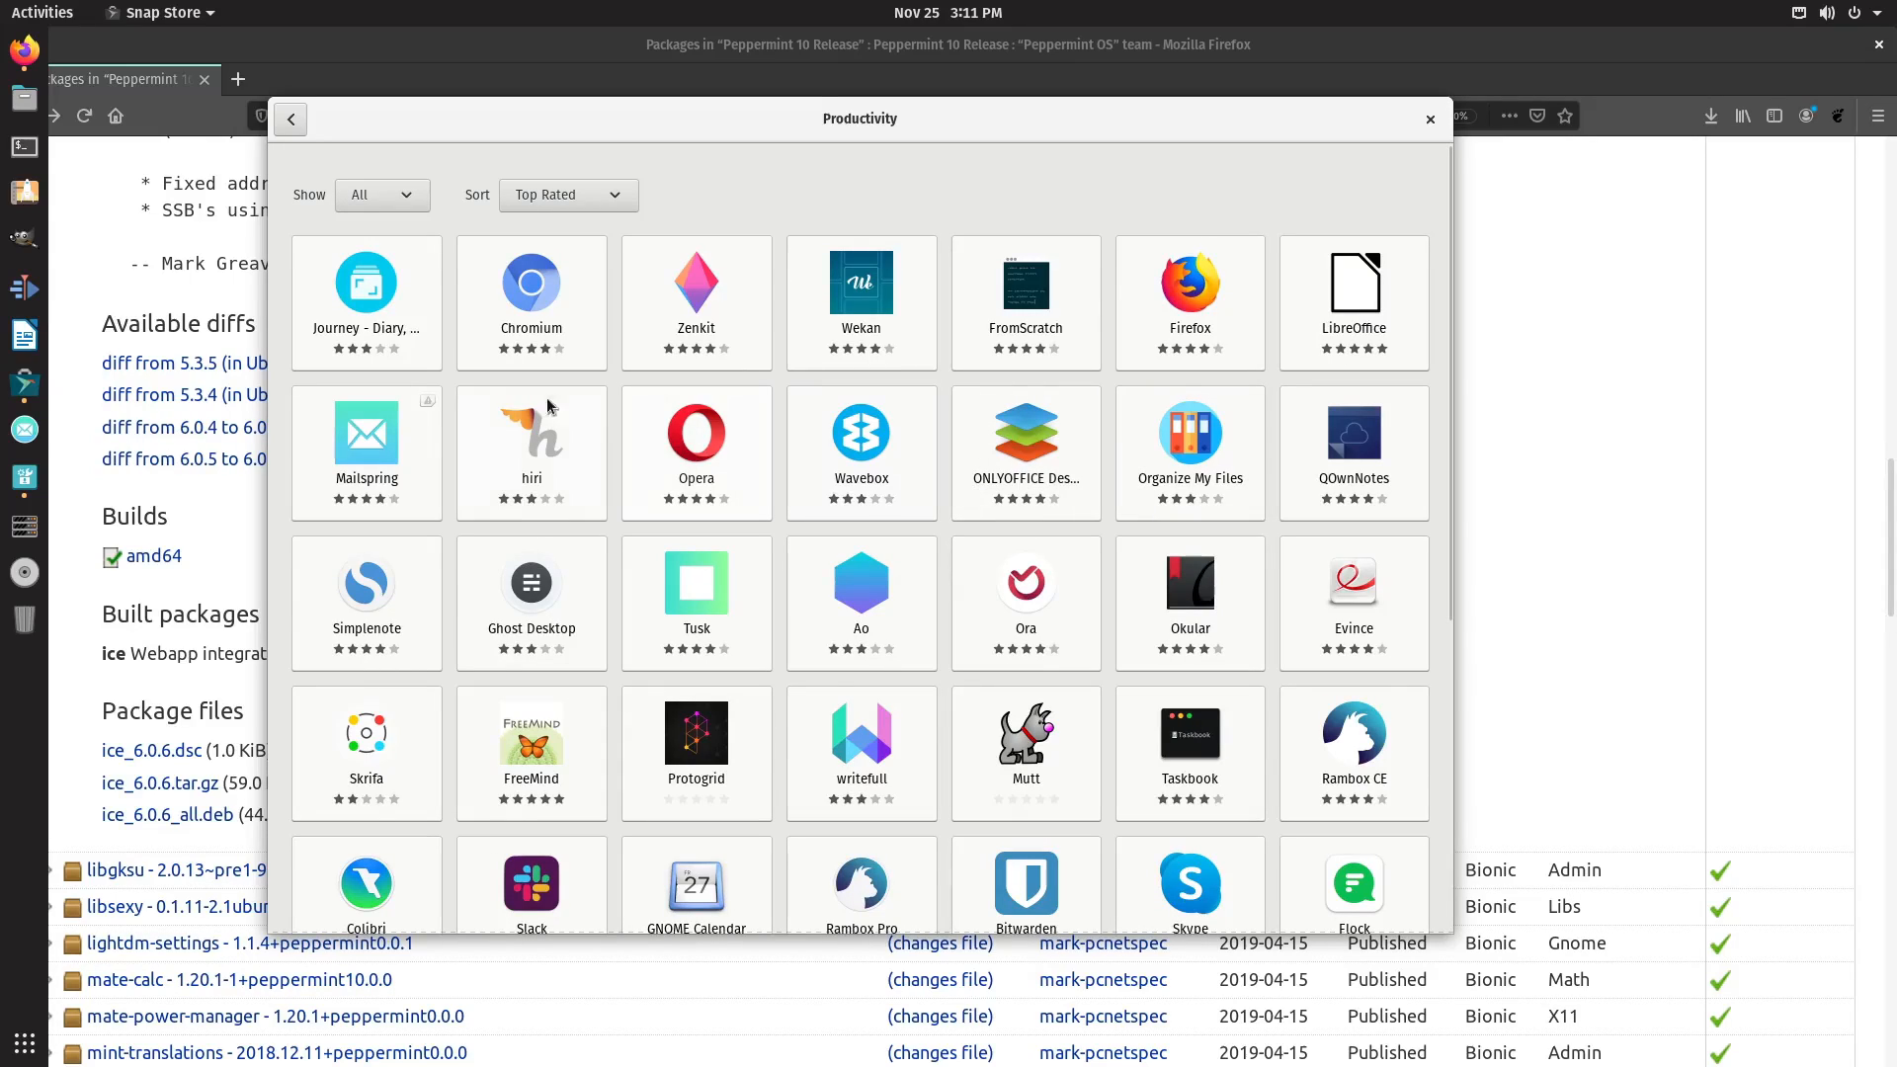
mouse_move(1223, 546)
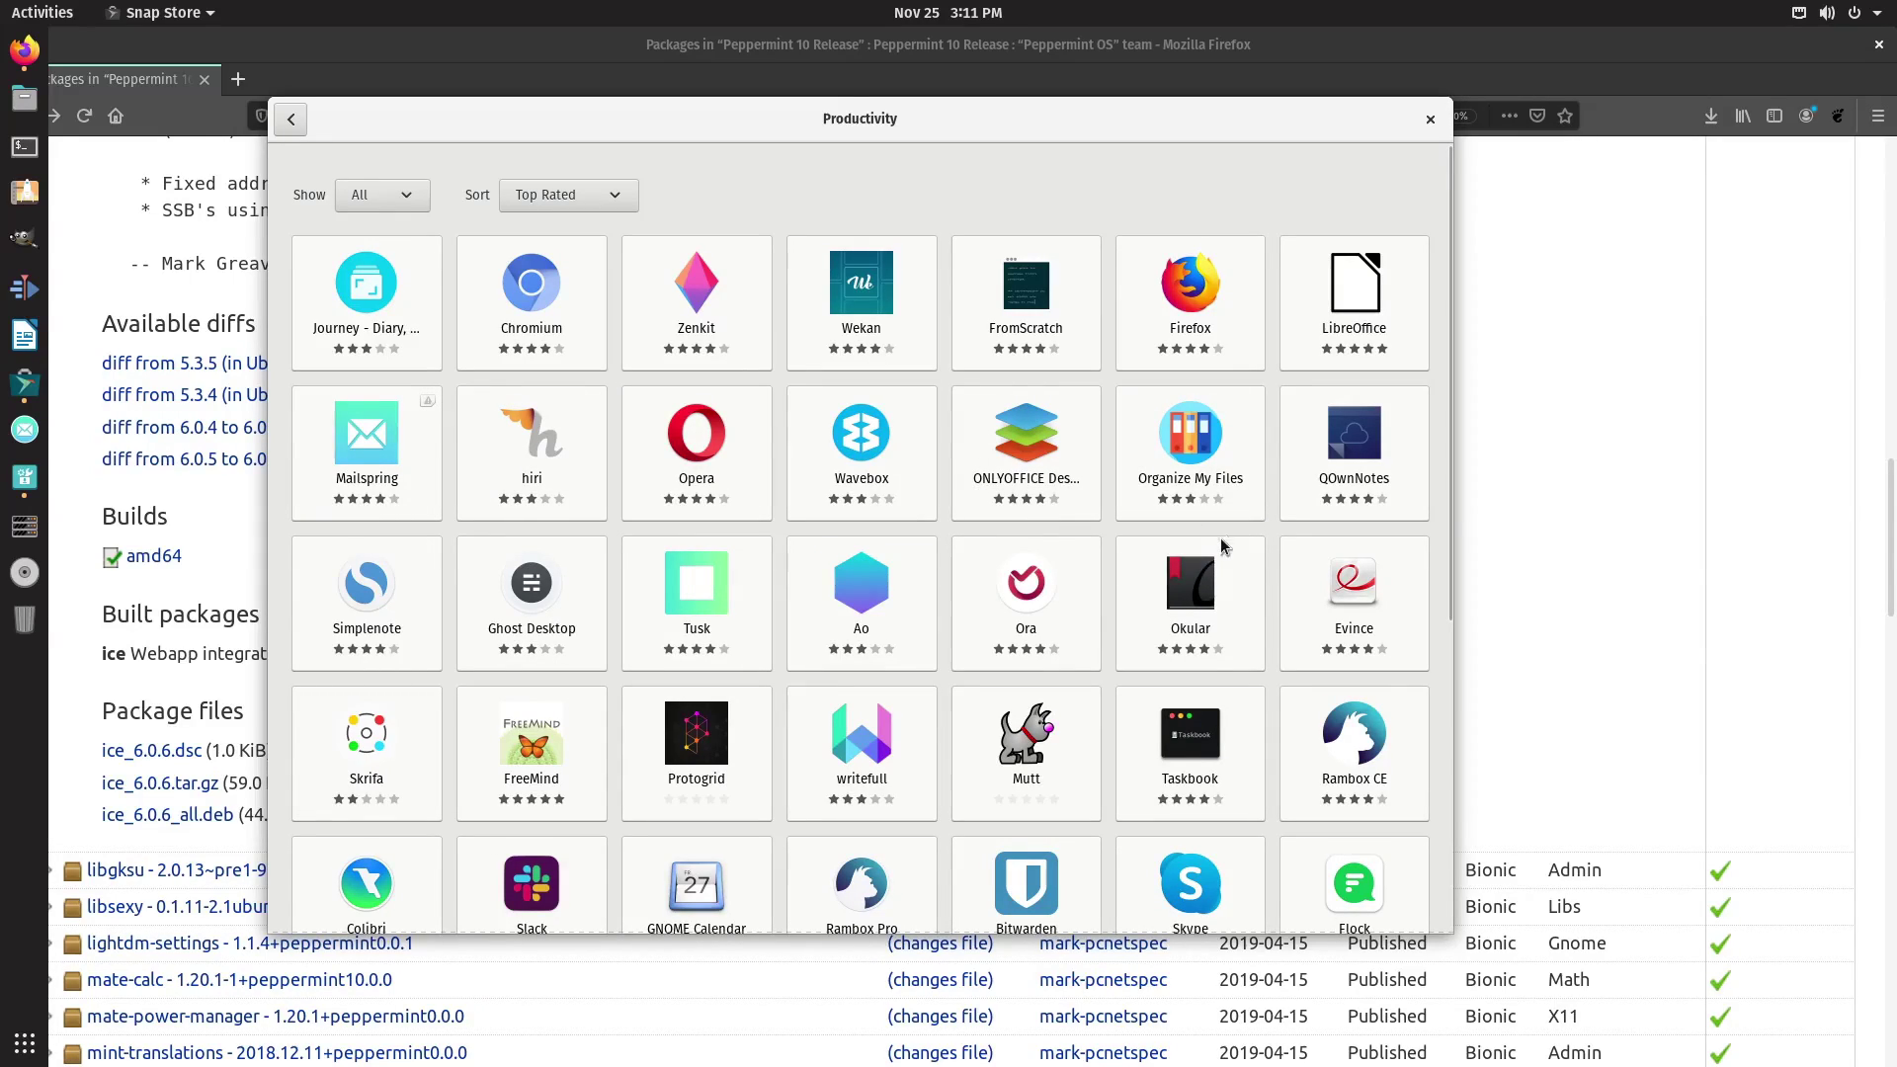
Dismiss the Skype install error and back out of the Simplenote page.
left_click(1190, 883)
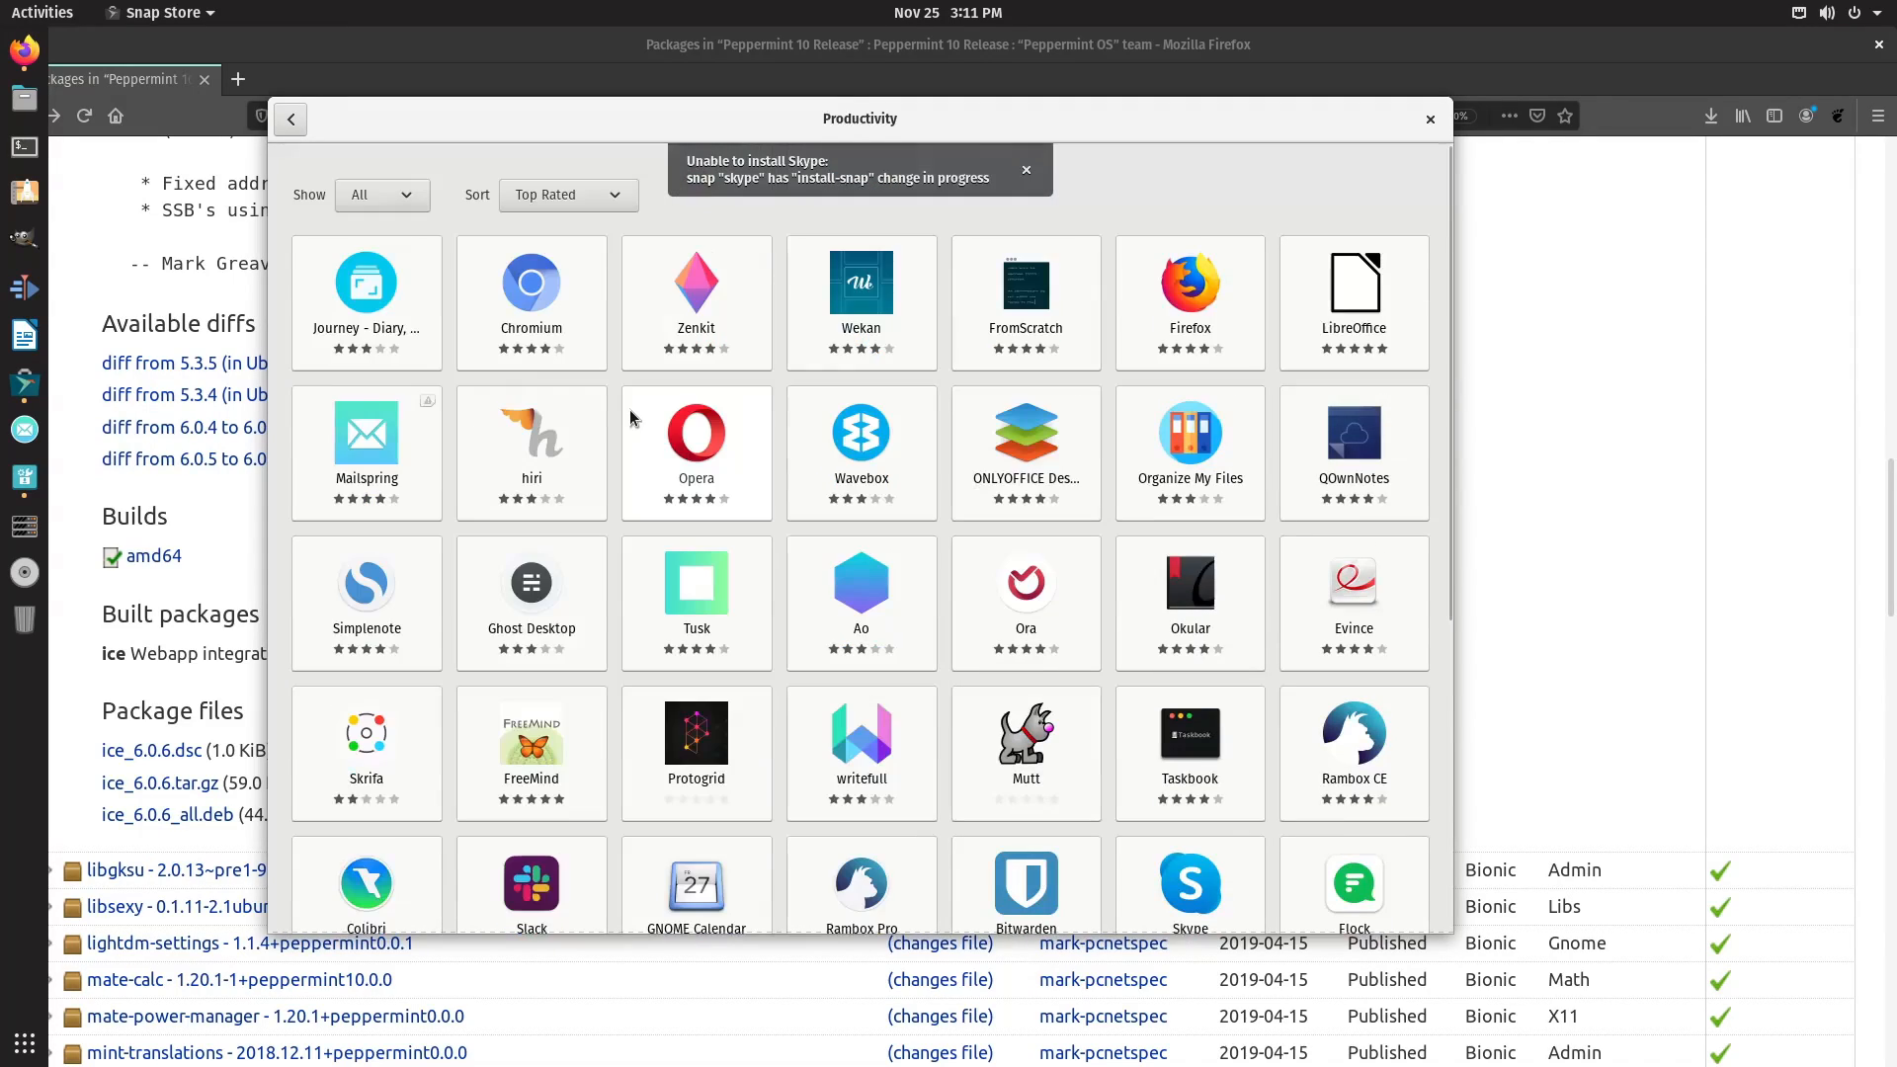
left_click(367, 581)
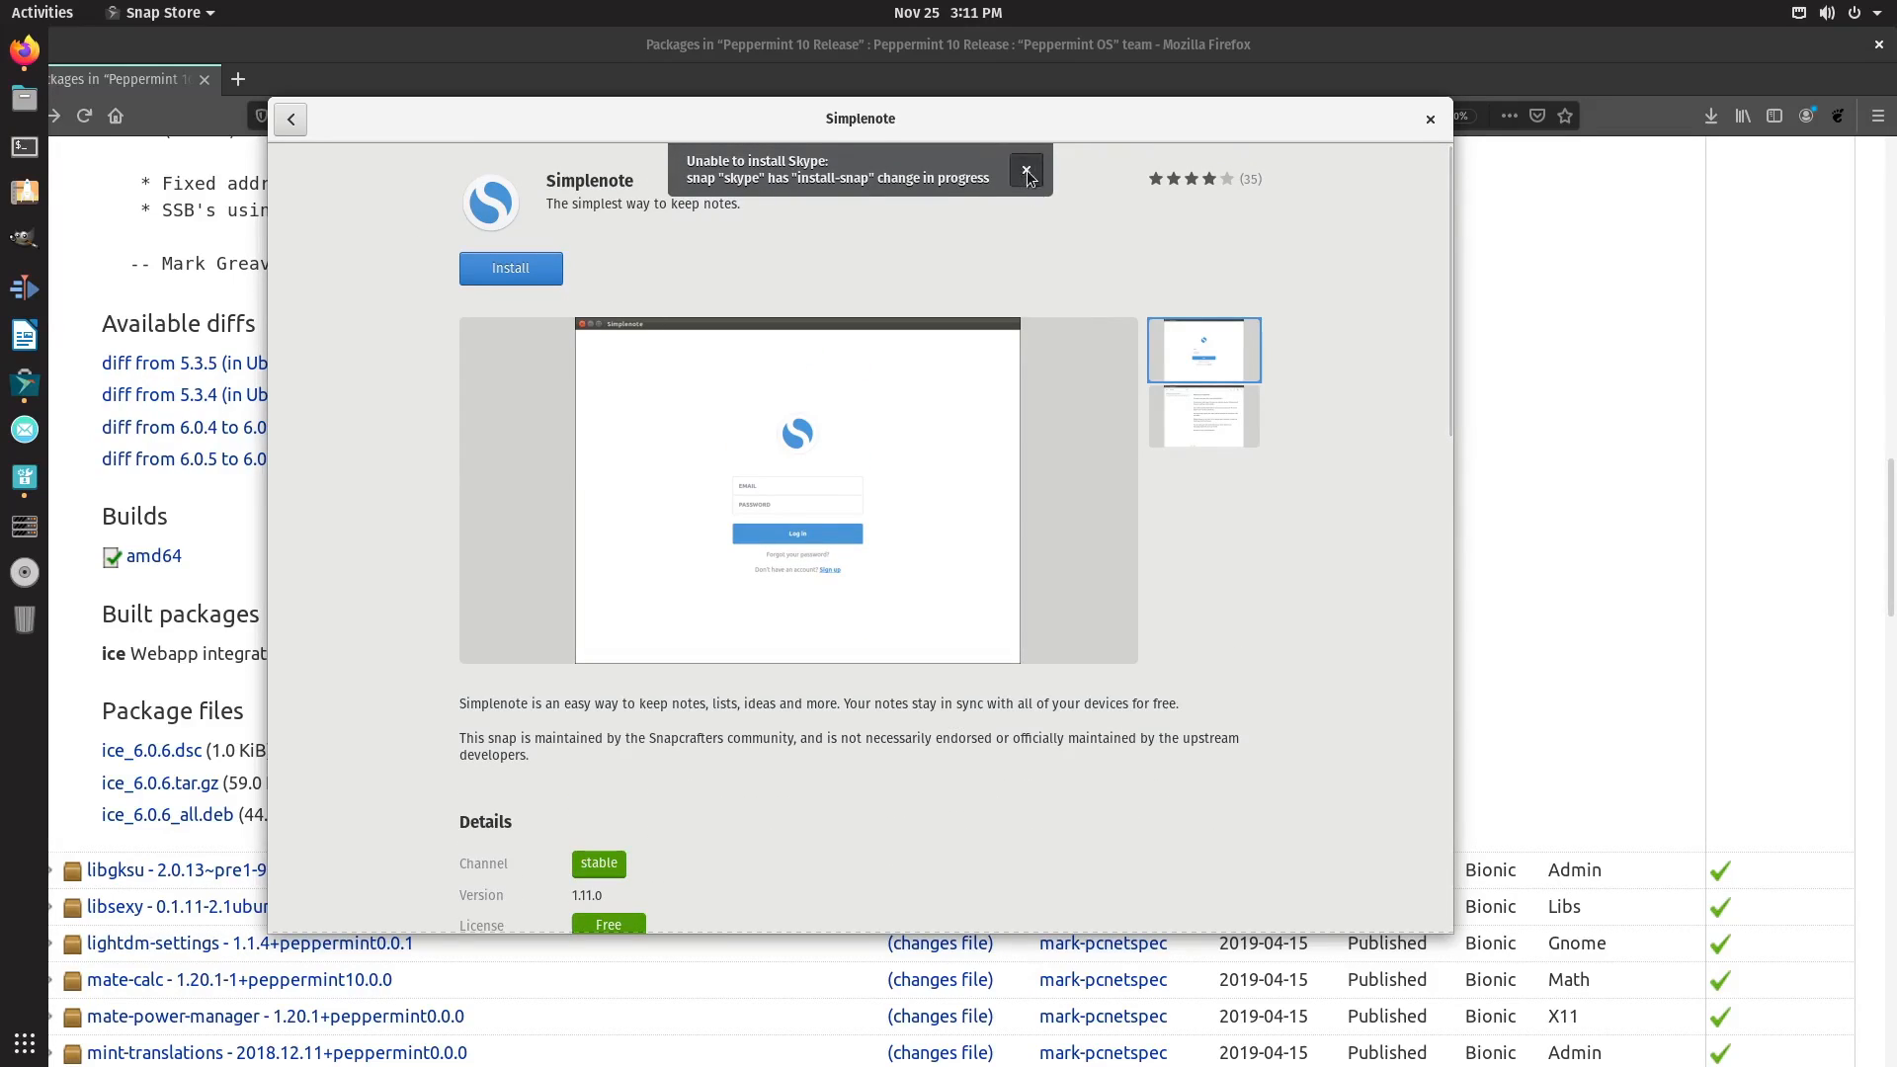
left_click(289, 119)
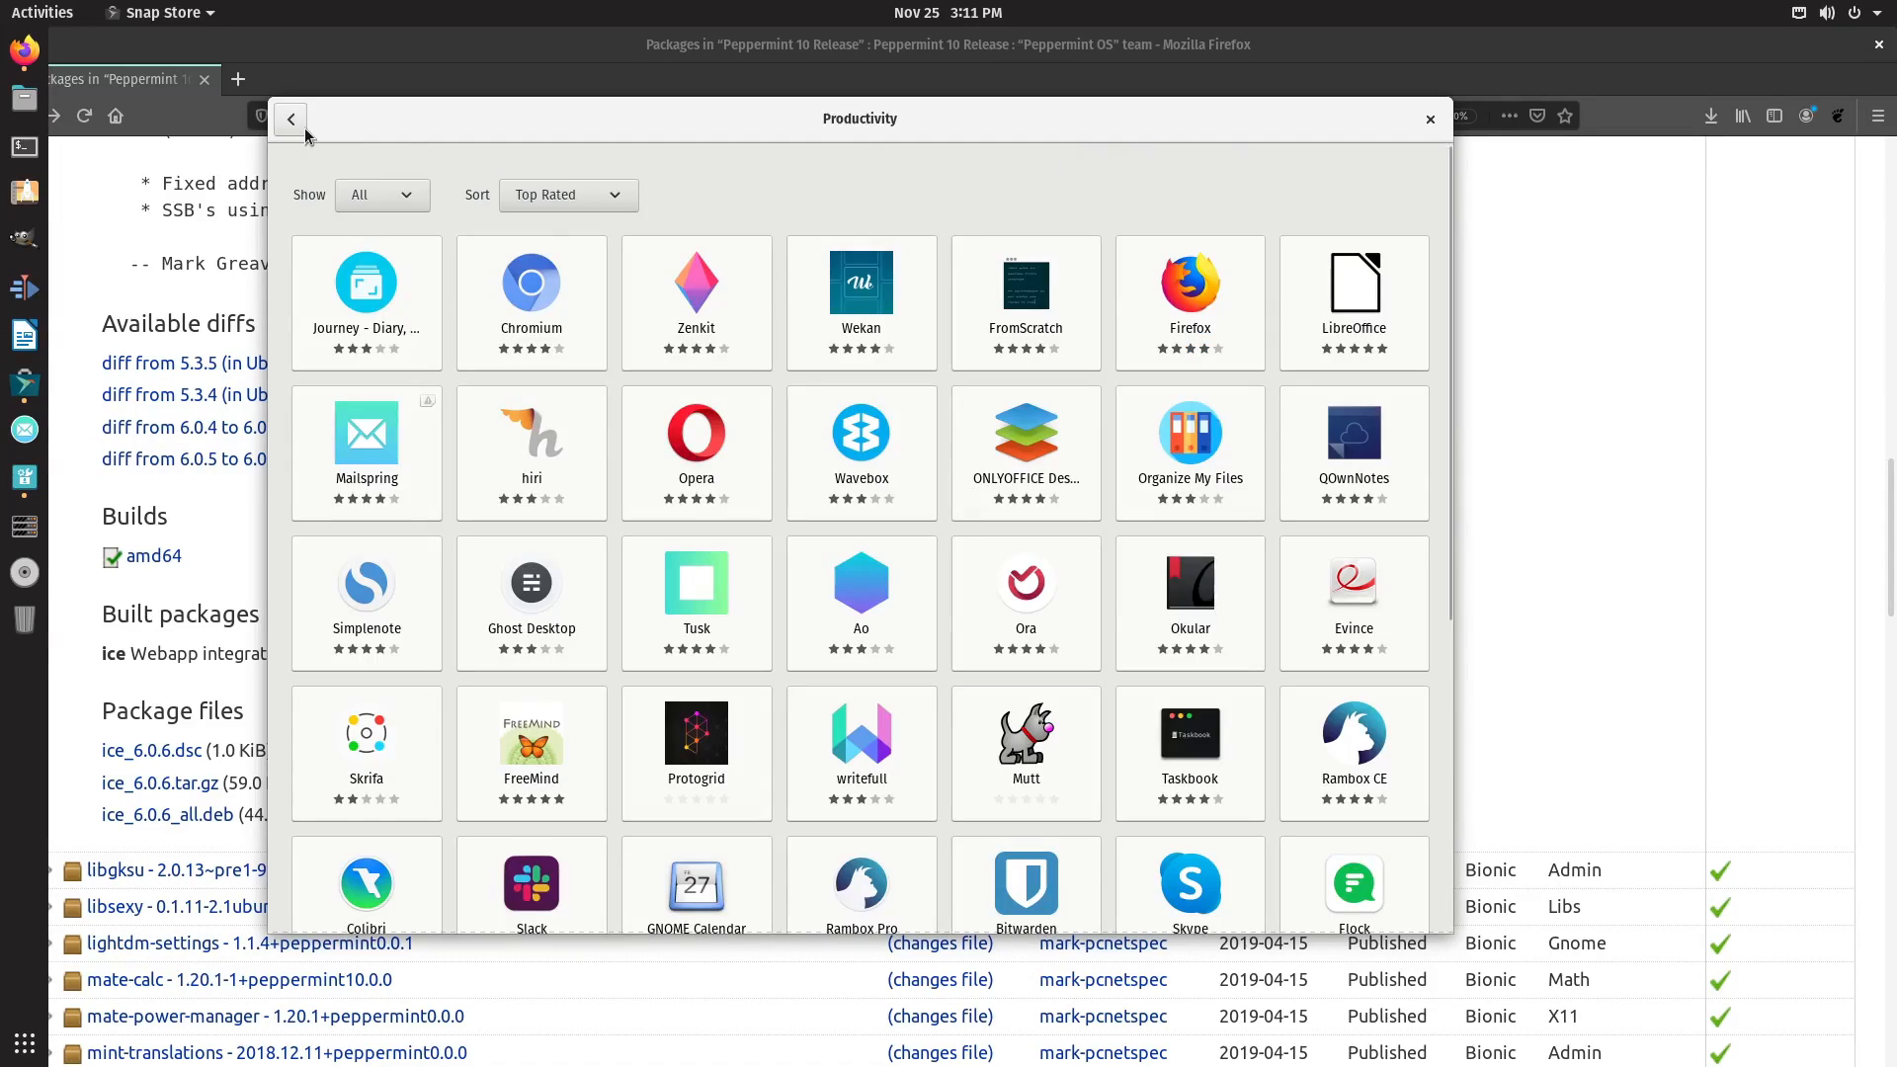
mouse_move(518, 310)
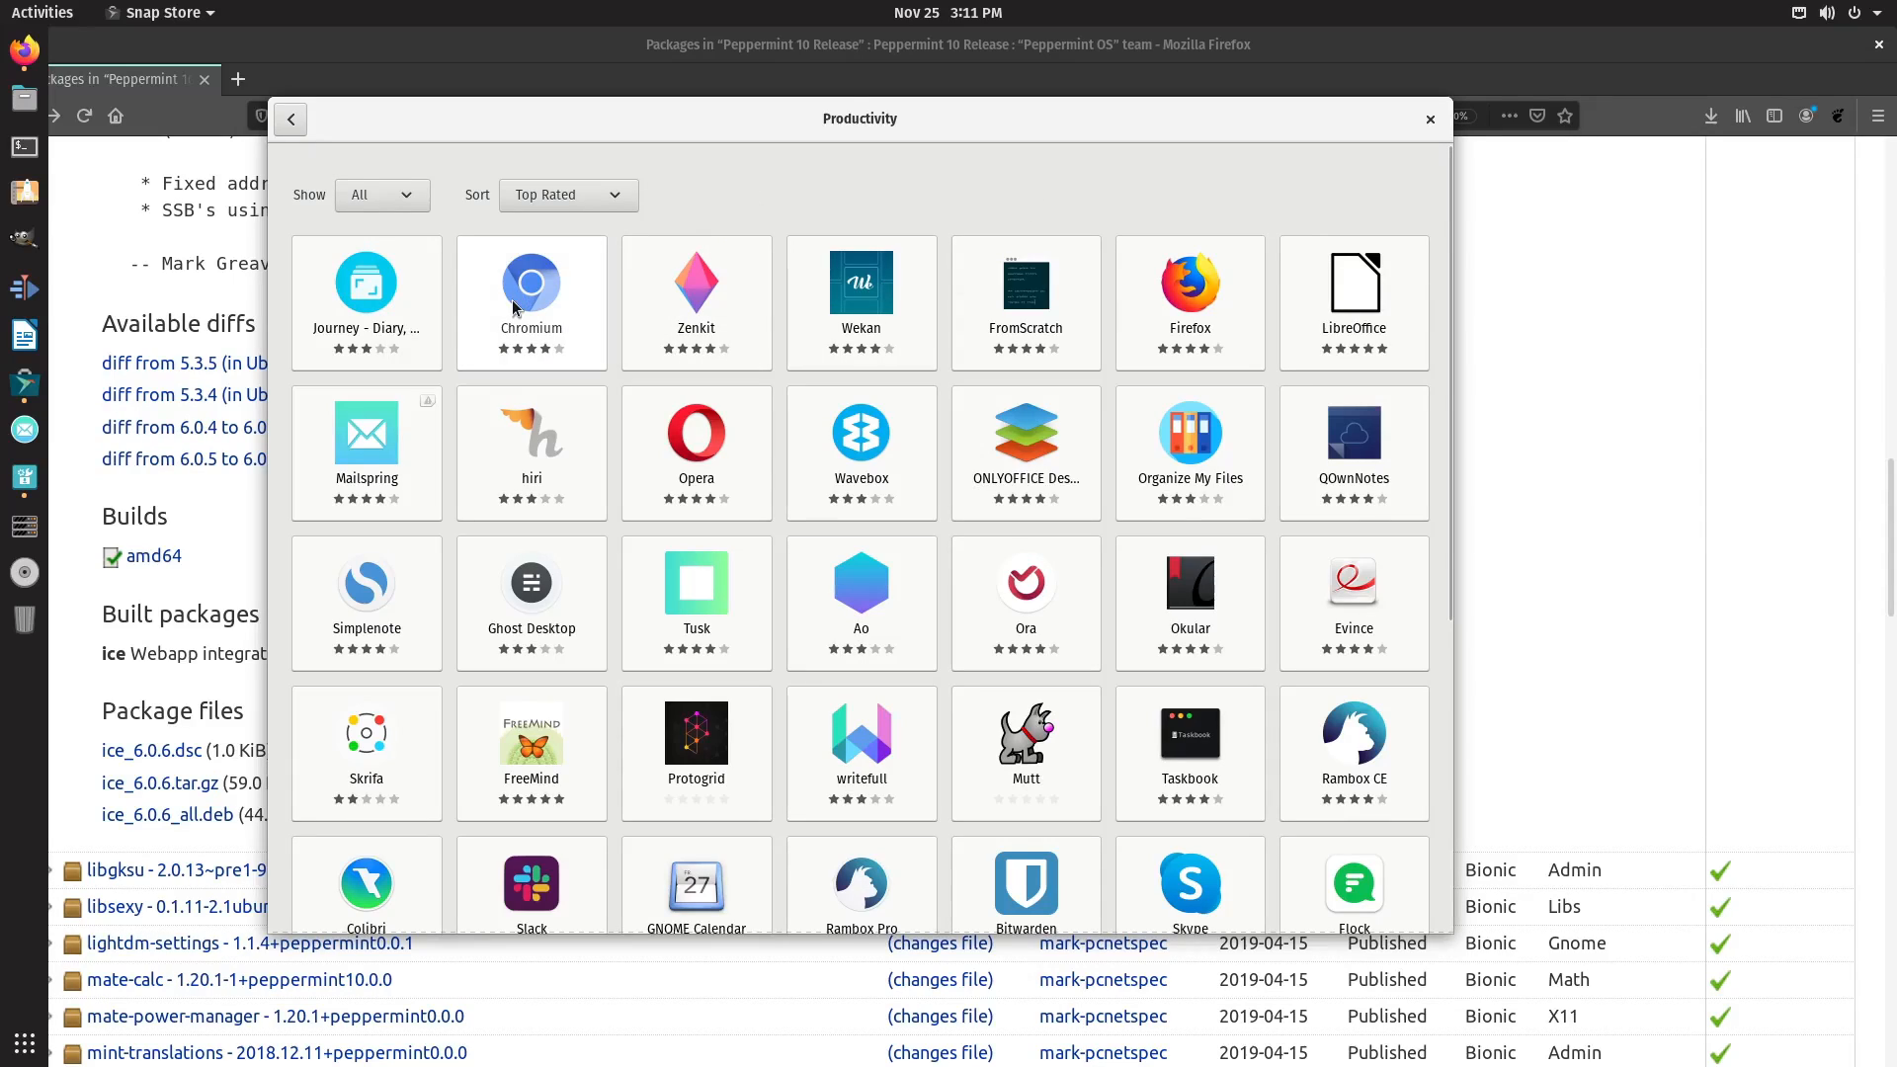
Start installing Chromium and return to the Productivity app listing.
left_click(532, 283)
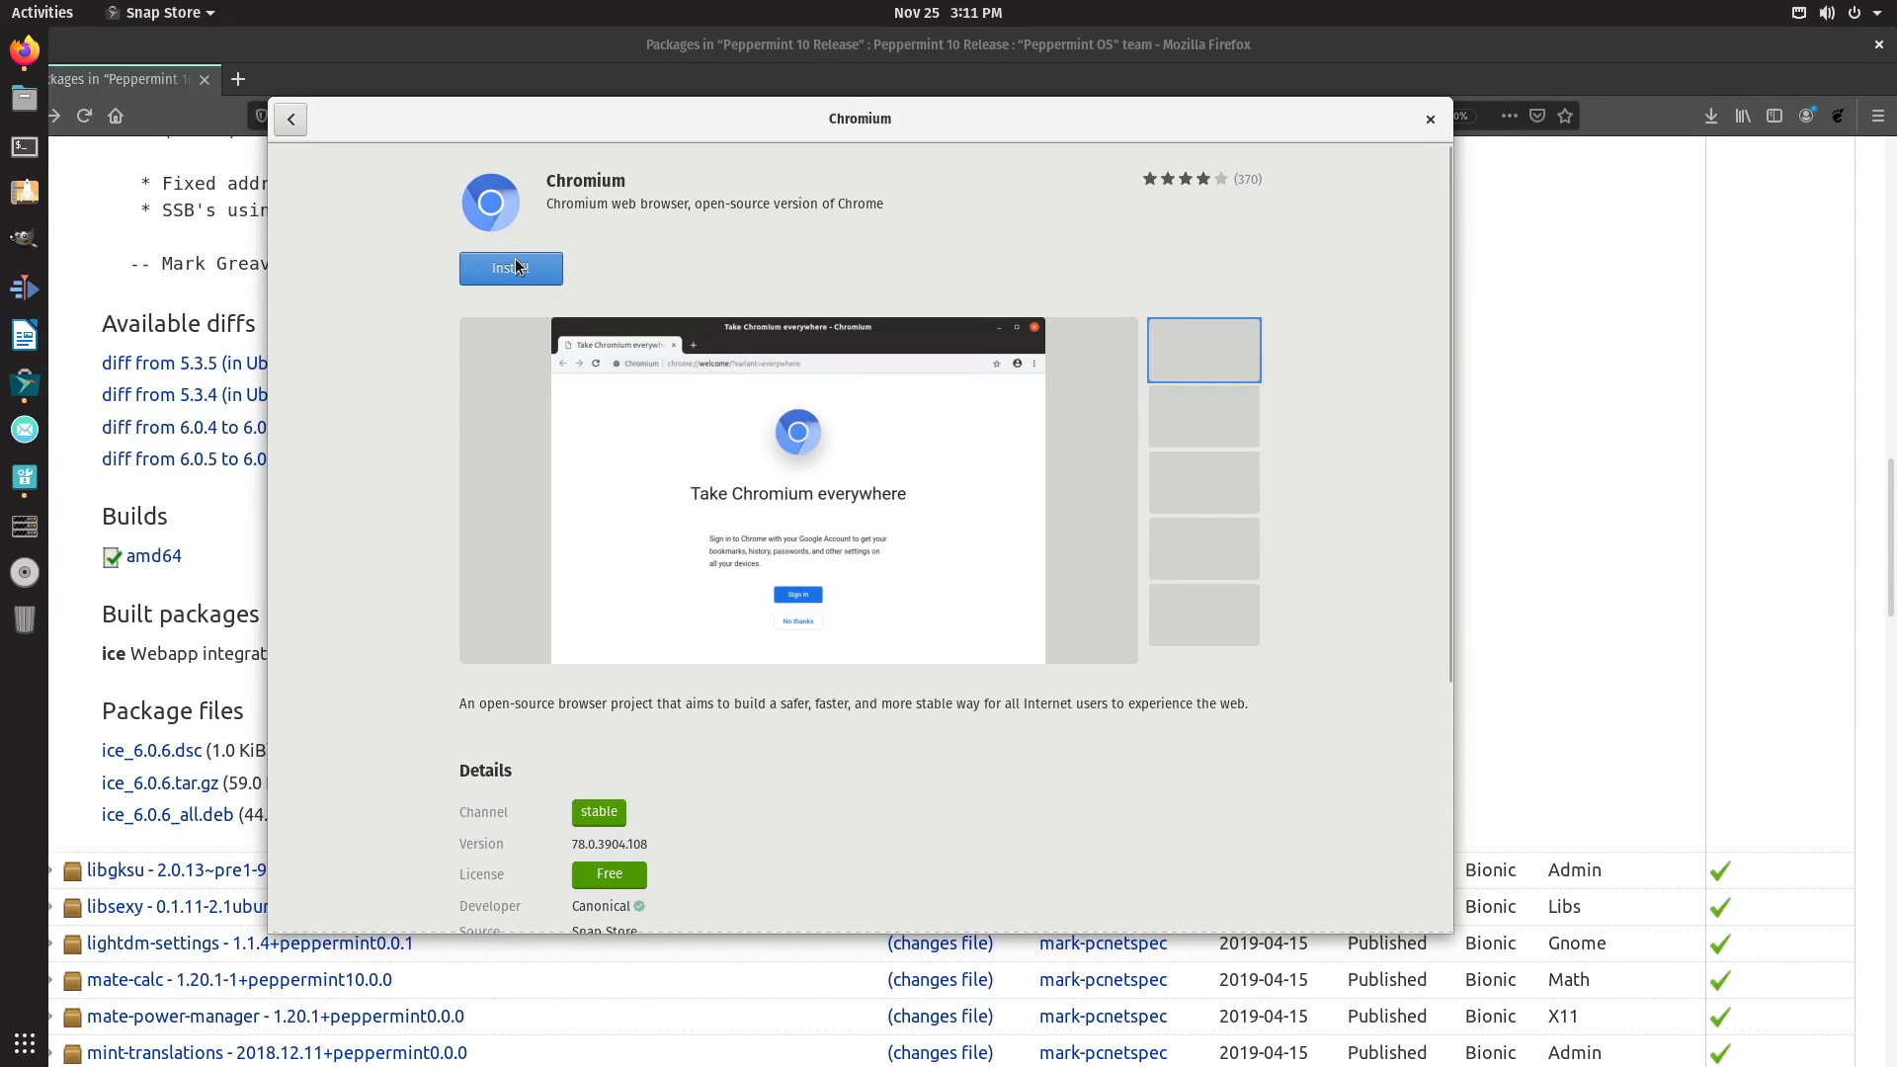
left_click(510, 269)
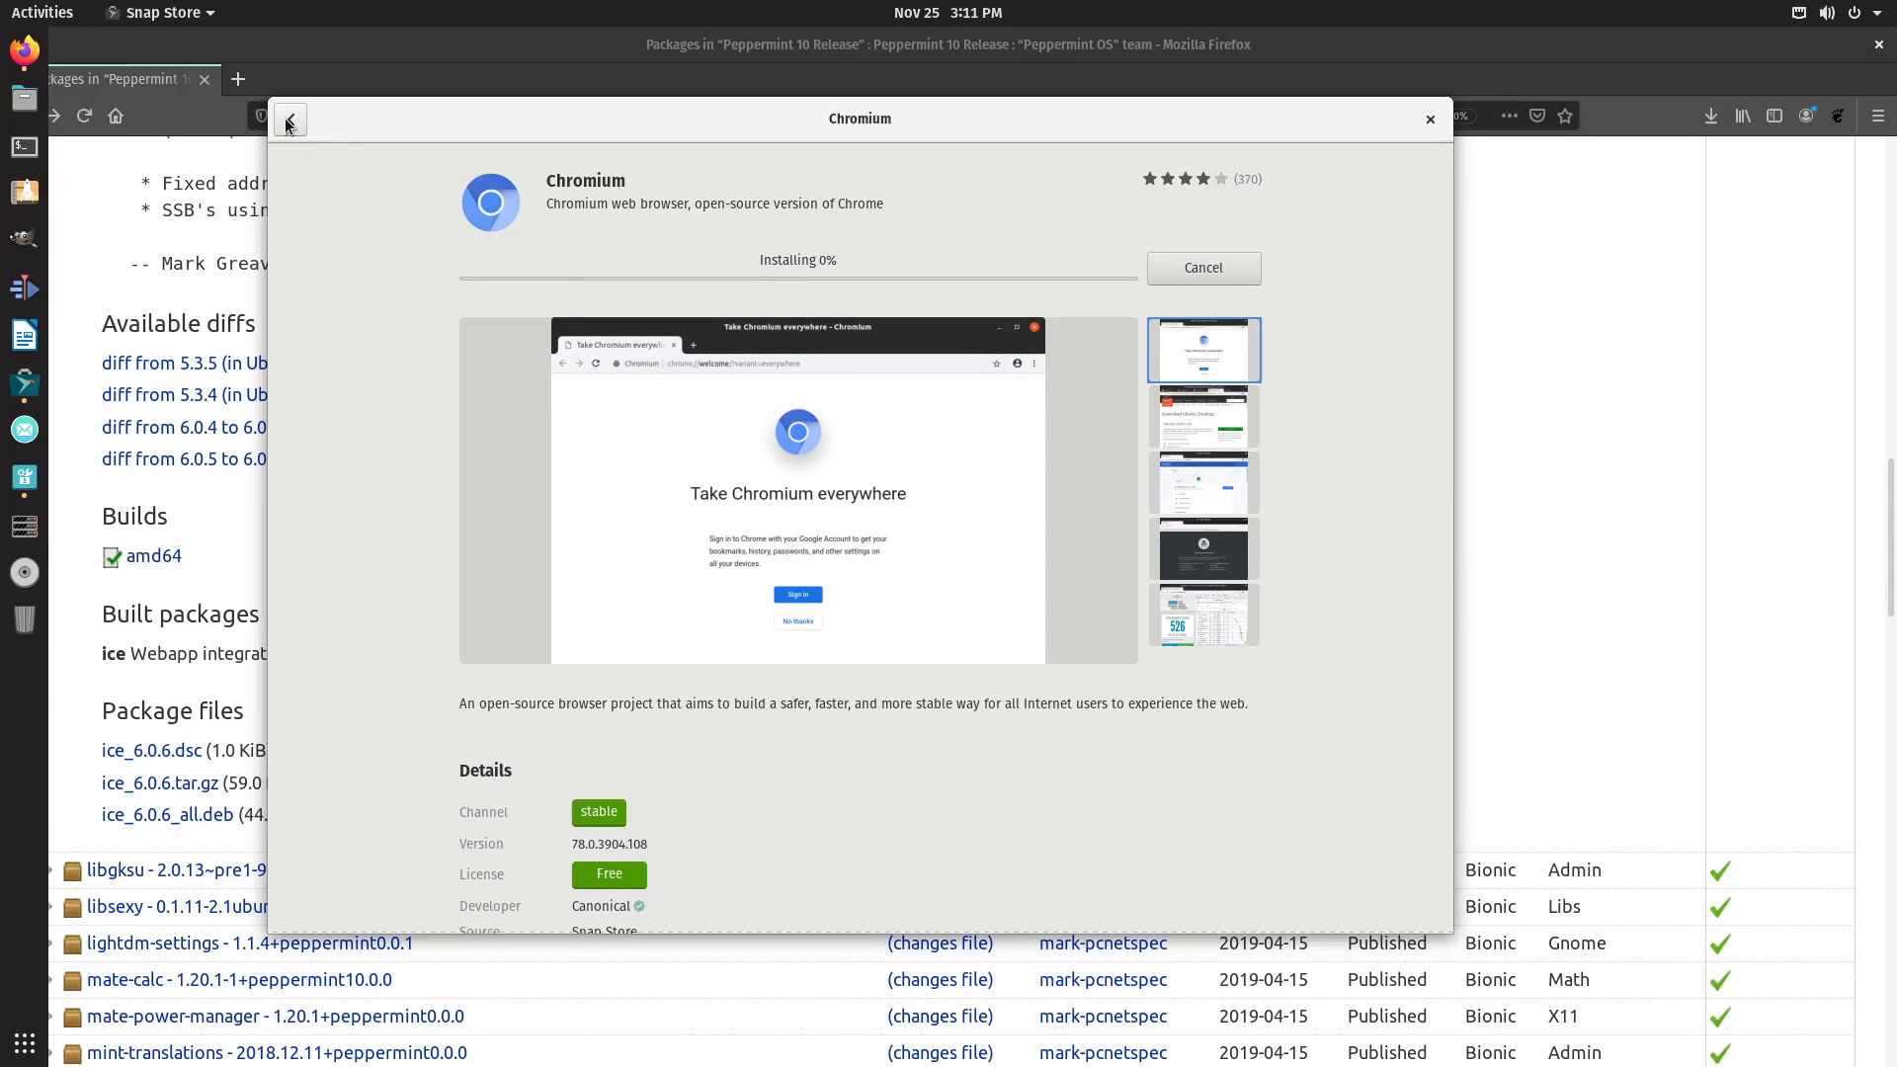
left_click(289, 119)
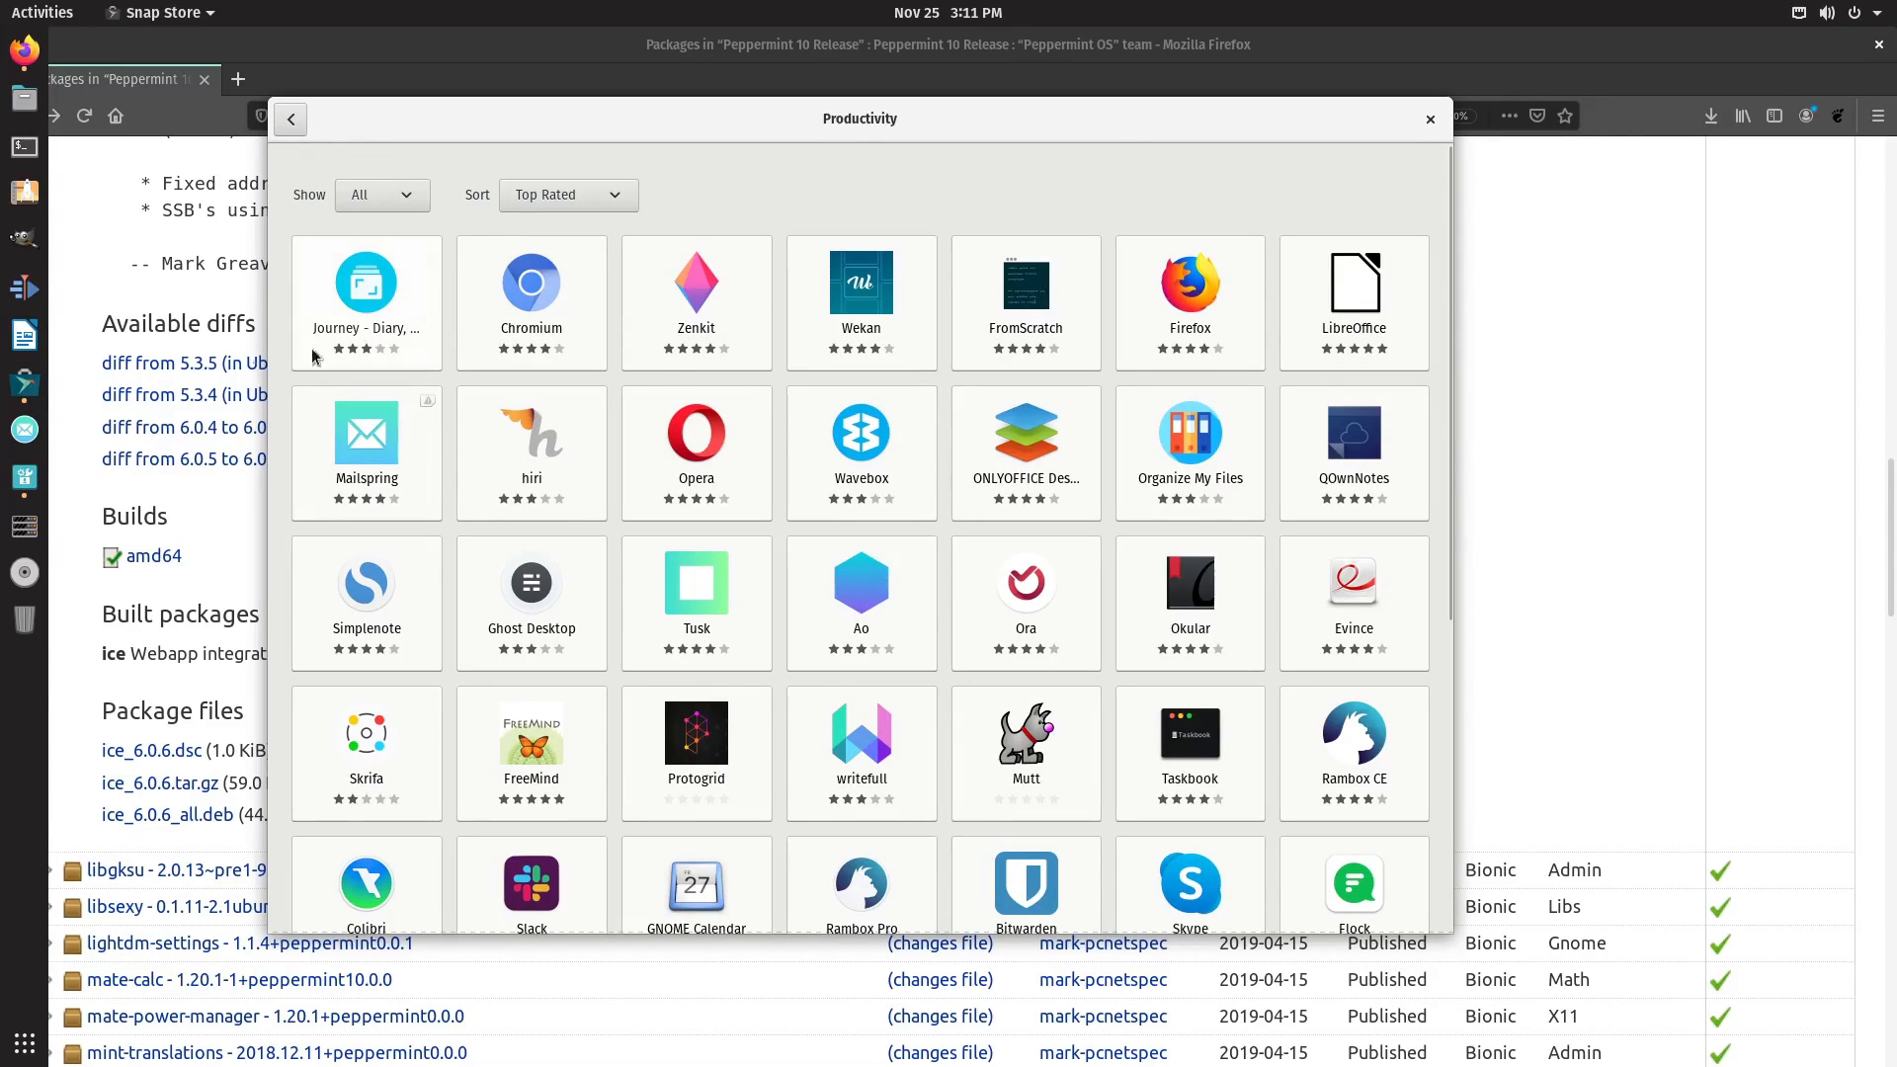
mouse_move(24, 382)
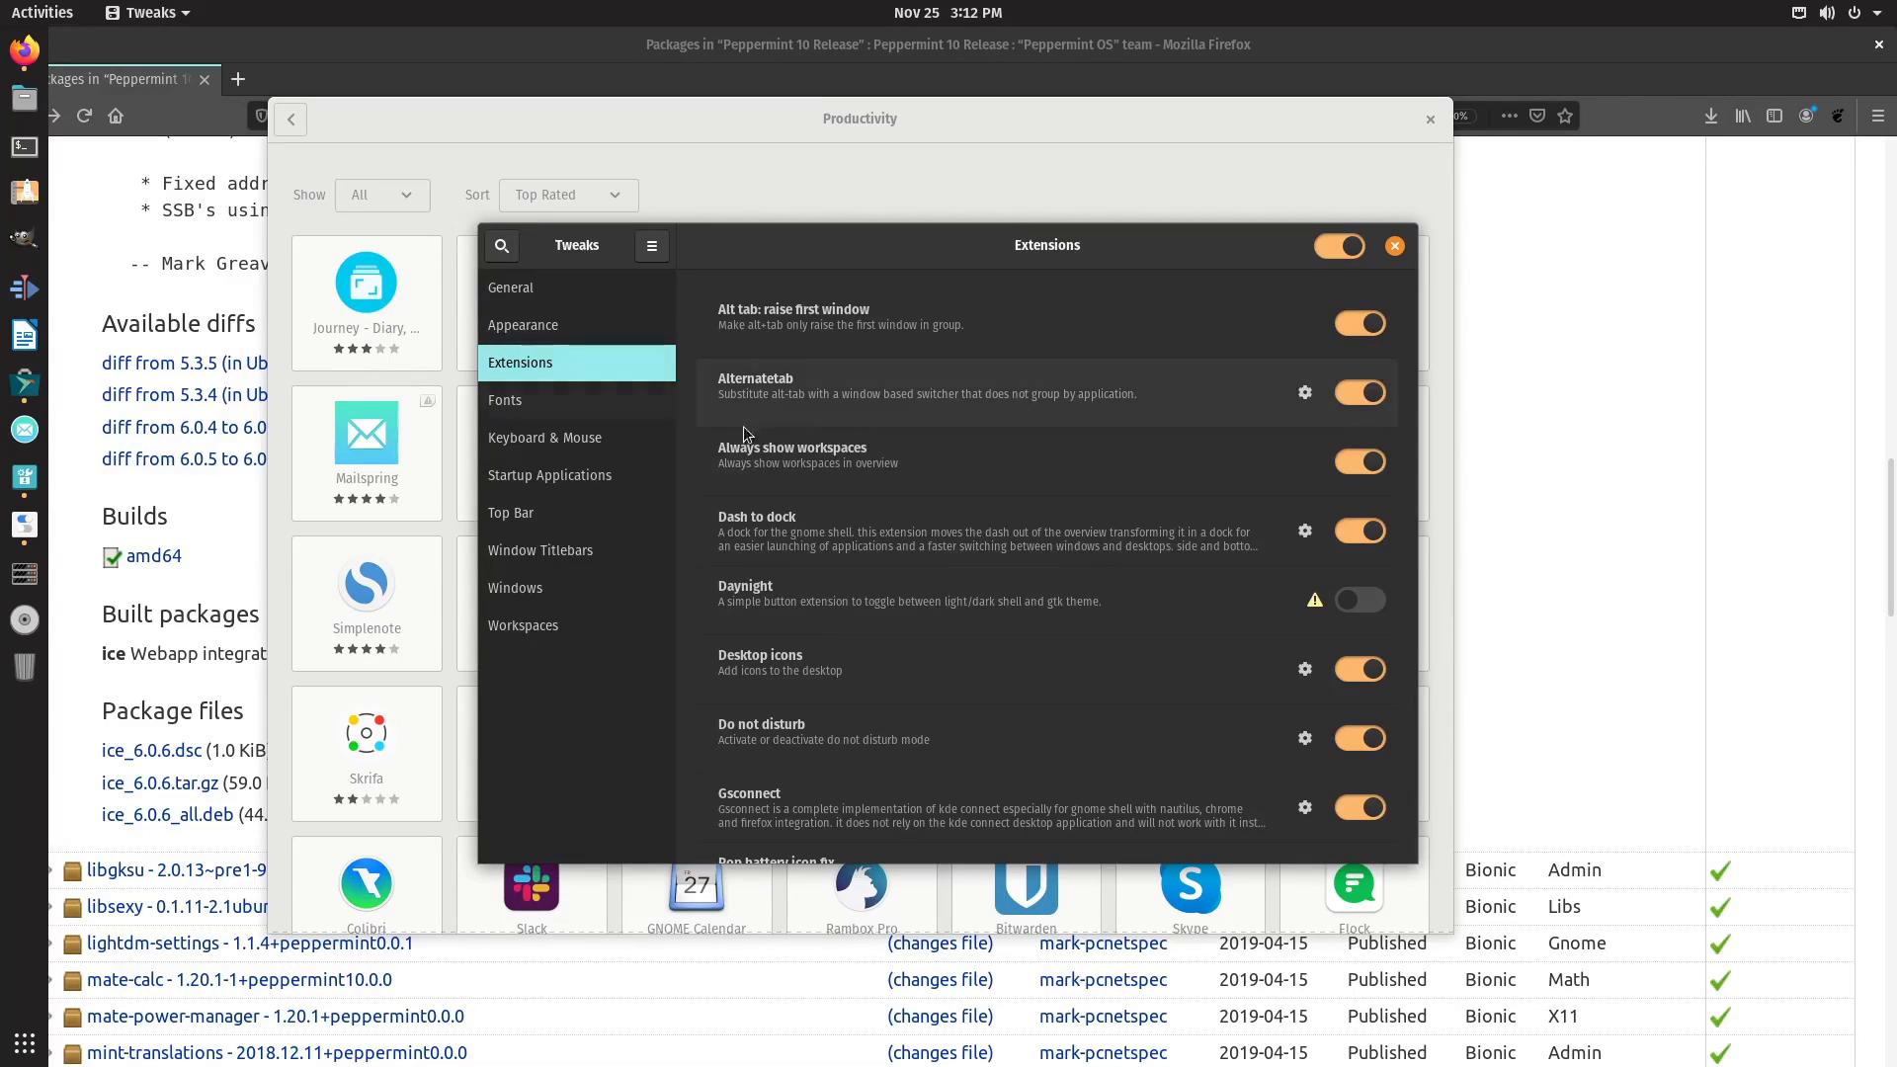
In Dash to Dock's Behaviour settings, set the Click action to Minimise.
left_click(1305, 530)
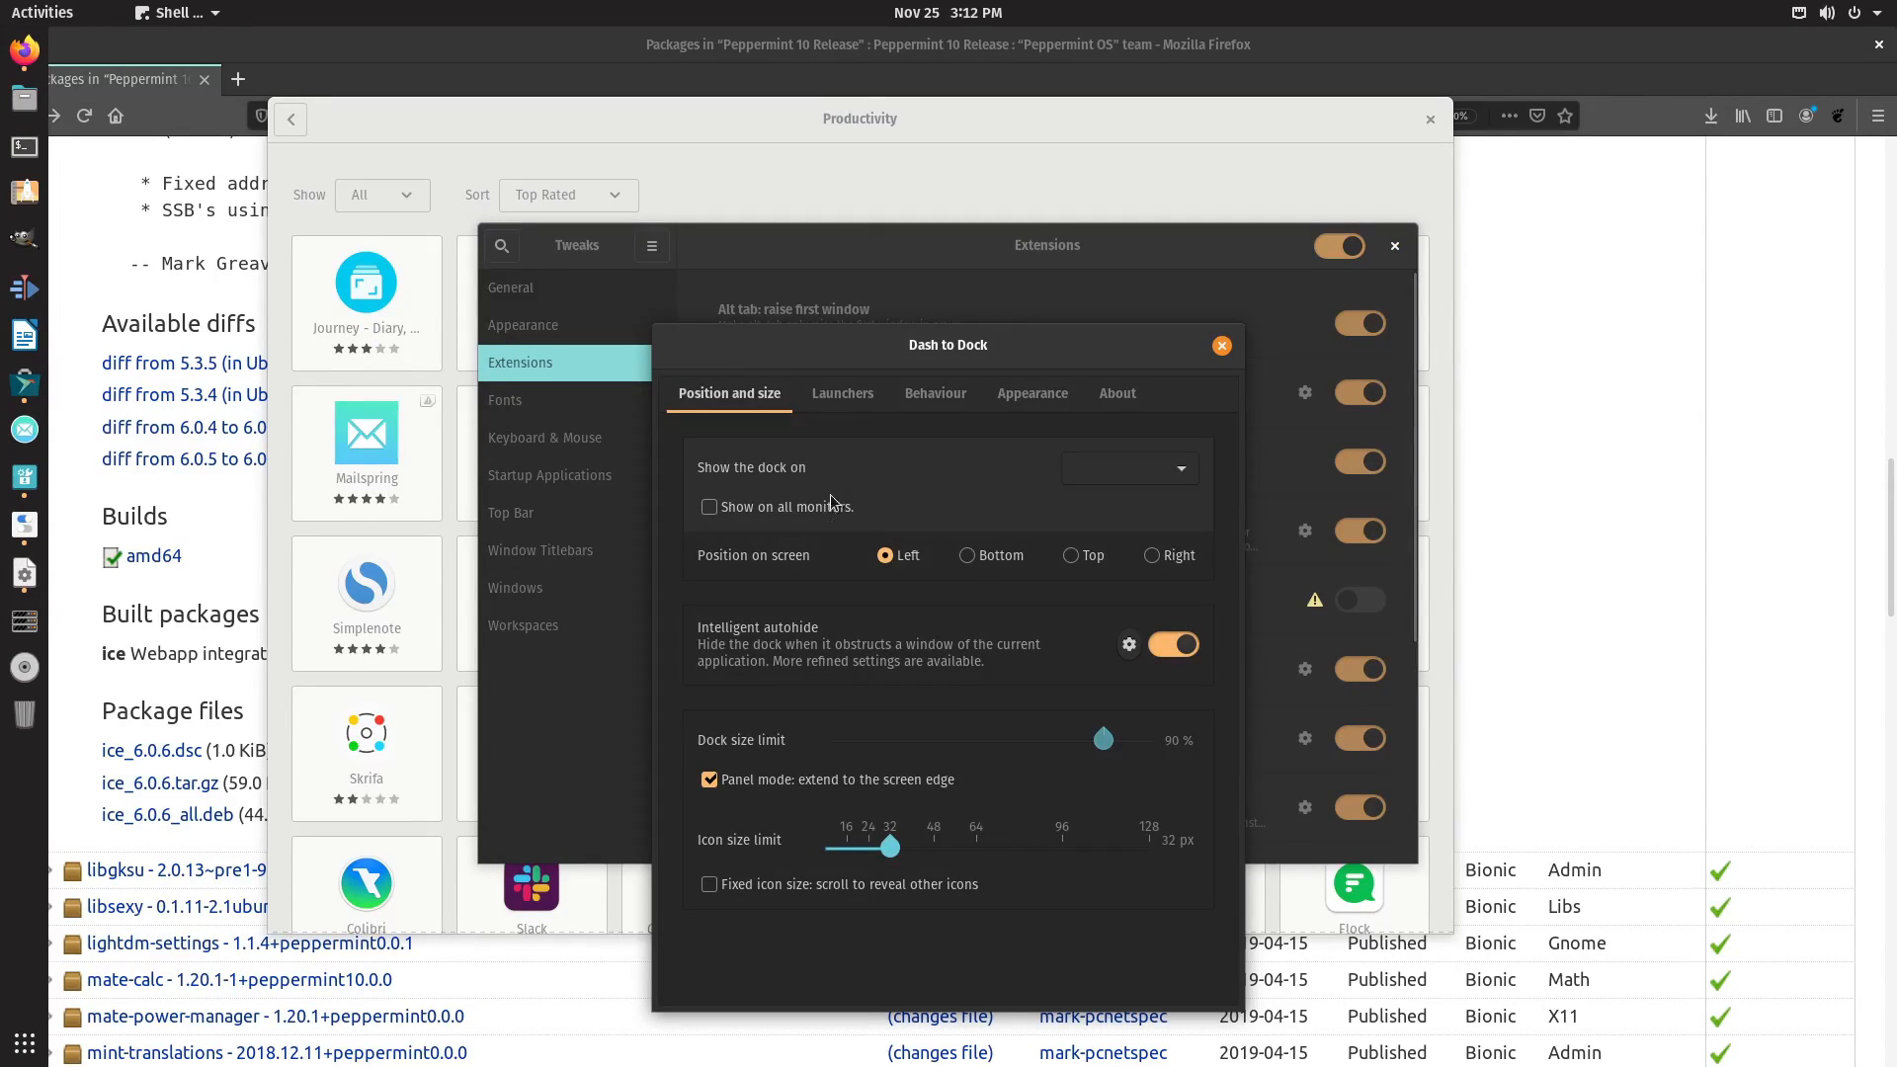
left_click(935, 393)
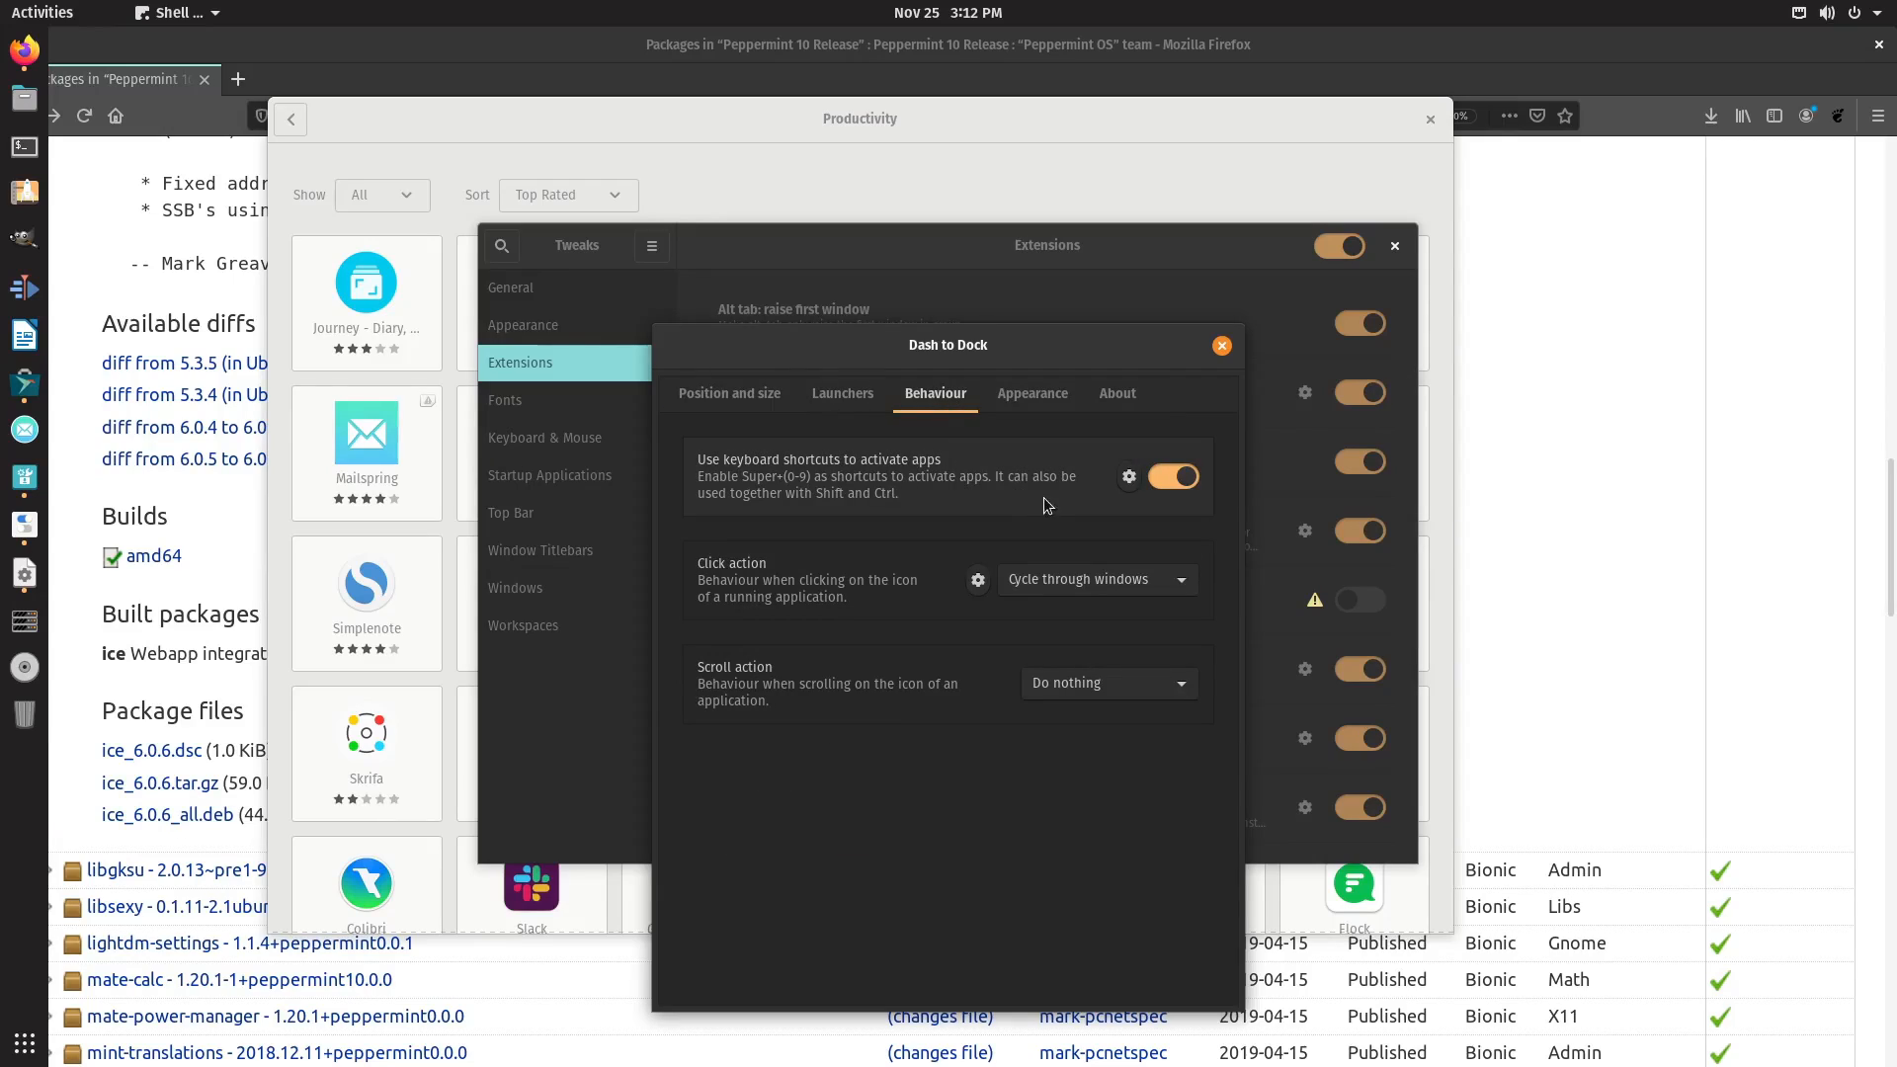
left_click(1097, 579)
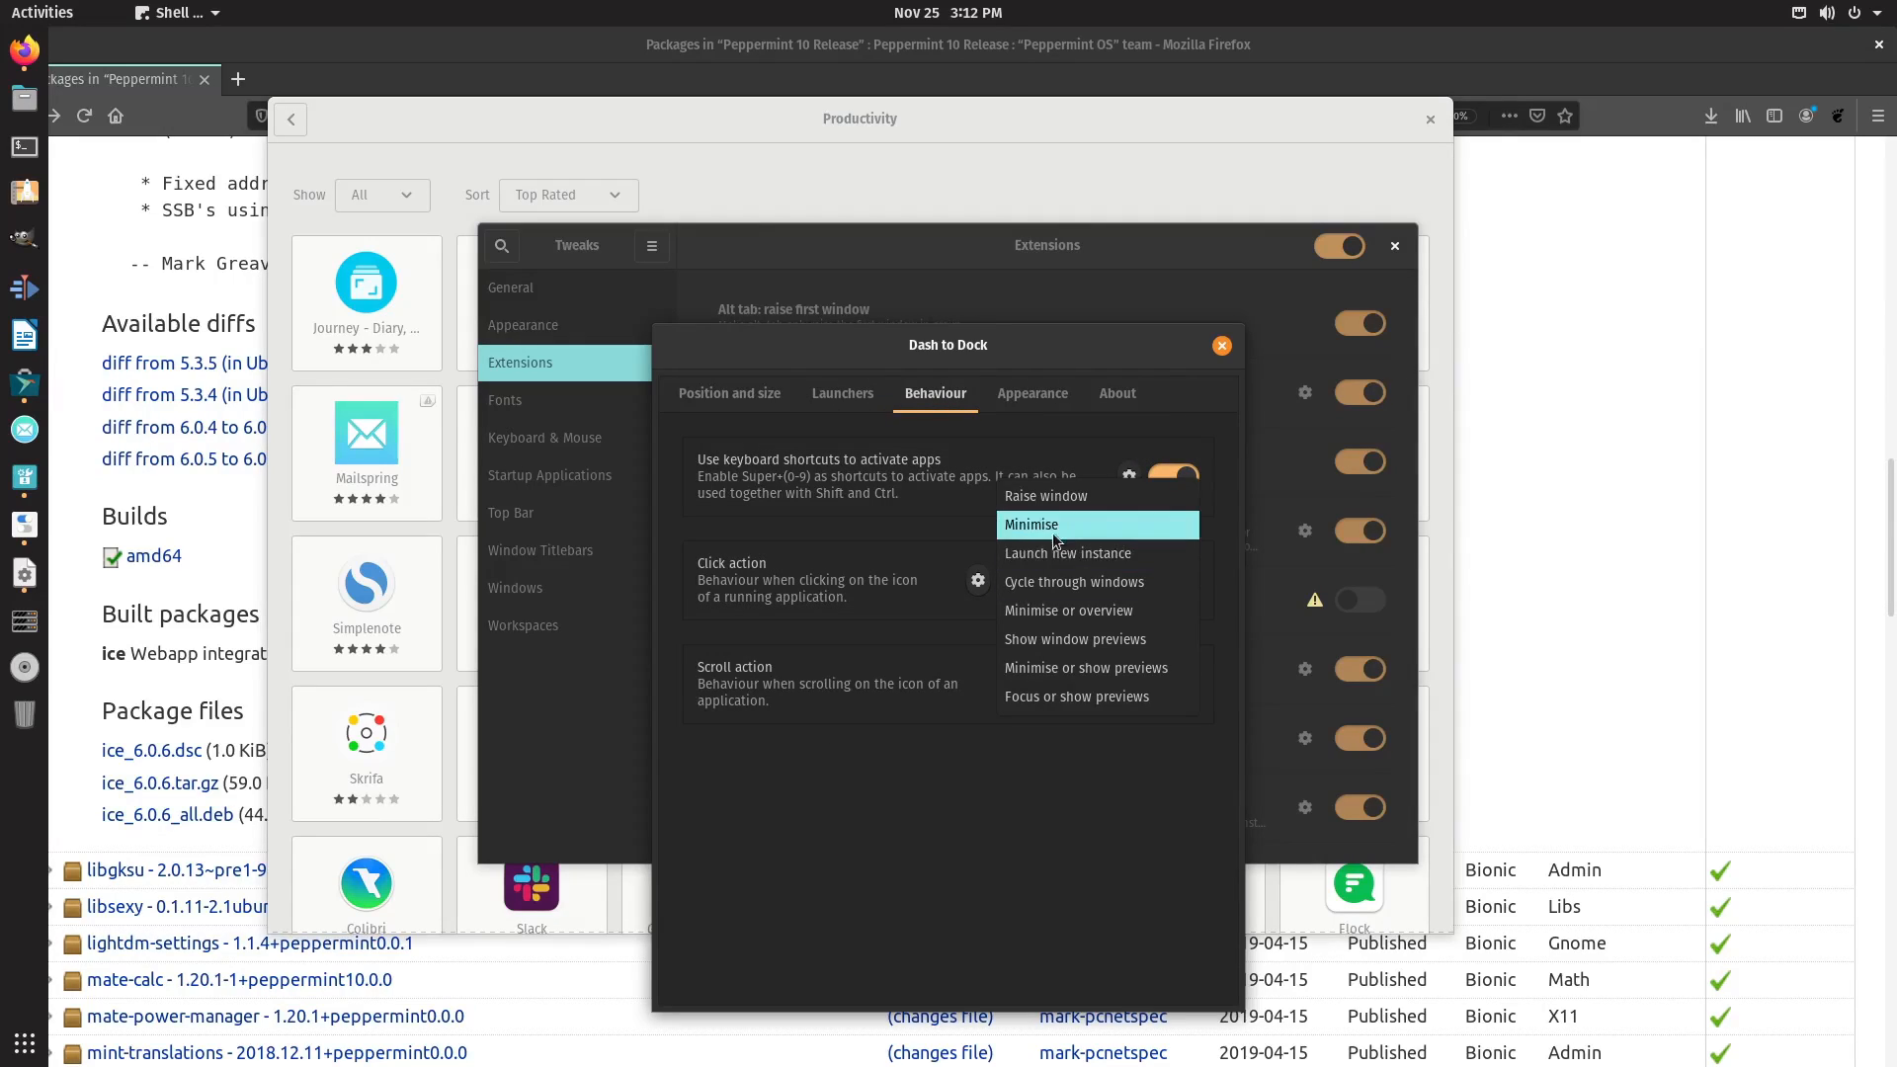
left_click(1221, 344)
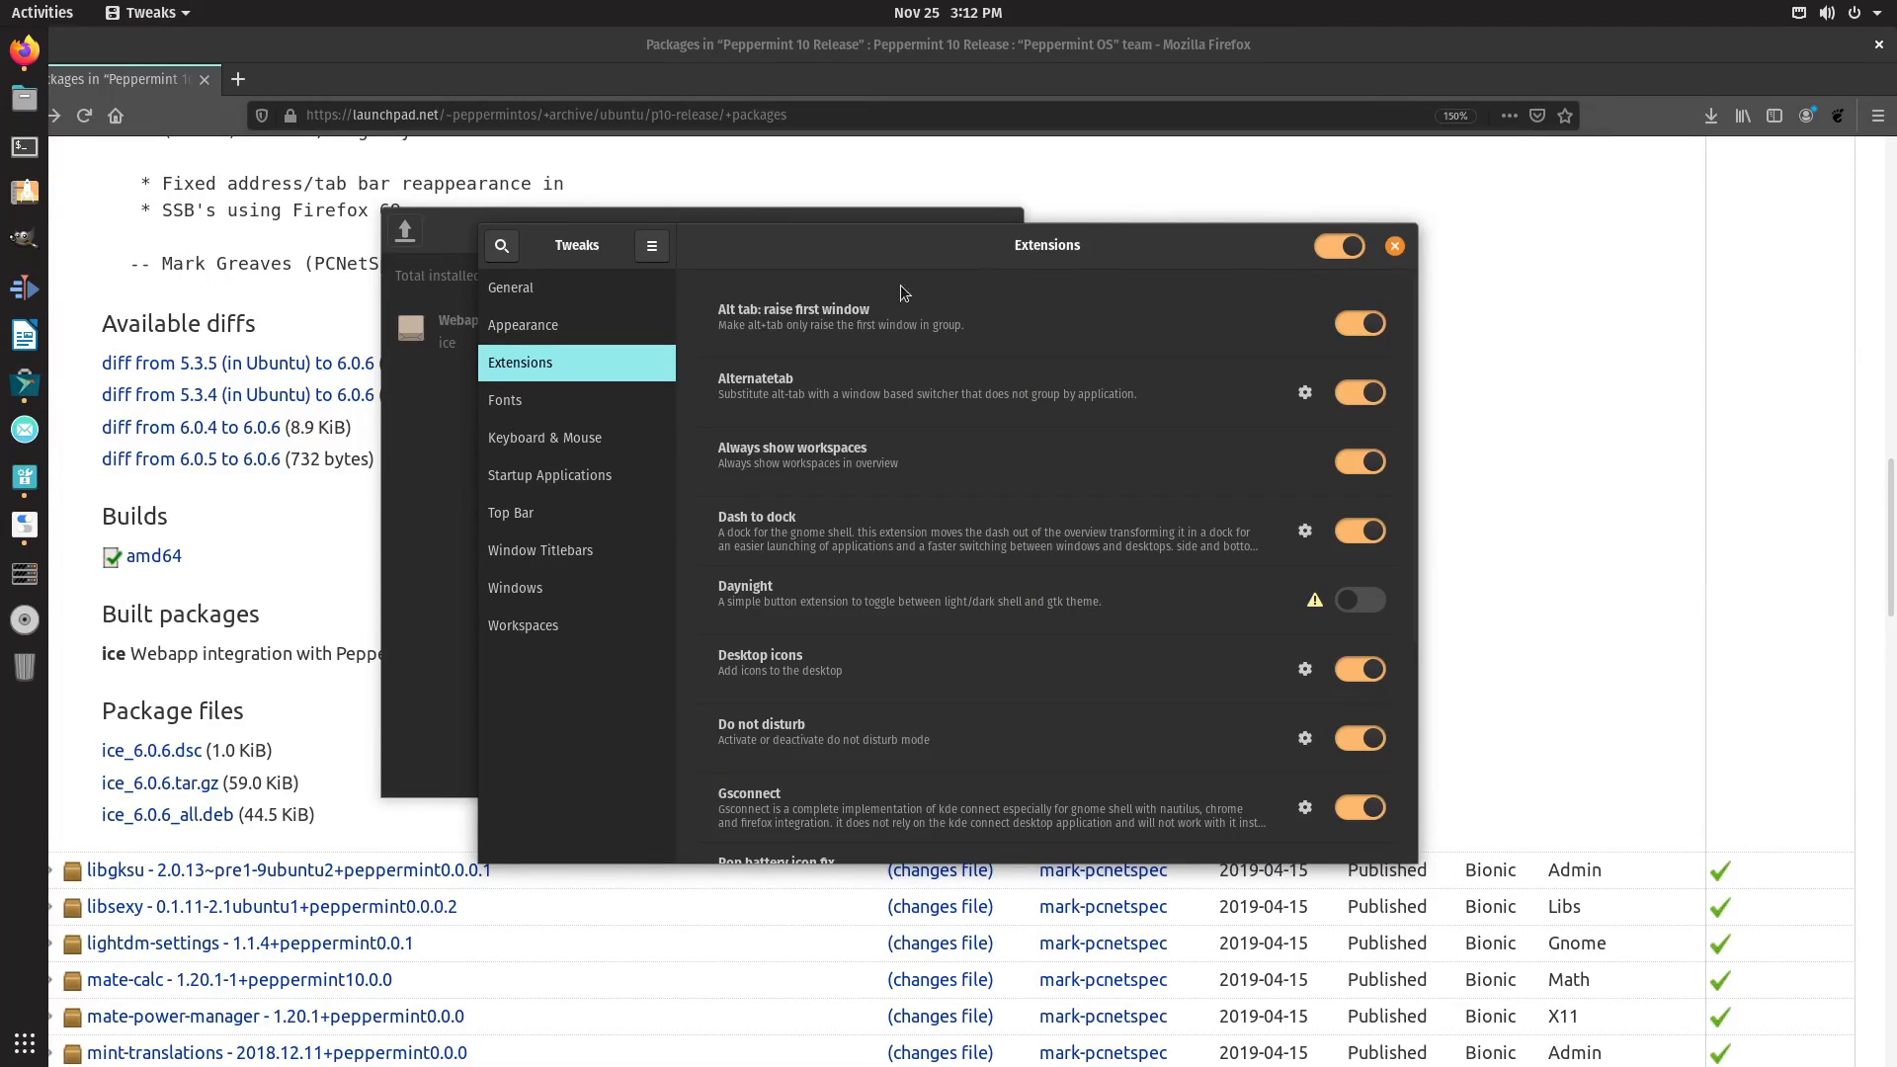
On the Fonts page, raise the Scaling Factor from 1.00 to about 1.08.
left_click(504, 399)
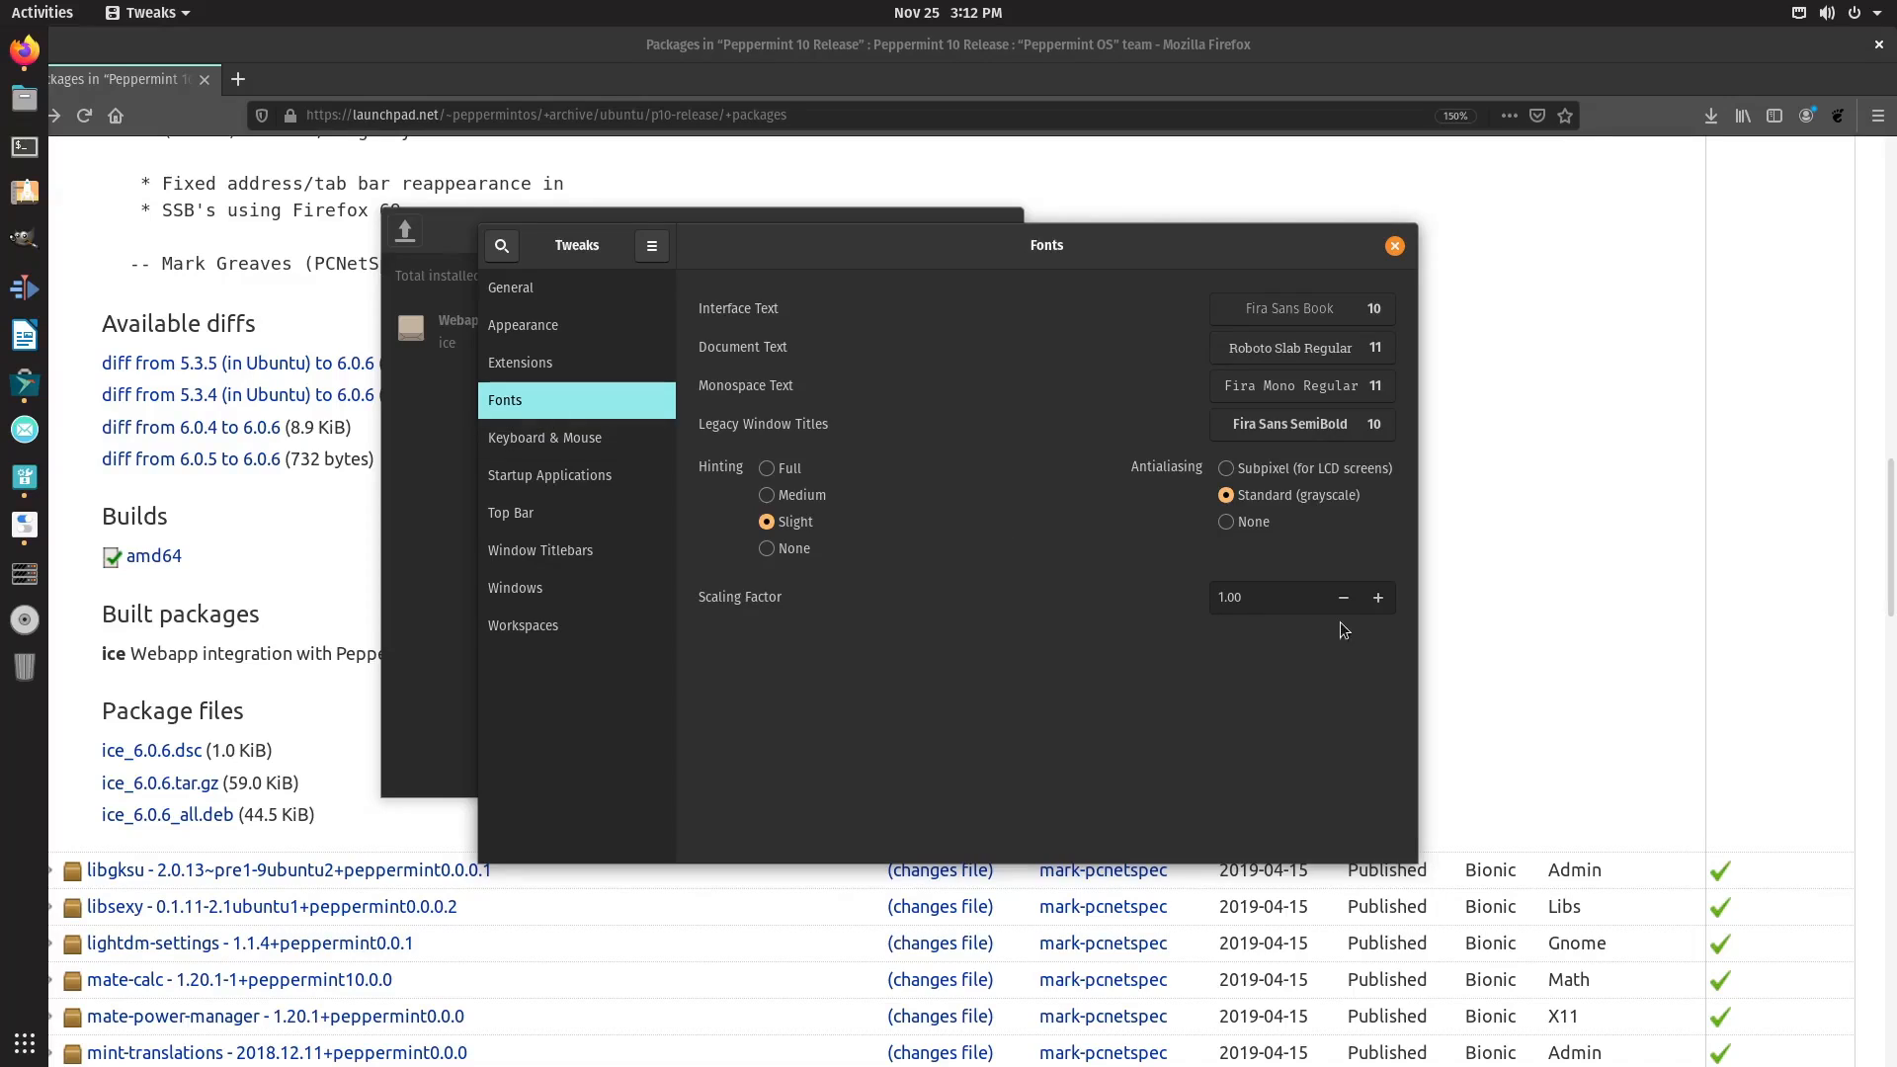
left_click(1379, 597)
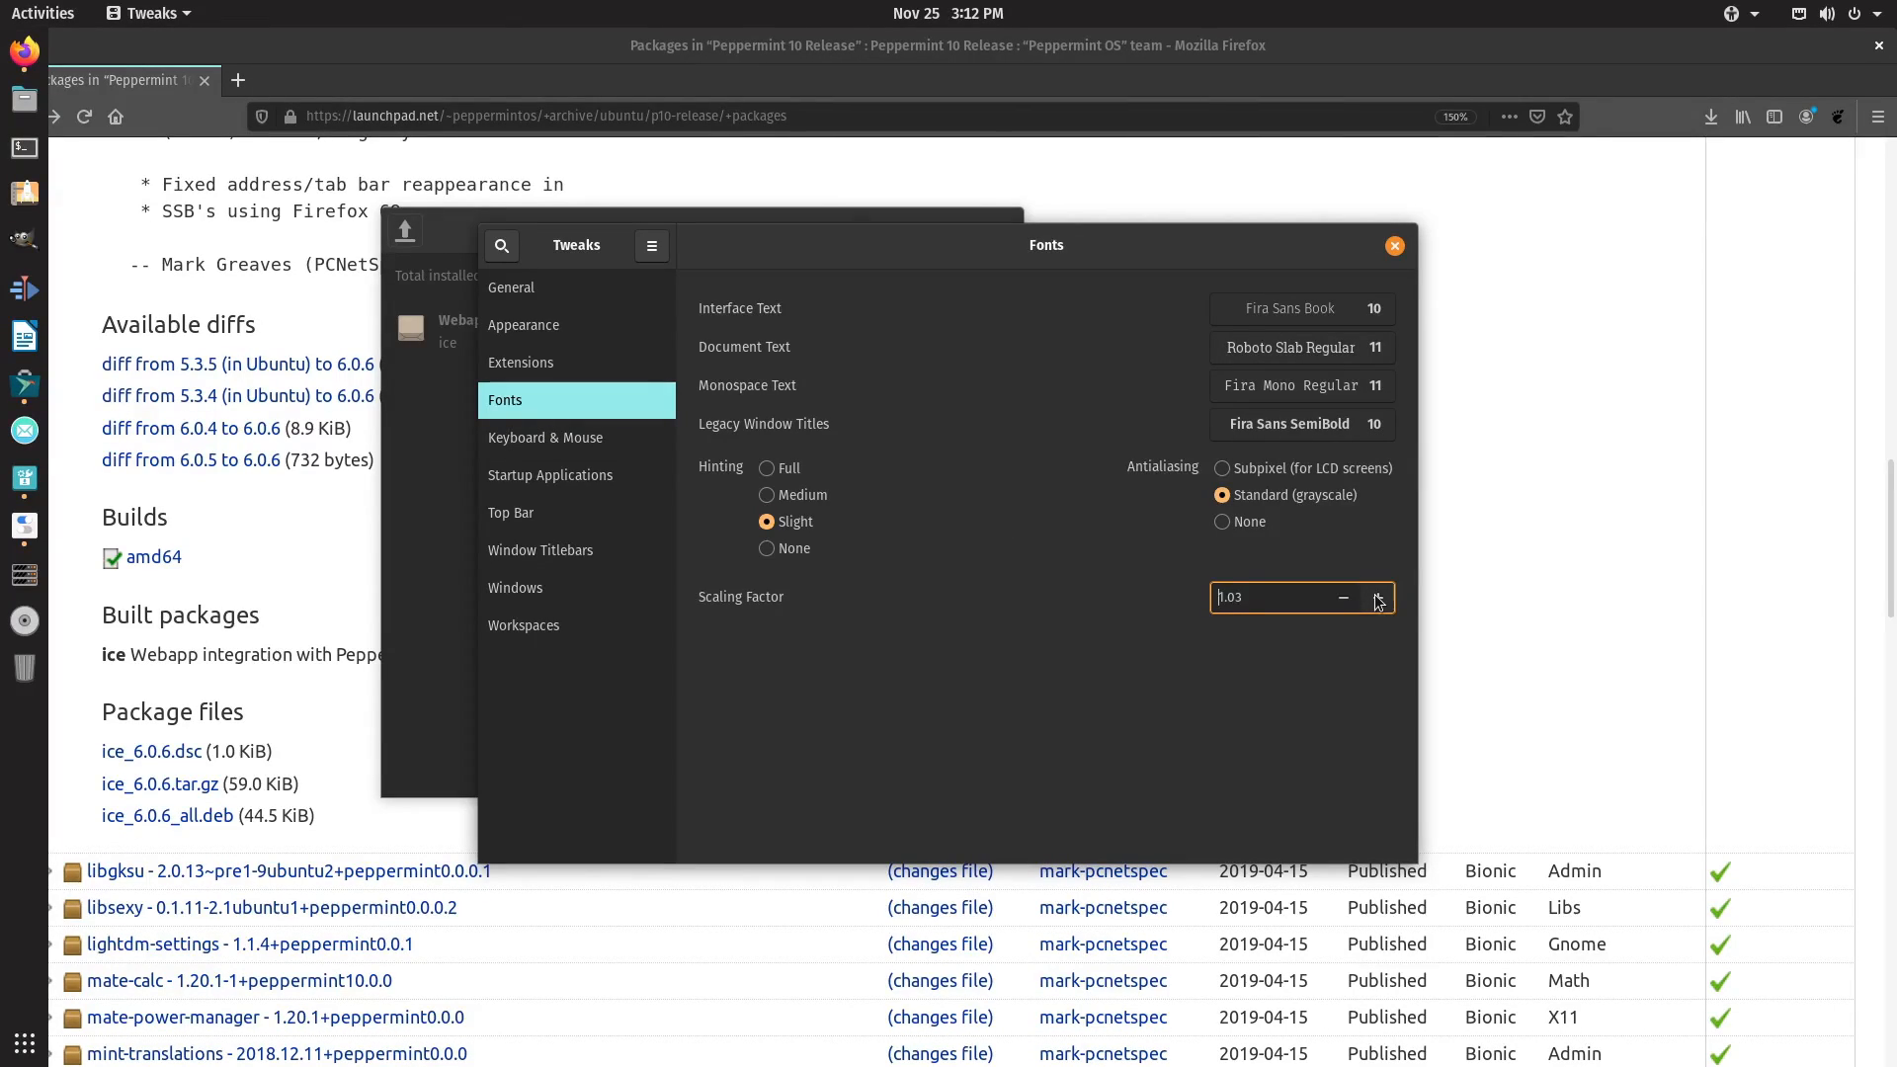
left_click(1379, 601)
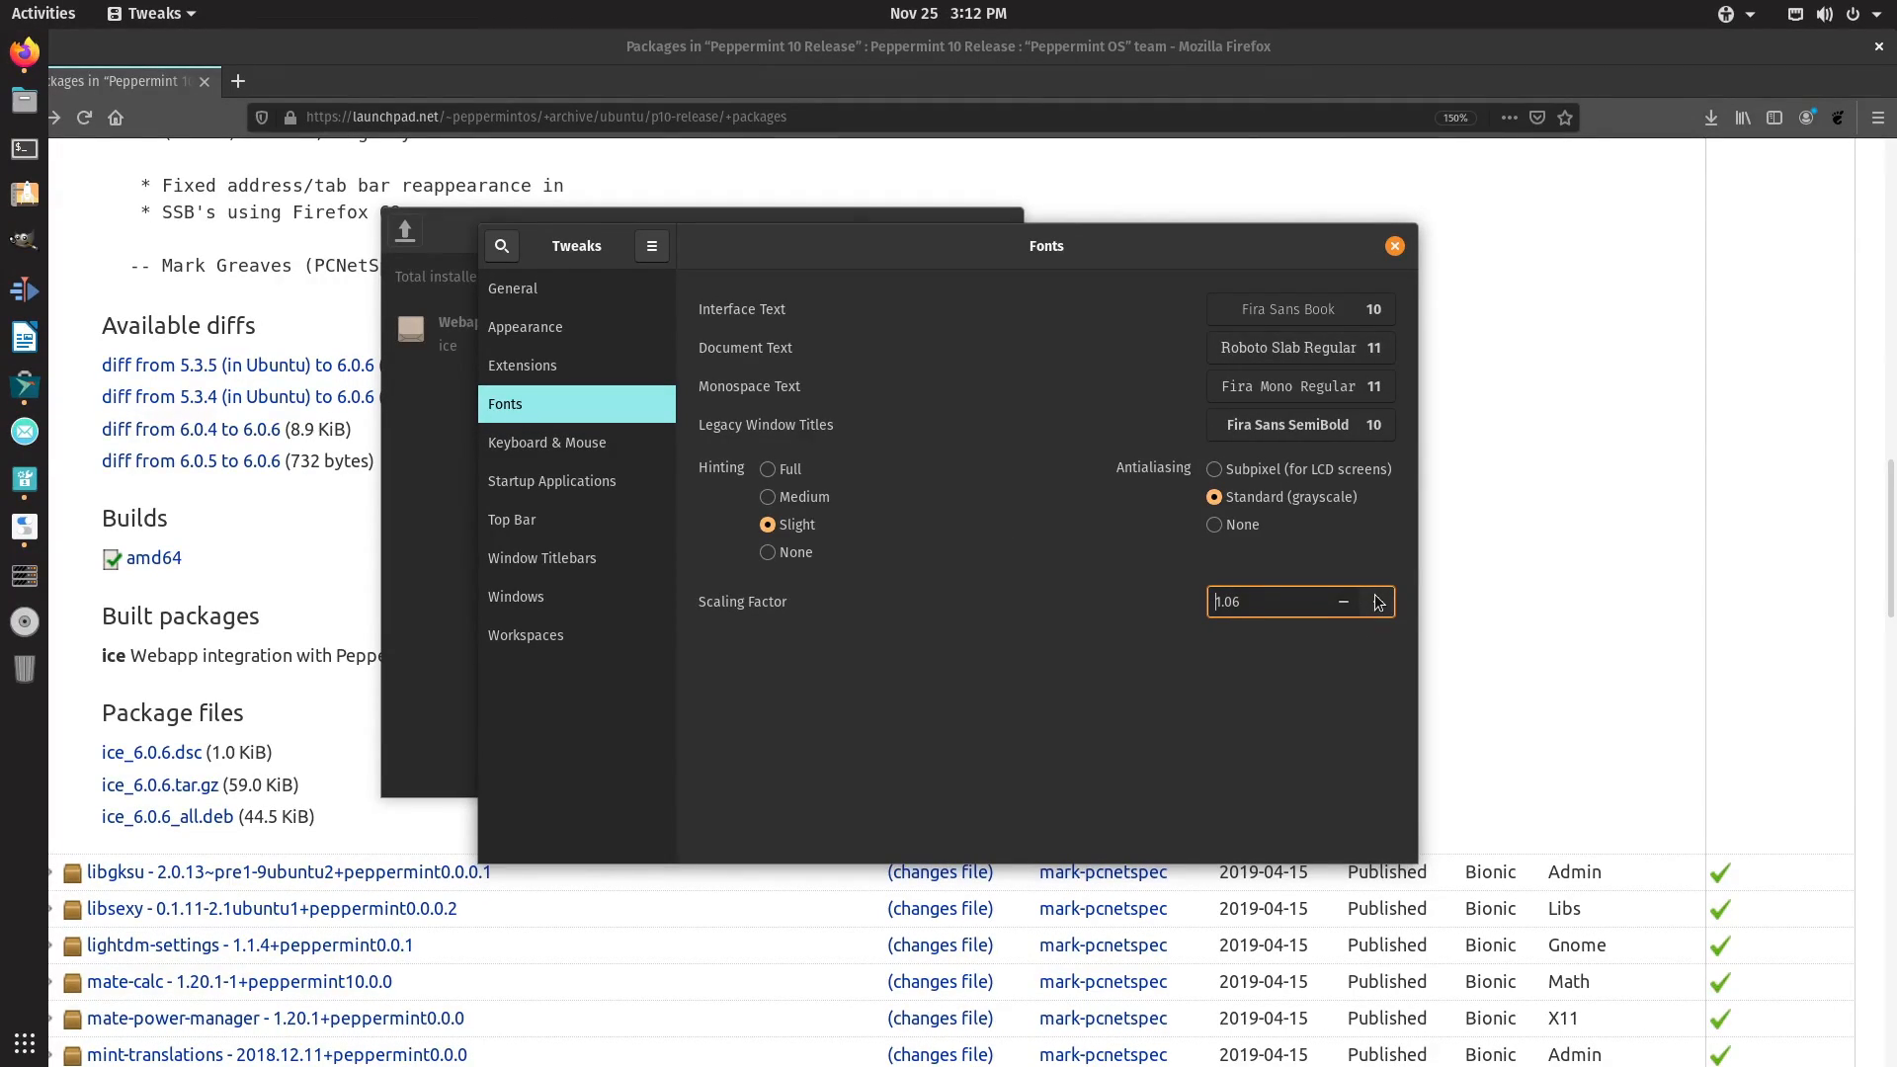
left_click(1383, 601)
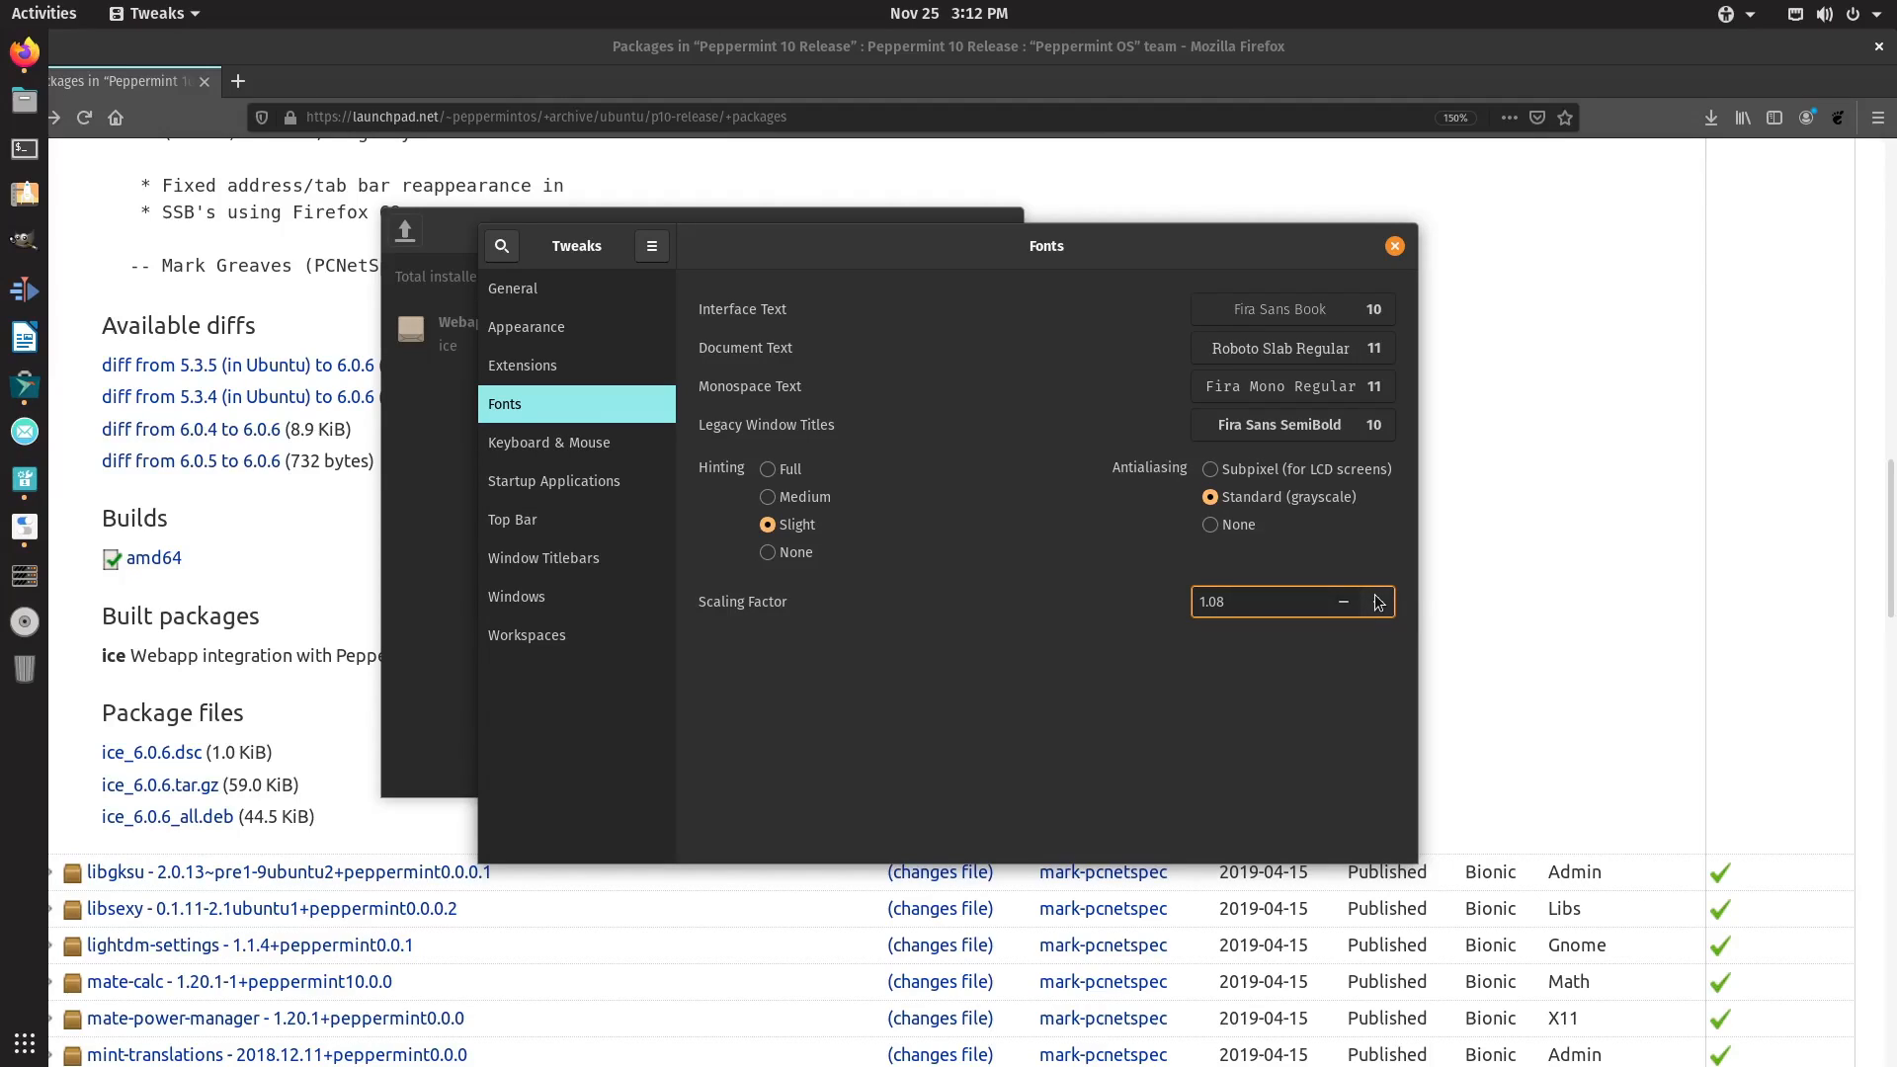
left_click(1379, 600)
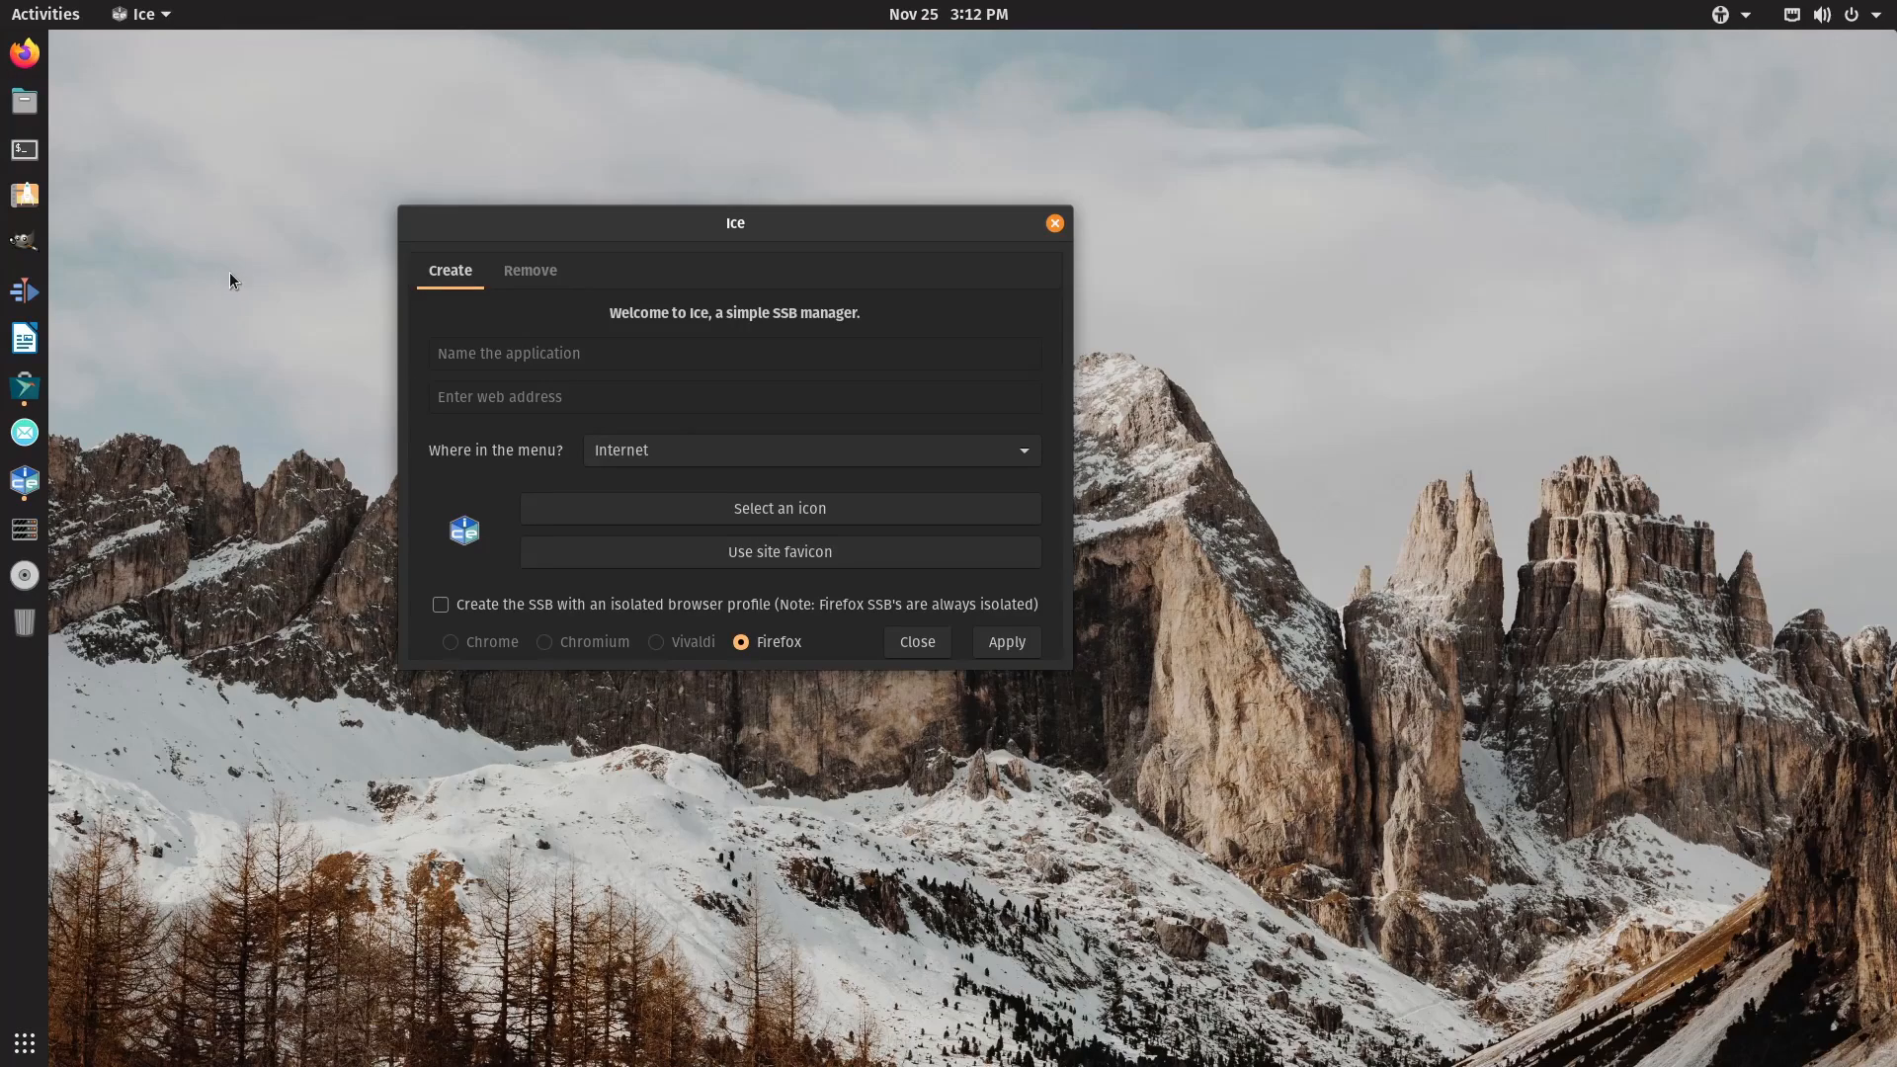
Create a Canva web app in the Graphics category using the site favicon, then search Activities for it.
type("Ca")
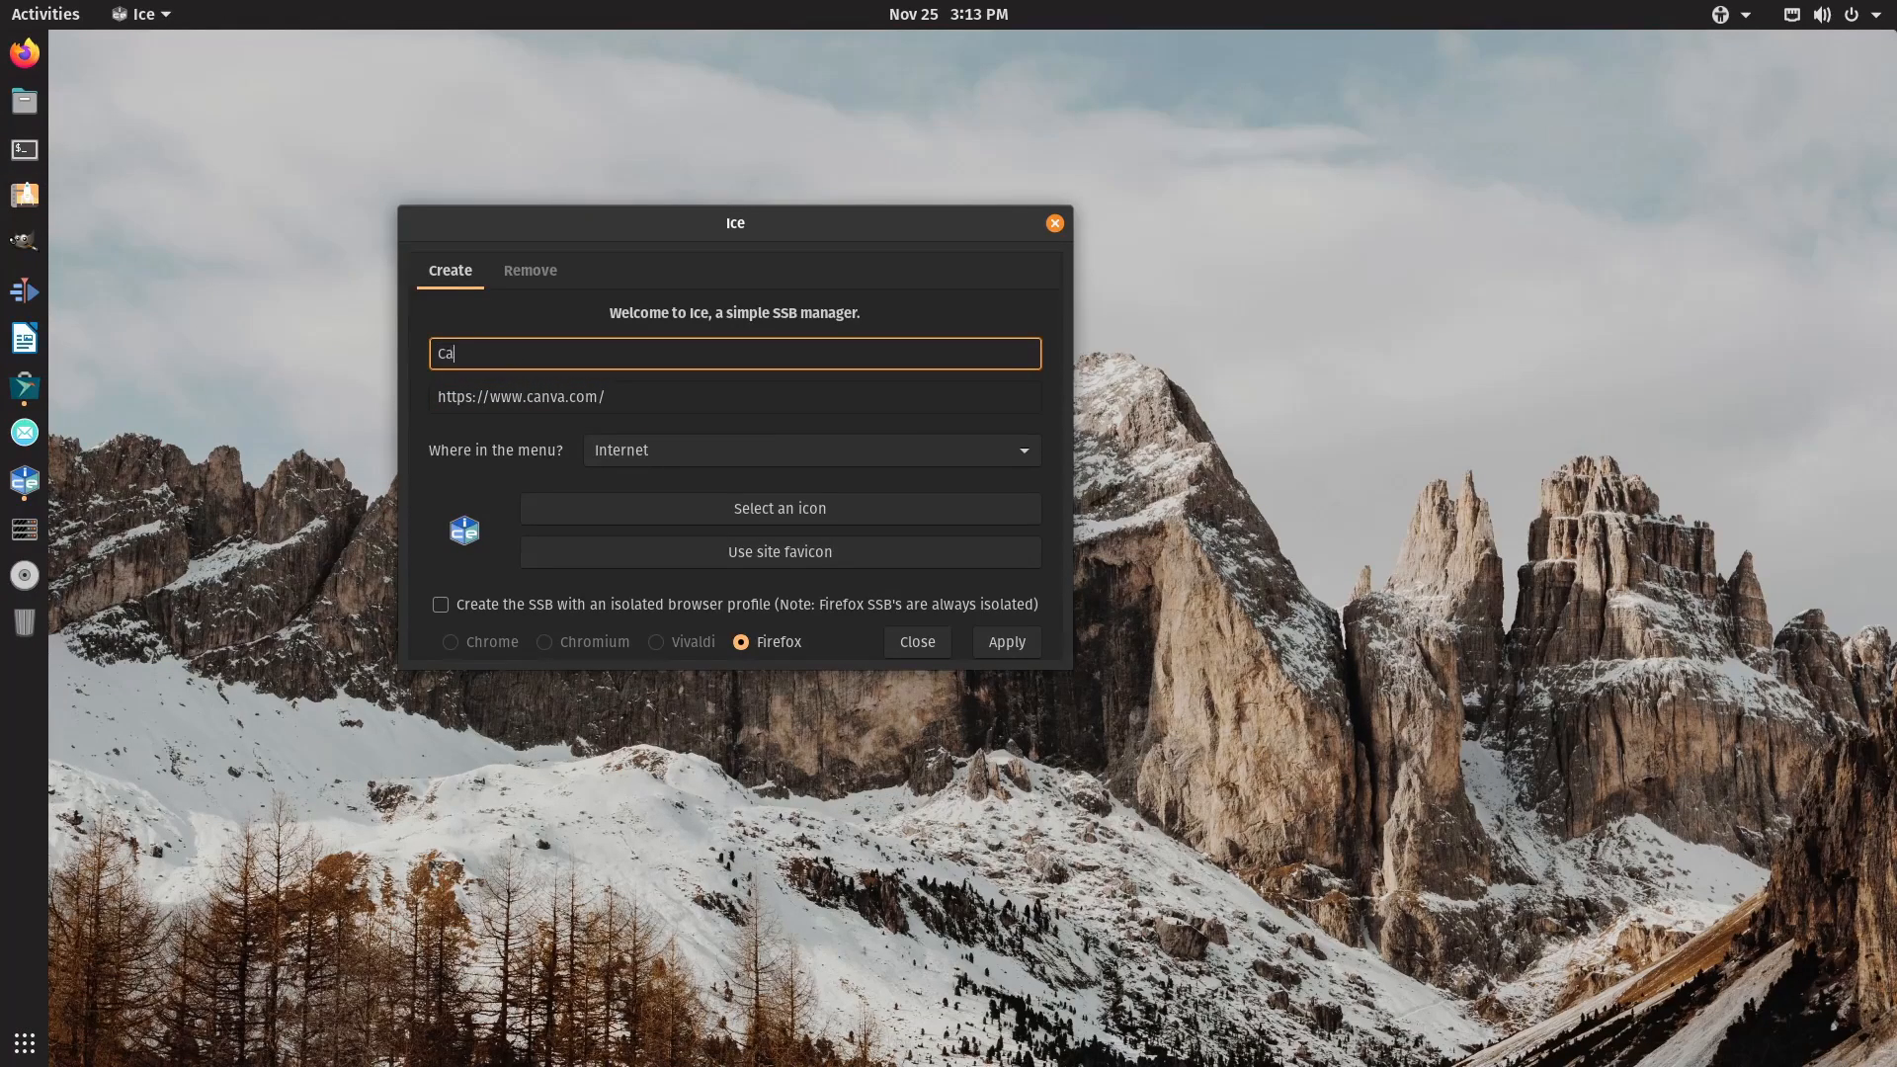
left_click(812, 451)
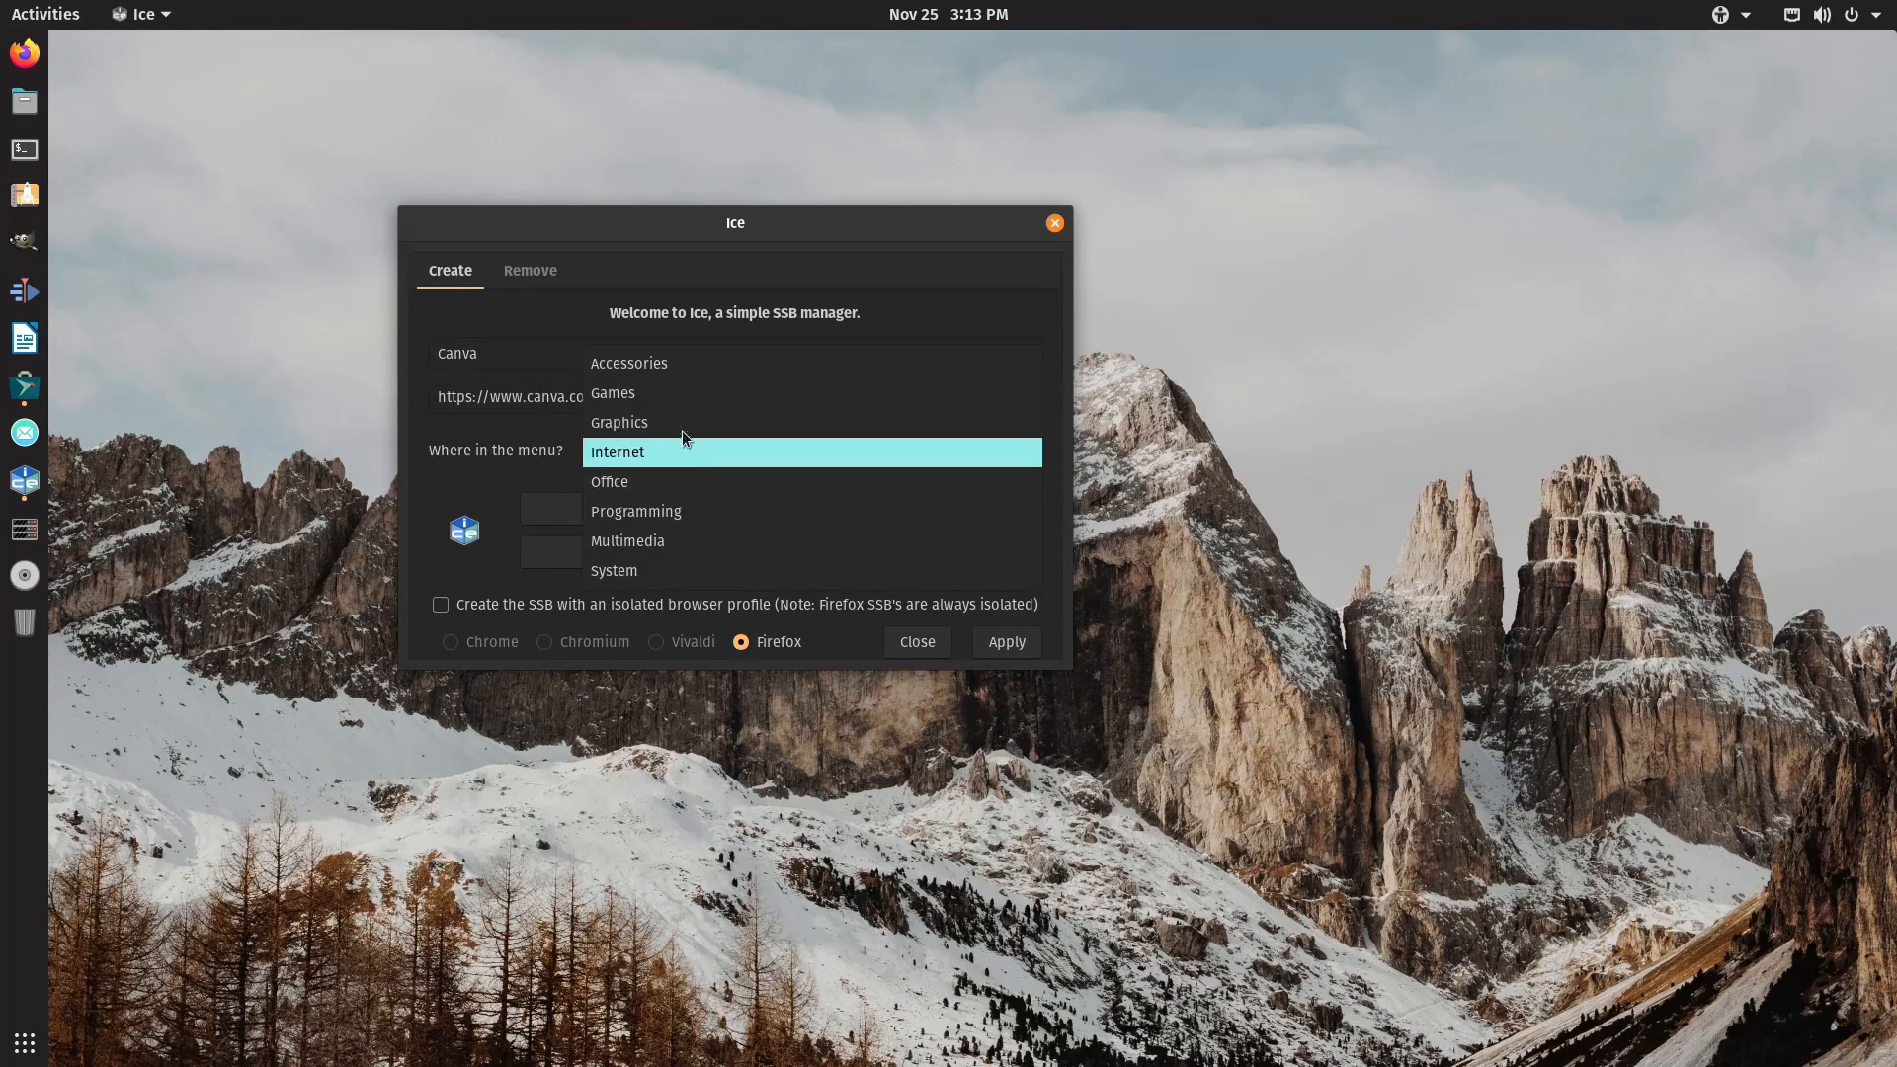
left_click(619, 421)
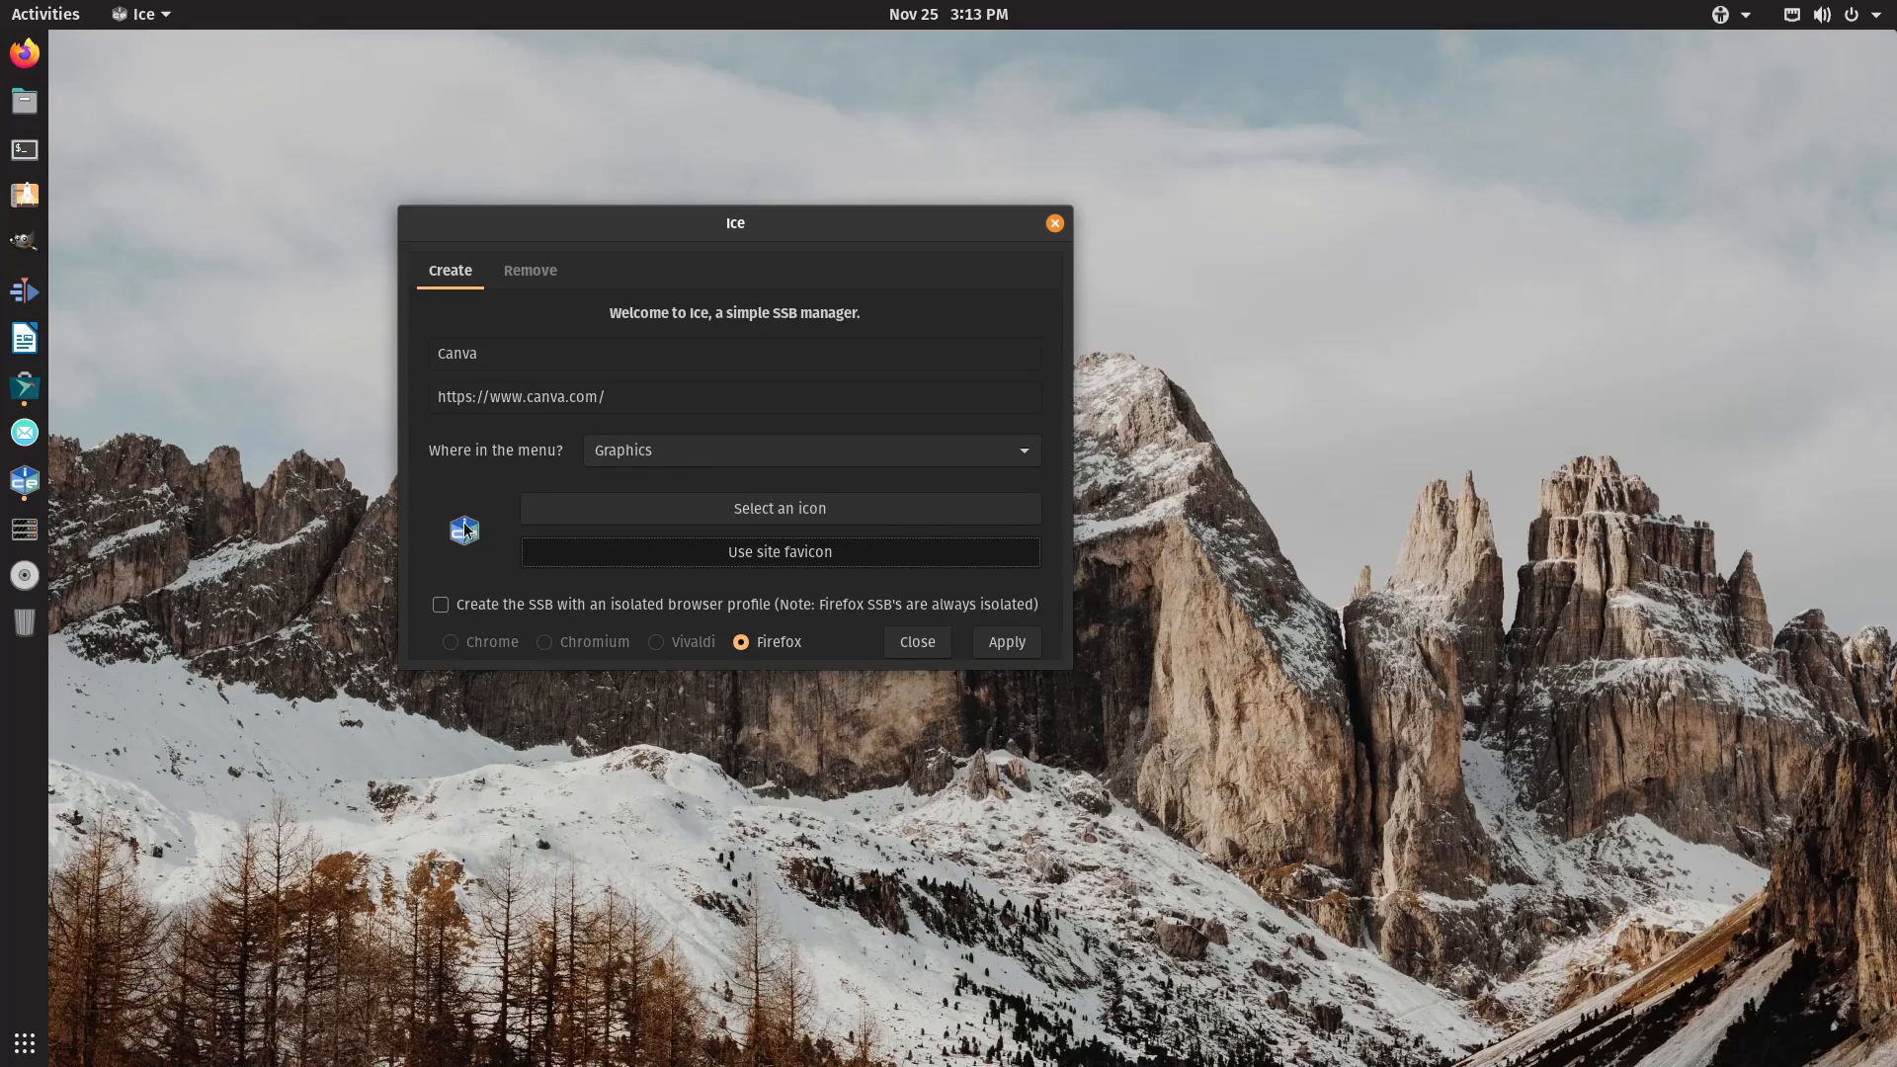
left_click(779, 552)
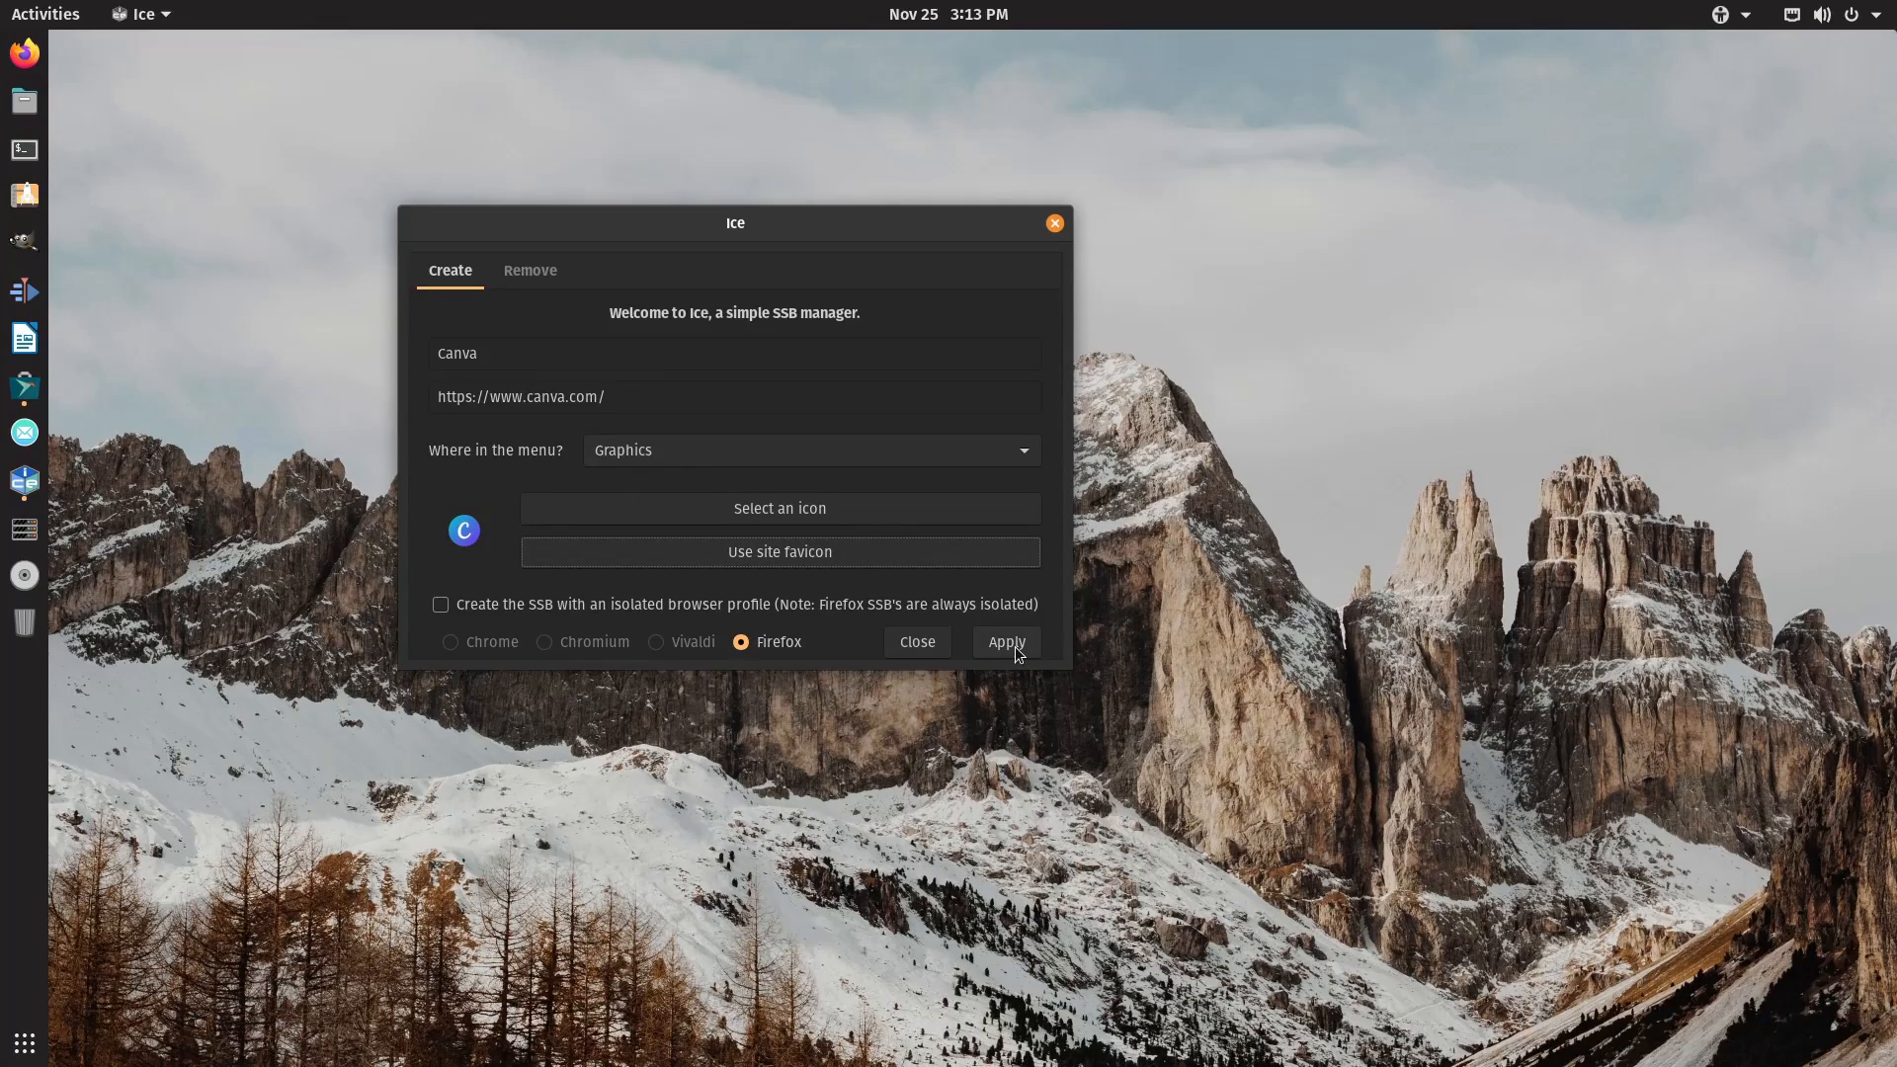
left_click(1006, 642)
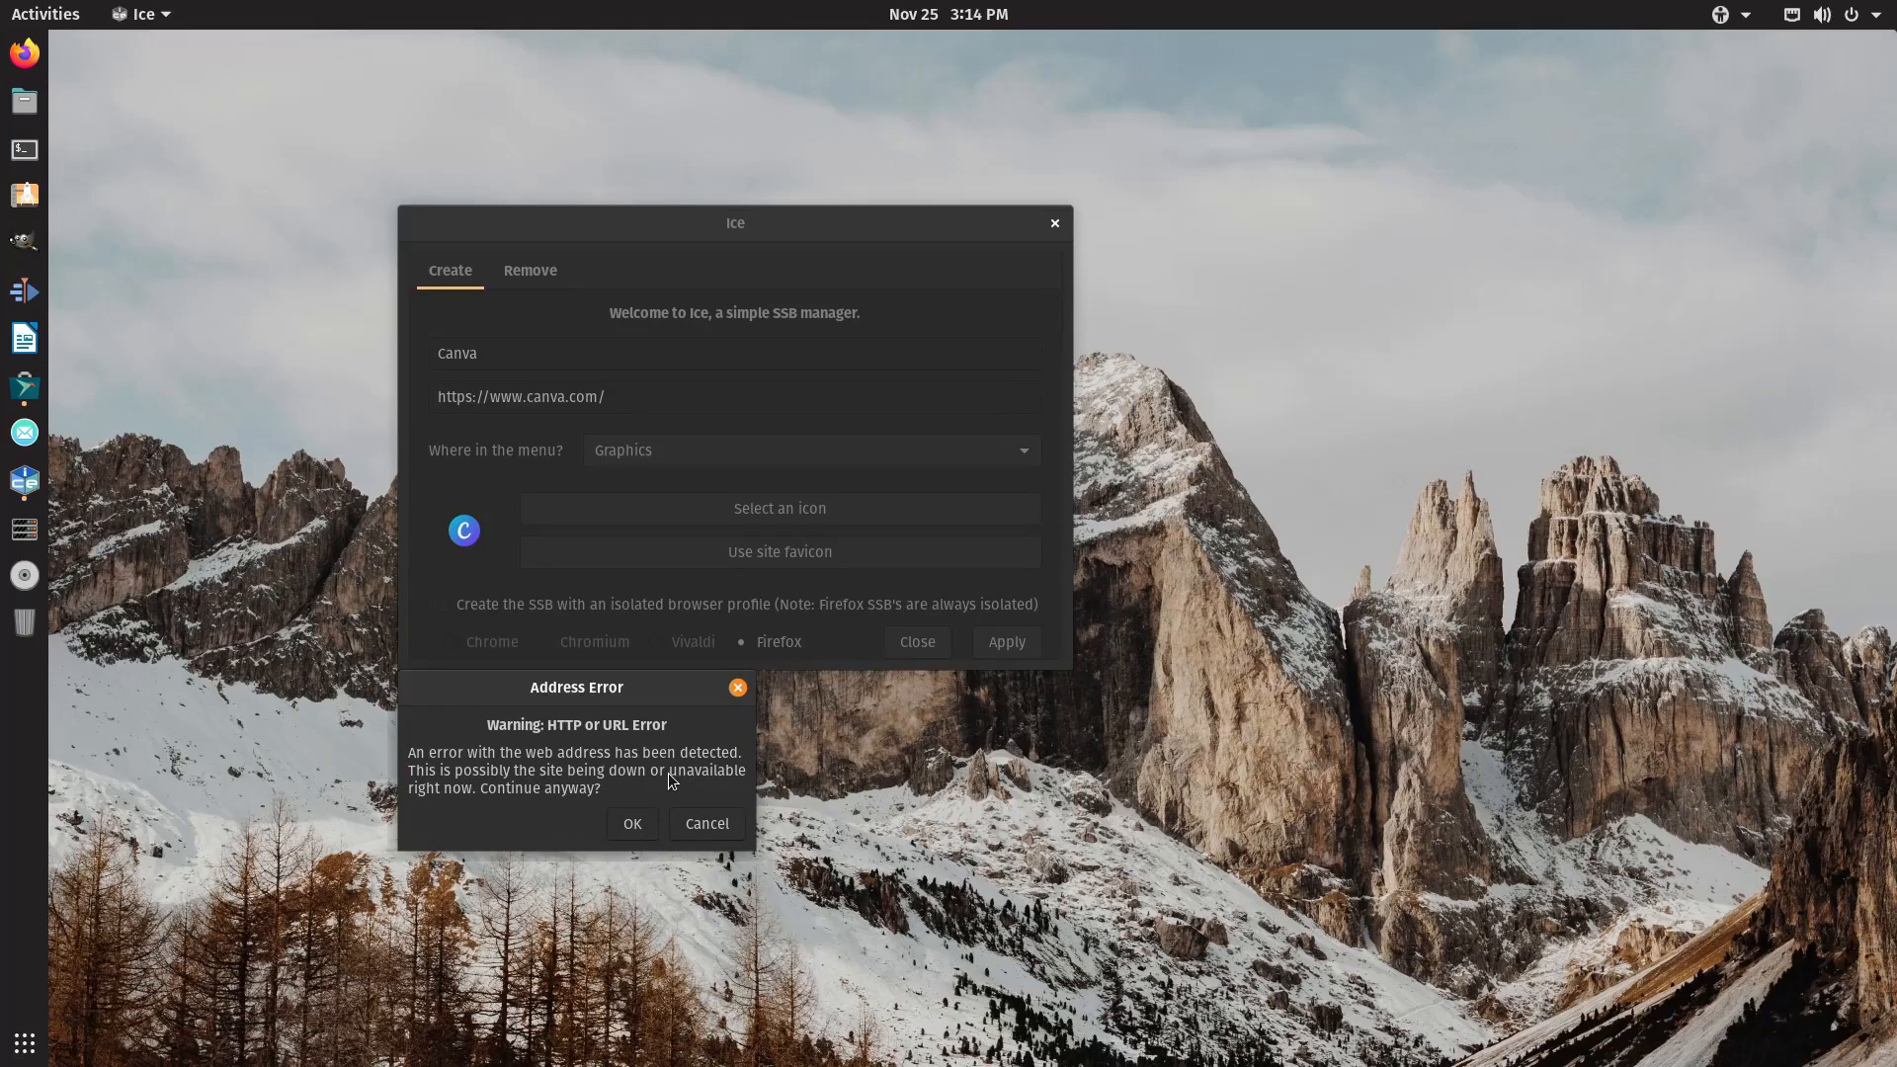
mouse_move(616, 810)
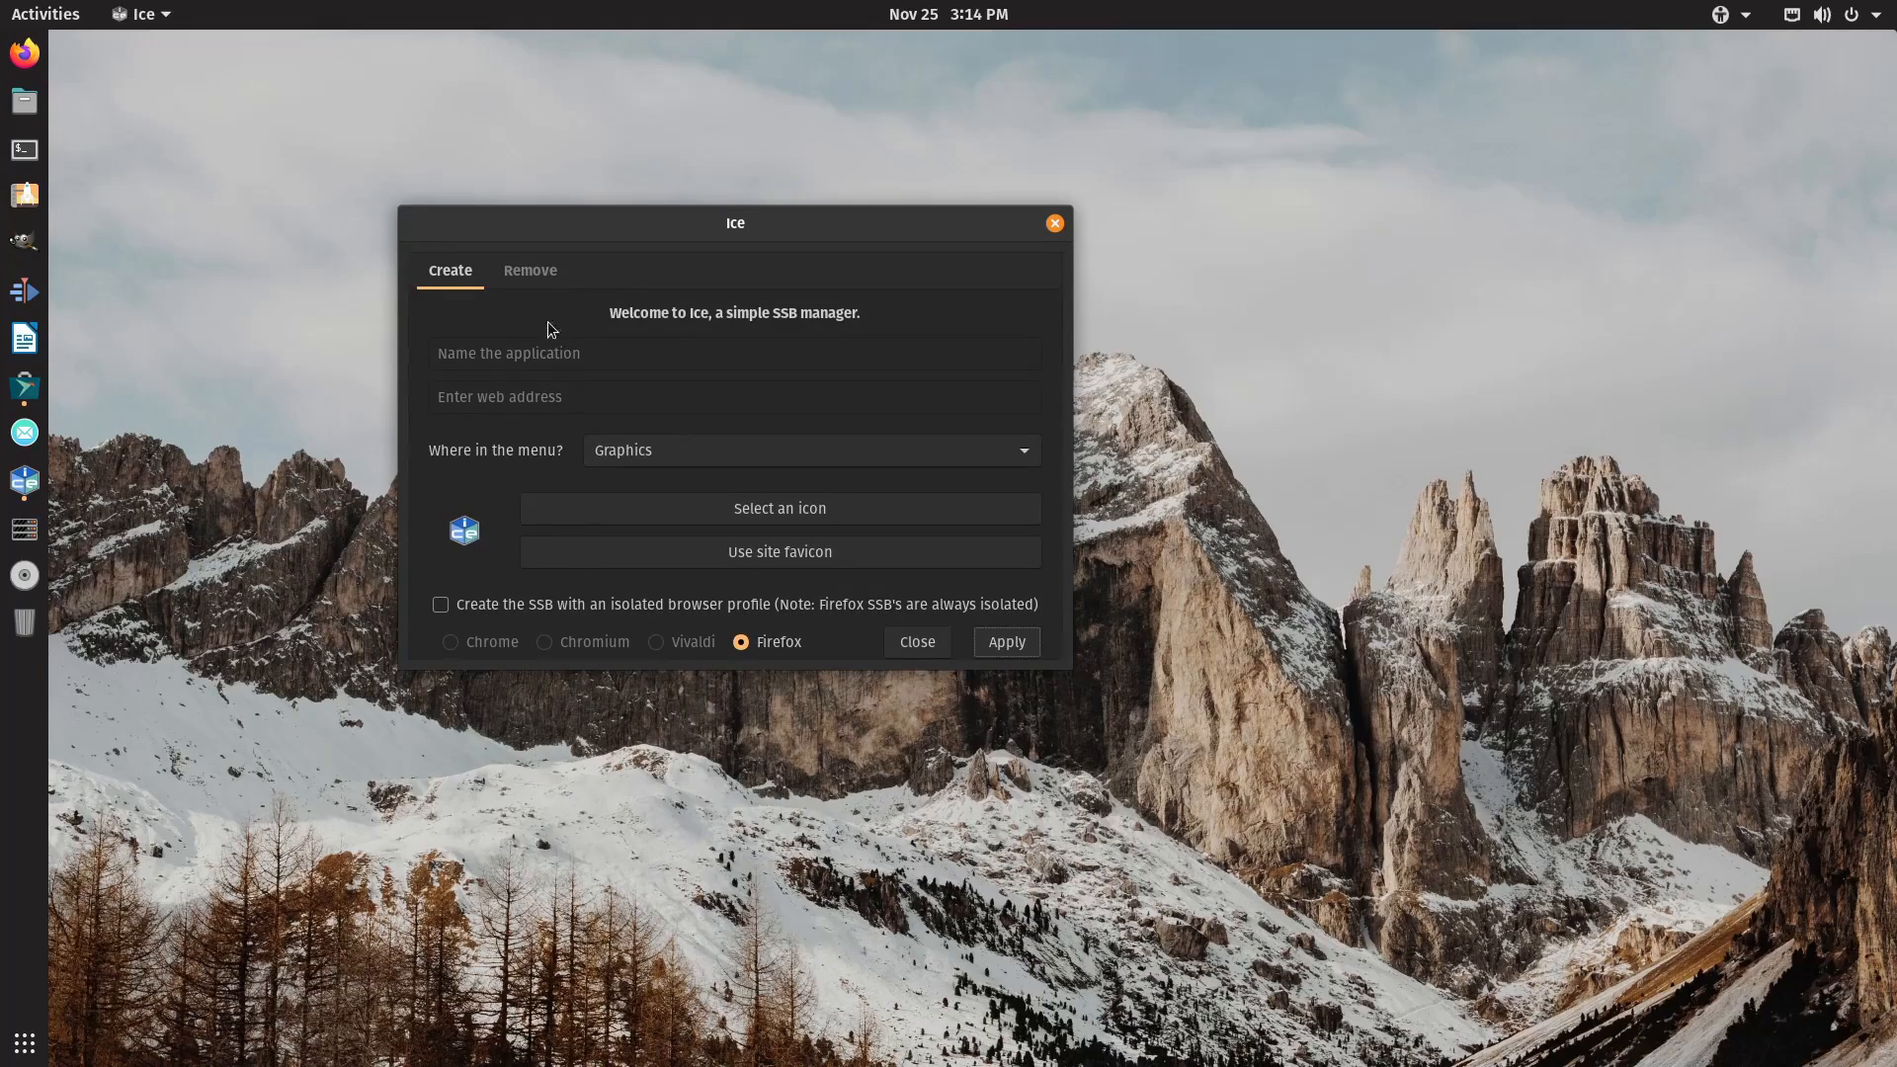
left_click(735, 353)
type("canv")
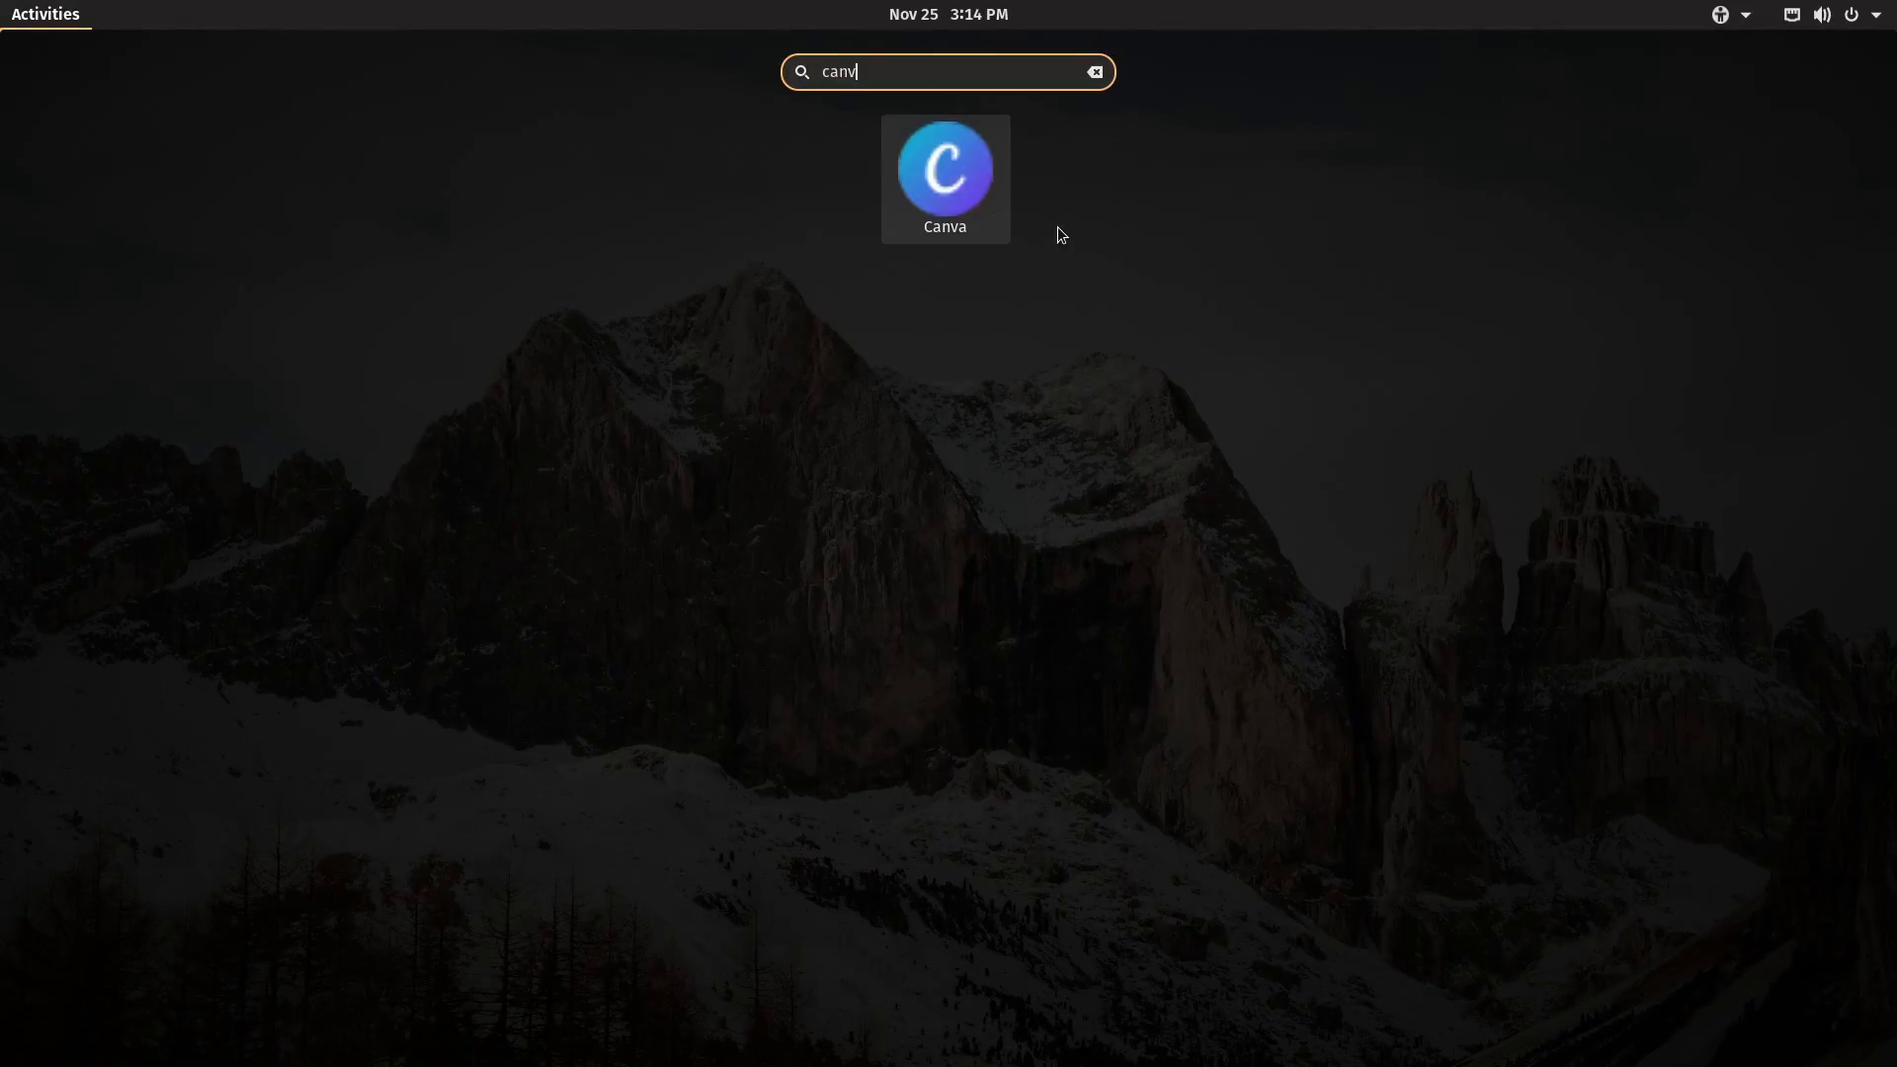
Launch the Canva web app and browse to the dark movie poster template.
left_click(944, 170)
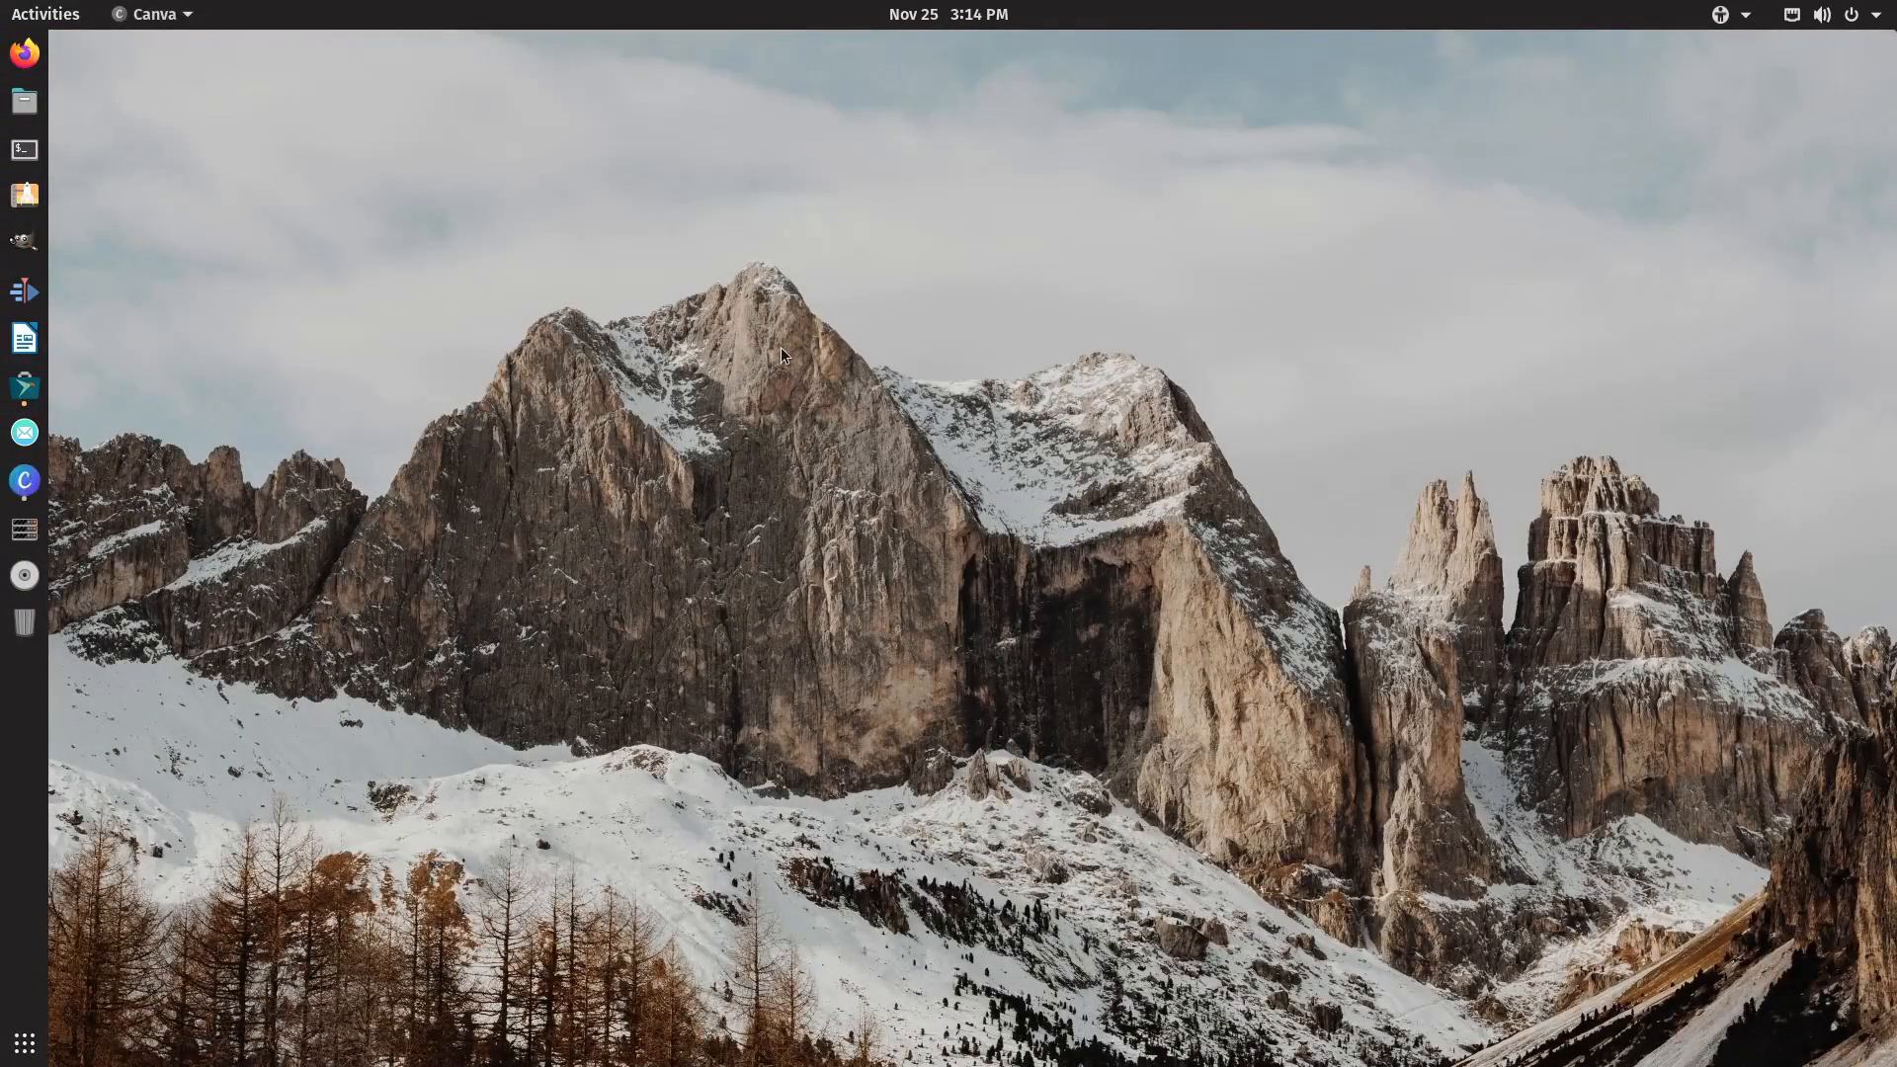
left_click(23, 478)
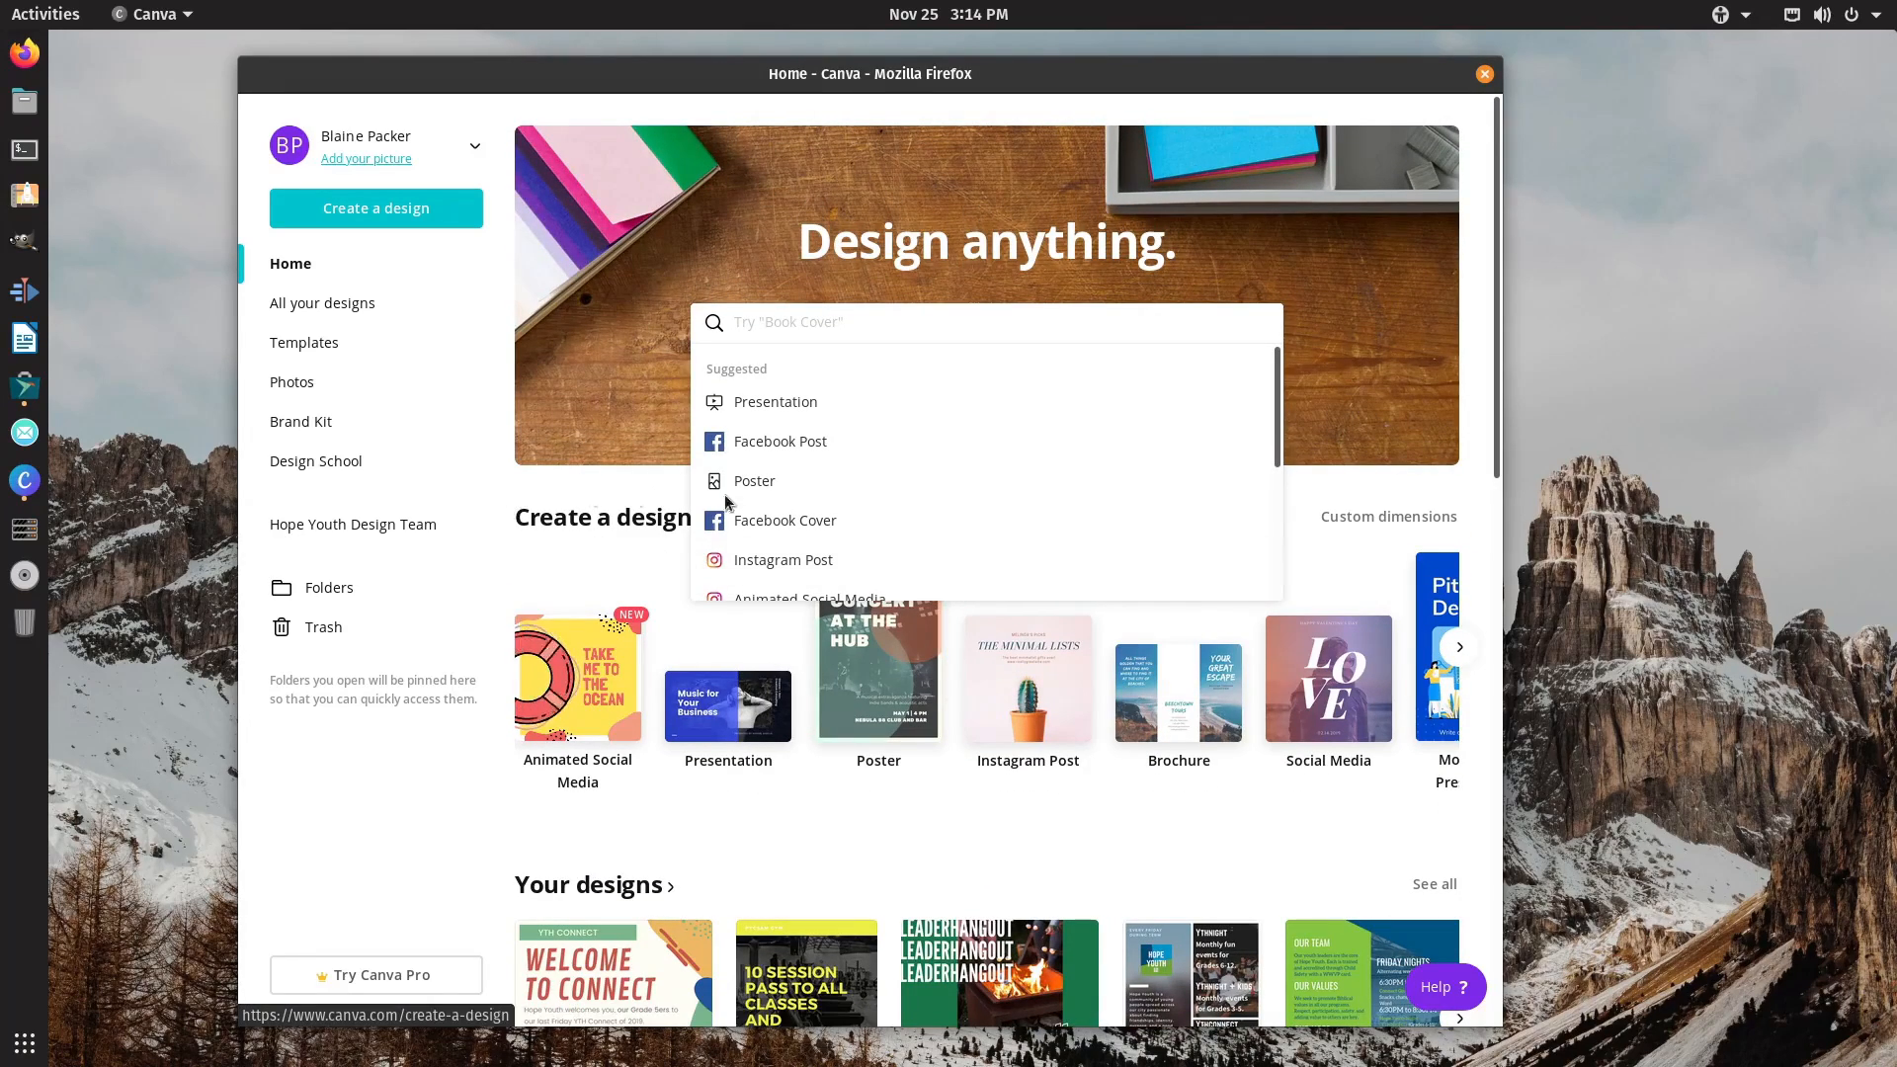
left_click(755, 481)
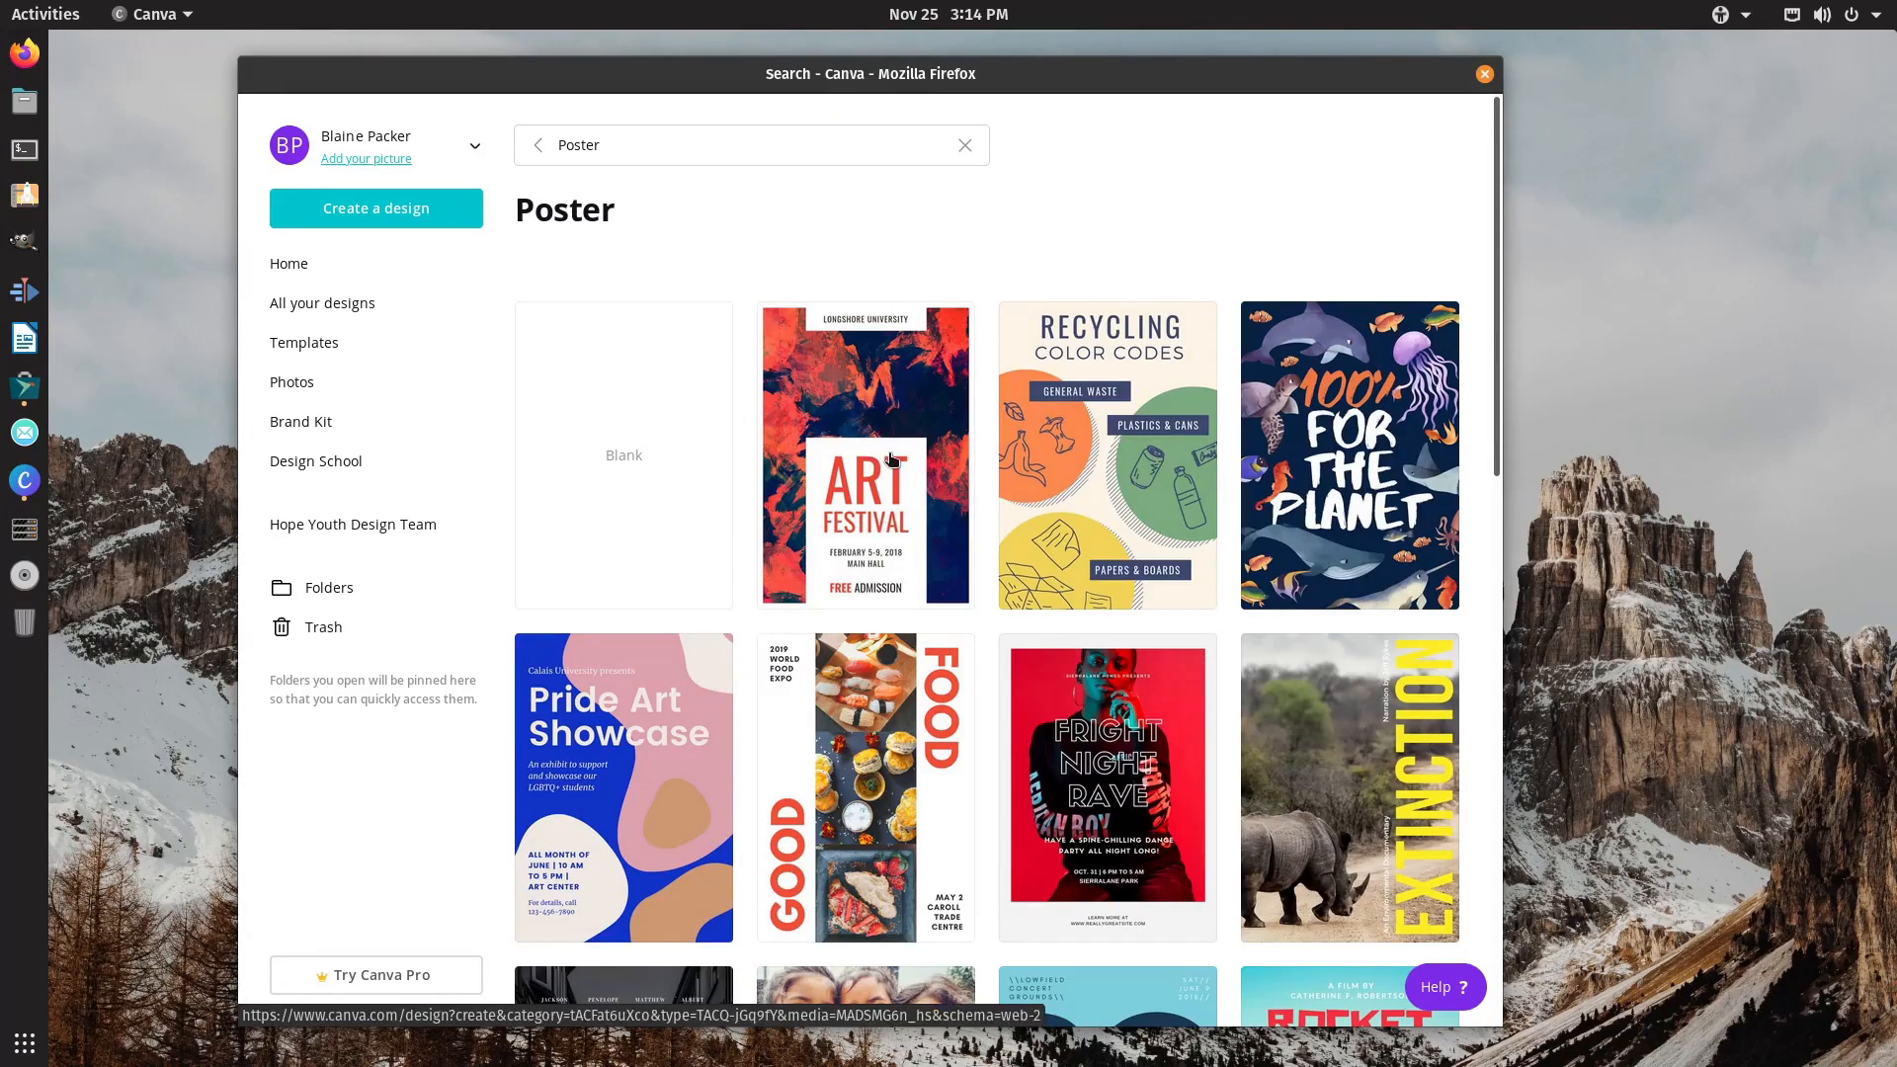
scroll("down", 3)
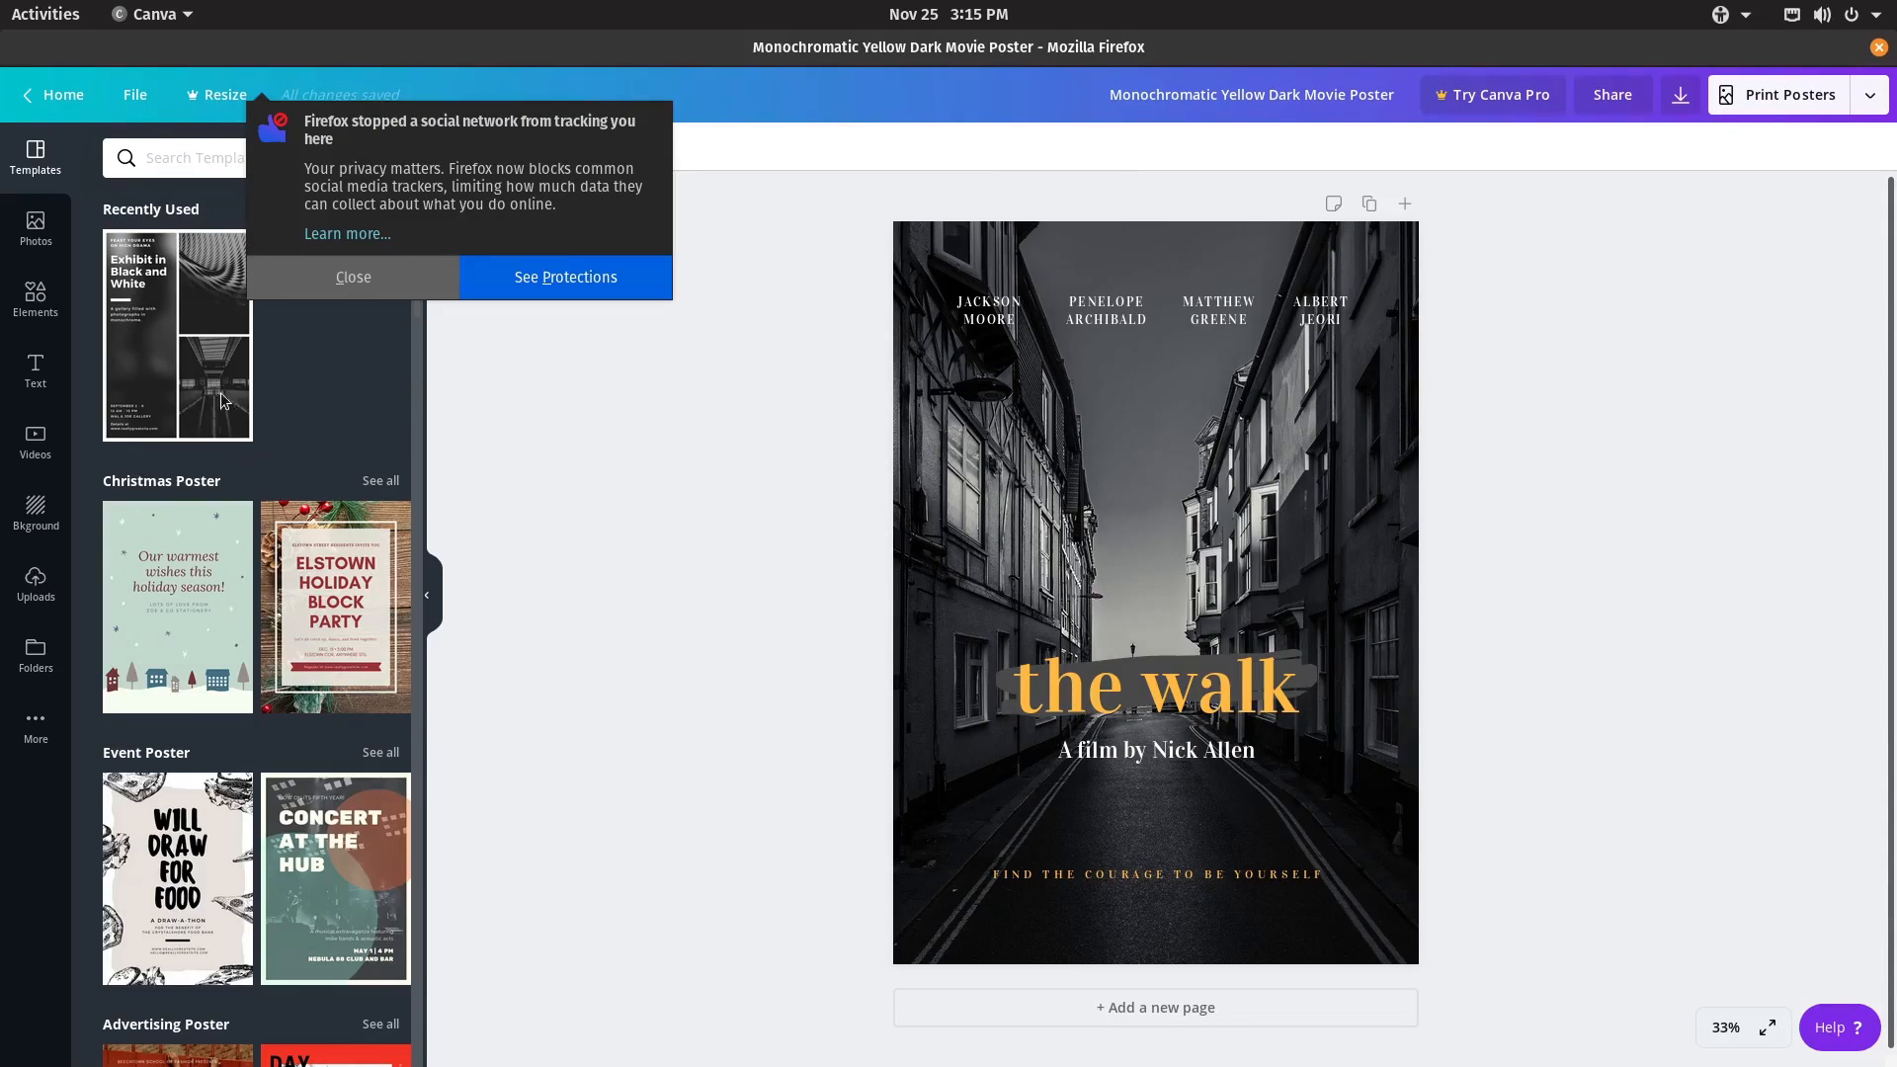
Dismiss the tracking notice, close Canva, and fetch the Word Online favicon in Ice.
left_click(352, 277)
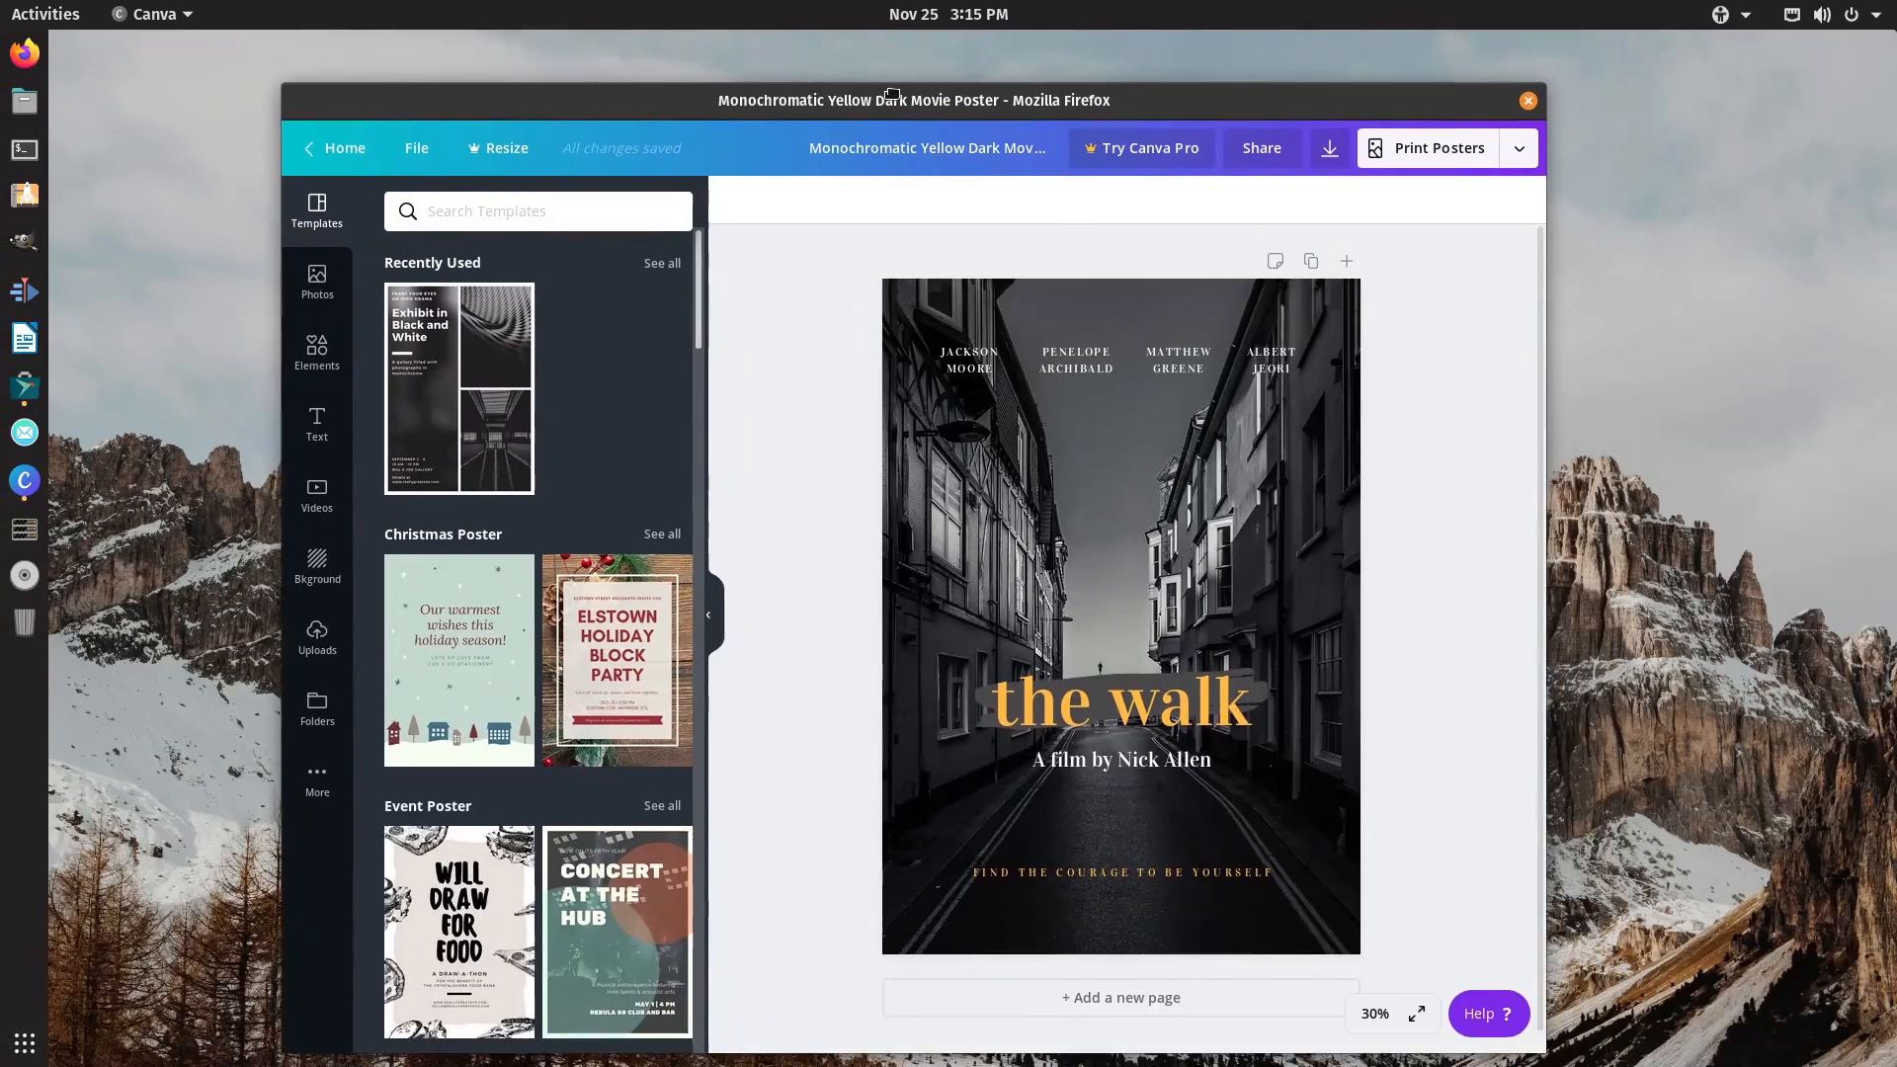
left_click(1528, 99)
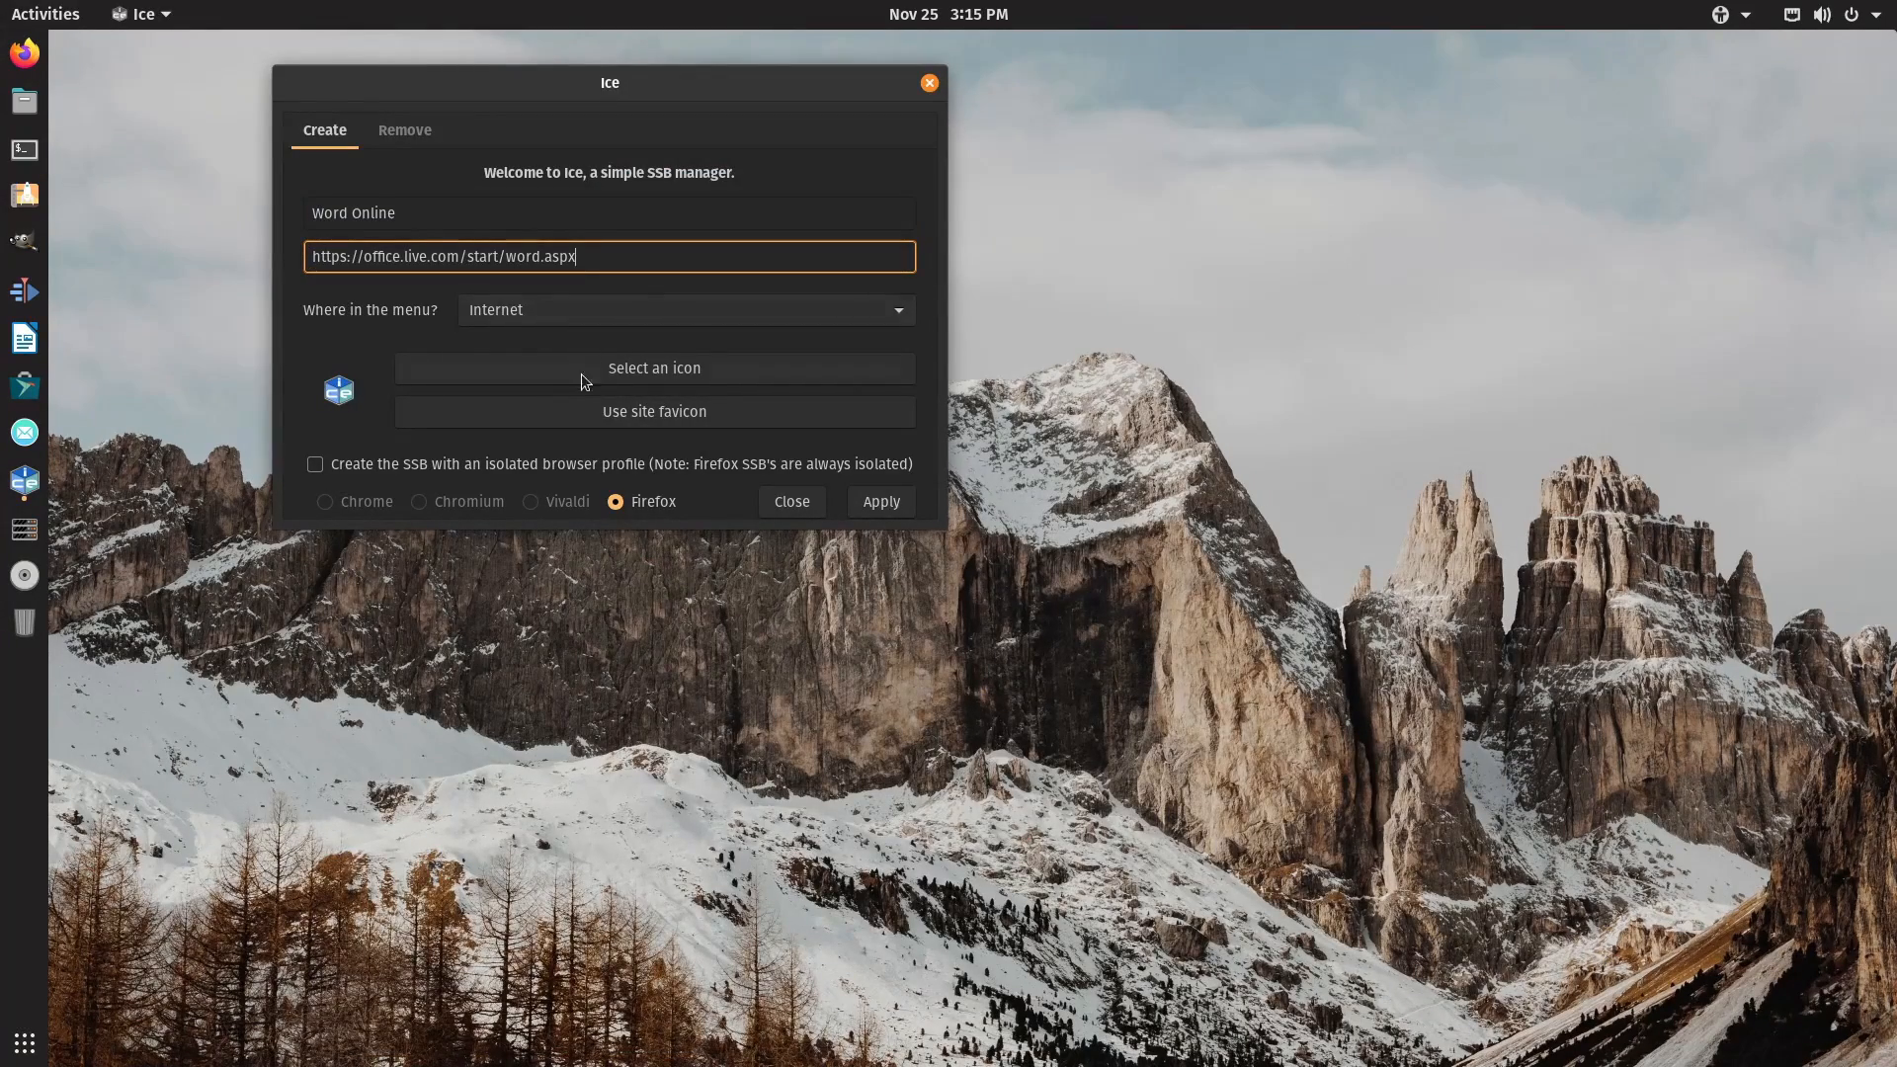
left_click(654, 411)
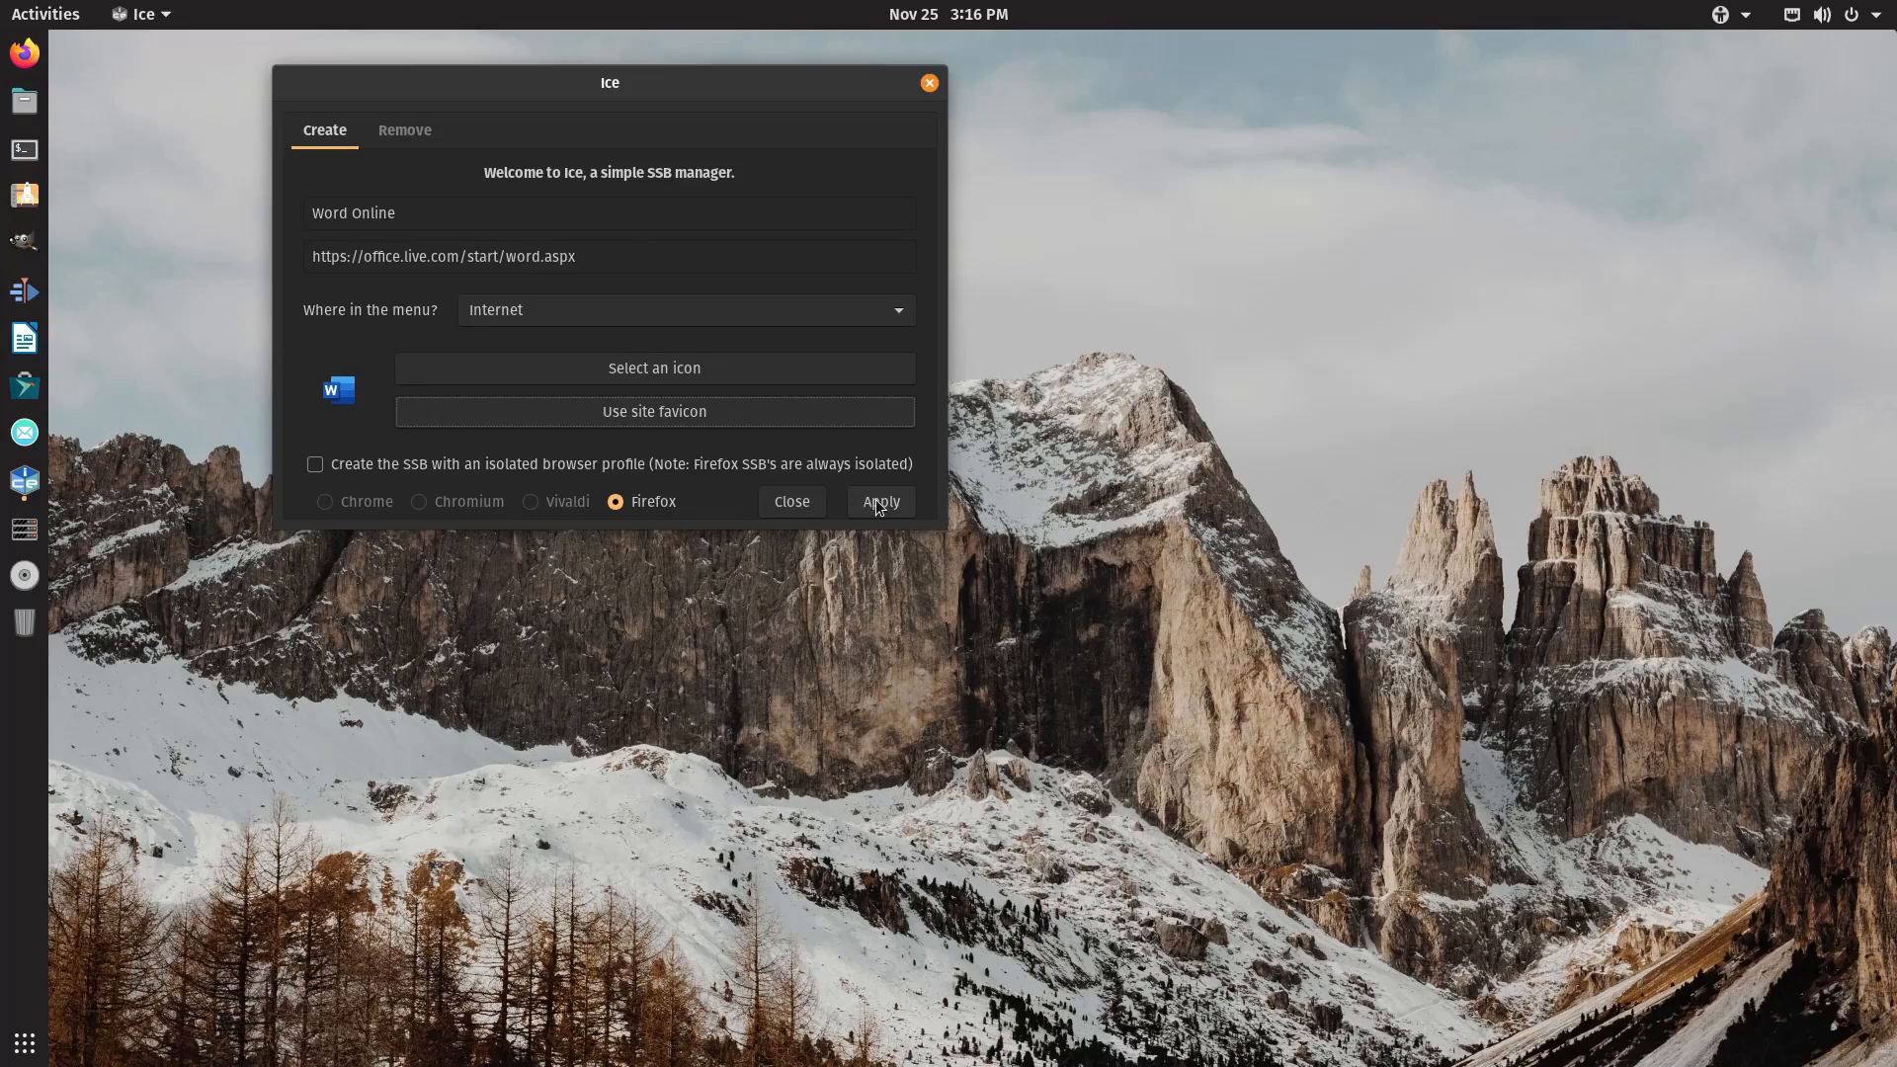
Apply to create Word Online, view it beside Canva in the Remove list, and close Ice.
left_click(882, 502)
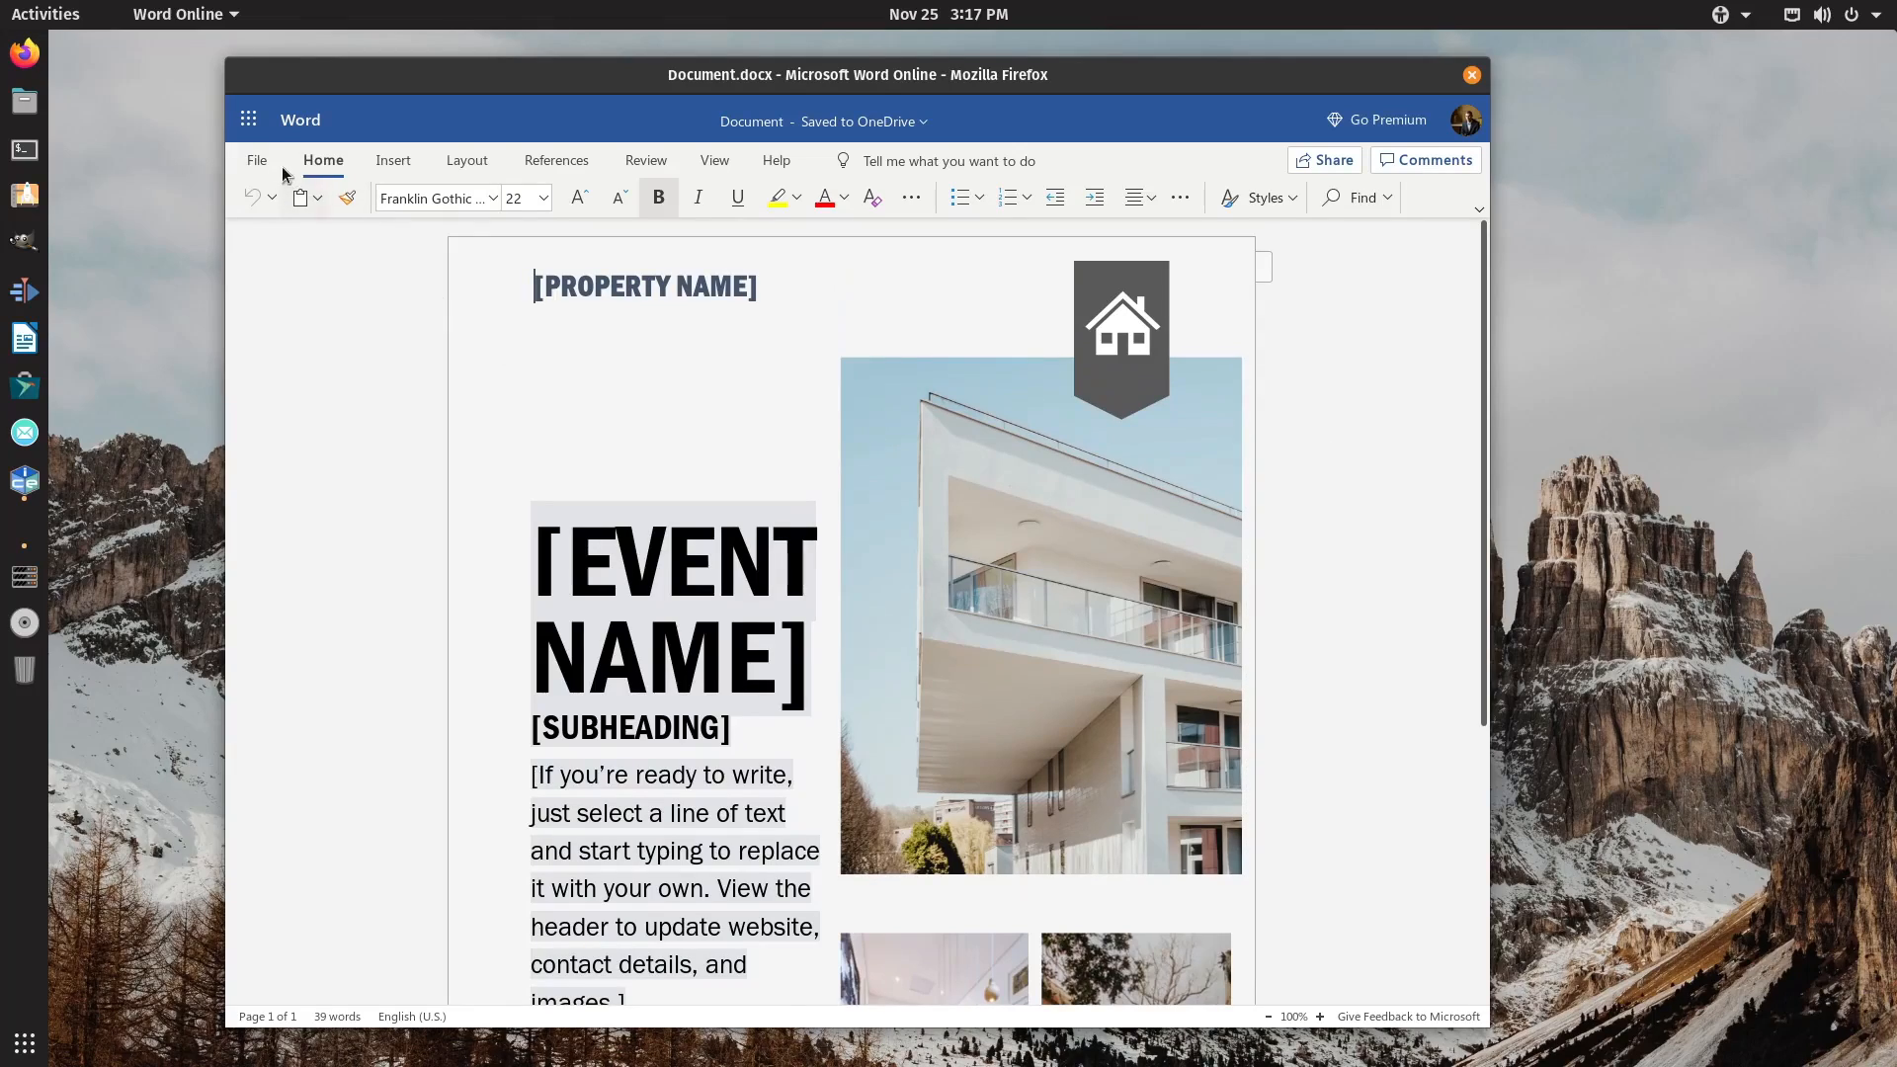
scroll("down", 3)
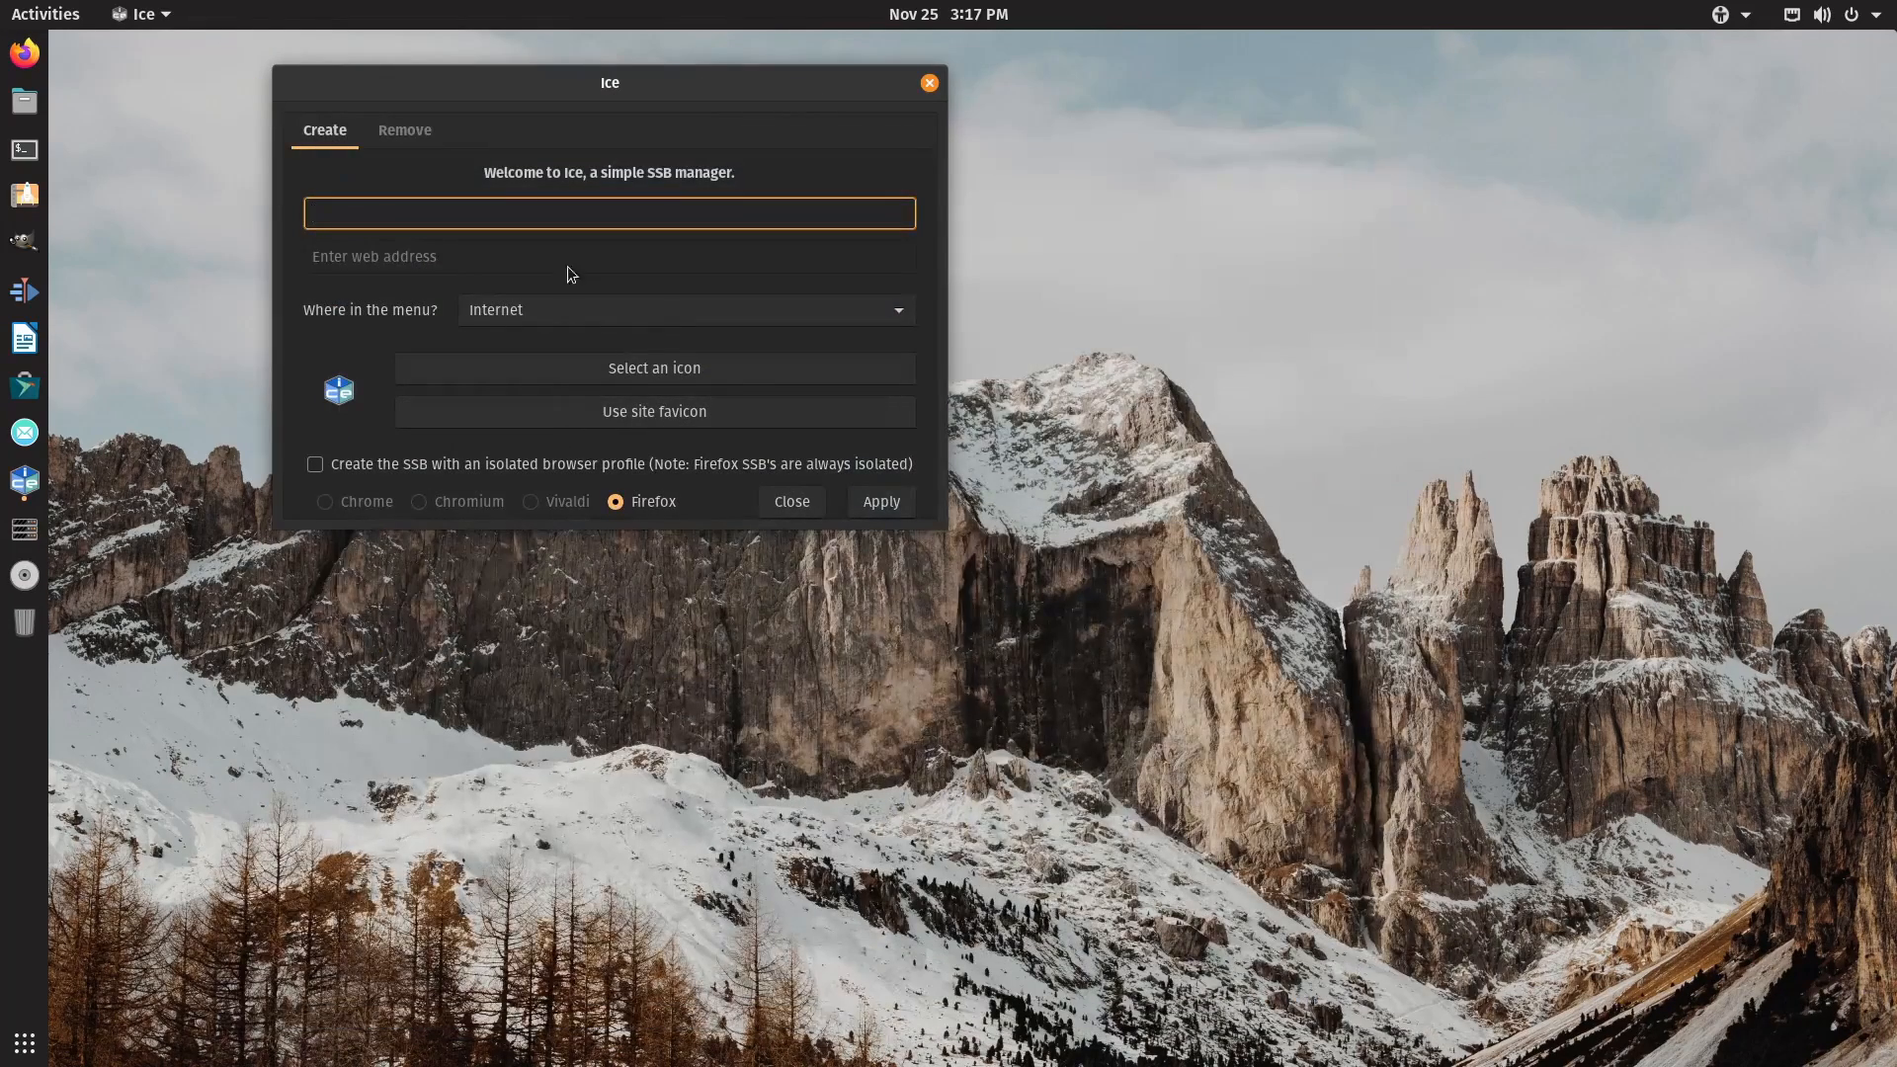
left_click(404, 130)
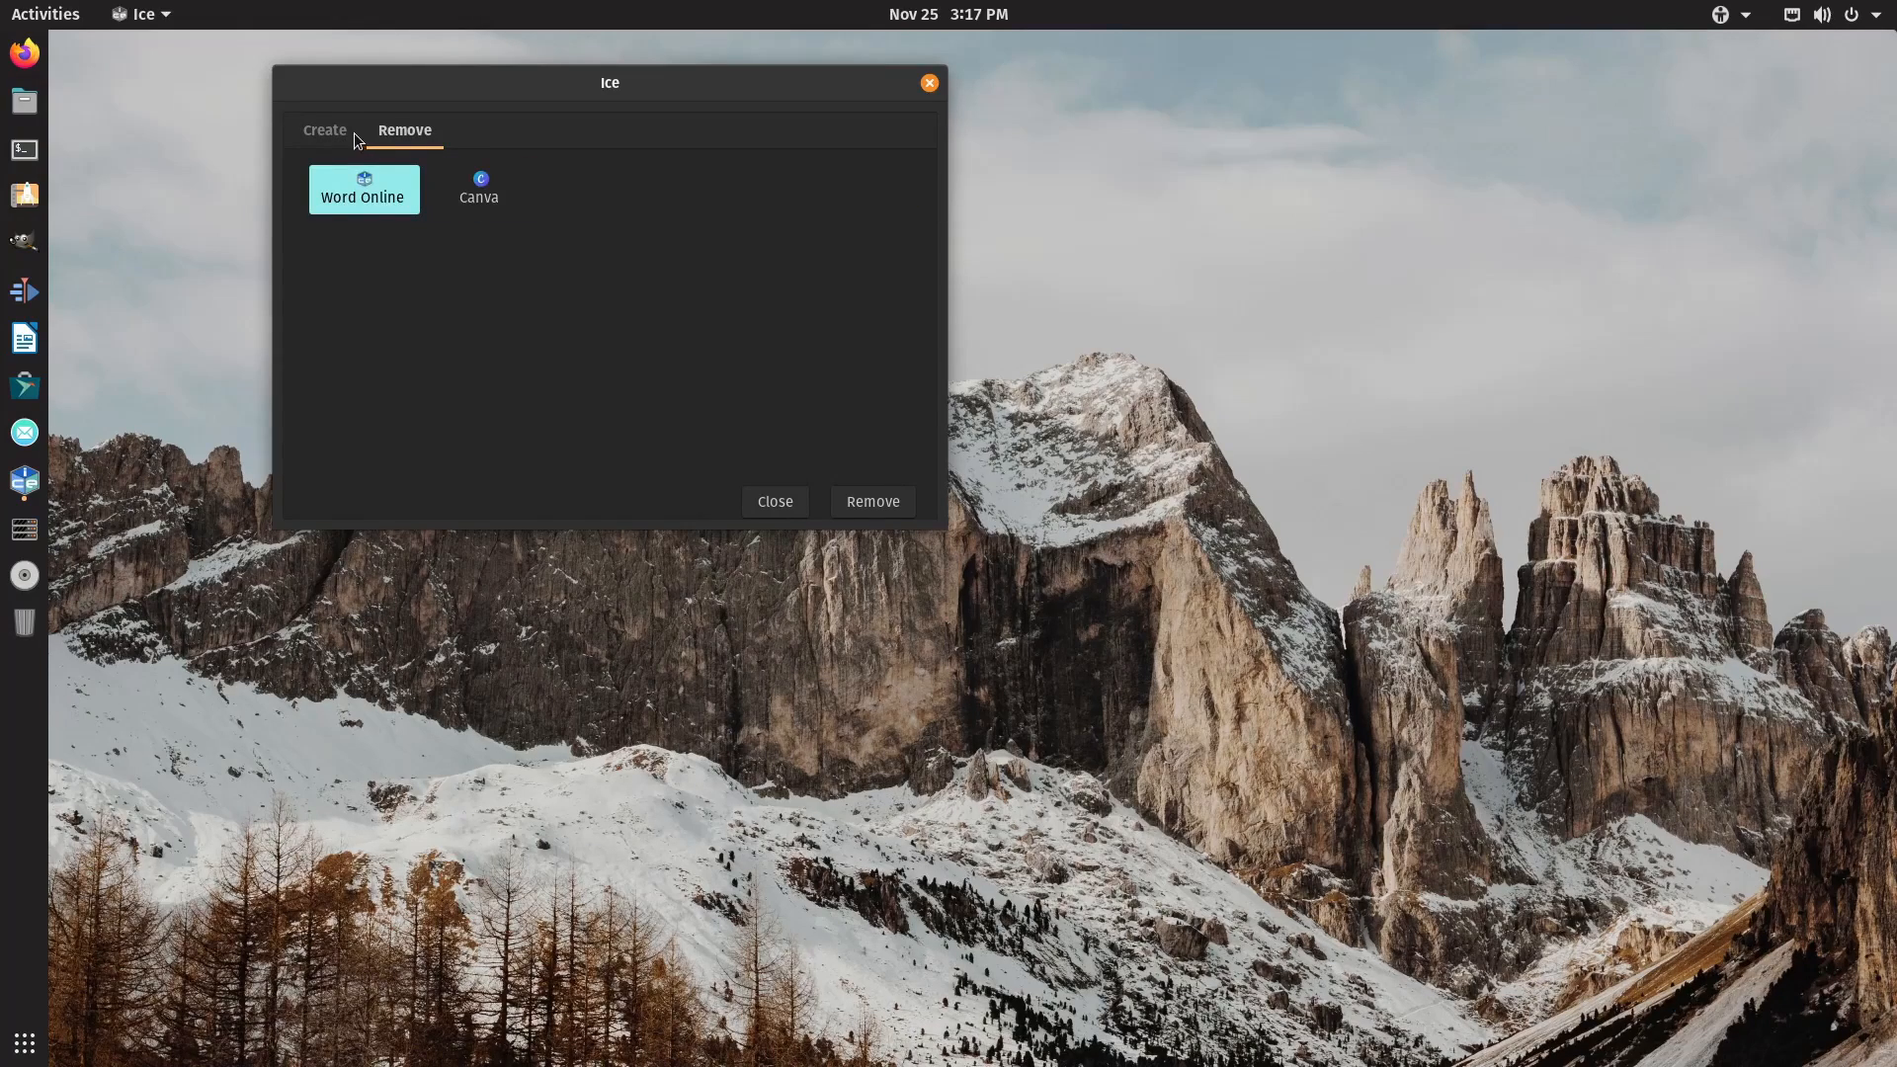
left_click(774, 502)
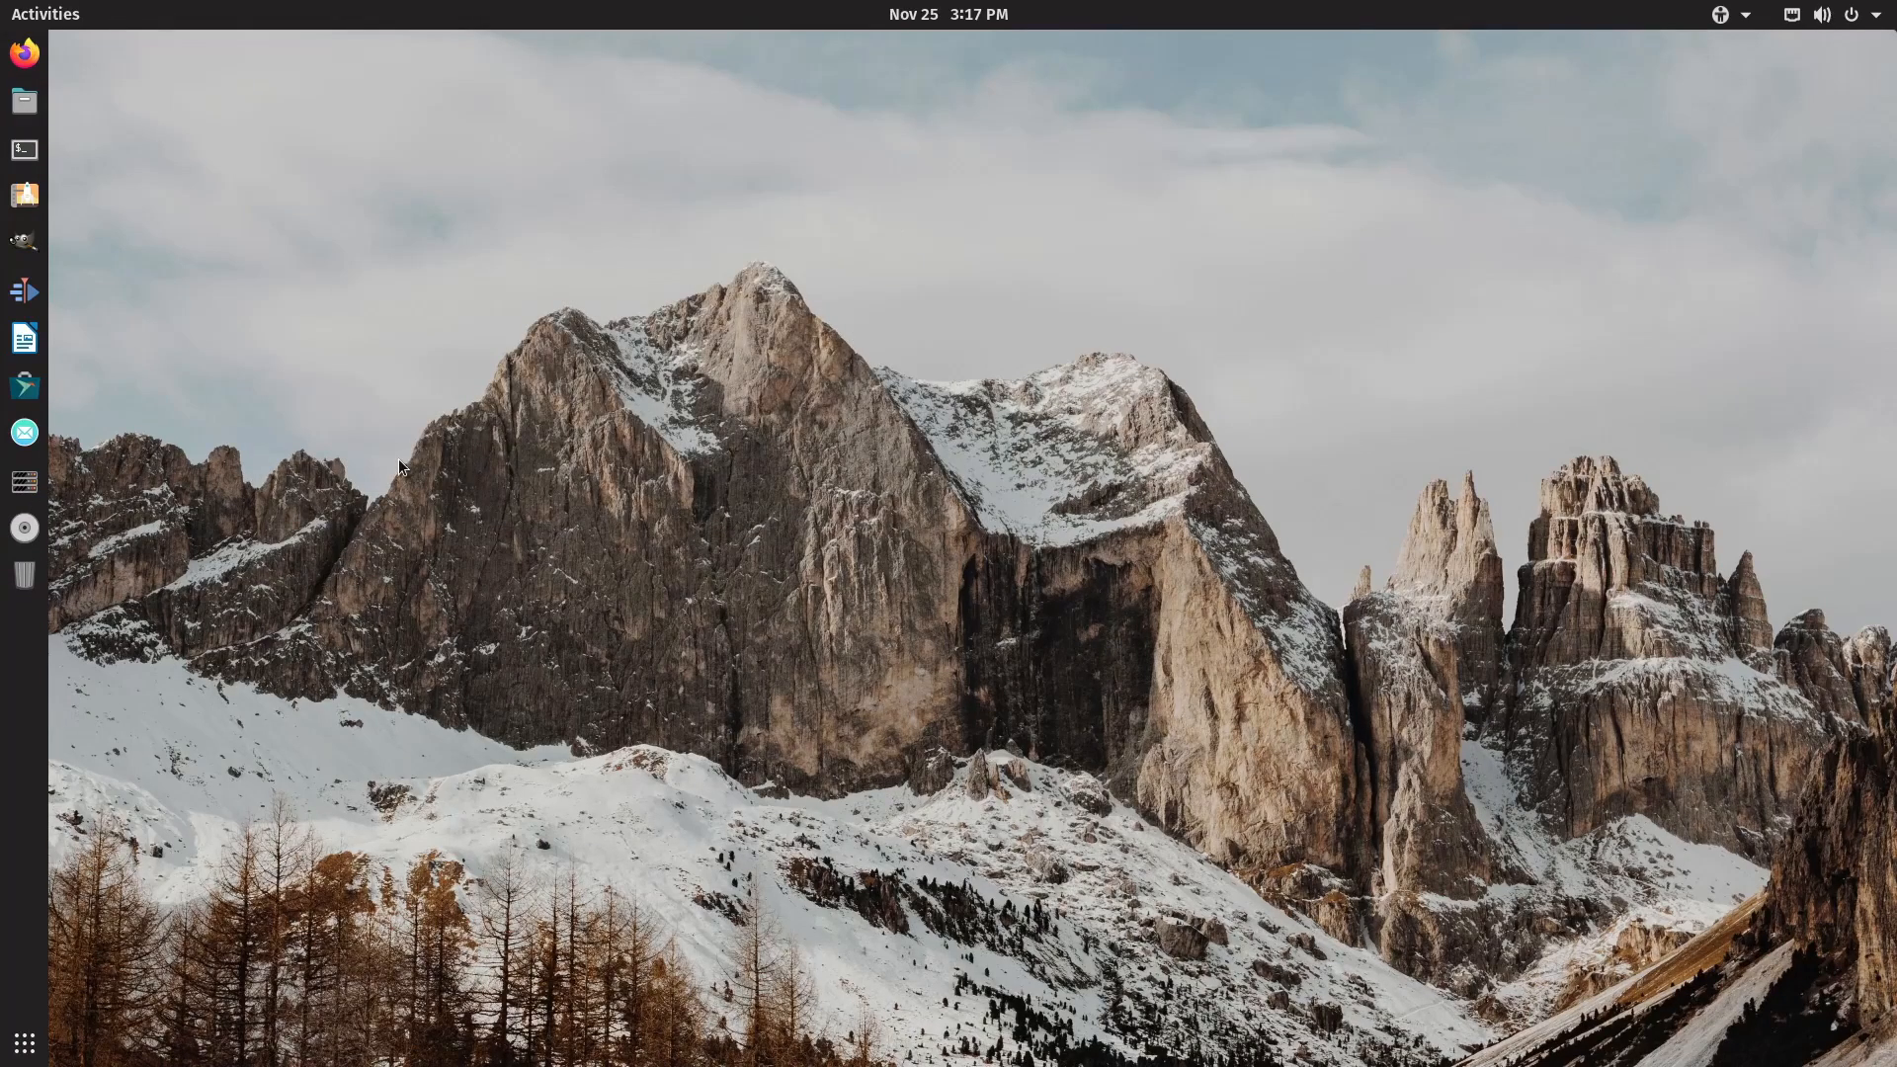
Add Timeshift to the dock favorites from Show Applications, then briefly launch Chromium.
left_click(20, 1041)
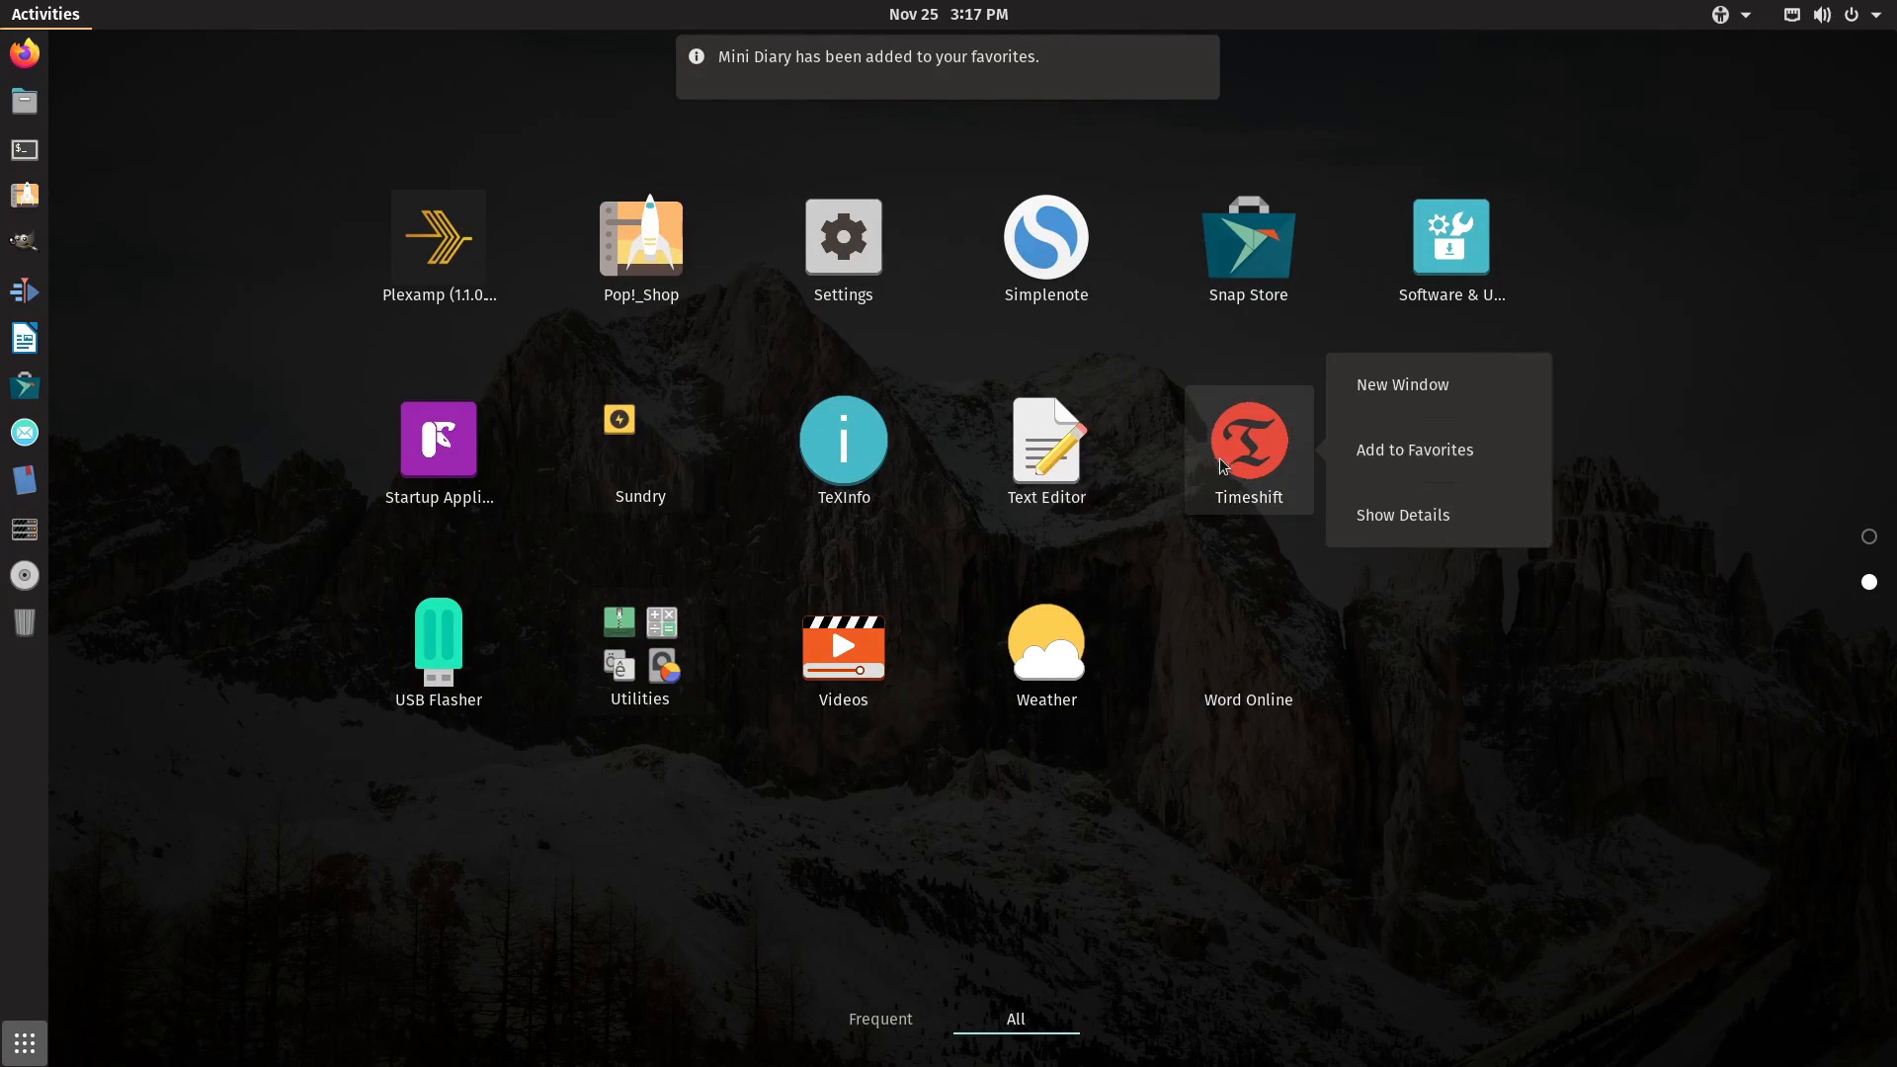
left_click(1415, 450)
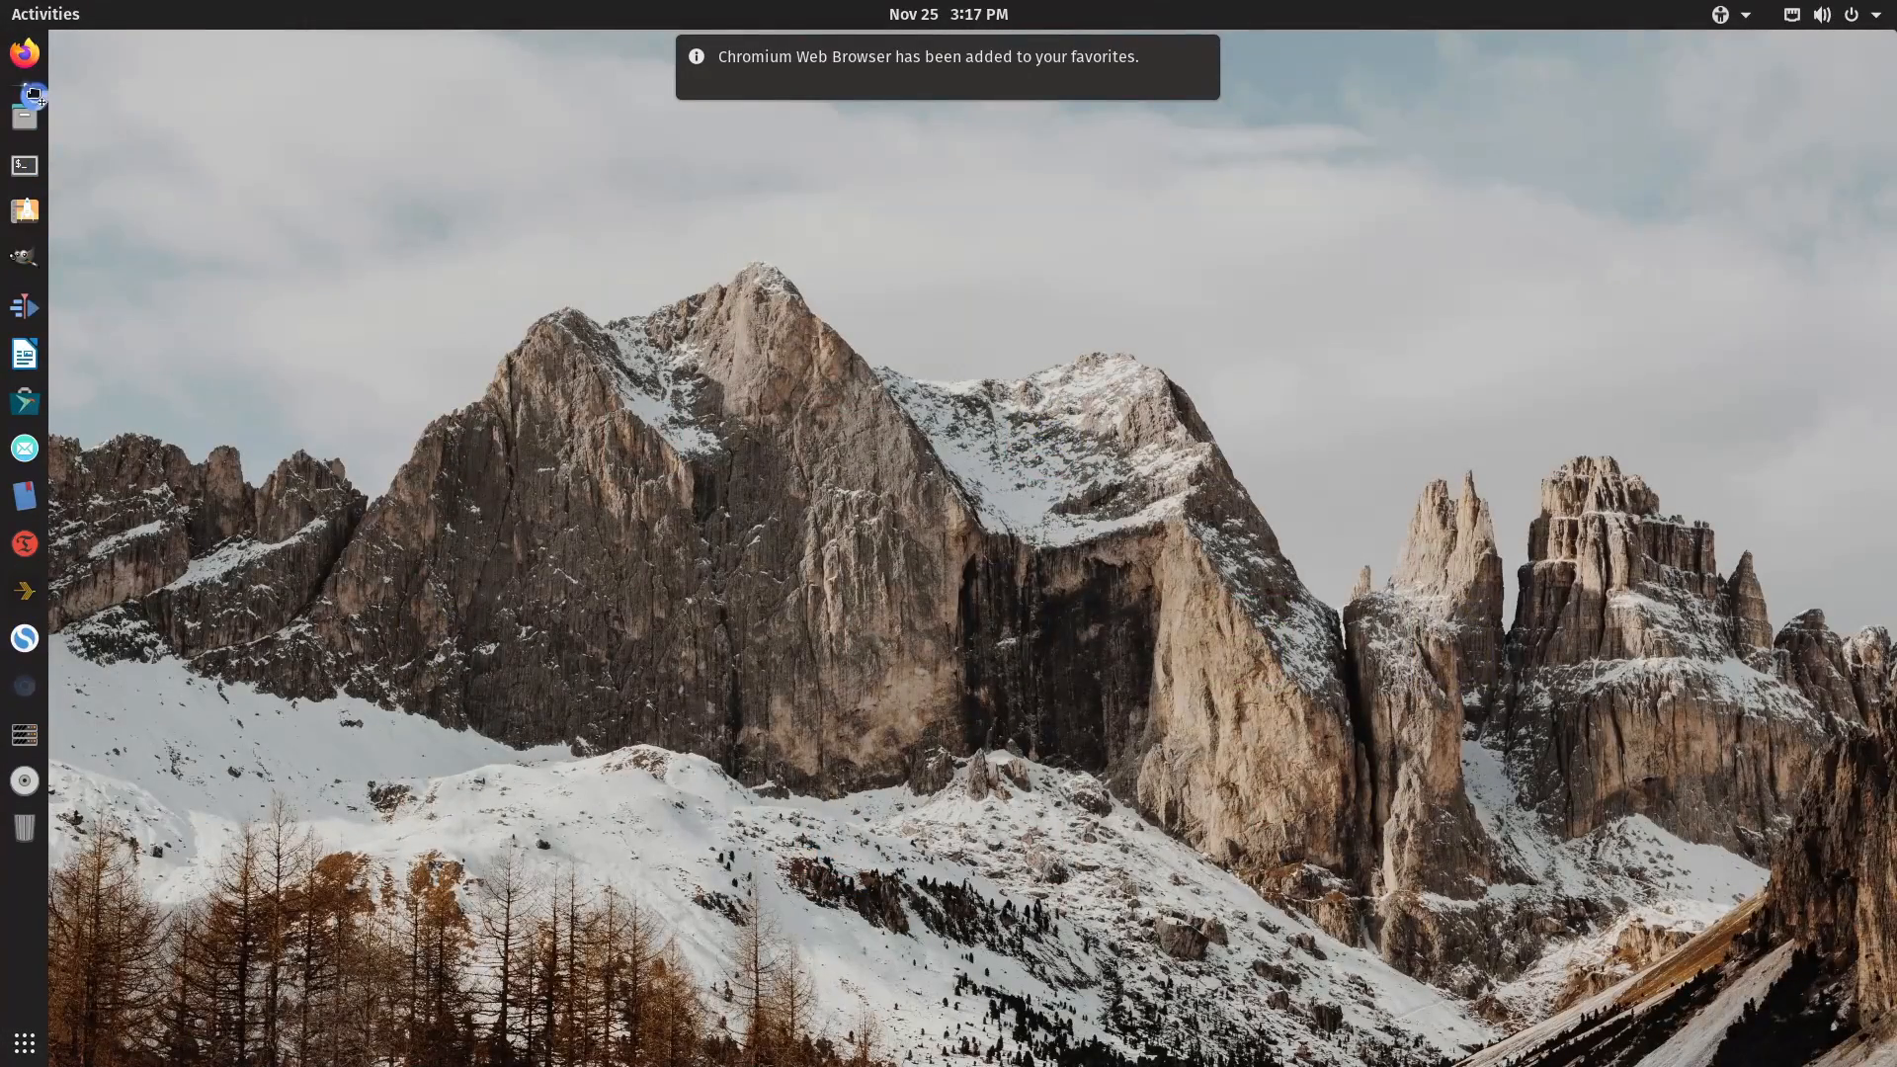
left_click(24, 97)
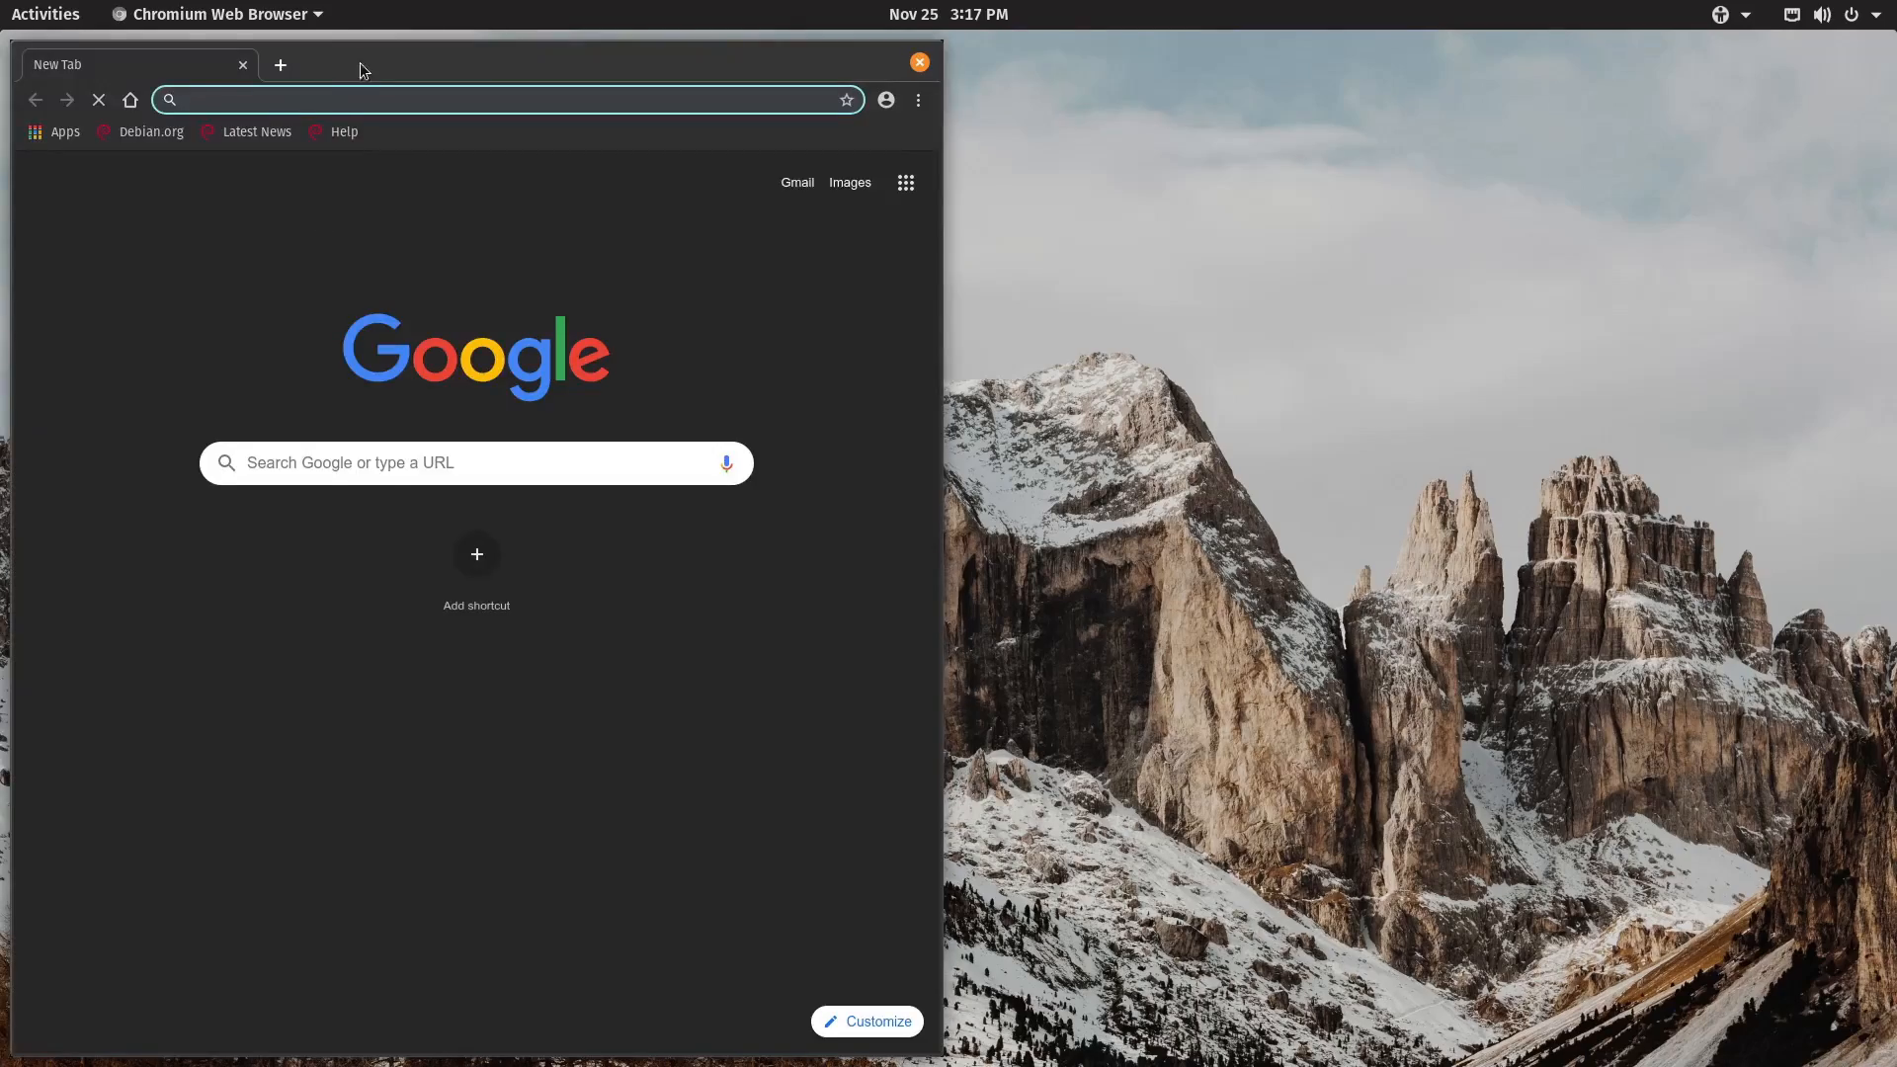
left_click(919, 61)
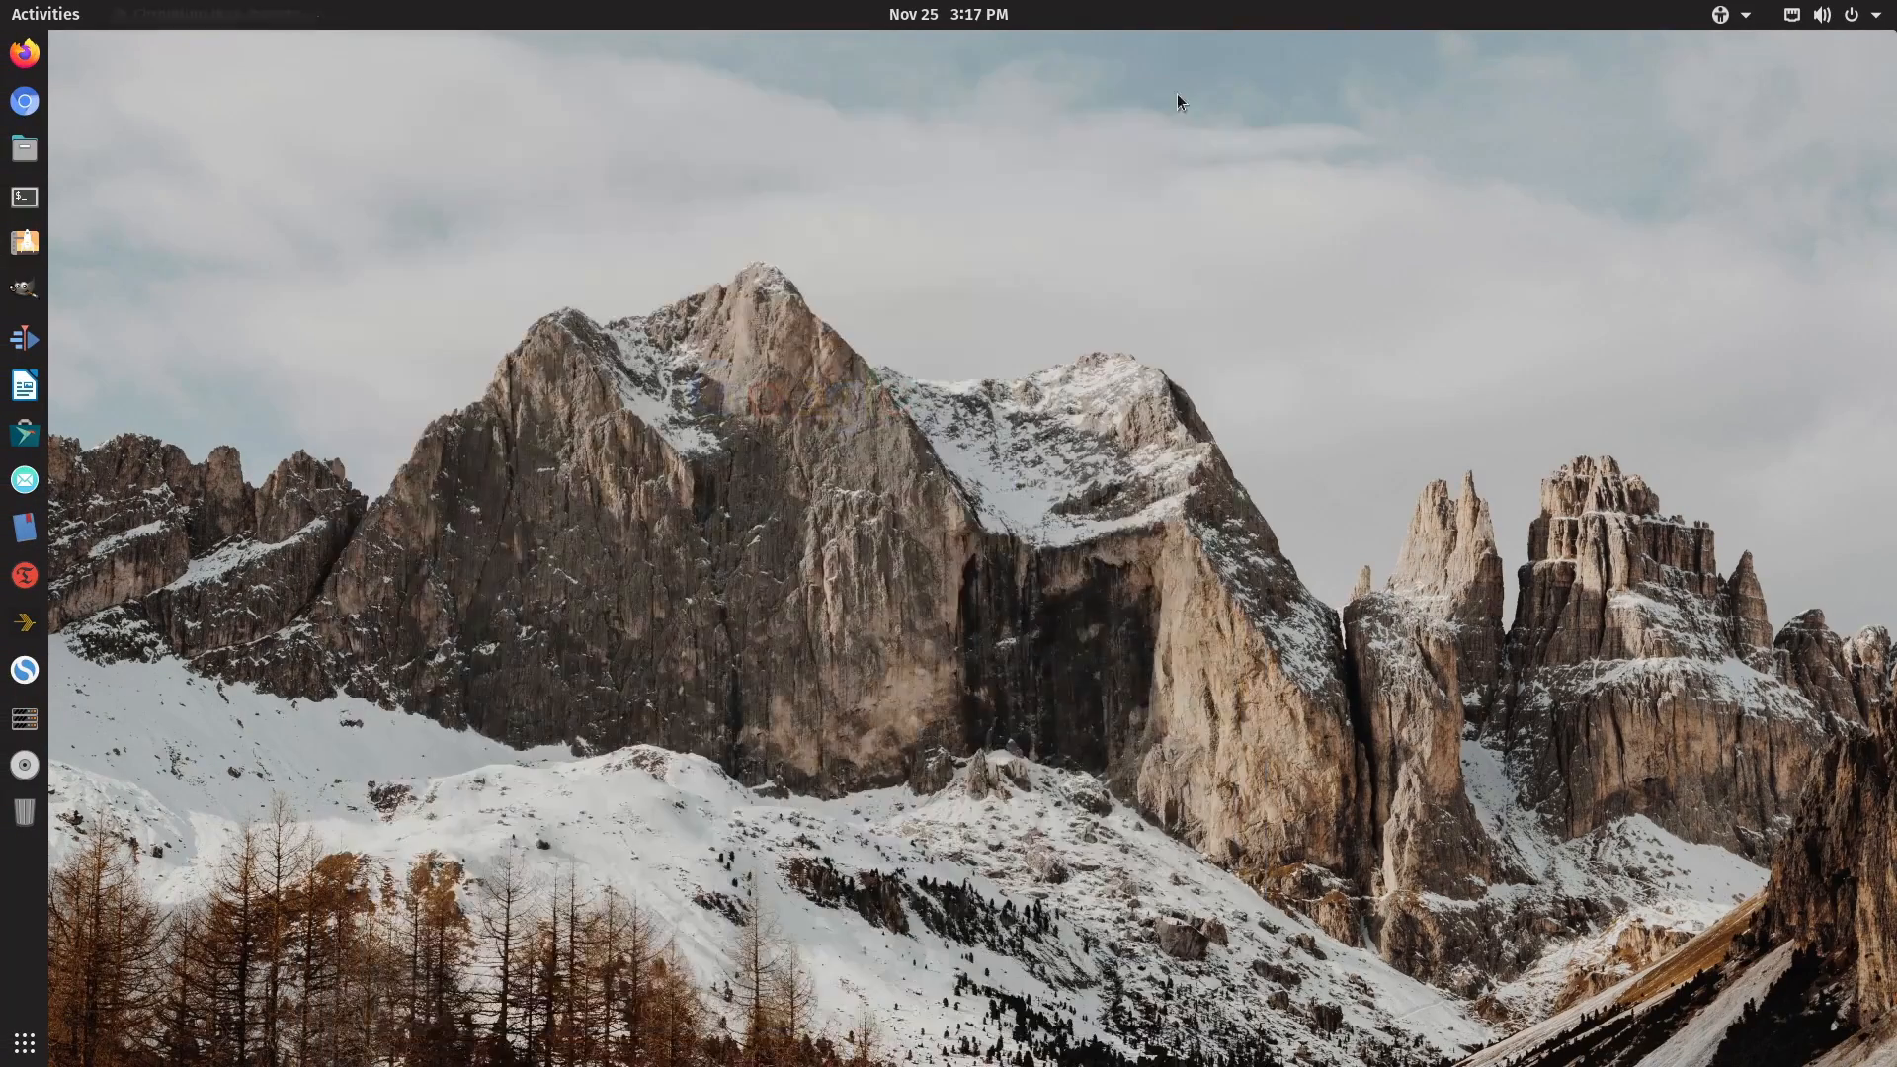
left_click(23, 101)
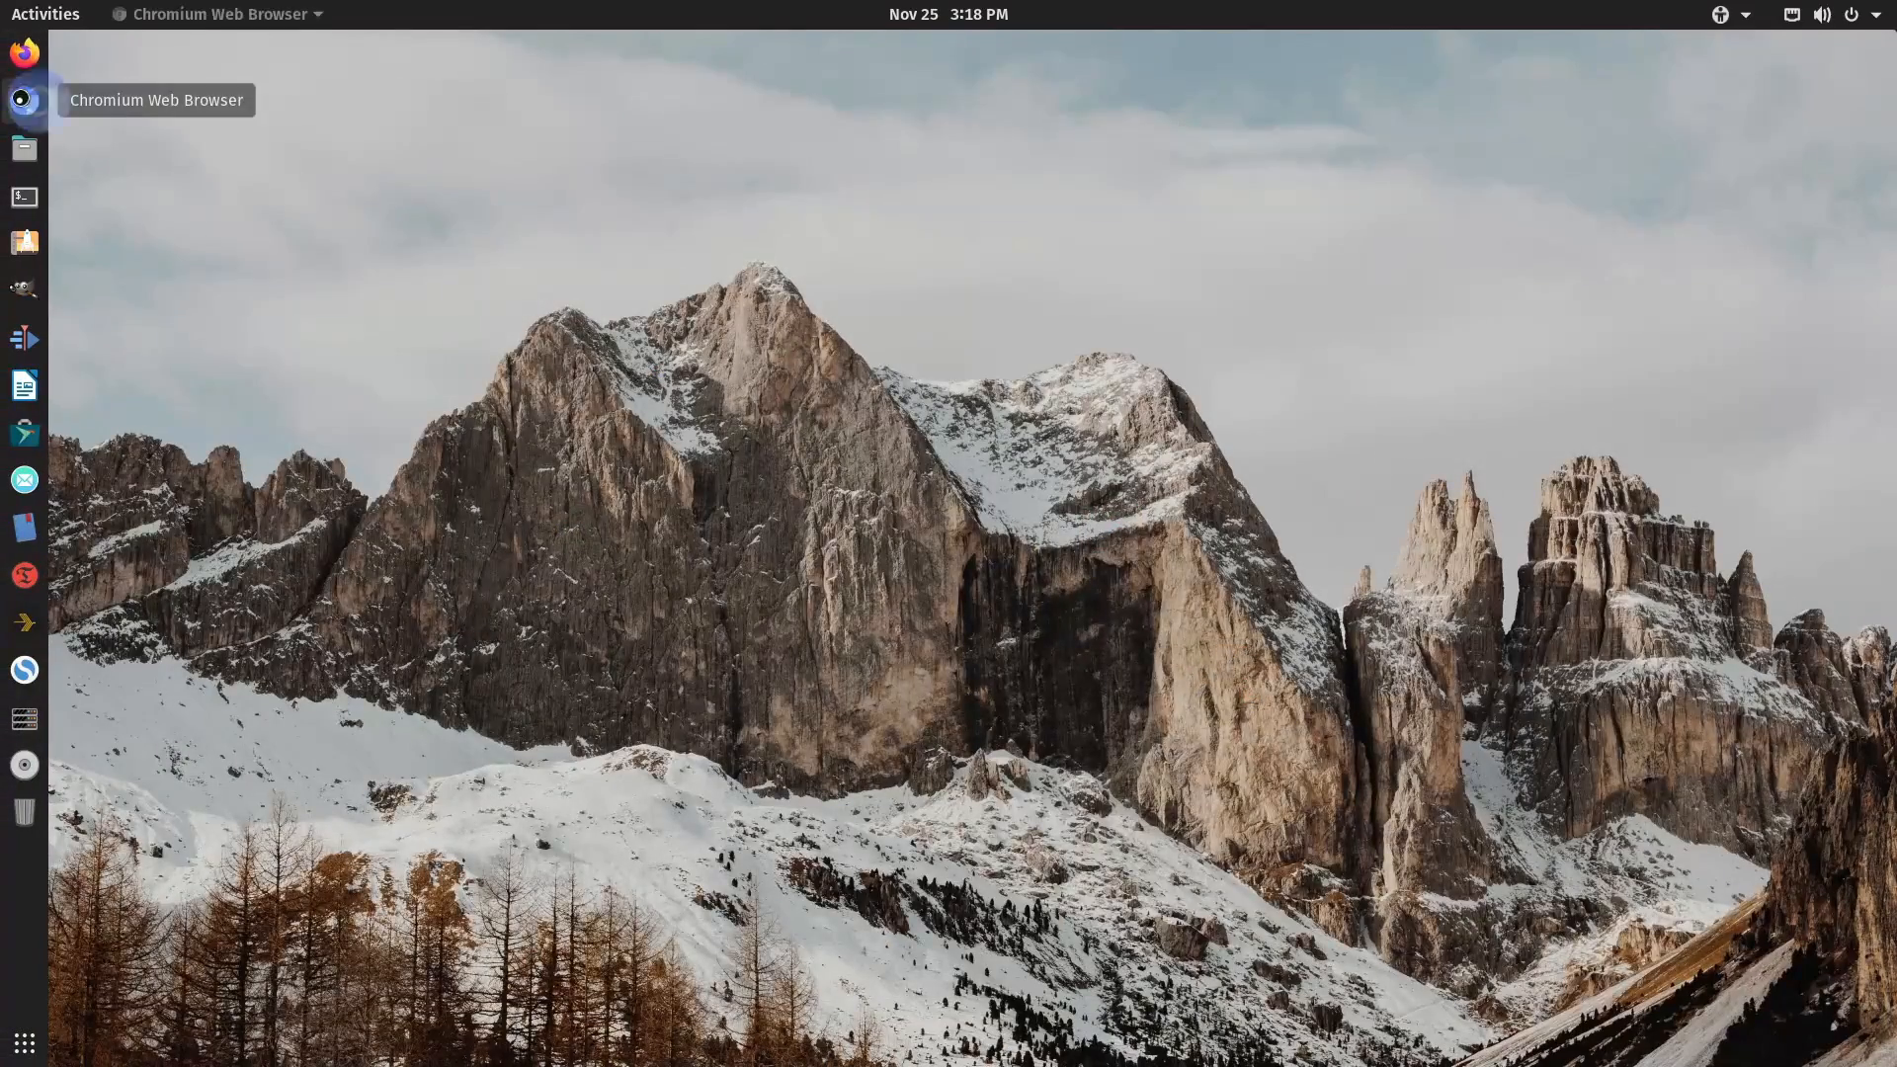
mouse_move(314, 267)
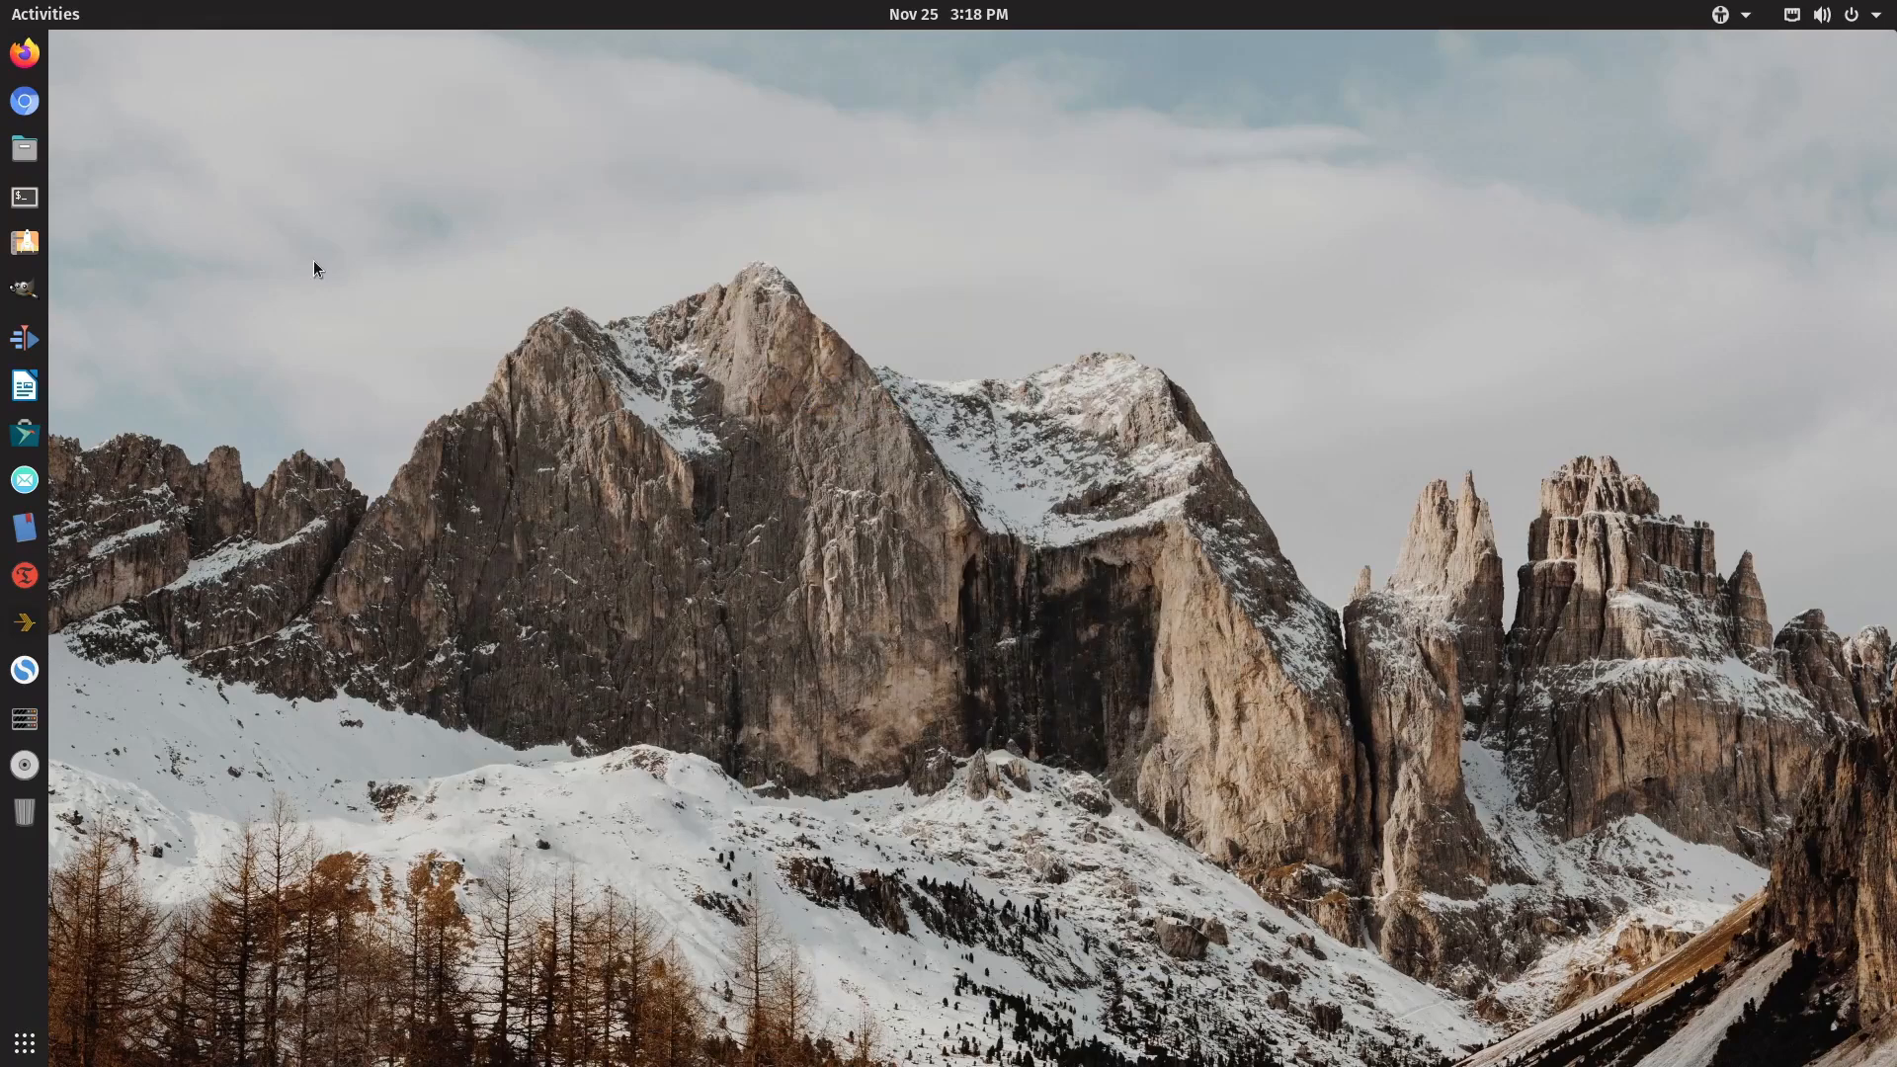
mouse_move(24, 670)
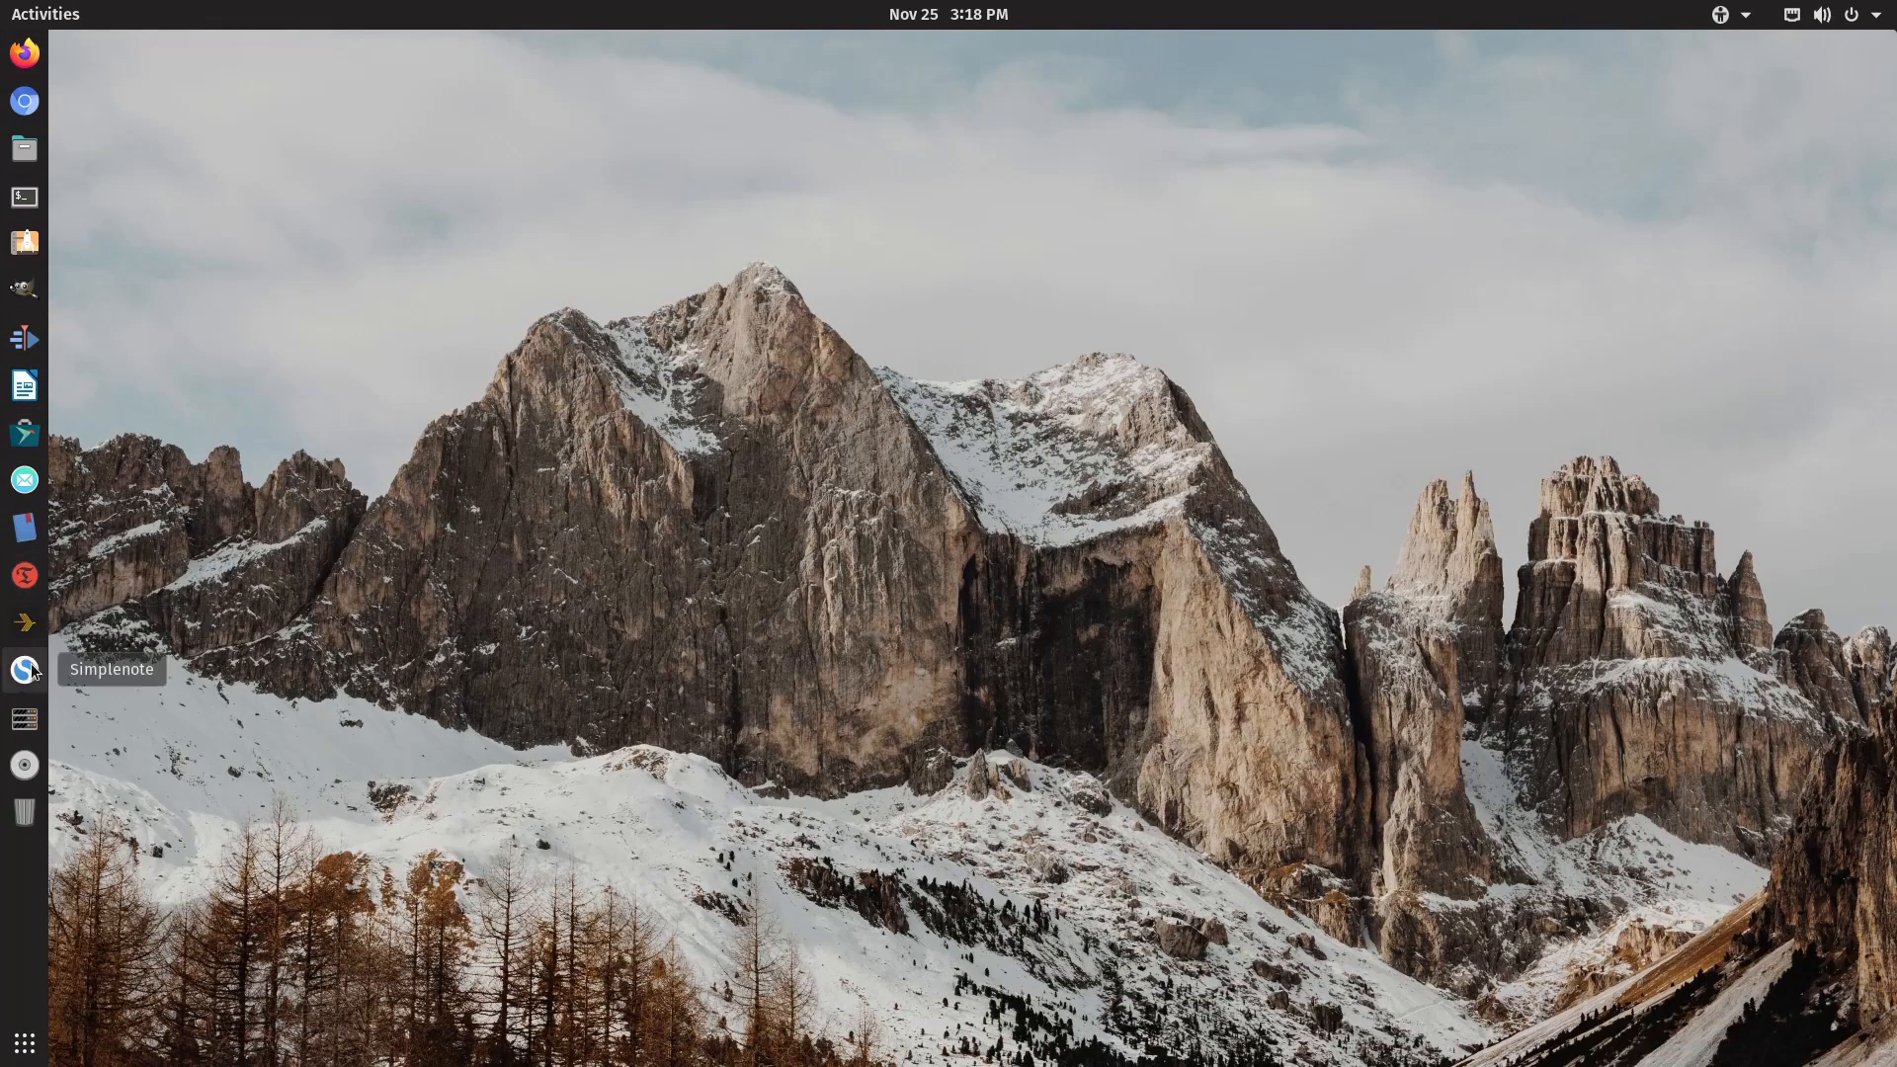
left_click(24, 670)
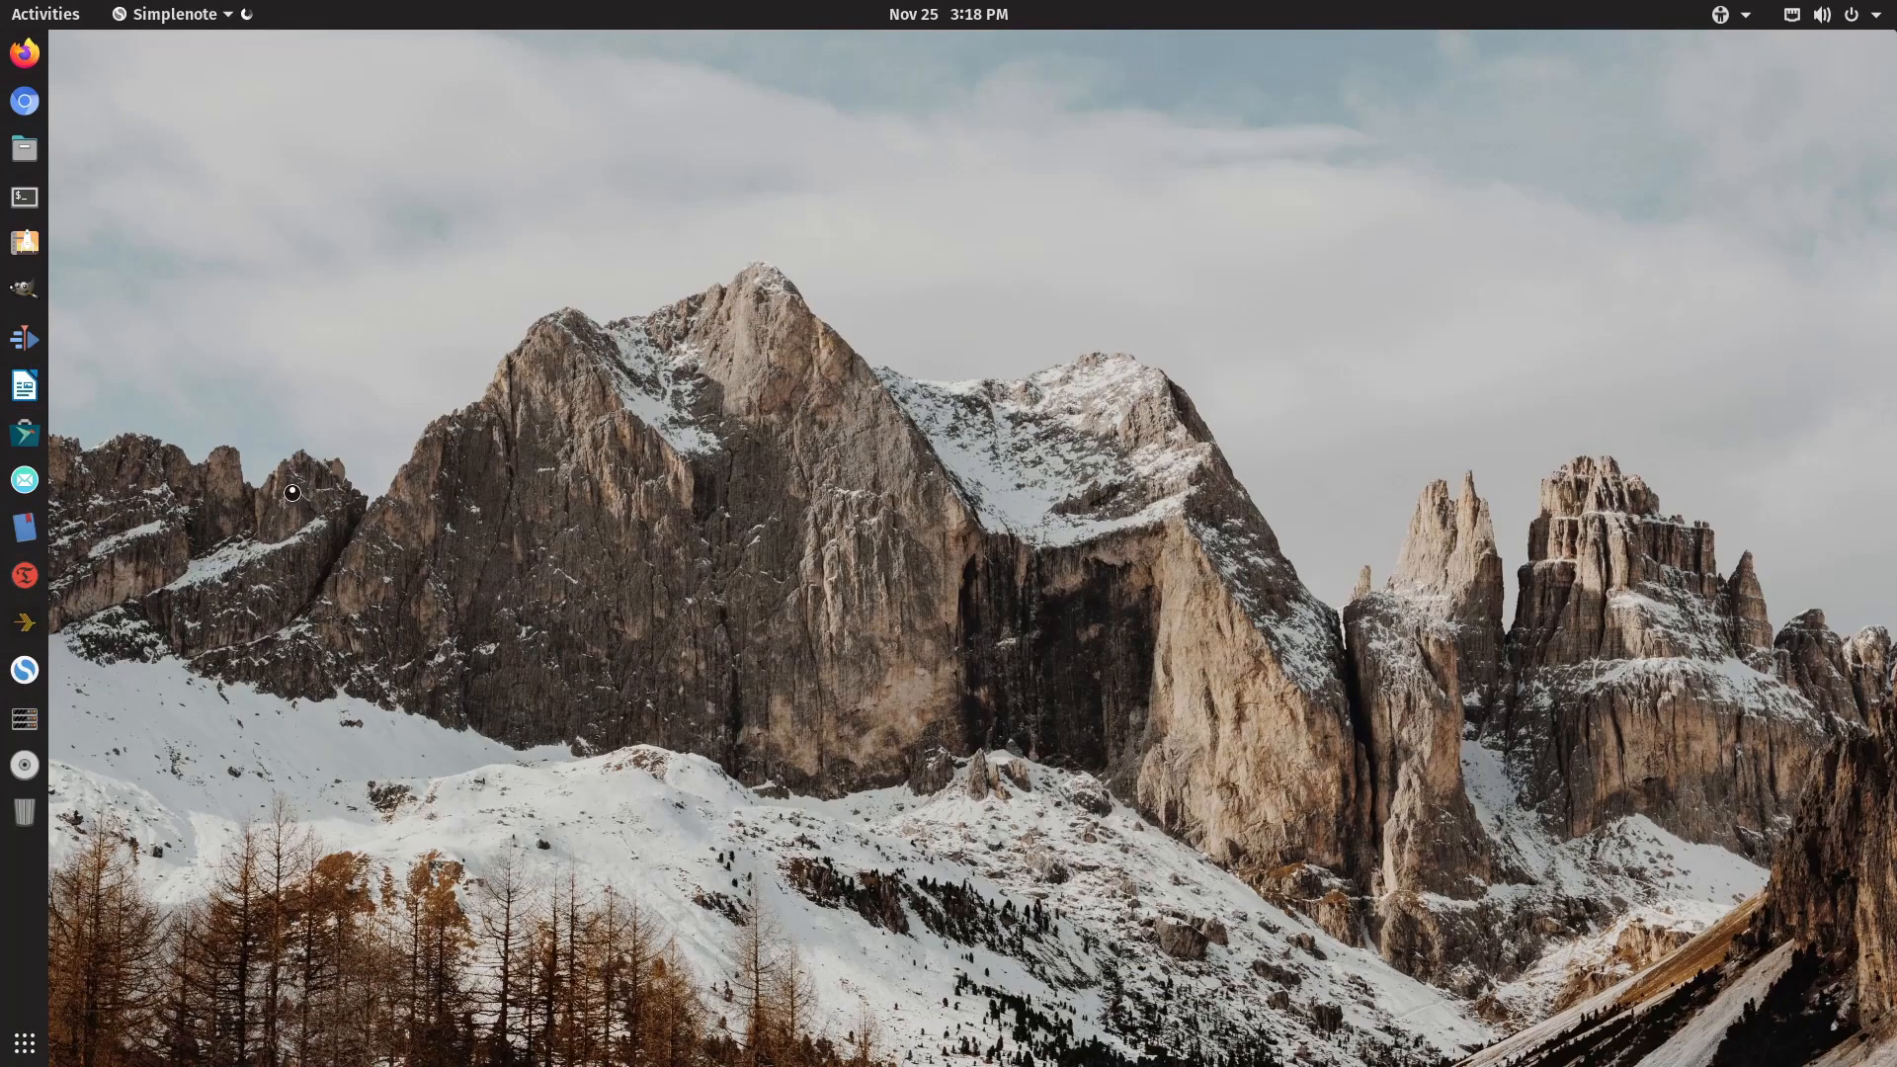
mouse_move(194, 498)
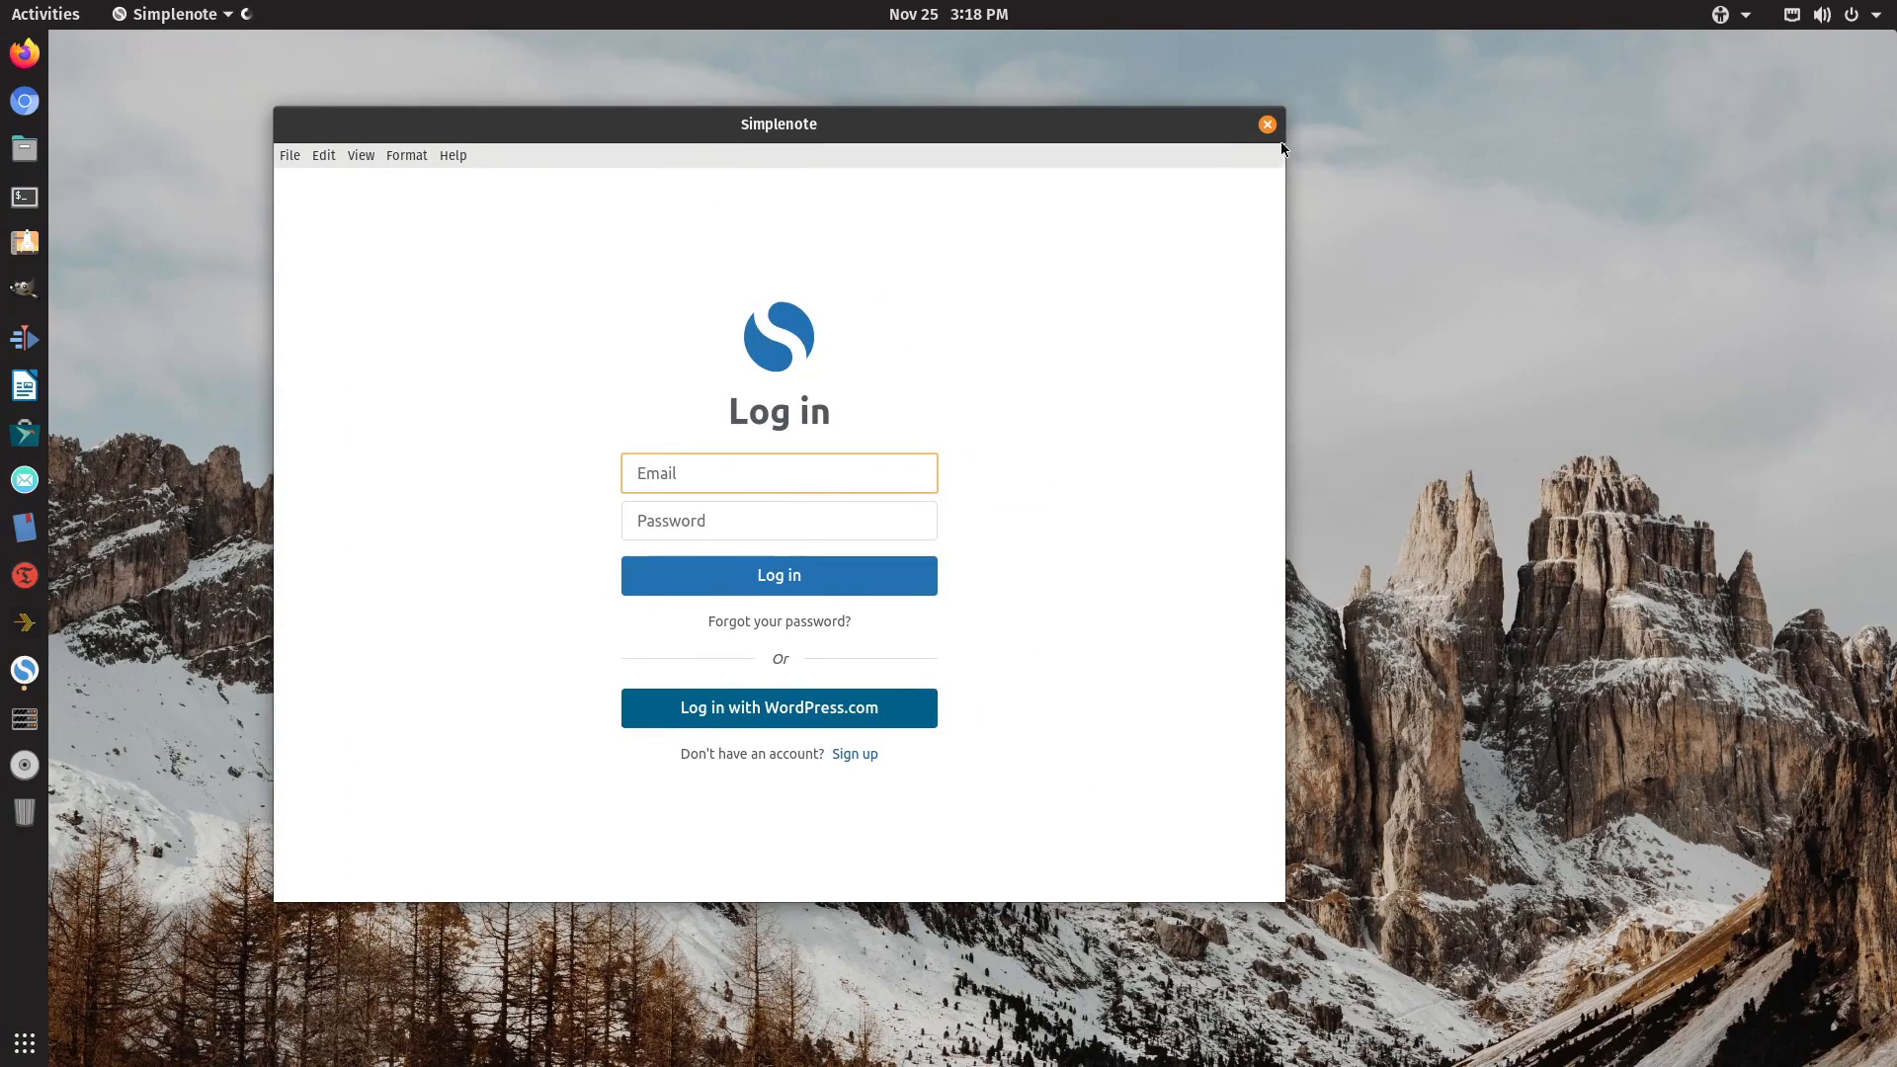
left_click(1267, 122)
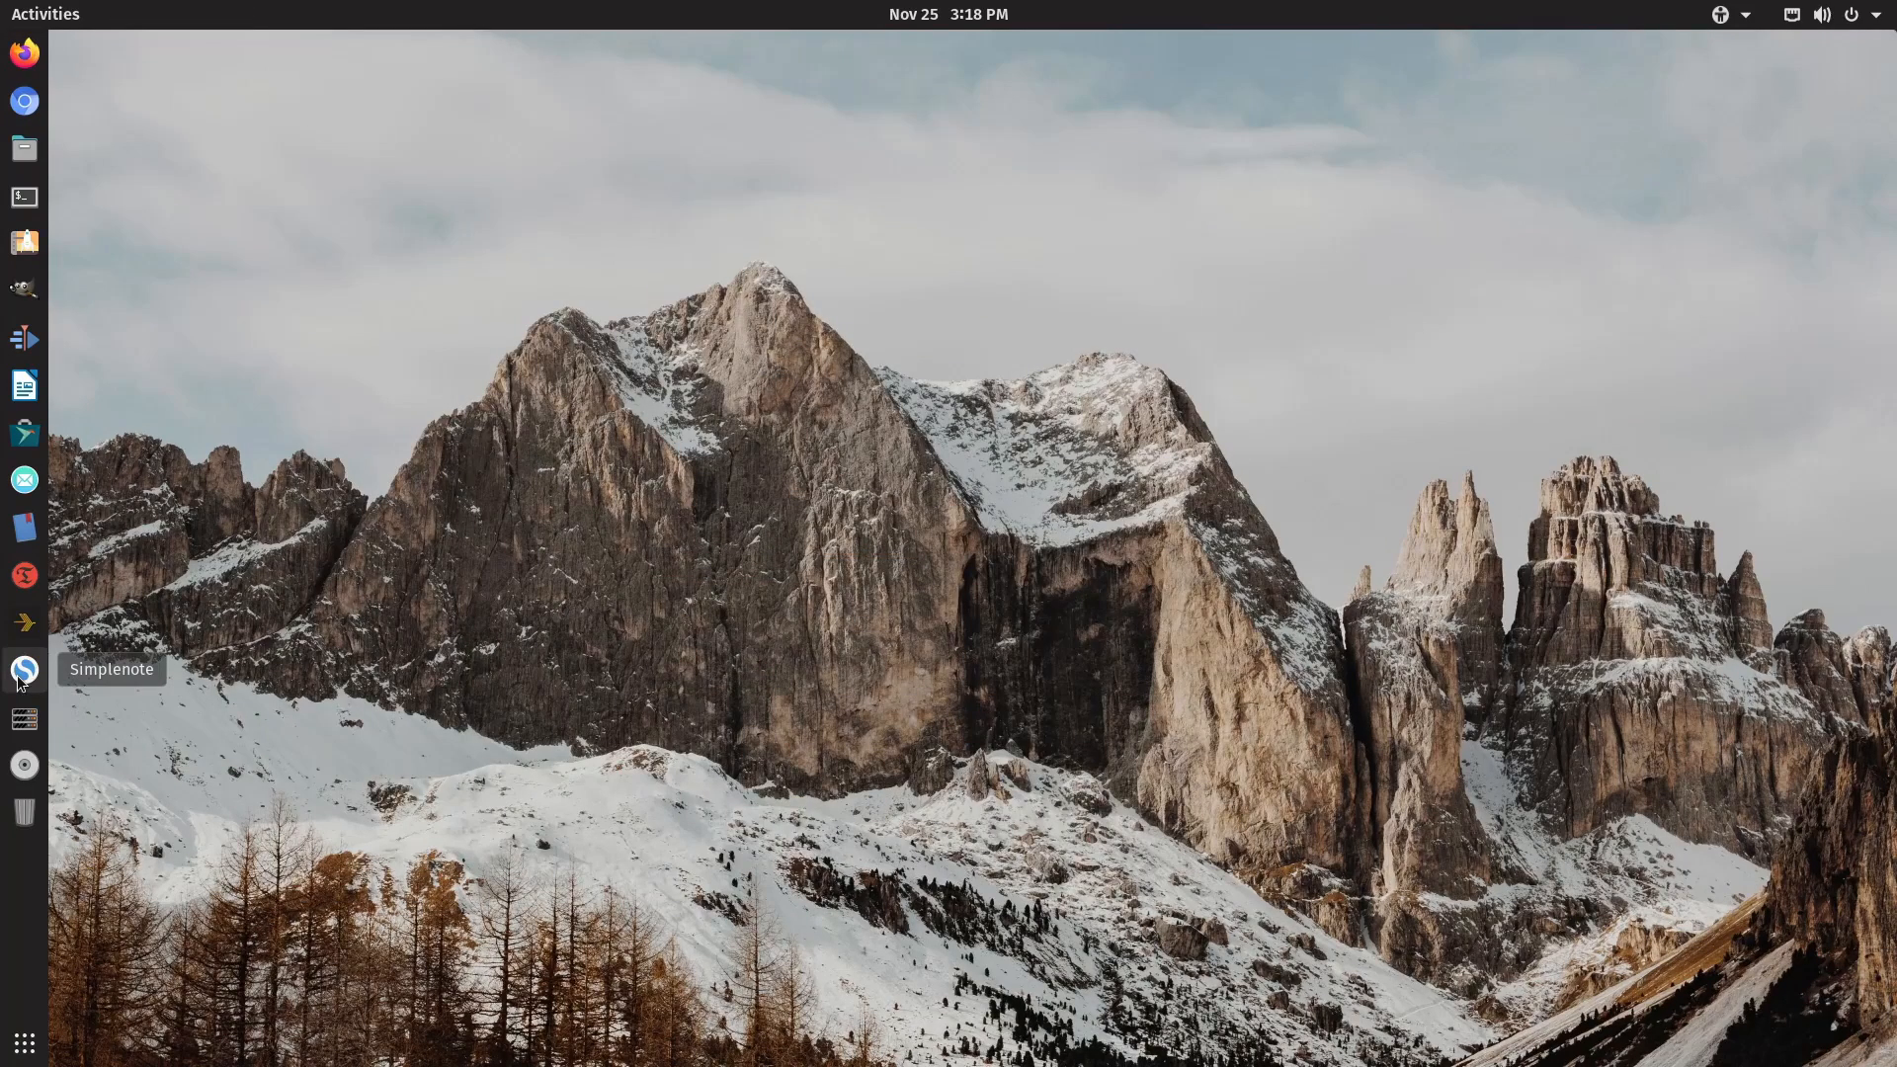
left_click(24, 670)
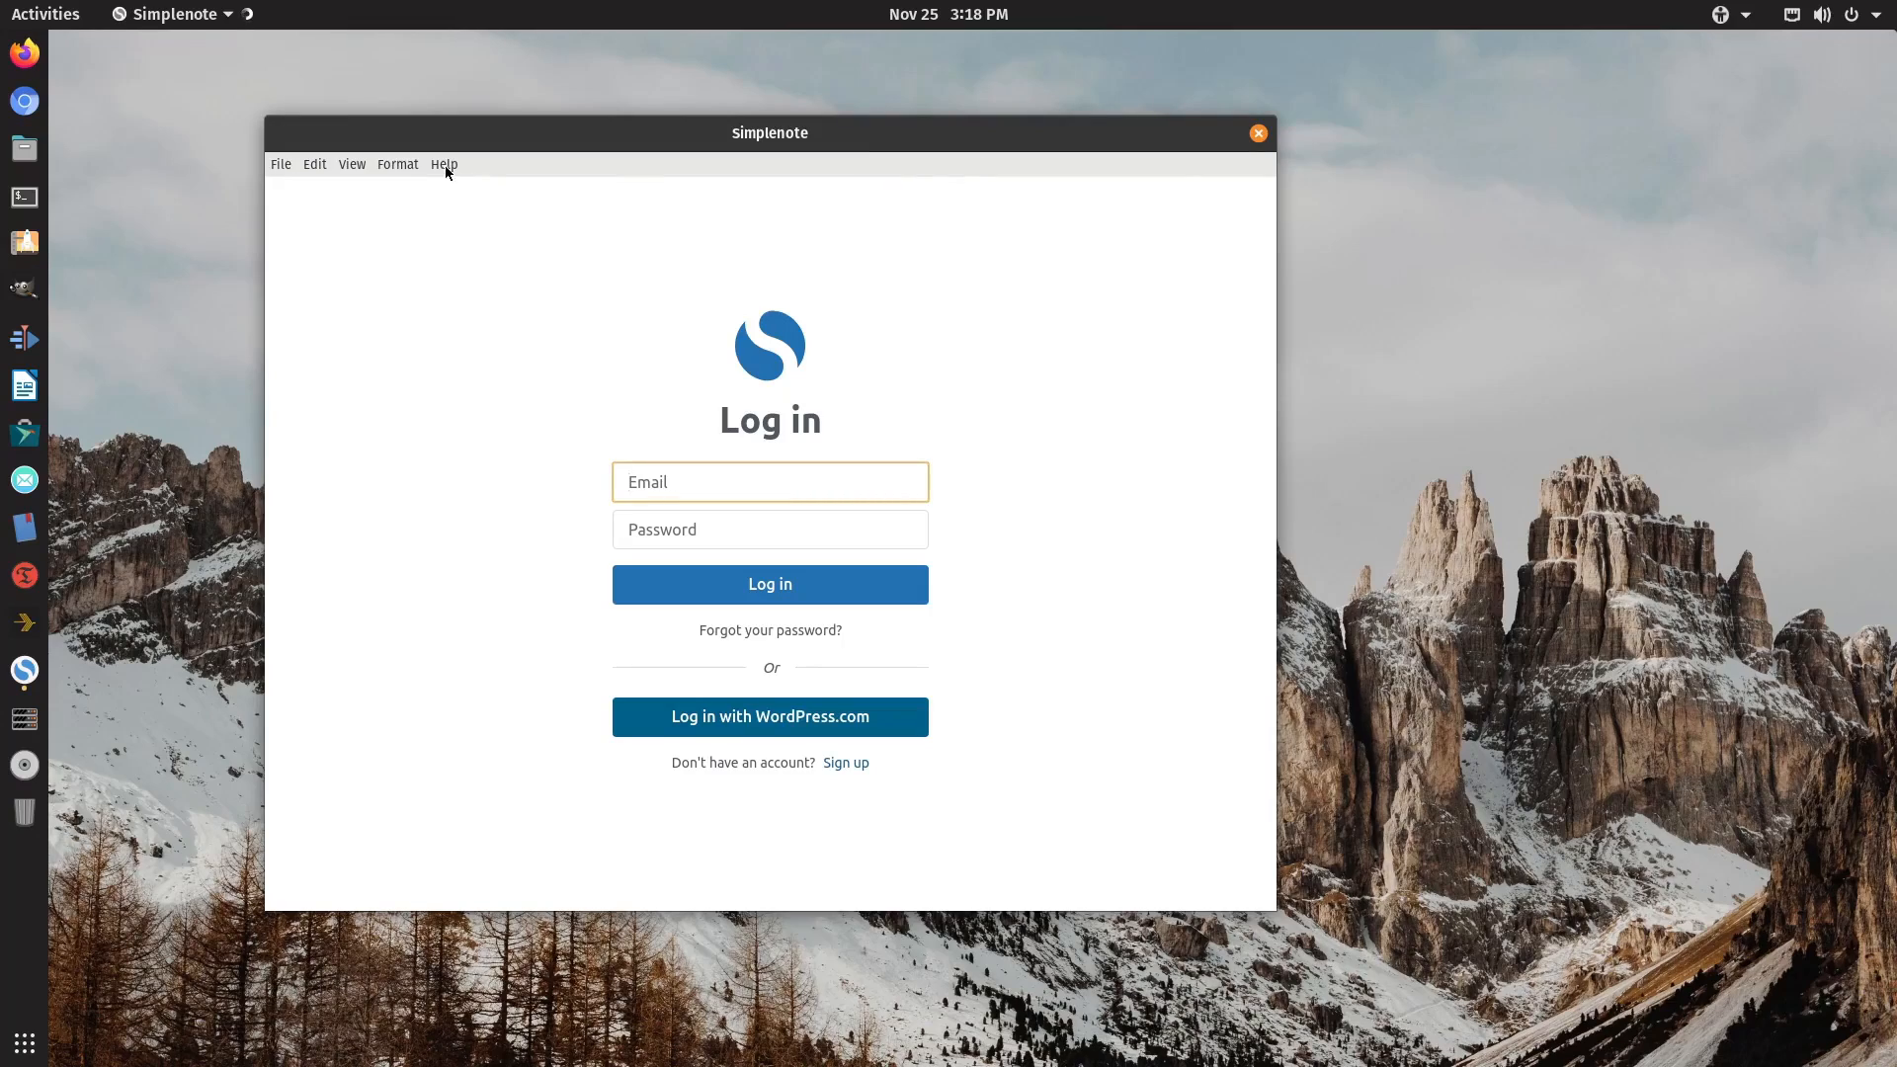
left_click(352, 164)
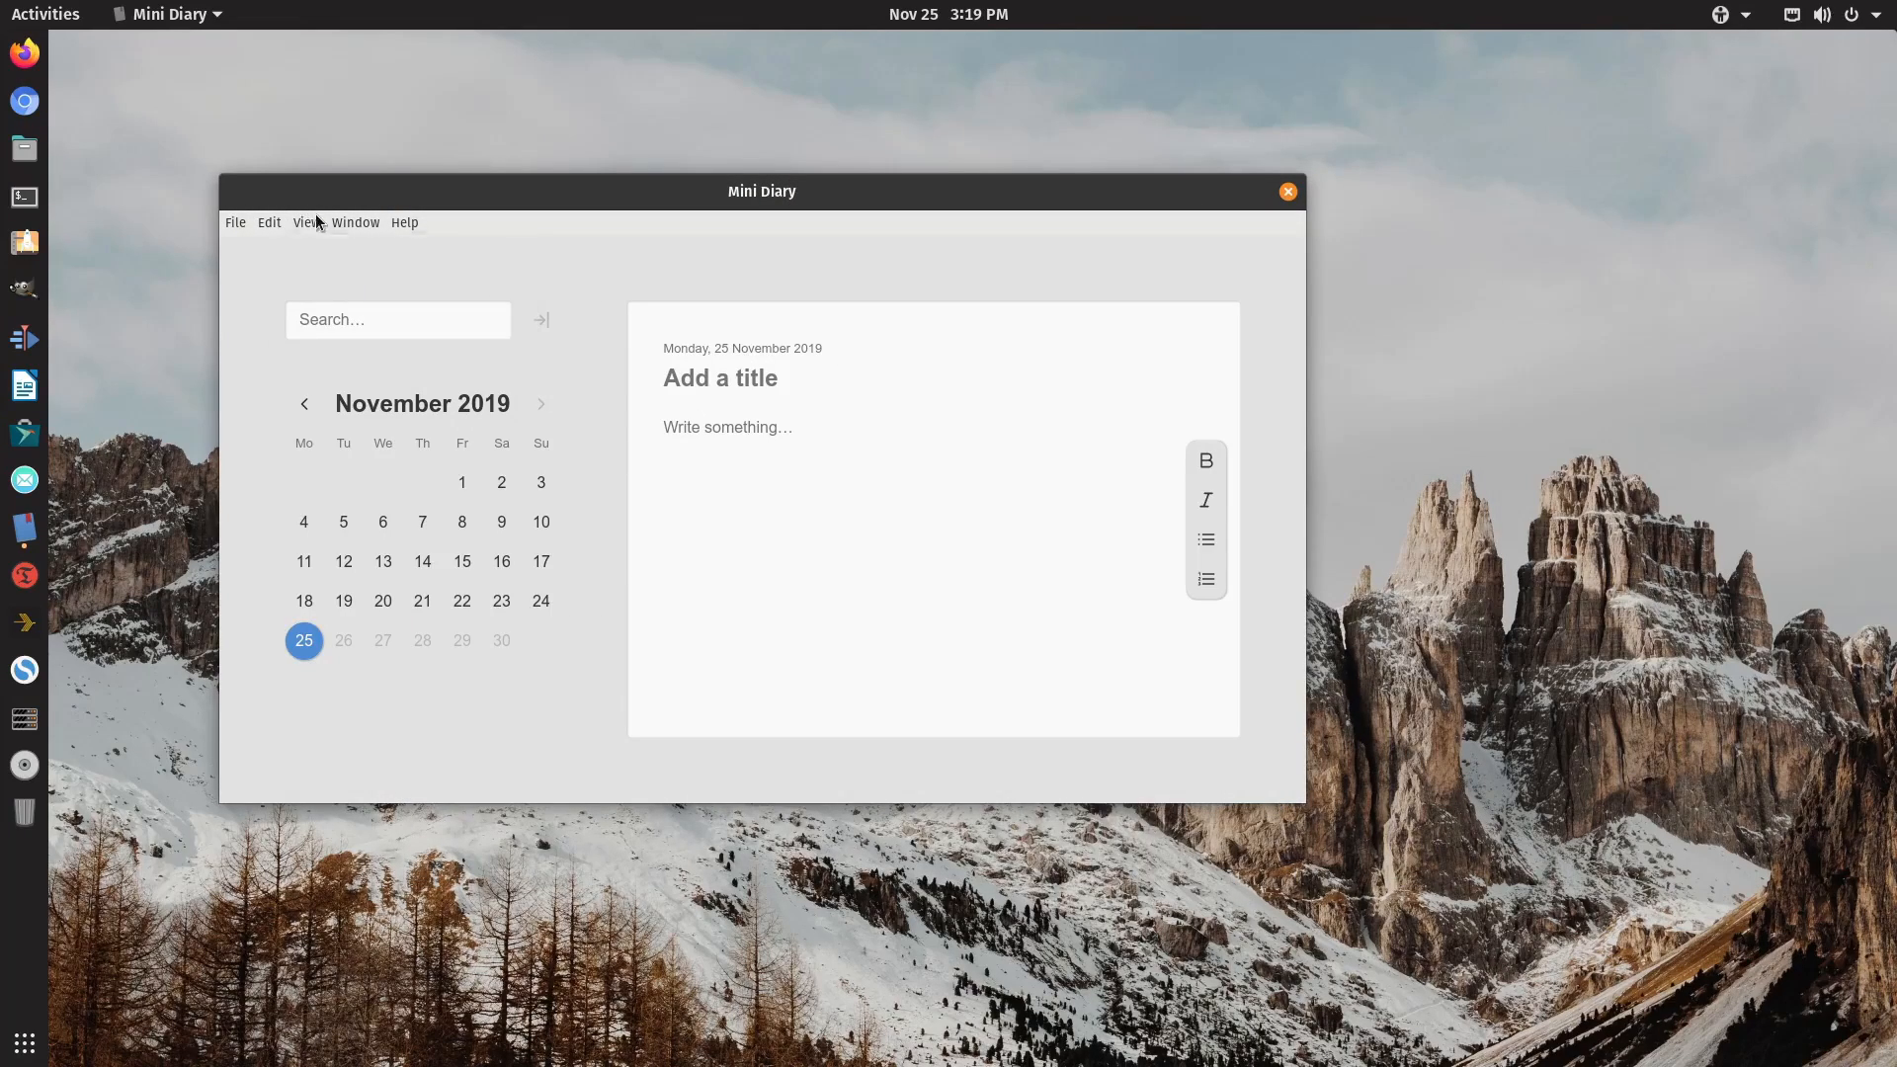
left_click(235, 221)
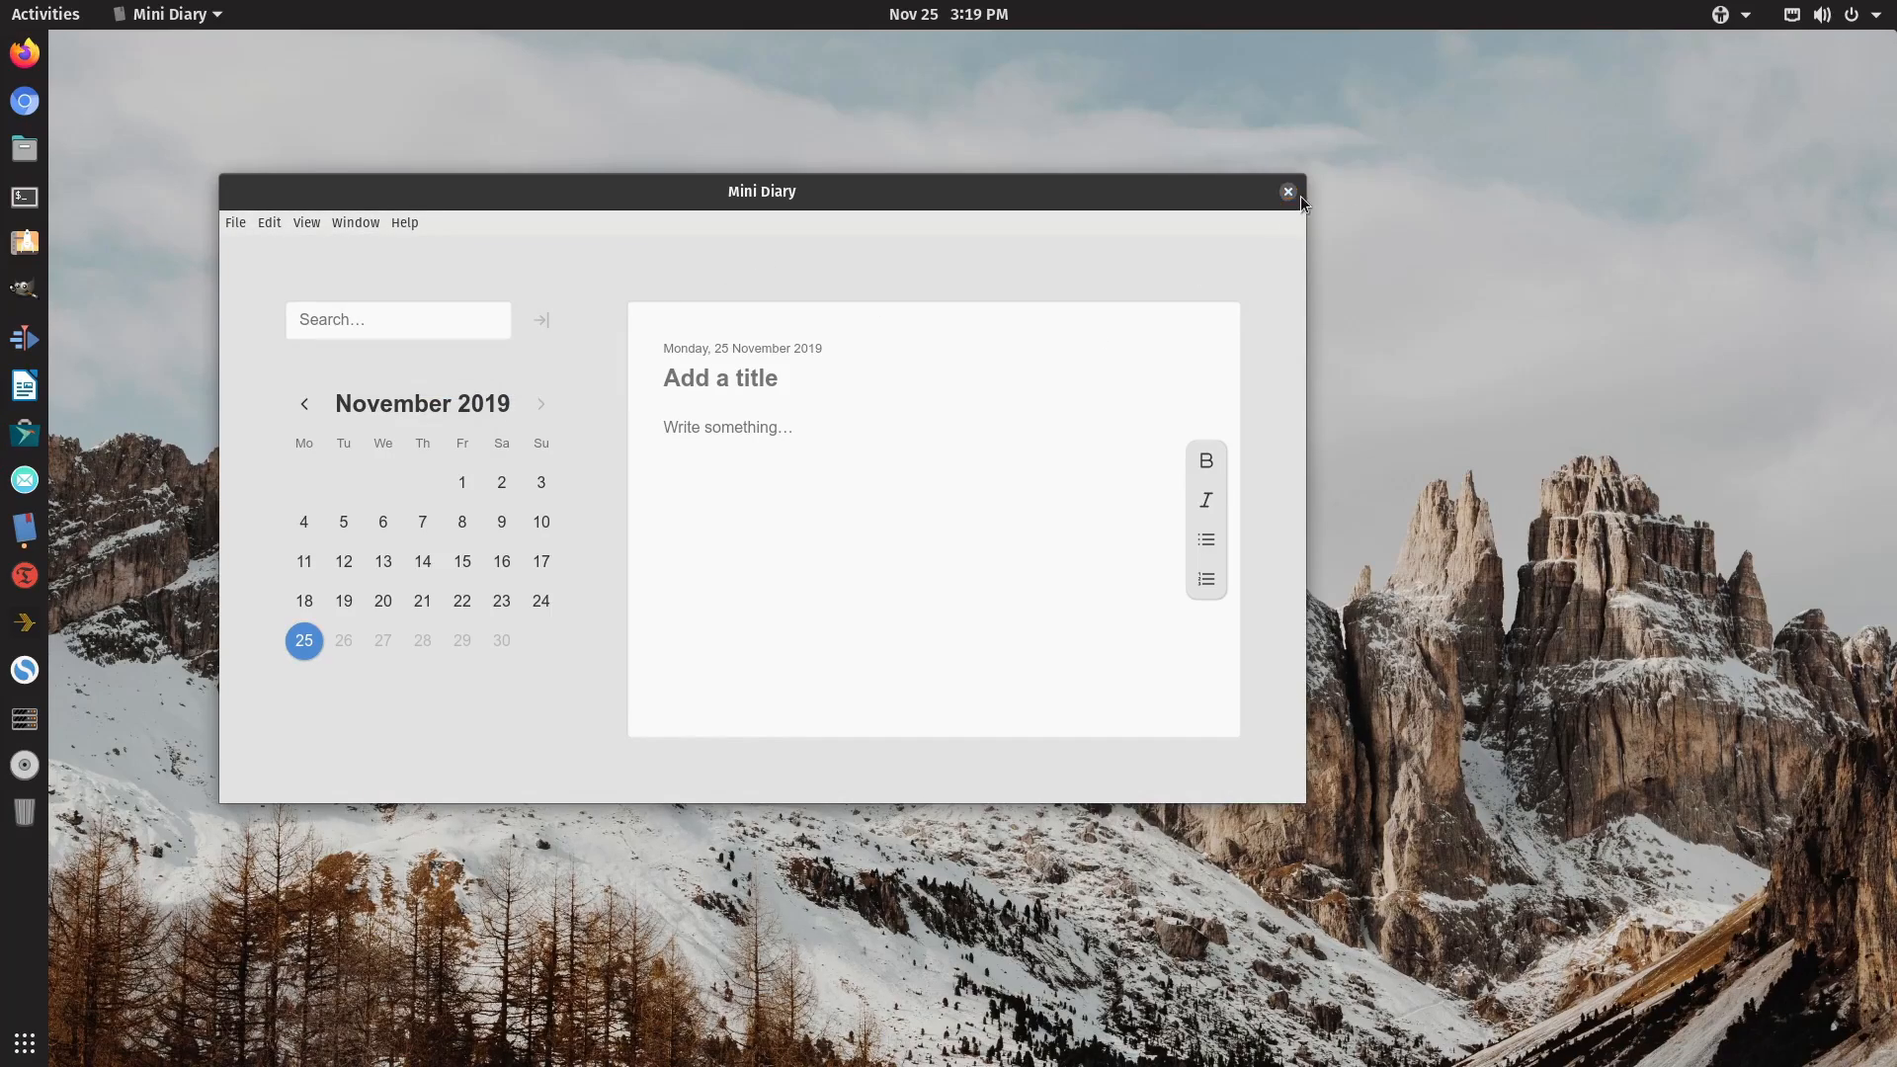
left_click(1288, 191)
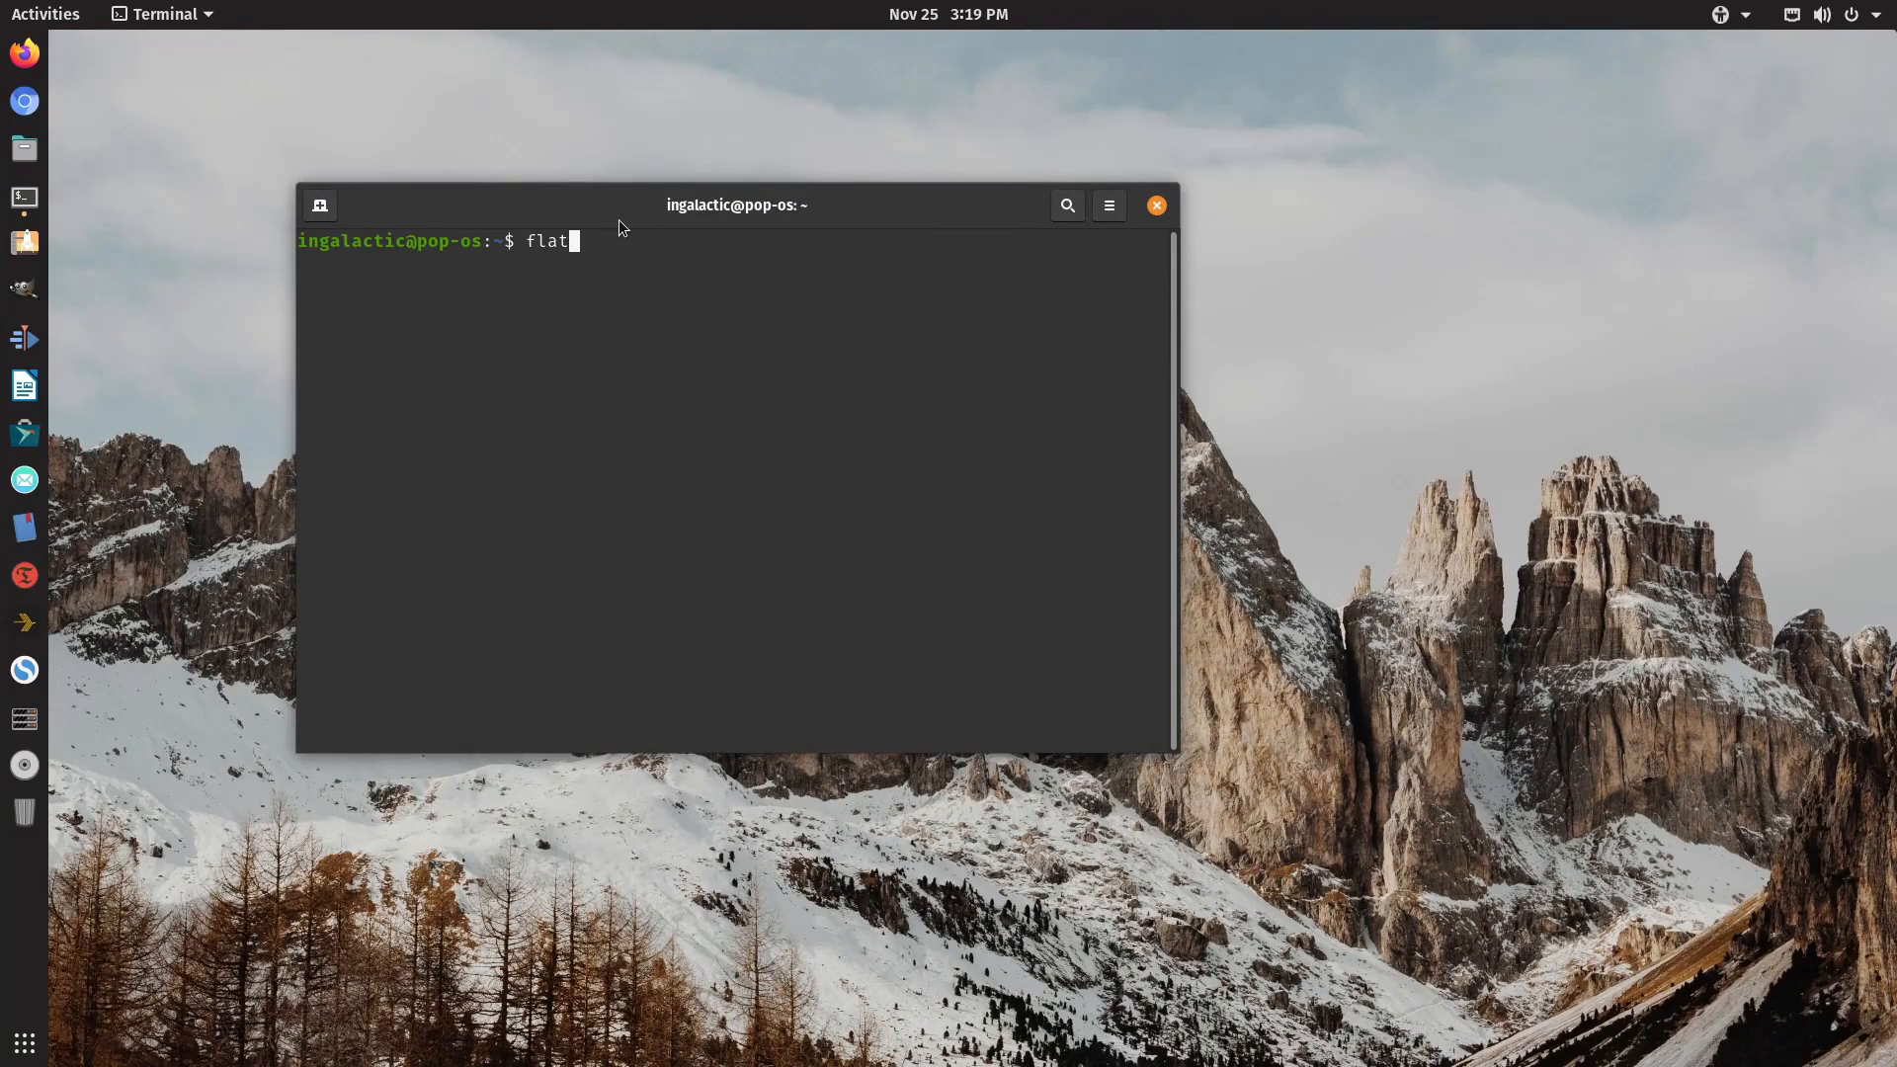
Run 'flatpak search obs' to list OBS packages on Flathub.
type("pak search obs")
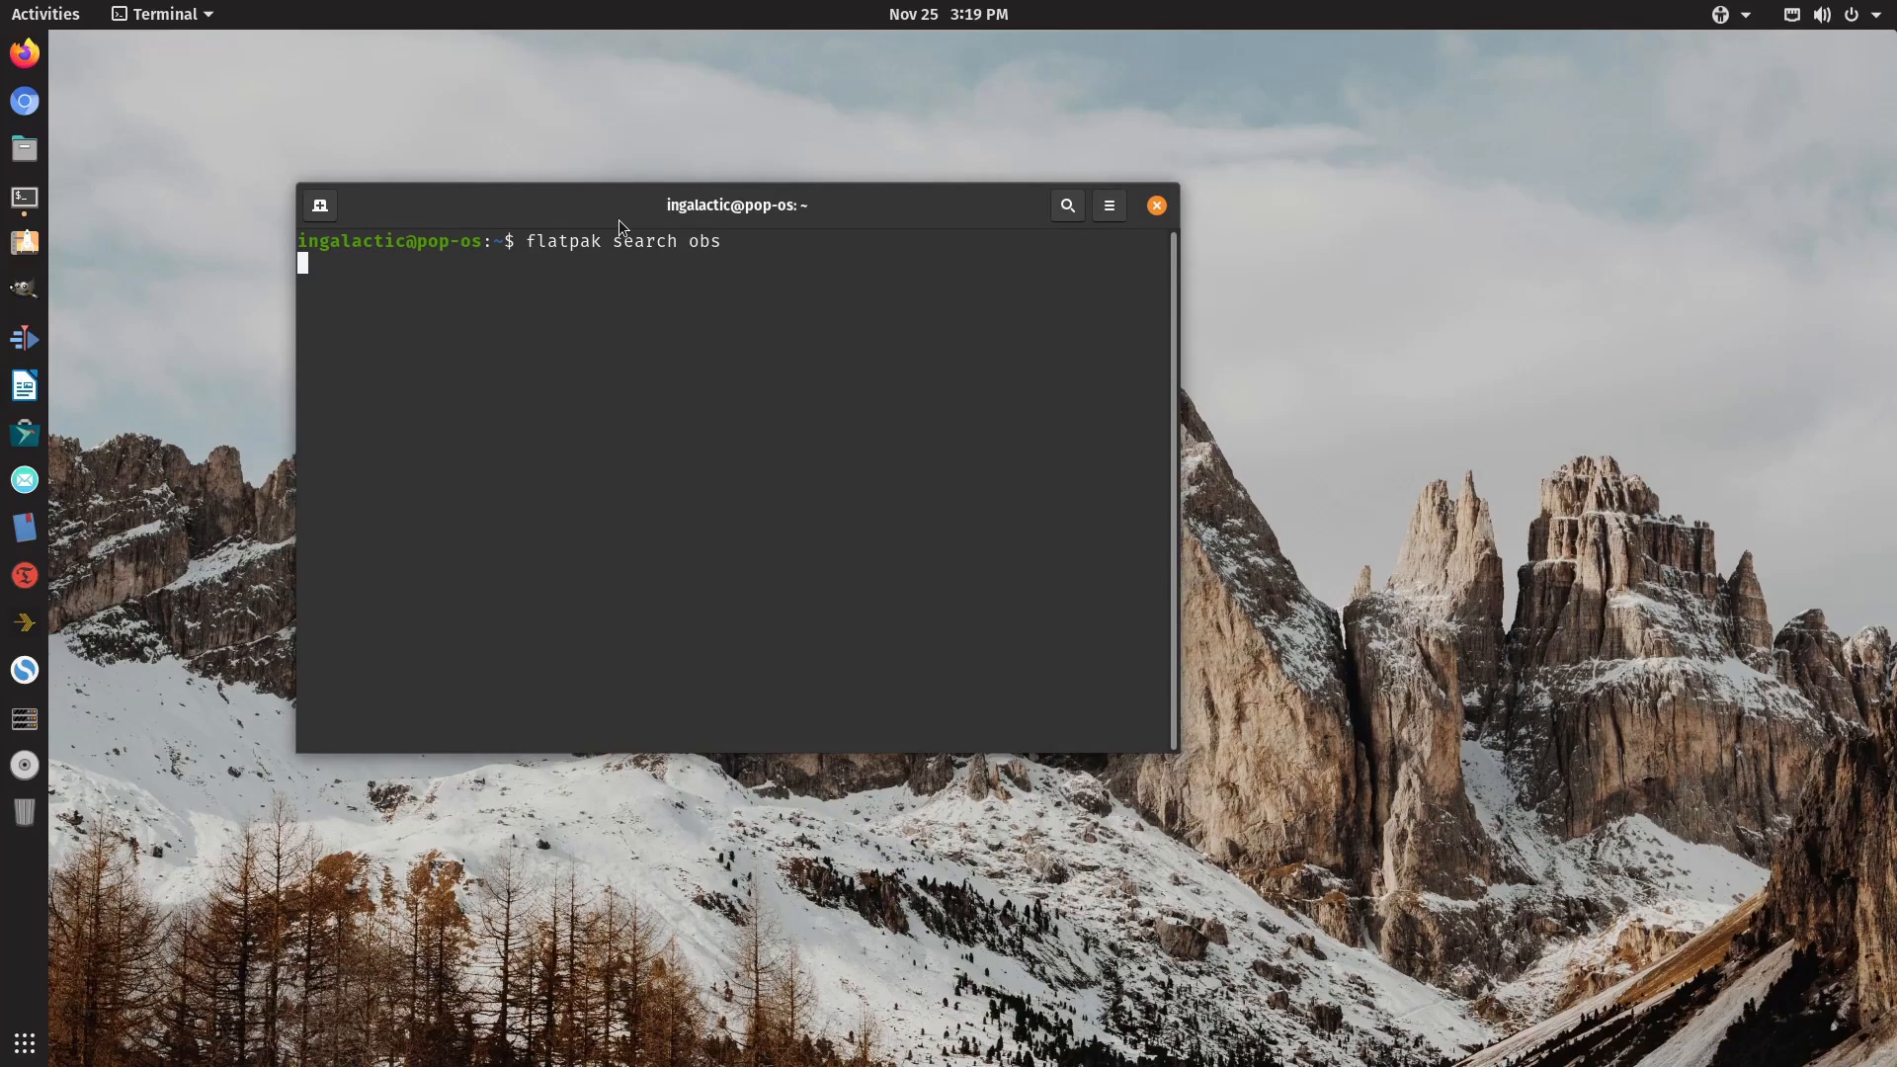
key("Return")
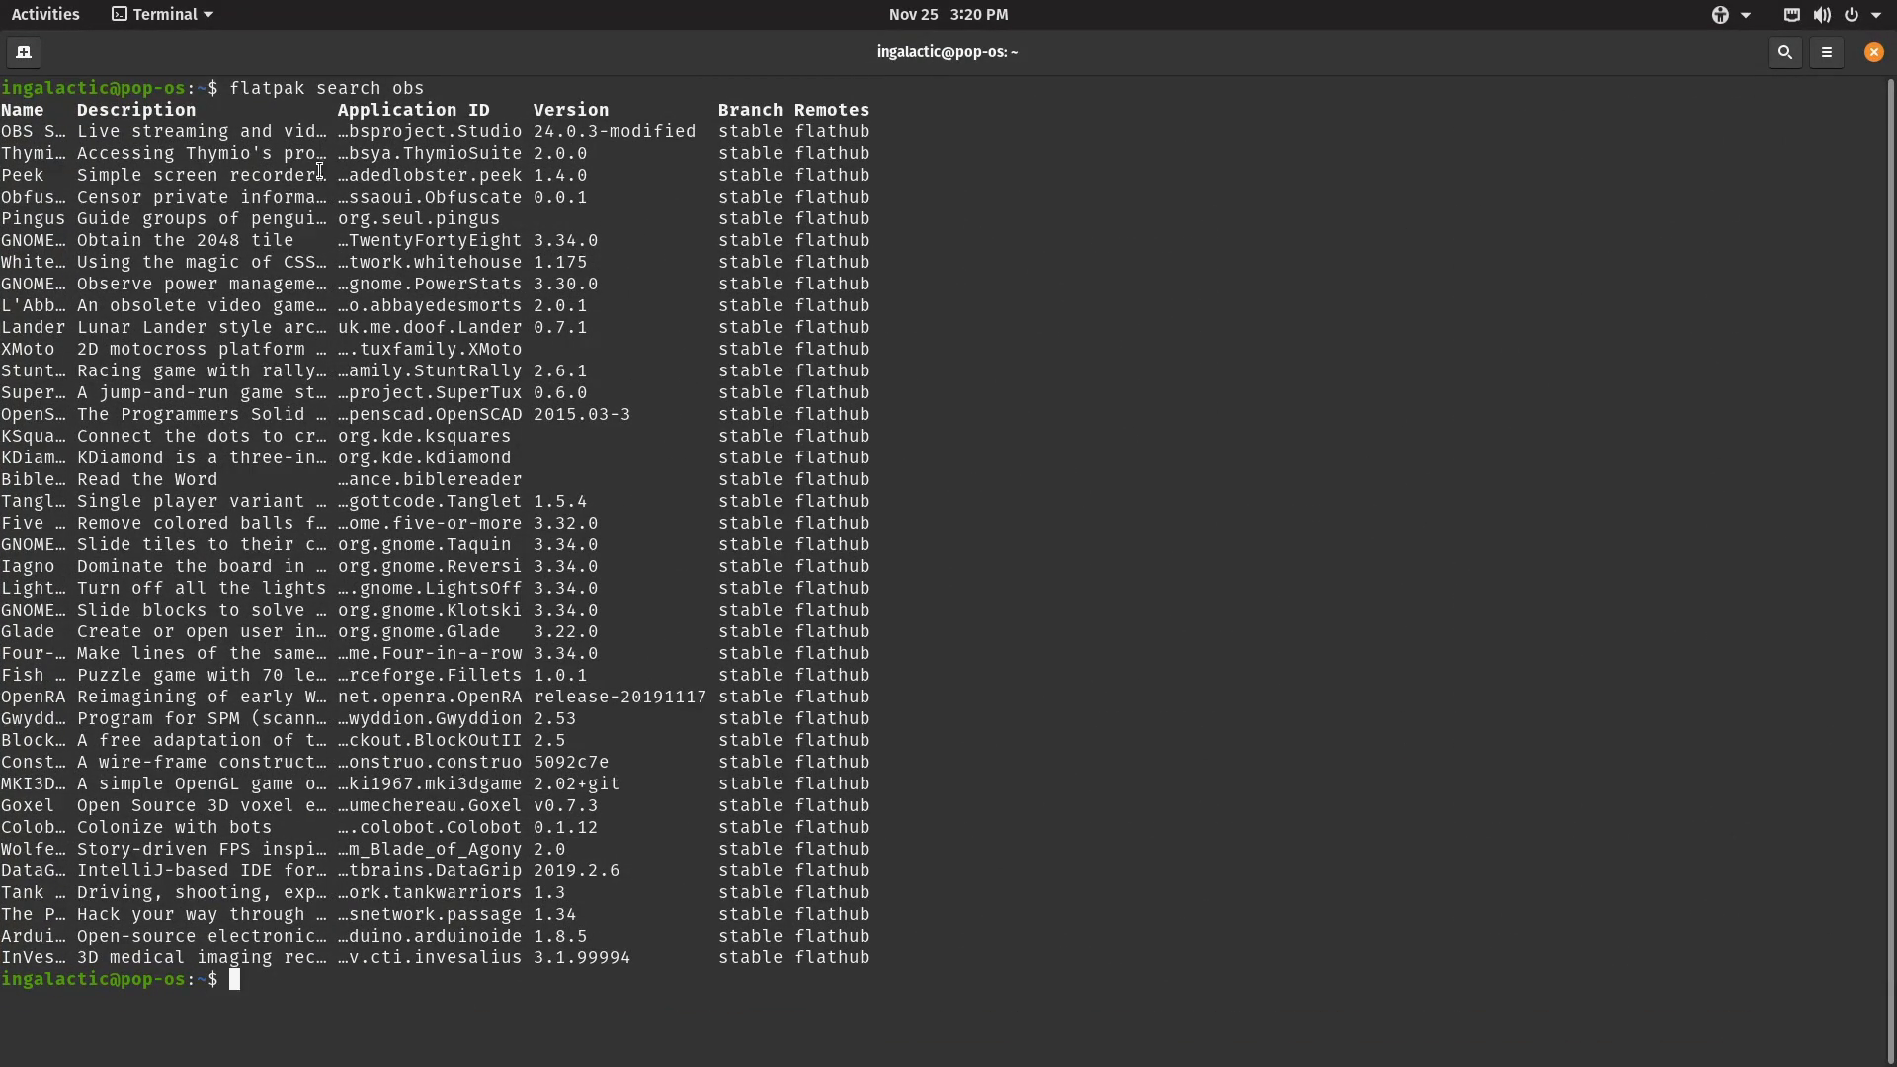
mouse_move(391, 247)
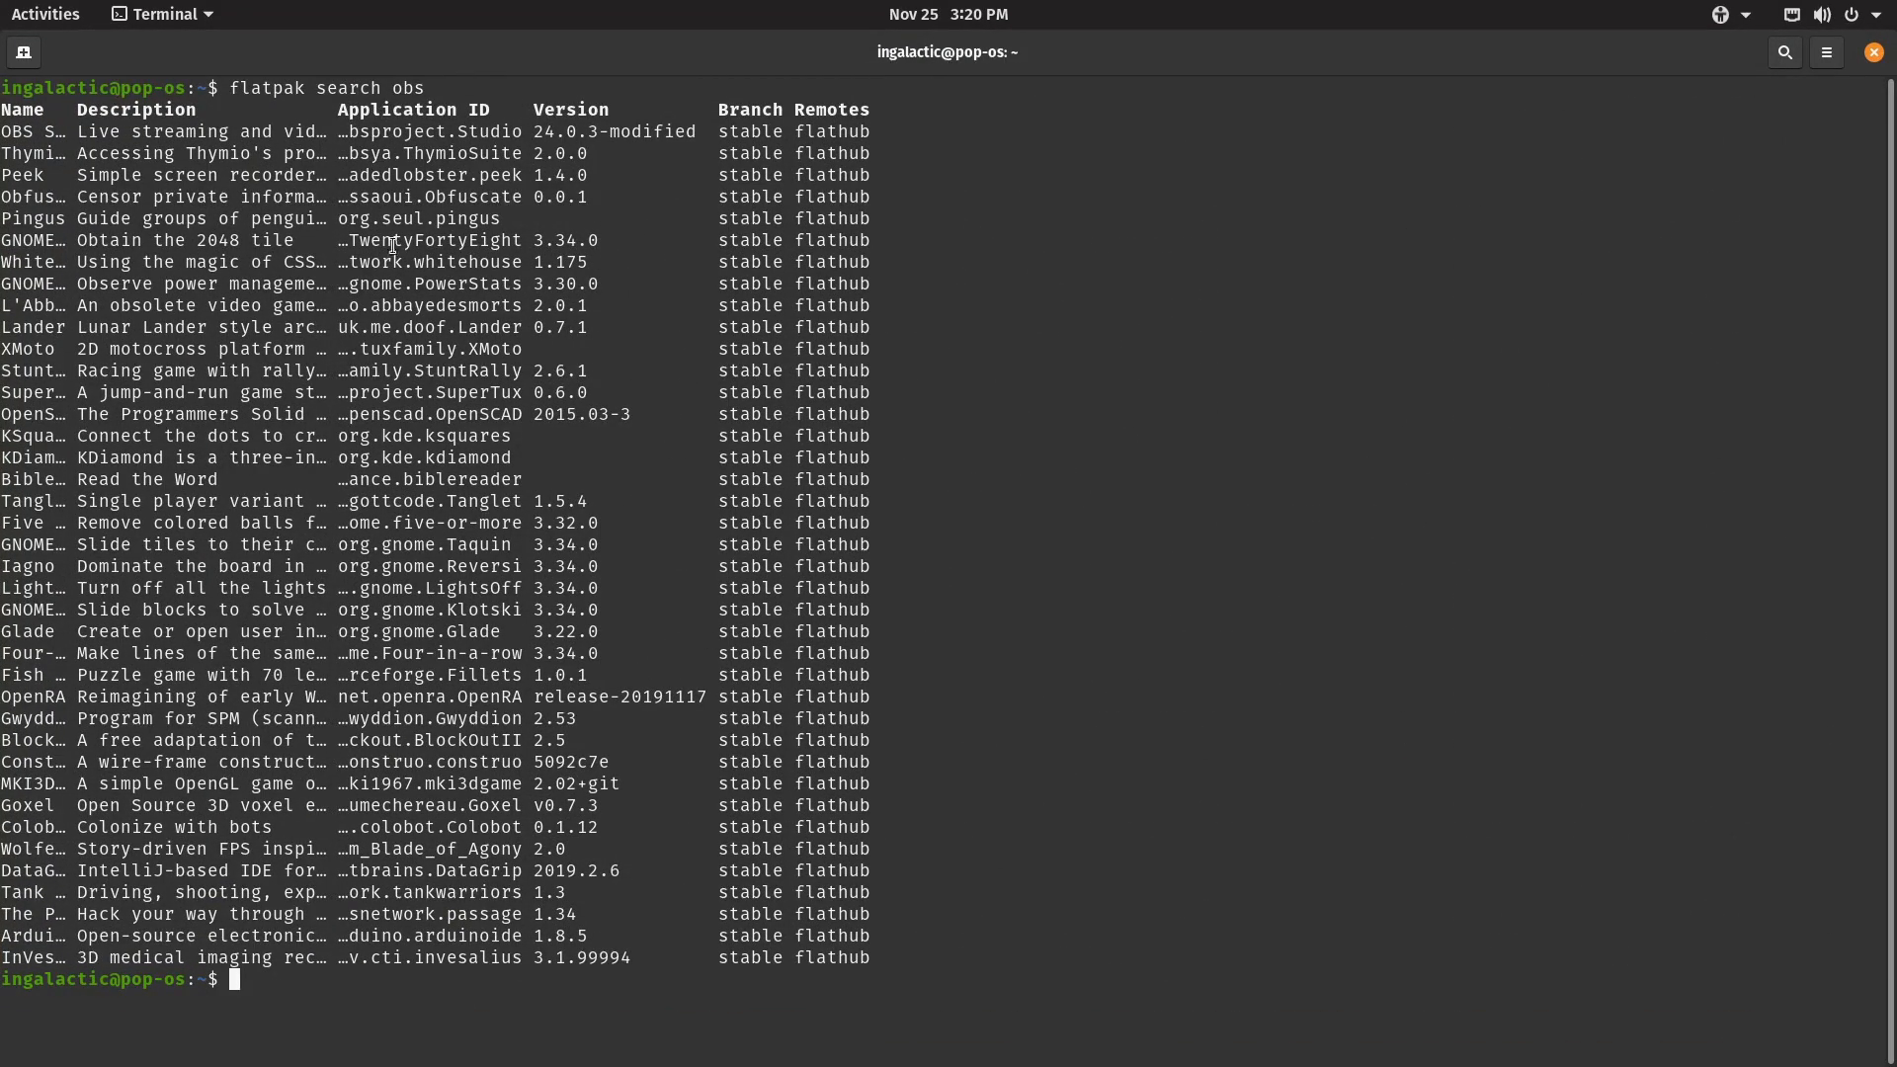
Run 'flatpak install obs' for OBS Studio and answer y to each prompt.
type("flatpak")
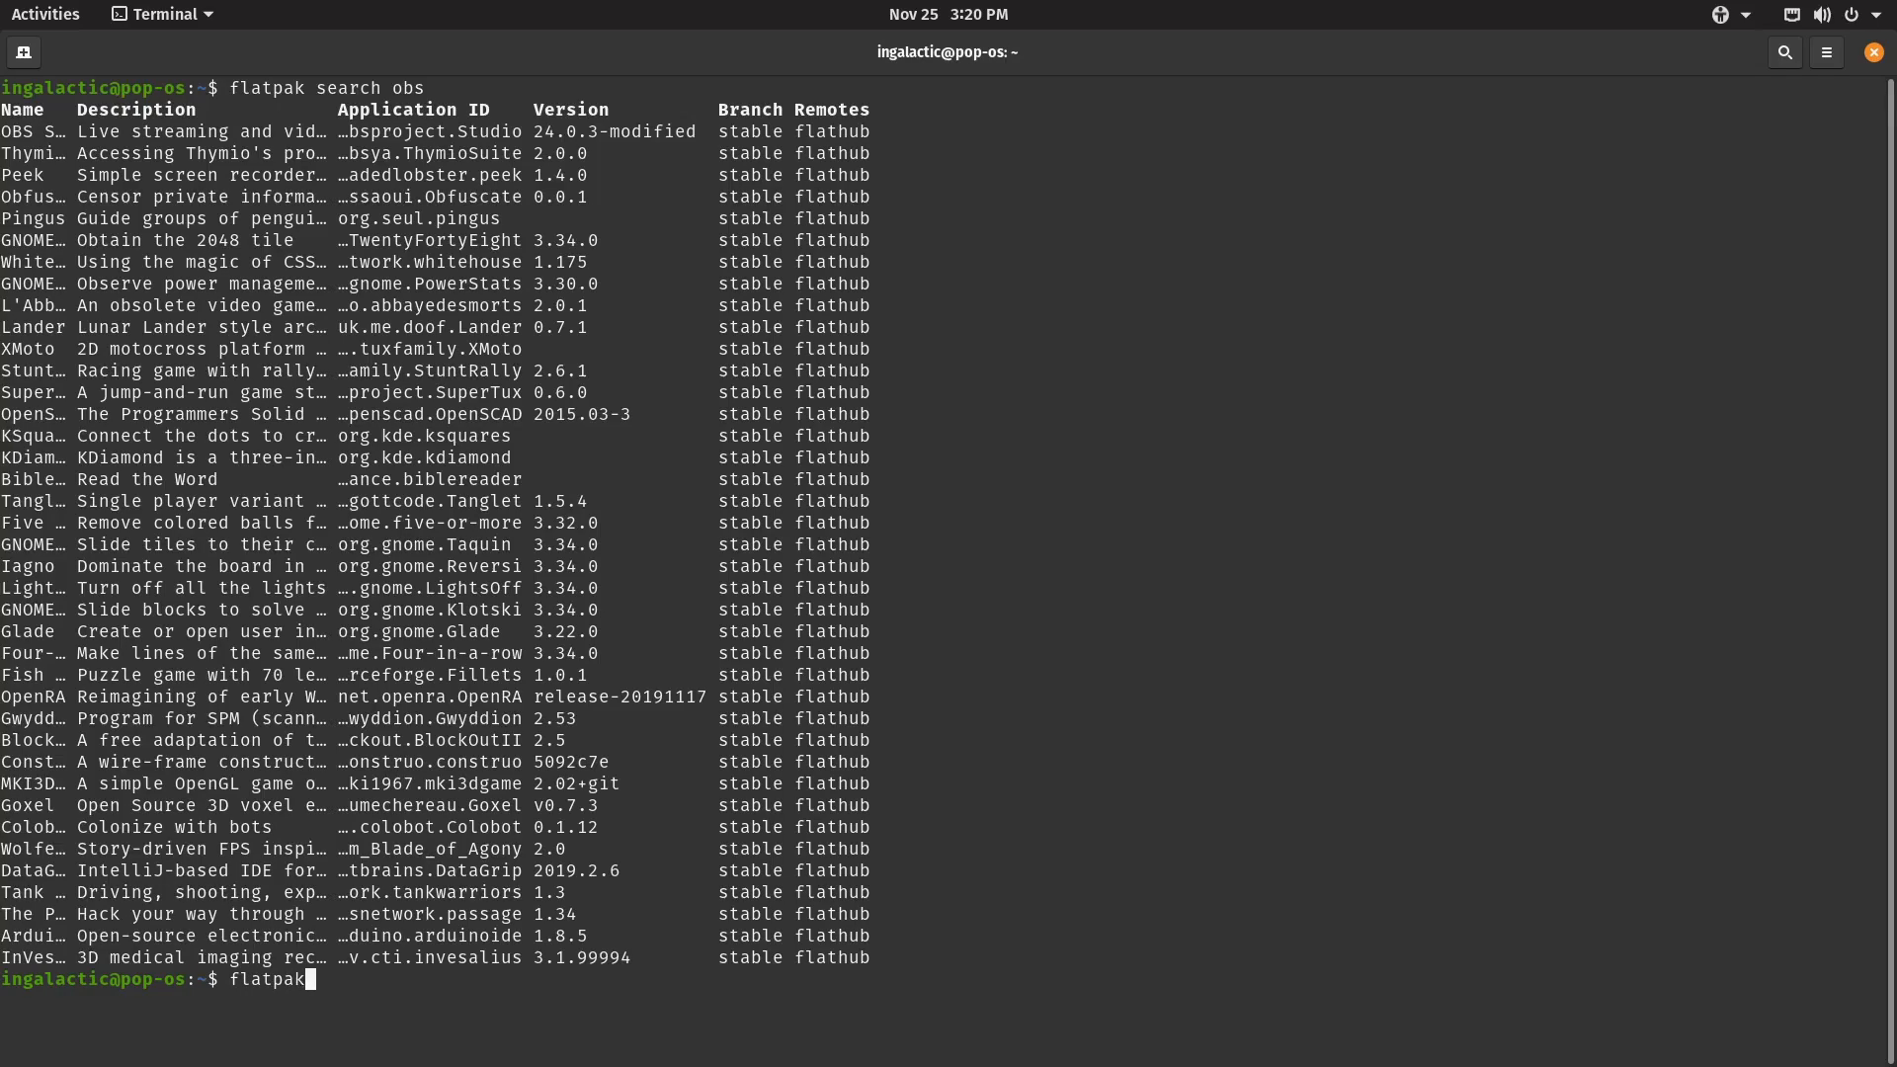
type("install obsproject.Studio")
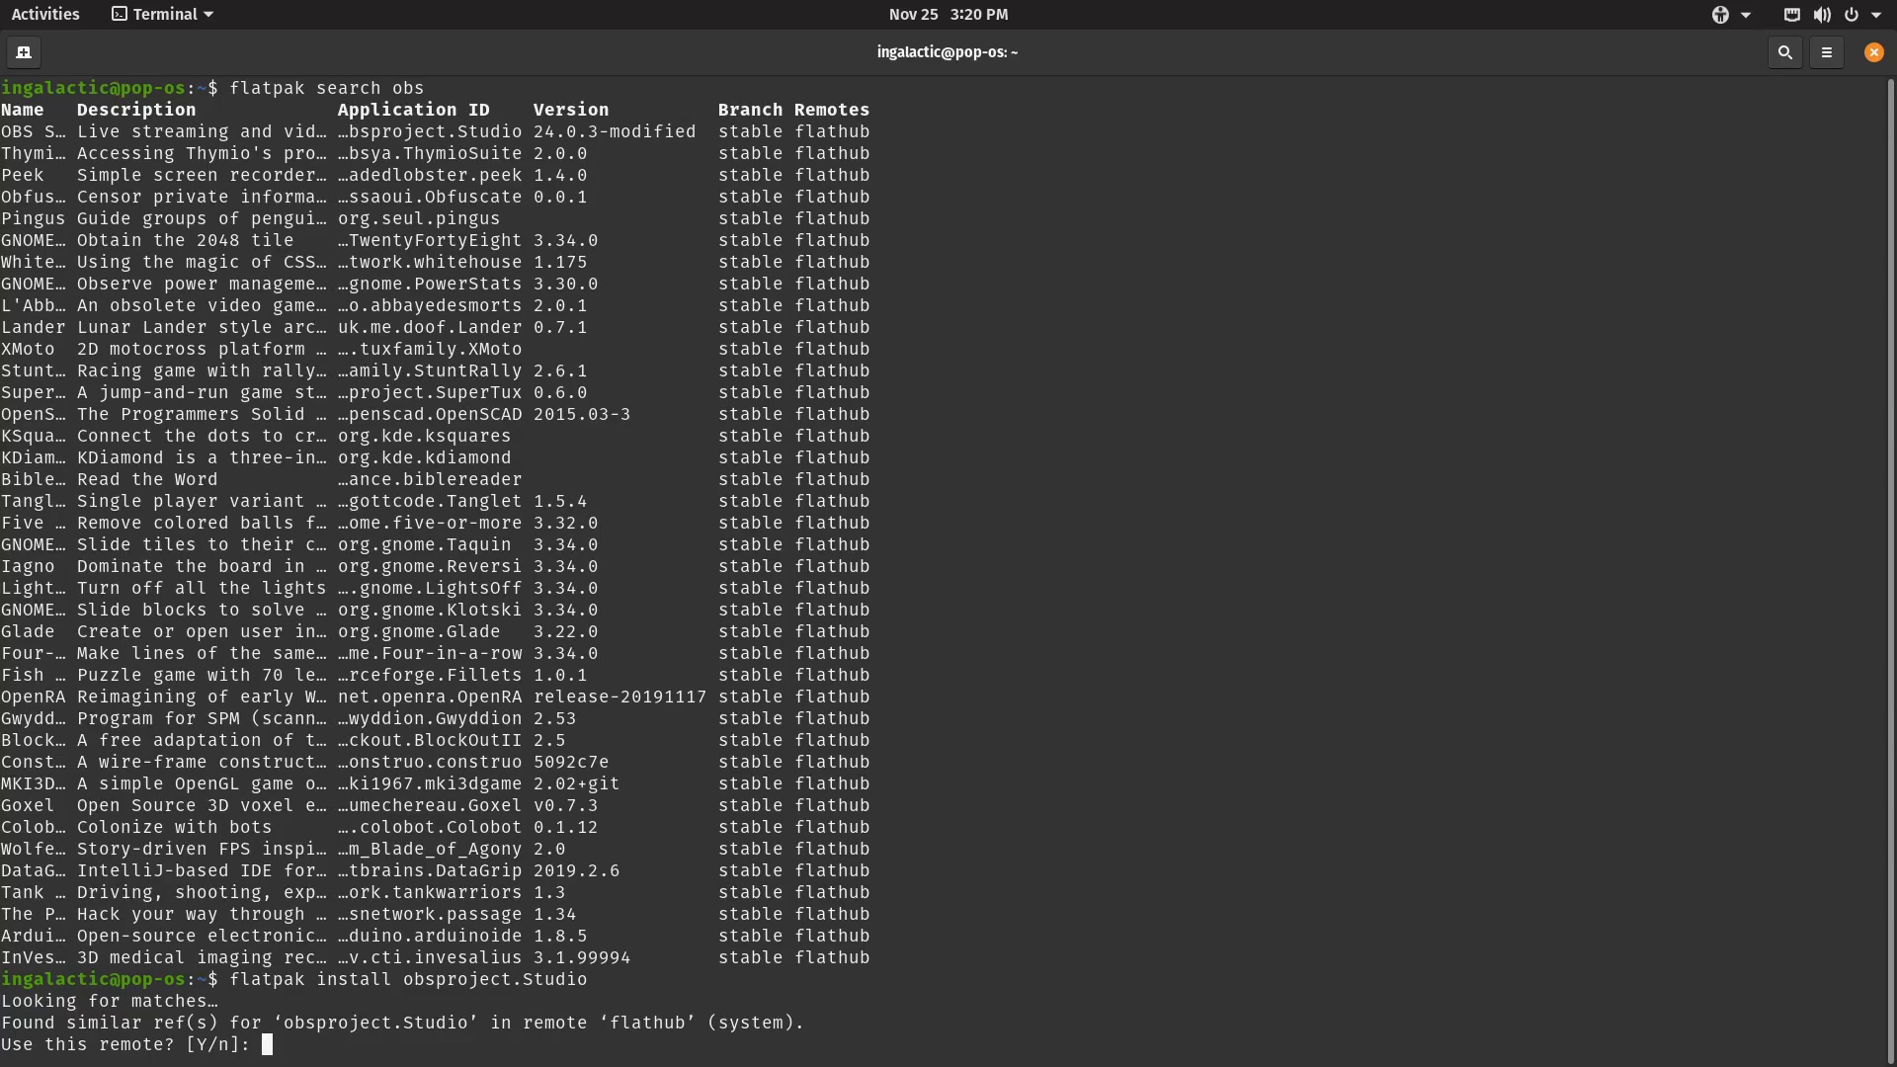
type("y")
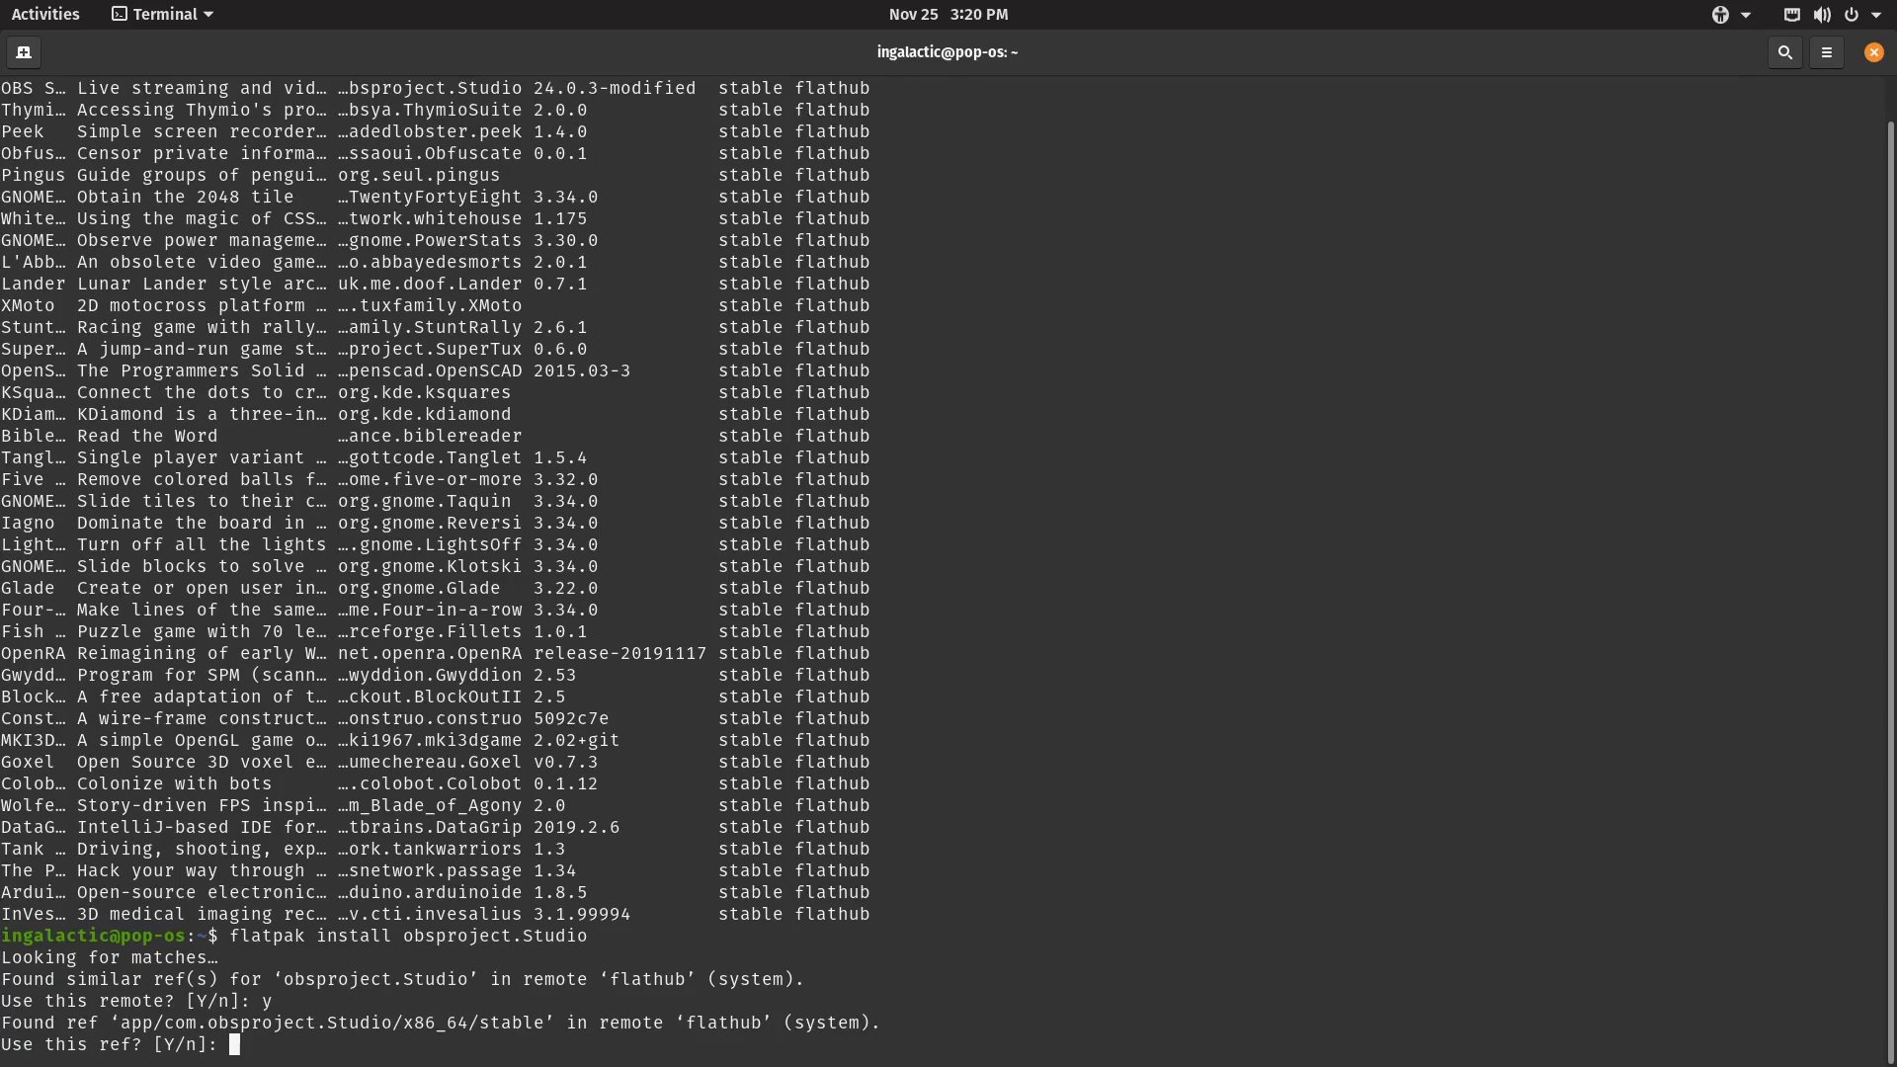
type("y")
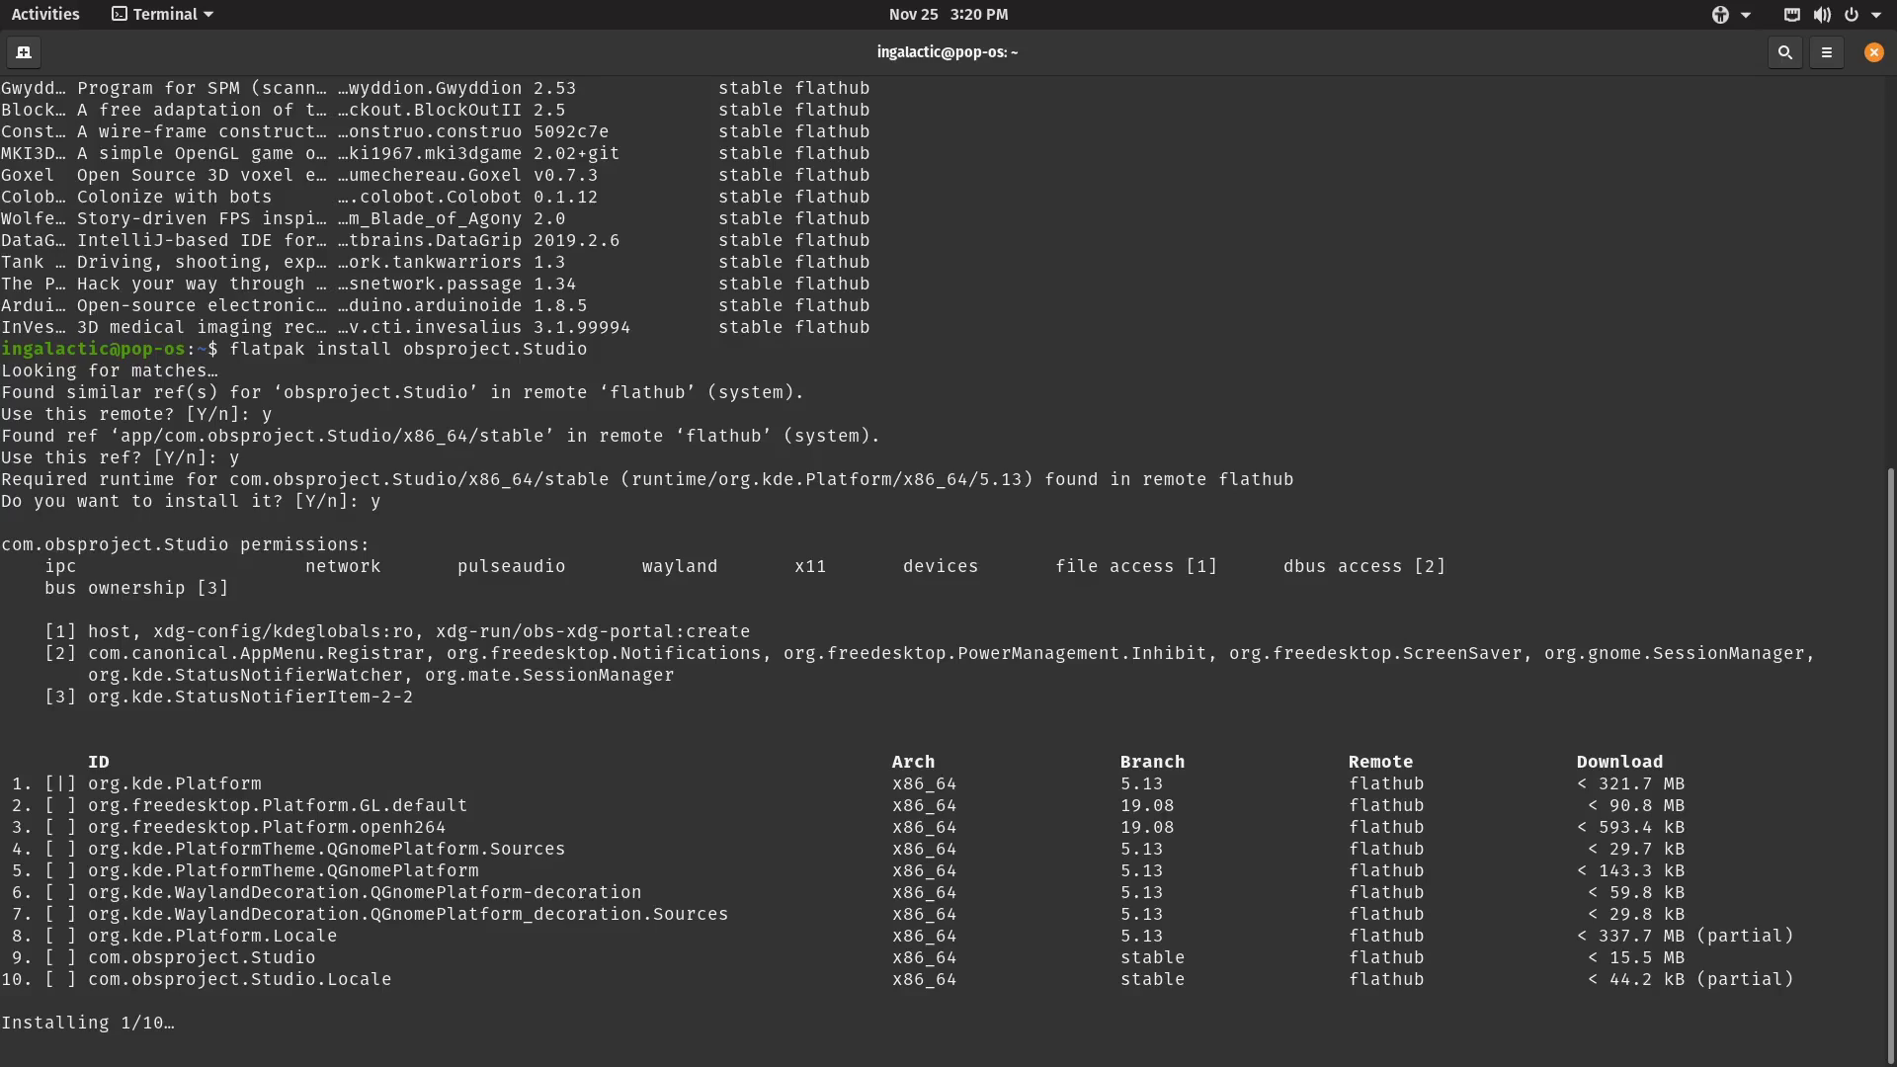
mouse_move(585, 39)
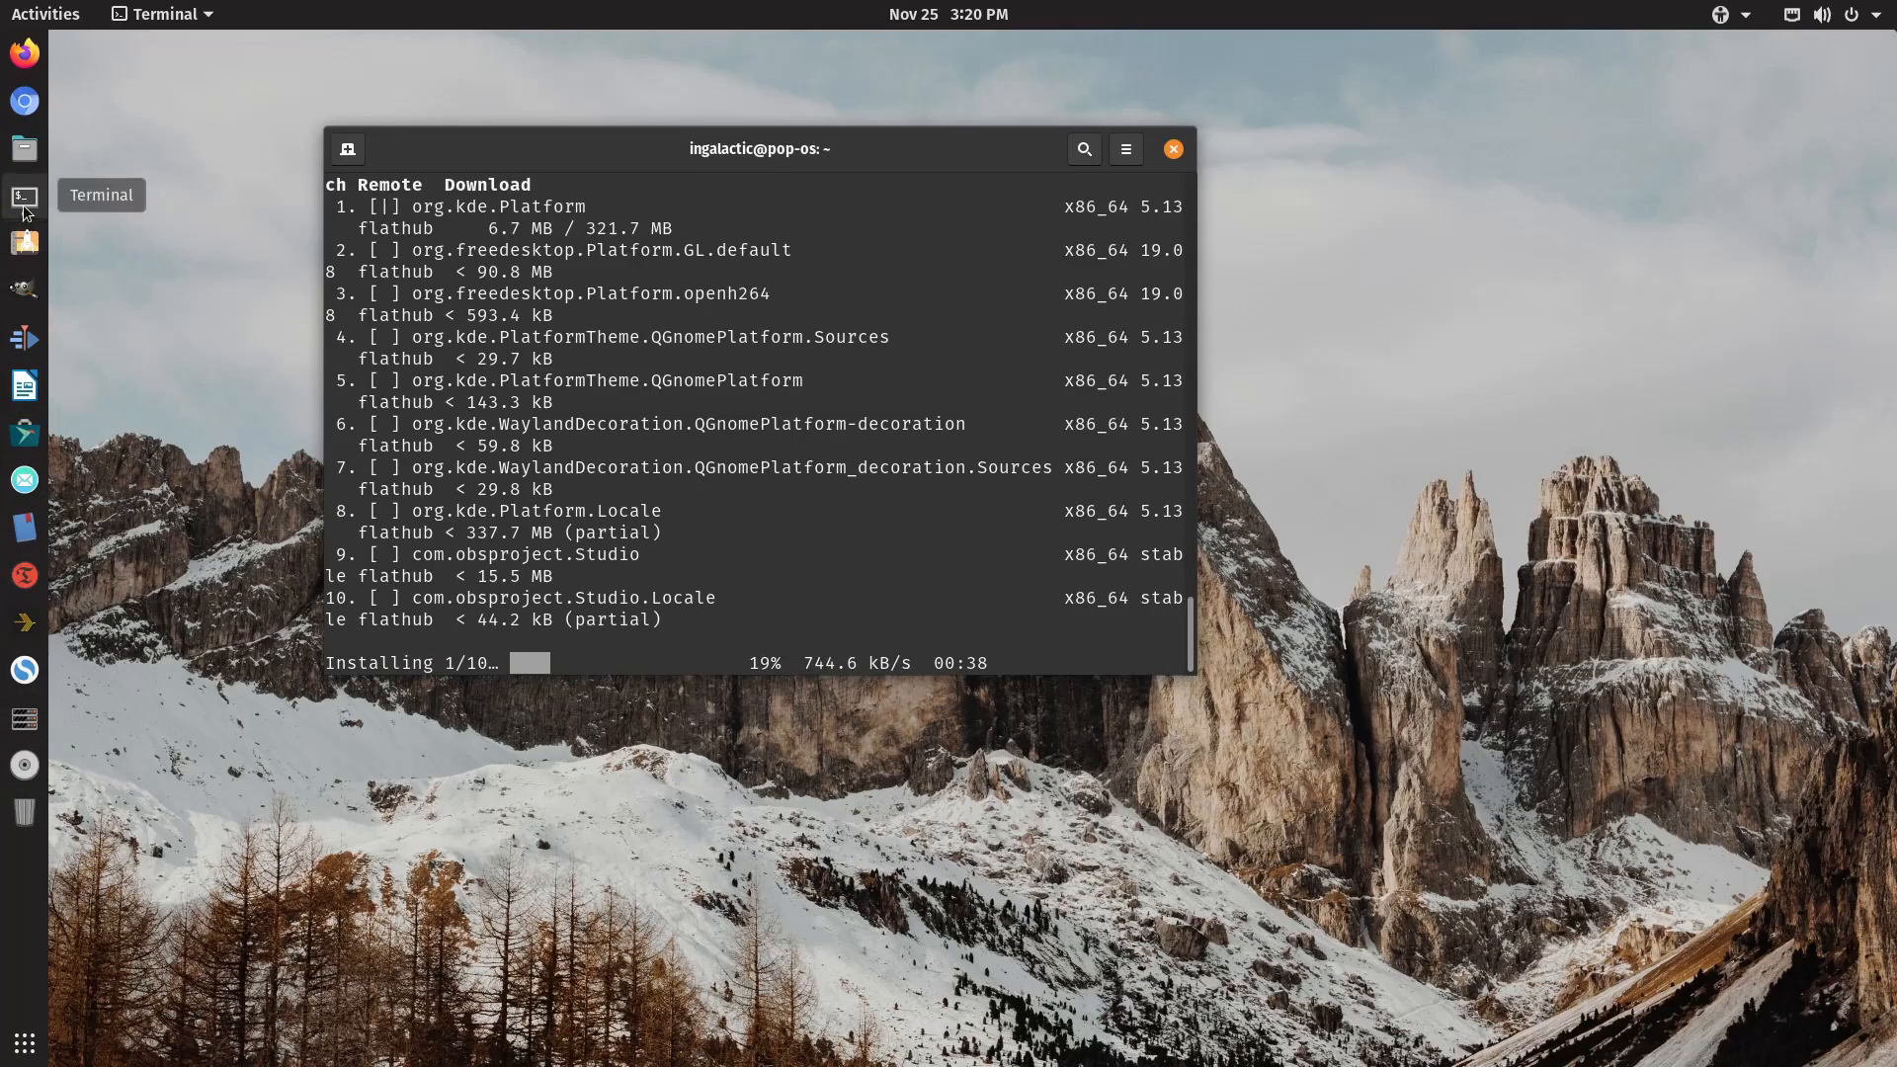
Dismiss the Ice installation notification and show the calendar events for November 11.
left_click(949, 14)
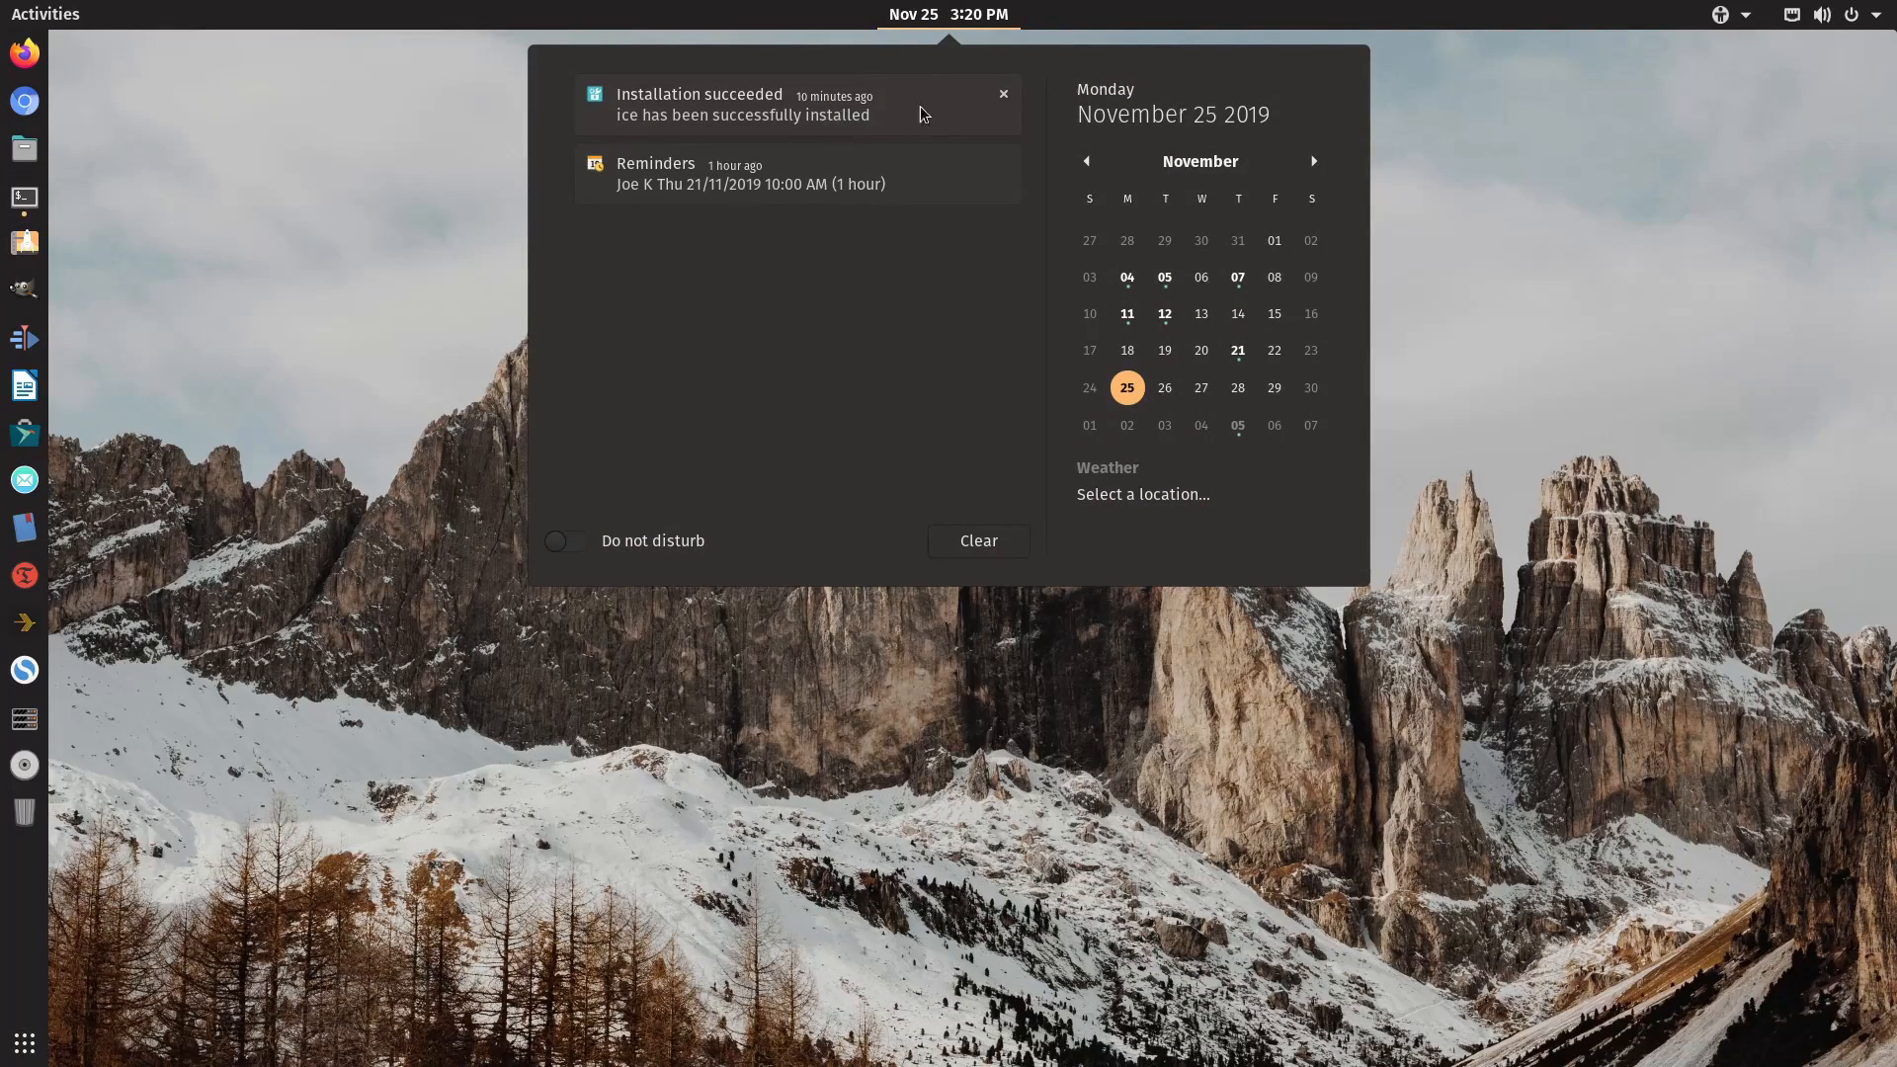
left_click(949, 13)
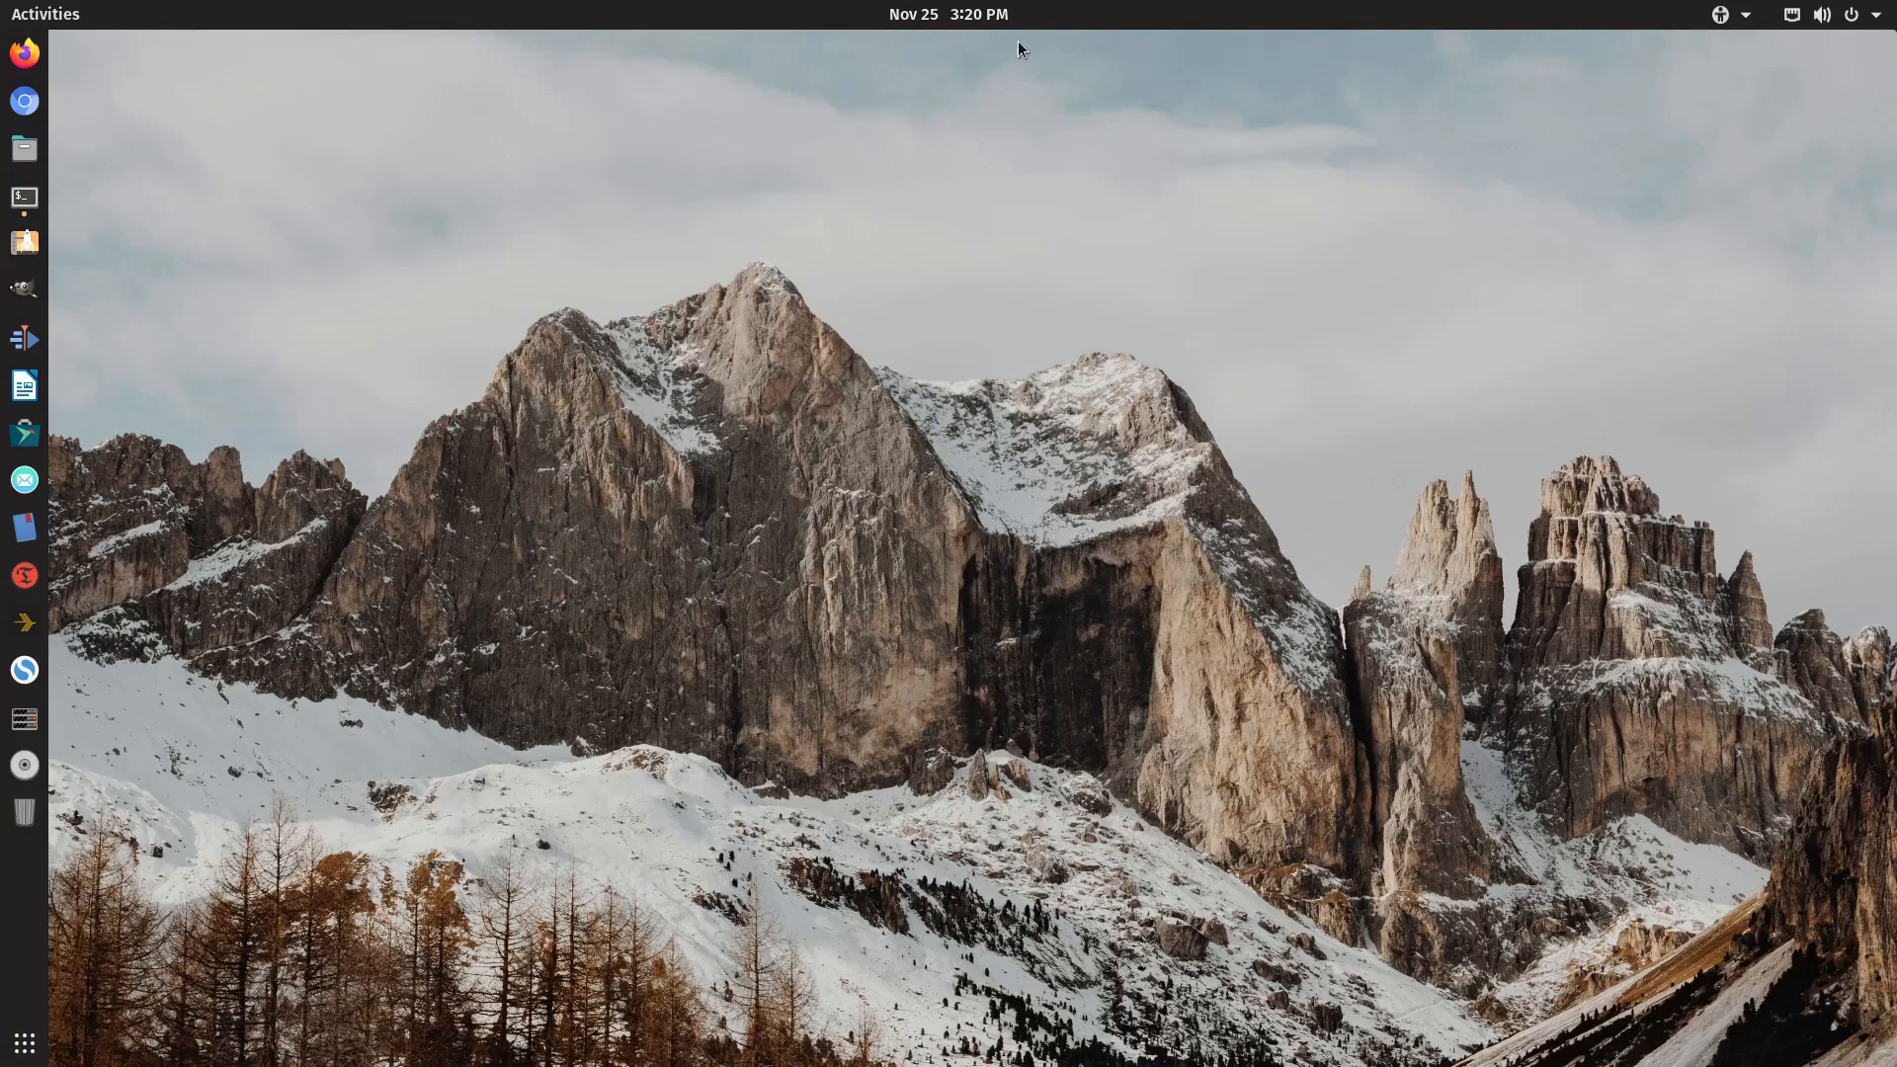
left_click(945, 14)
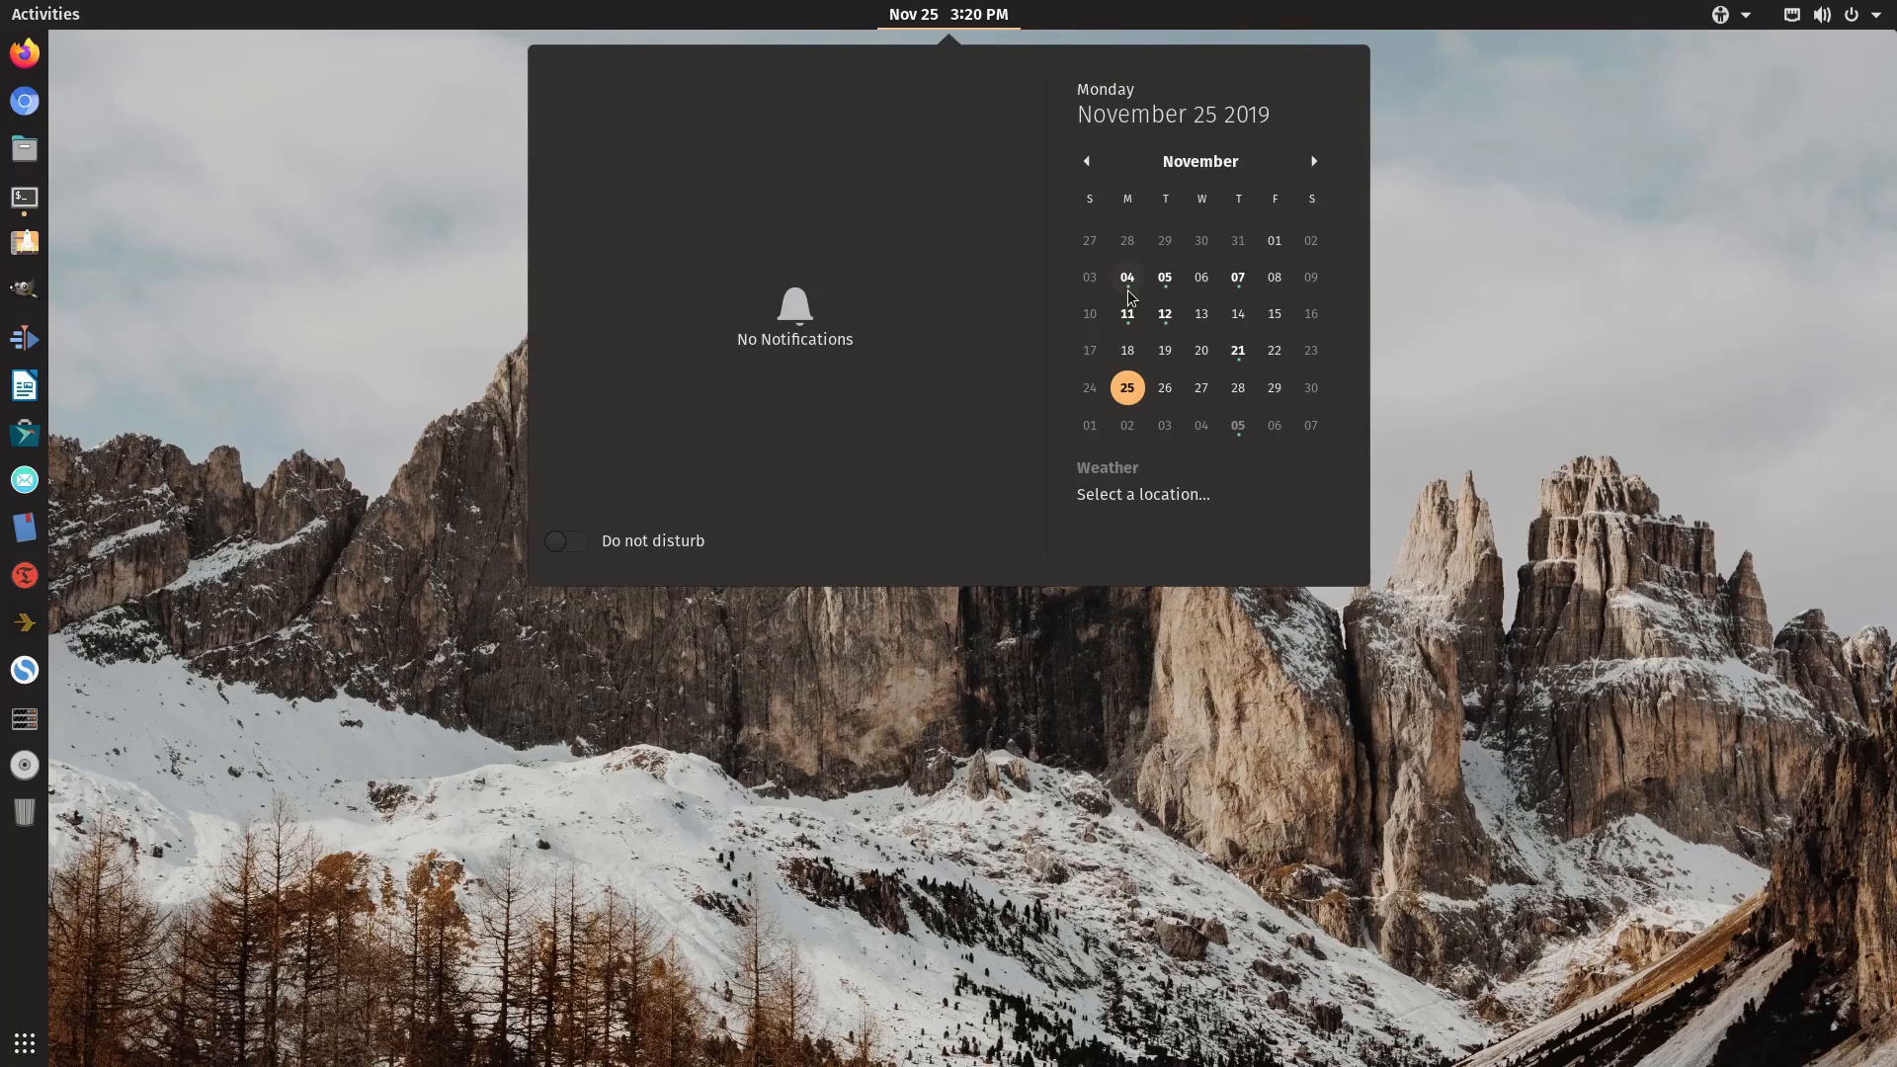
left_click(1127, 312)
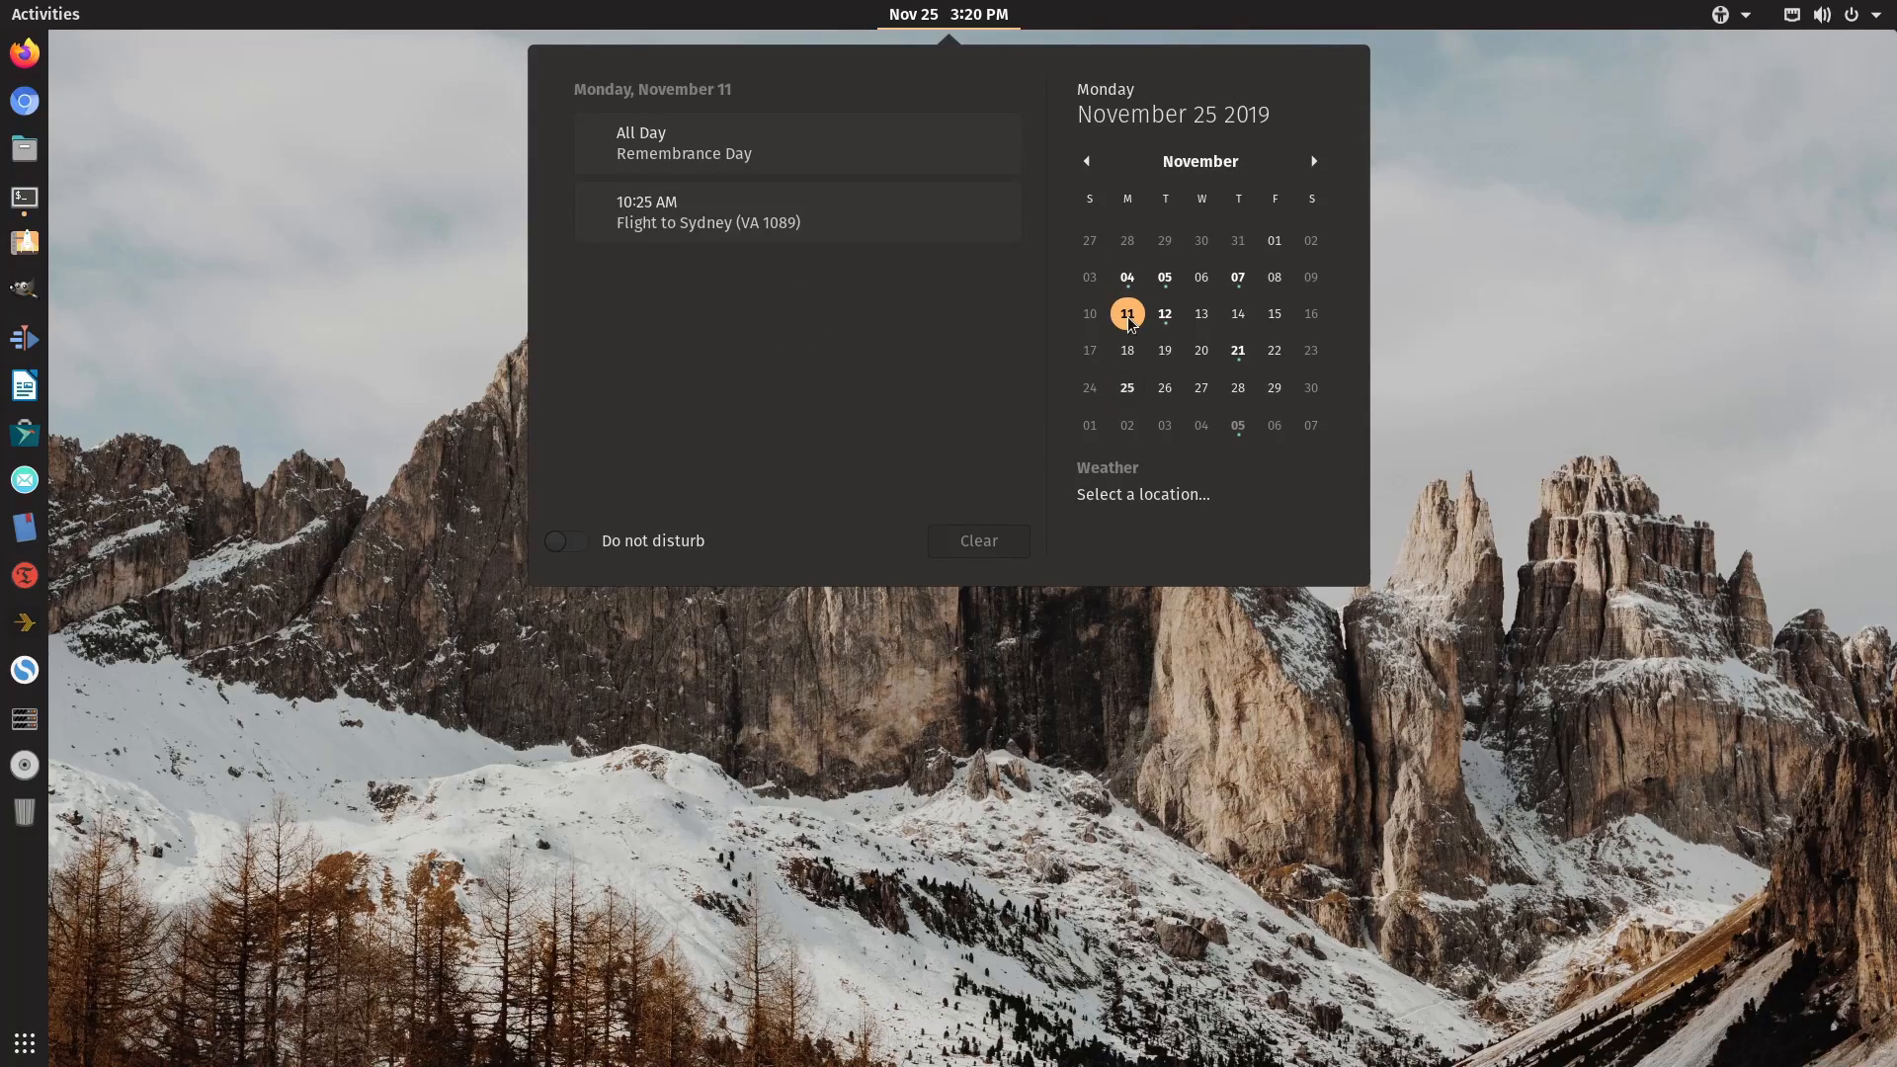
mouse_move(945, 22)
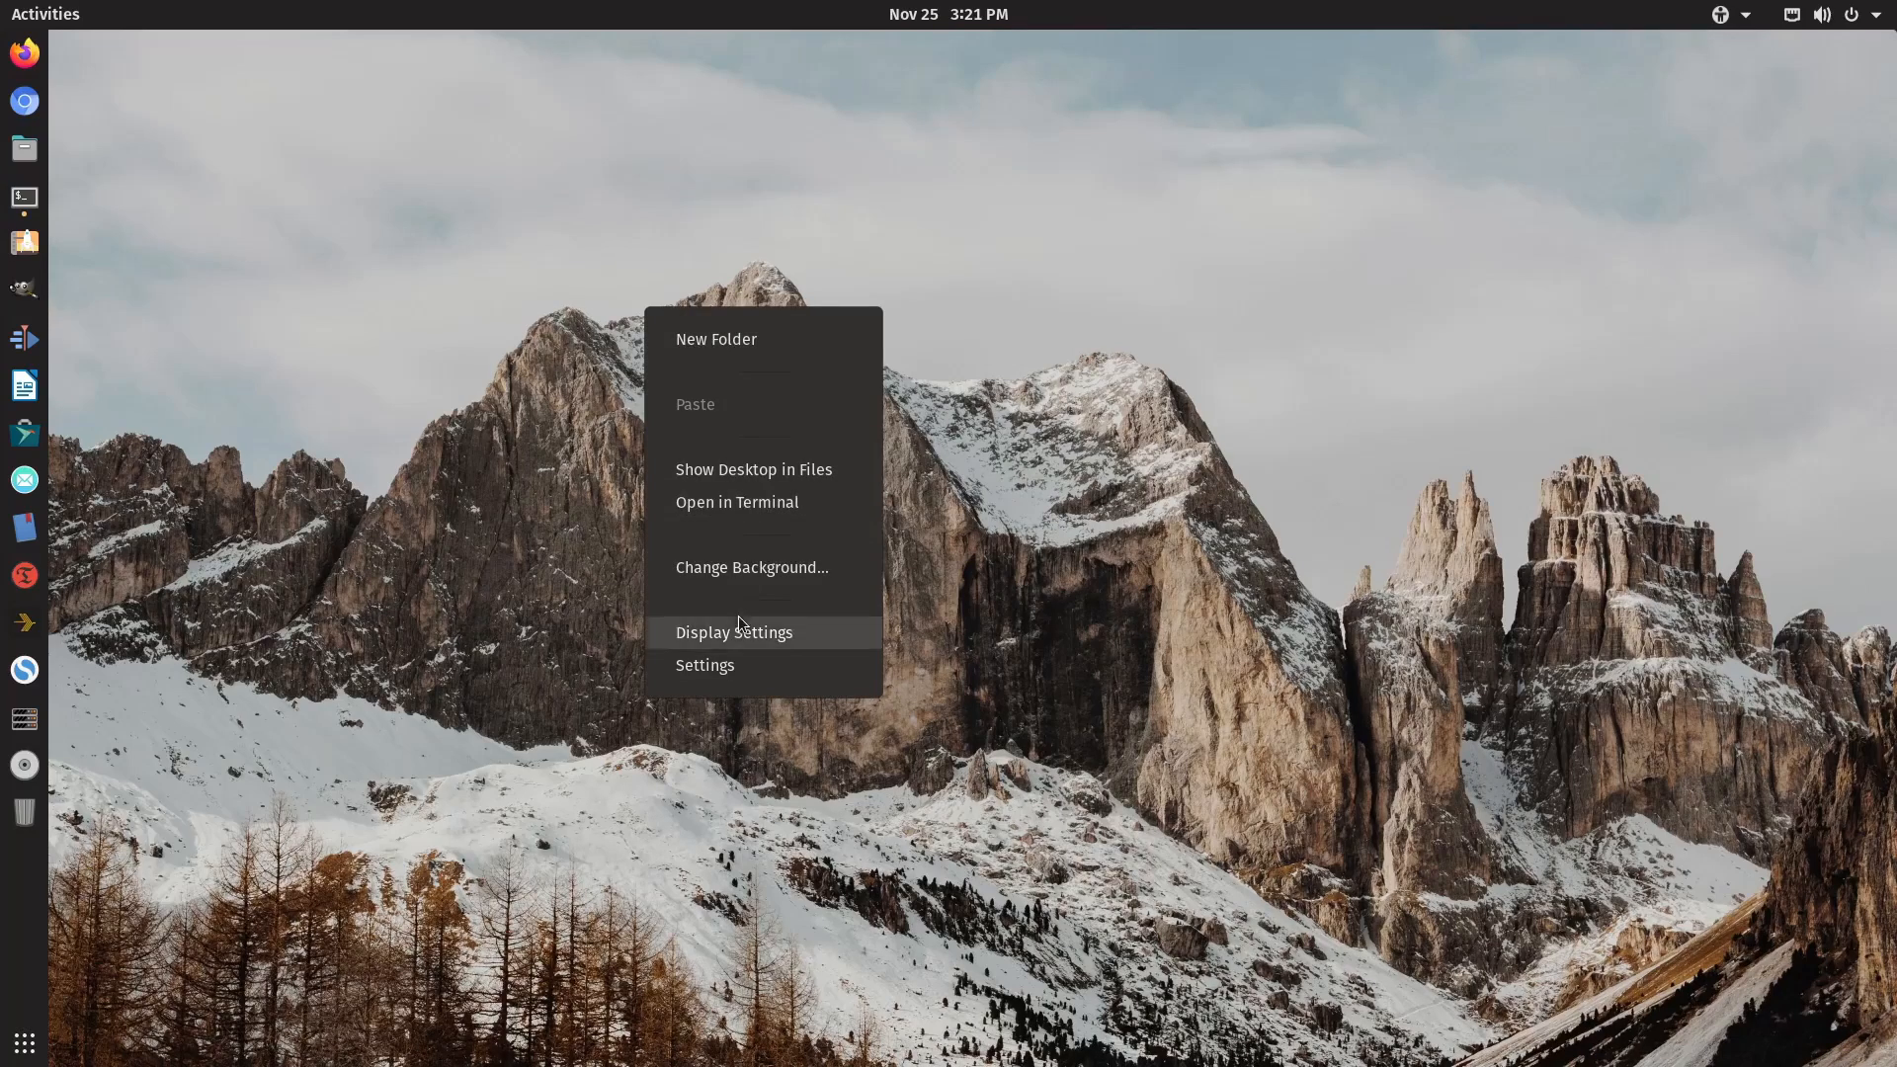
Apply the Grand Canyon photo to both desktop background and lock screen, then close Settings.
left_click(735, 633)
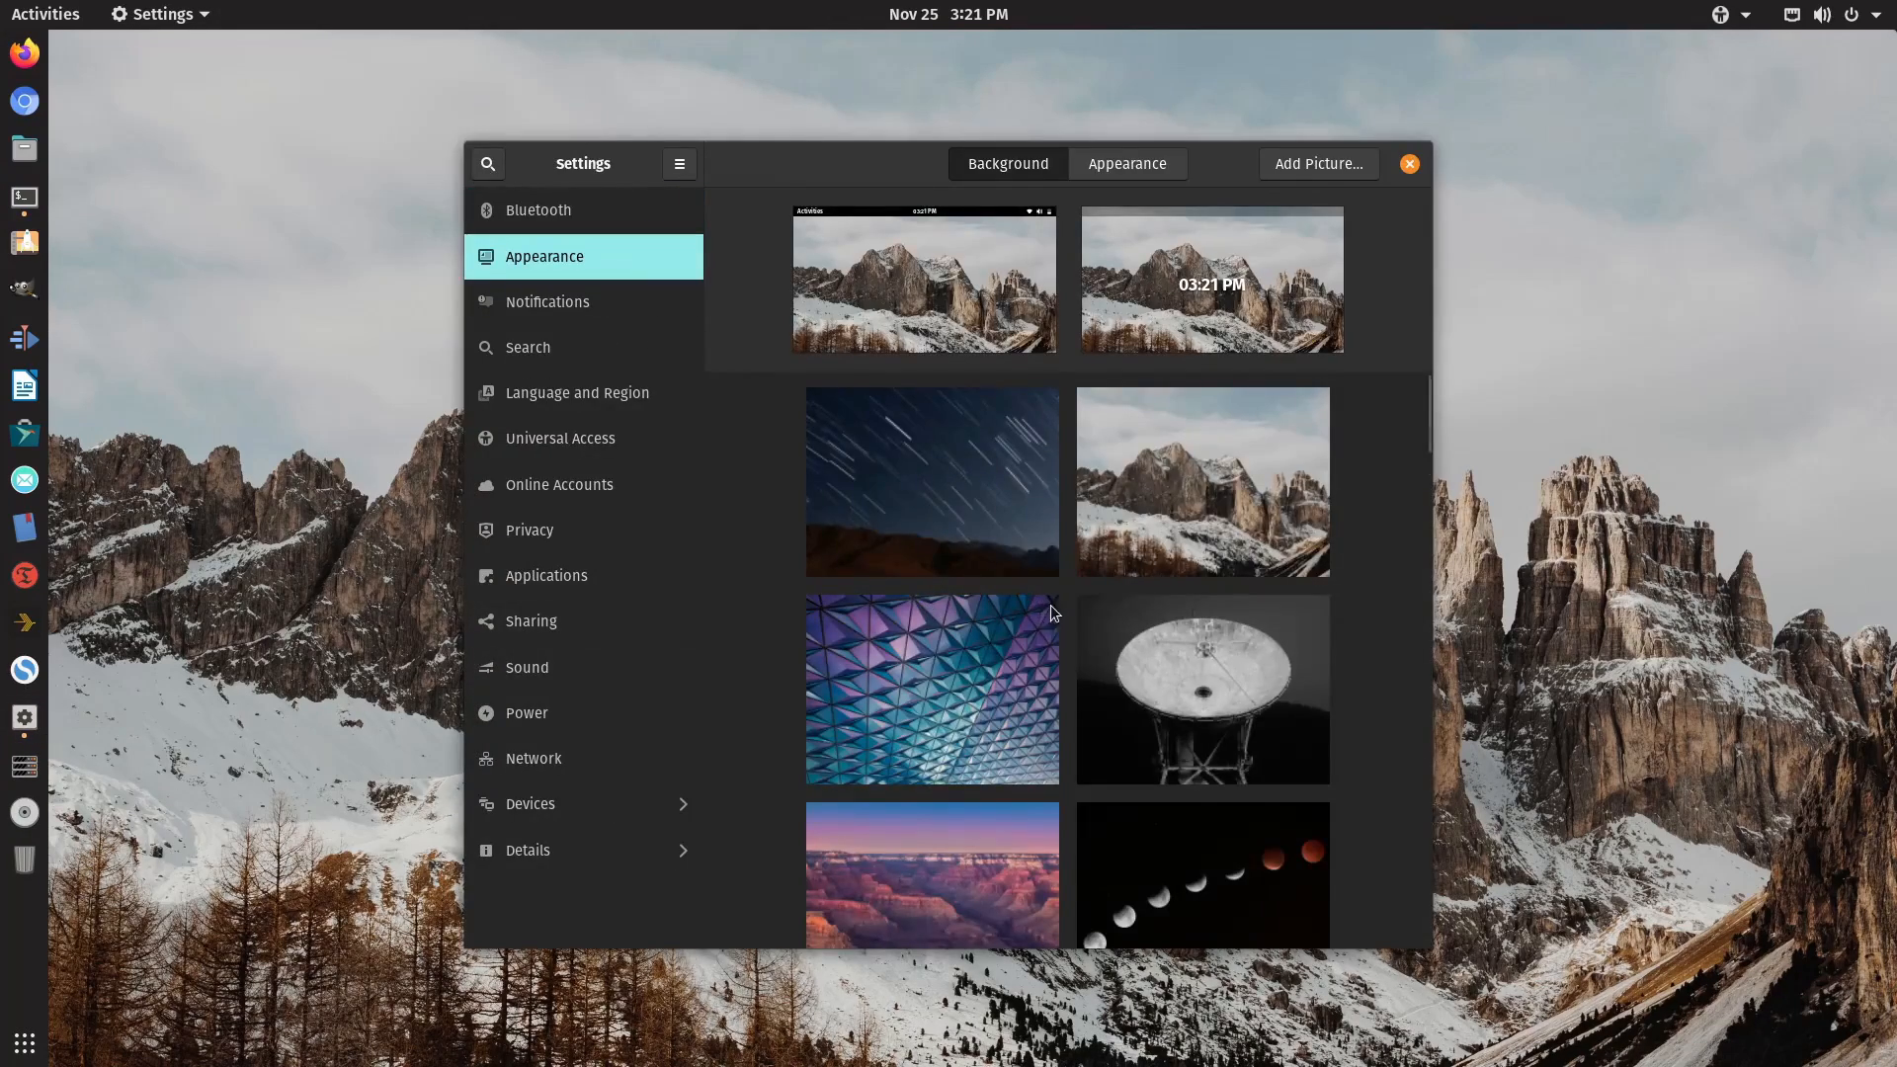
scroll("down", 3)
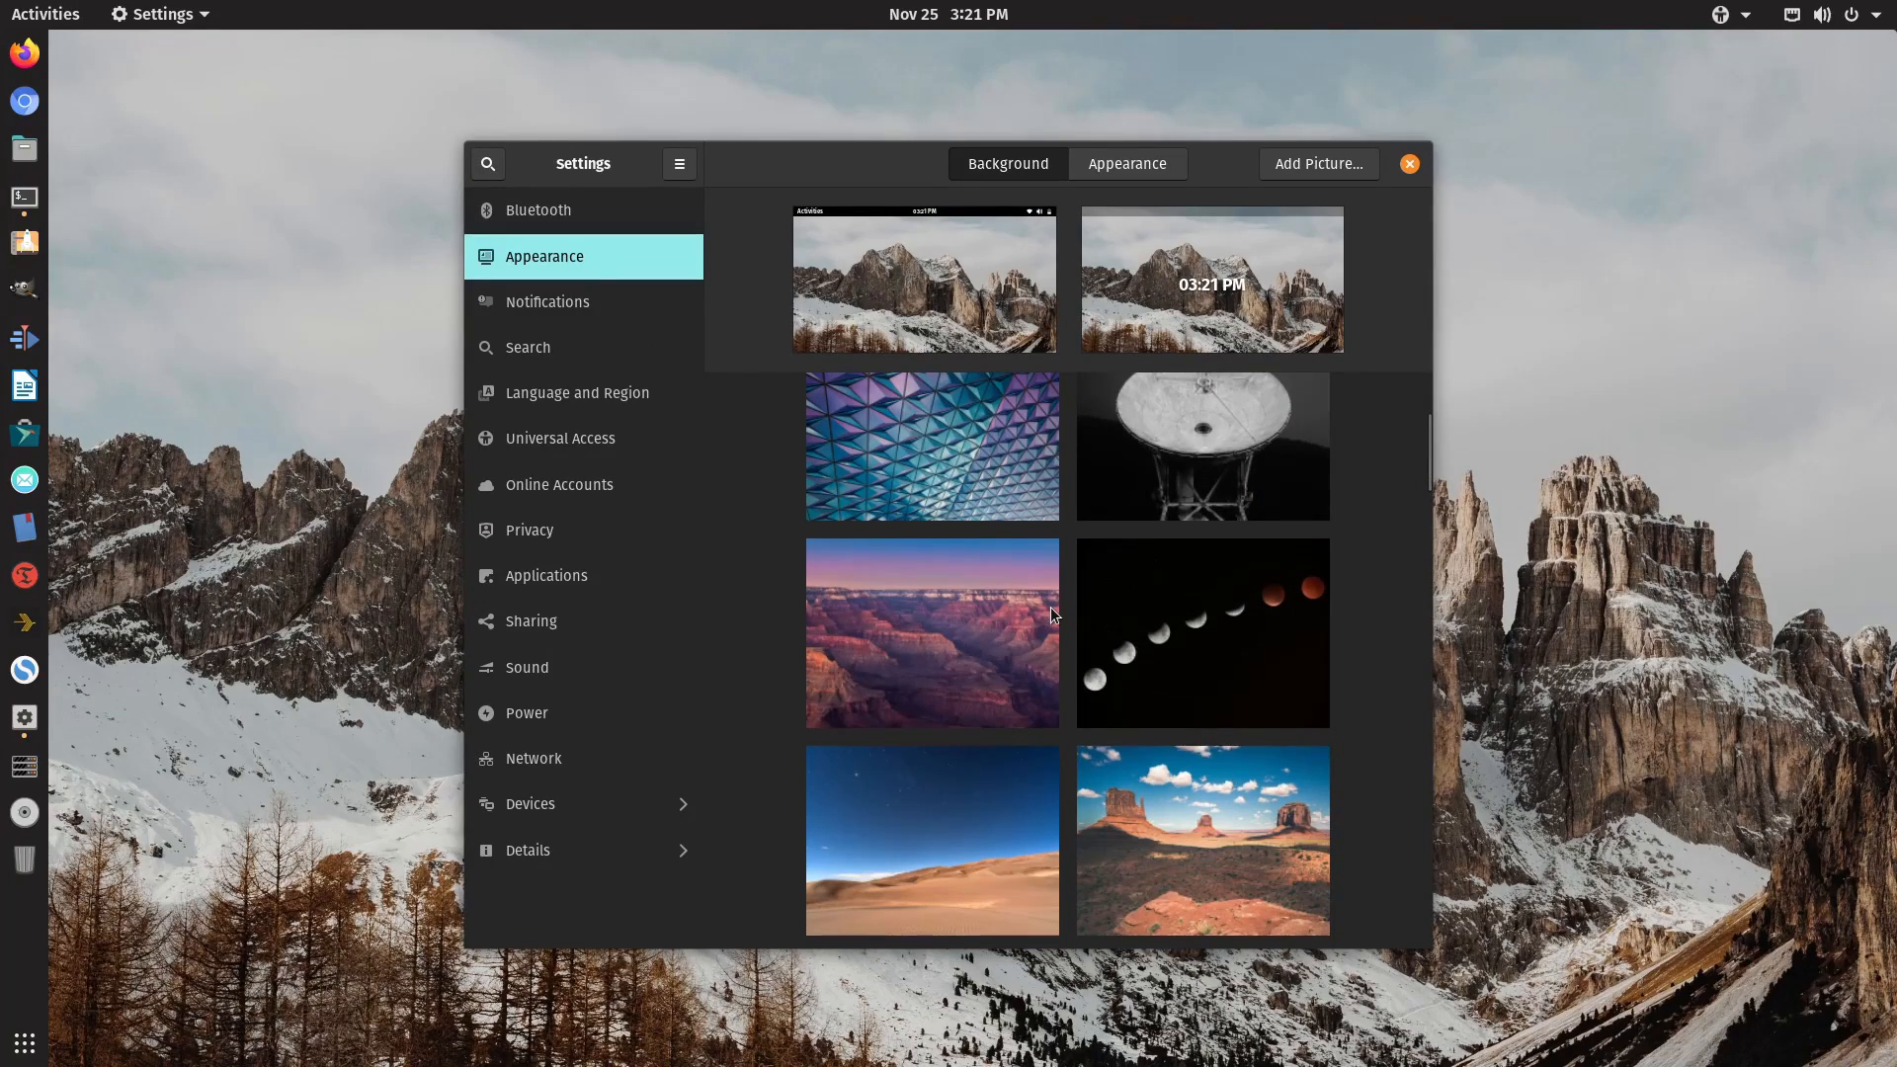
left_click(933, 632)
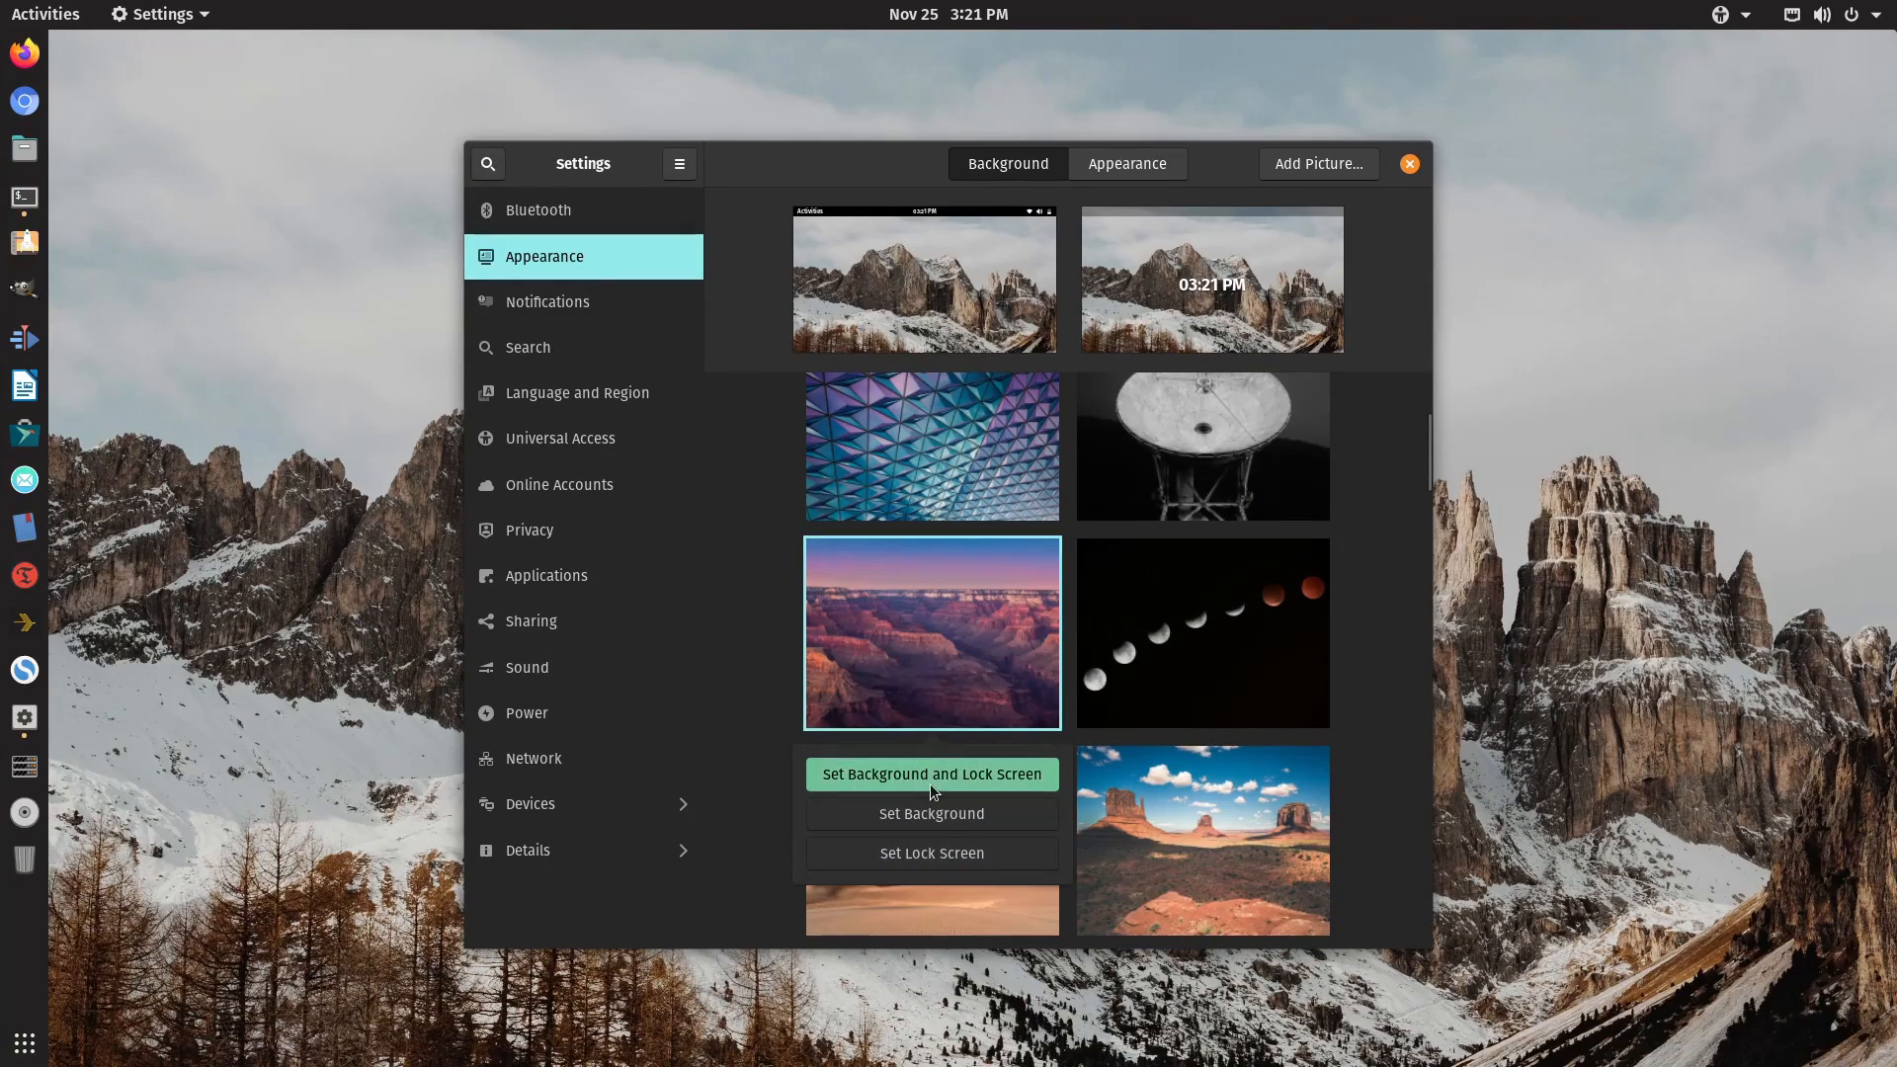
left_click(933, 774)
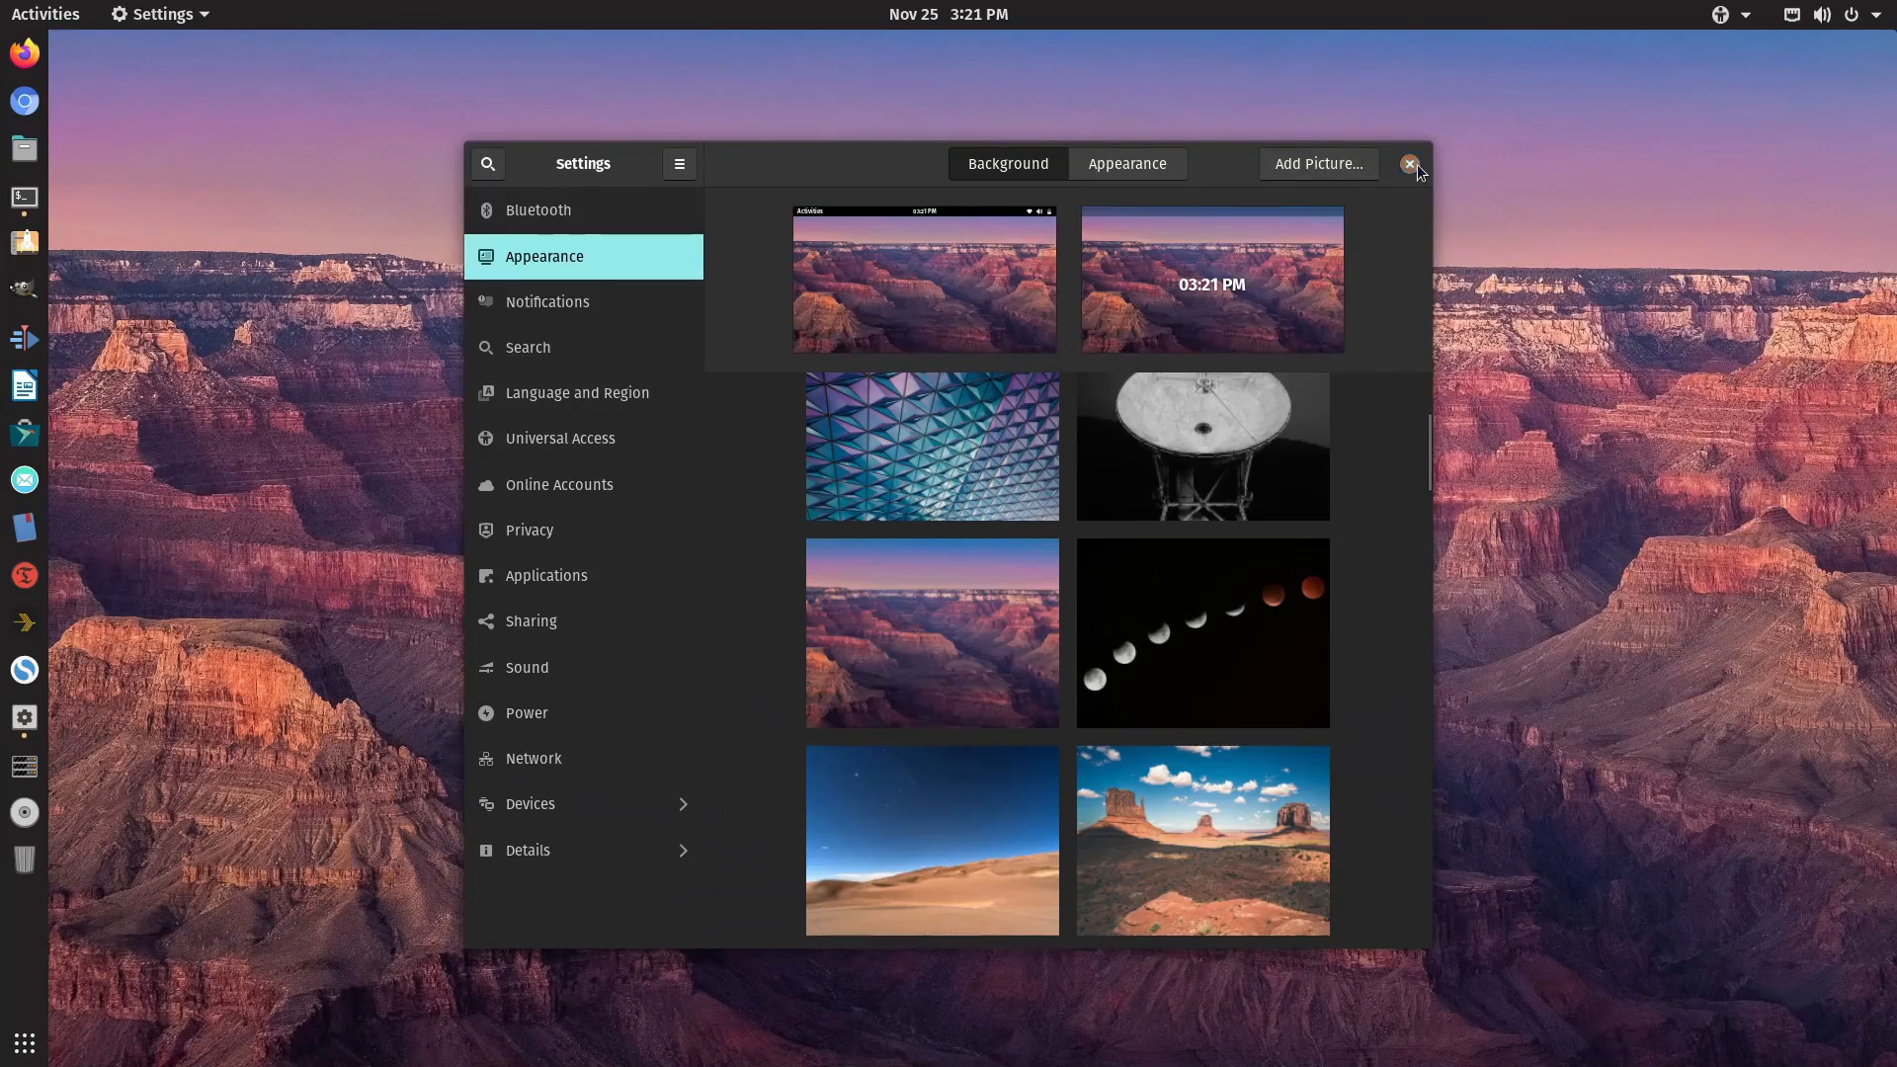
left_click(1409, 162)
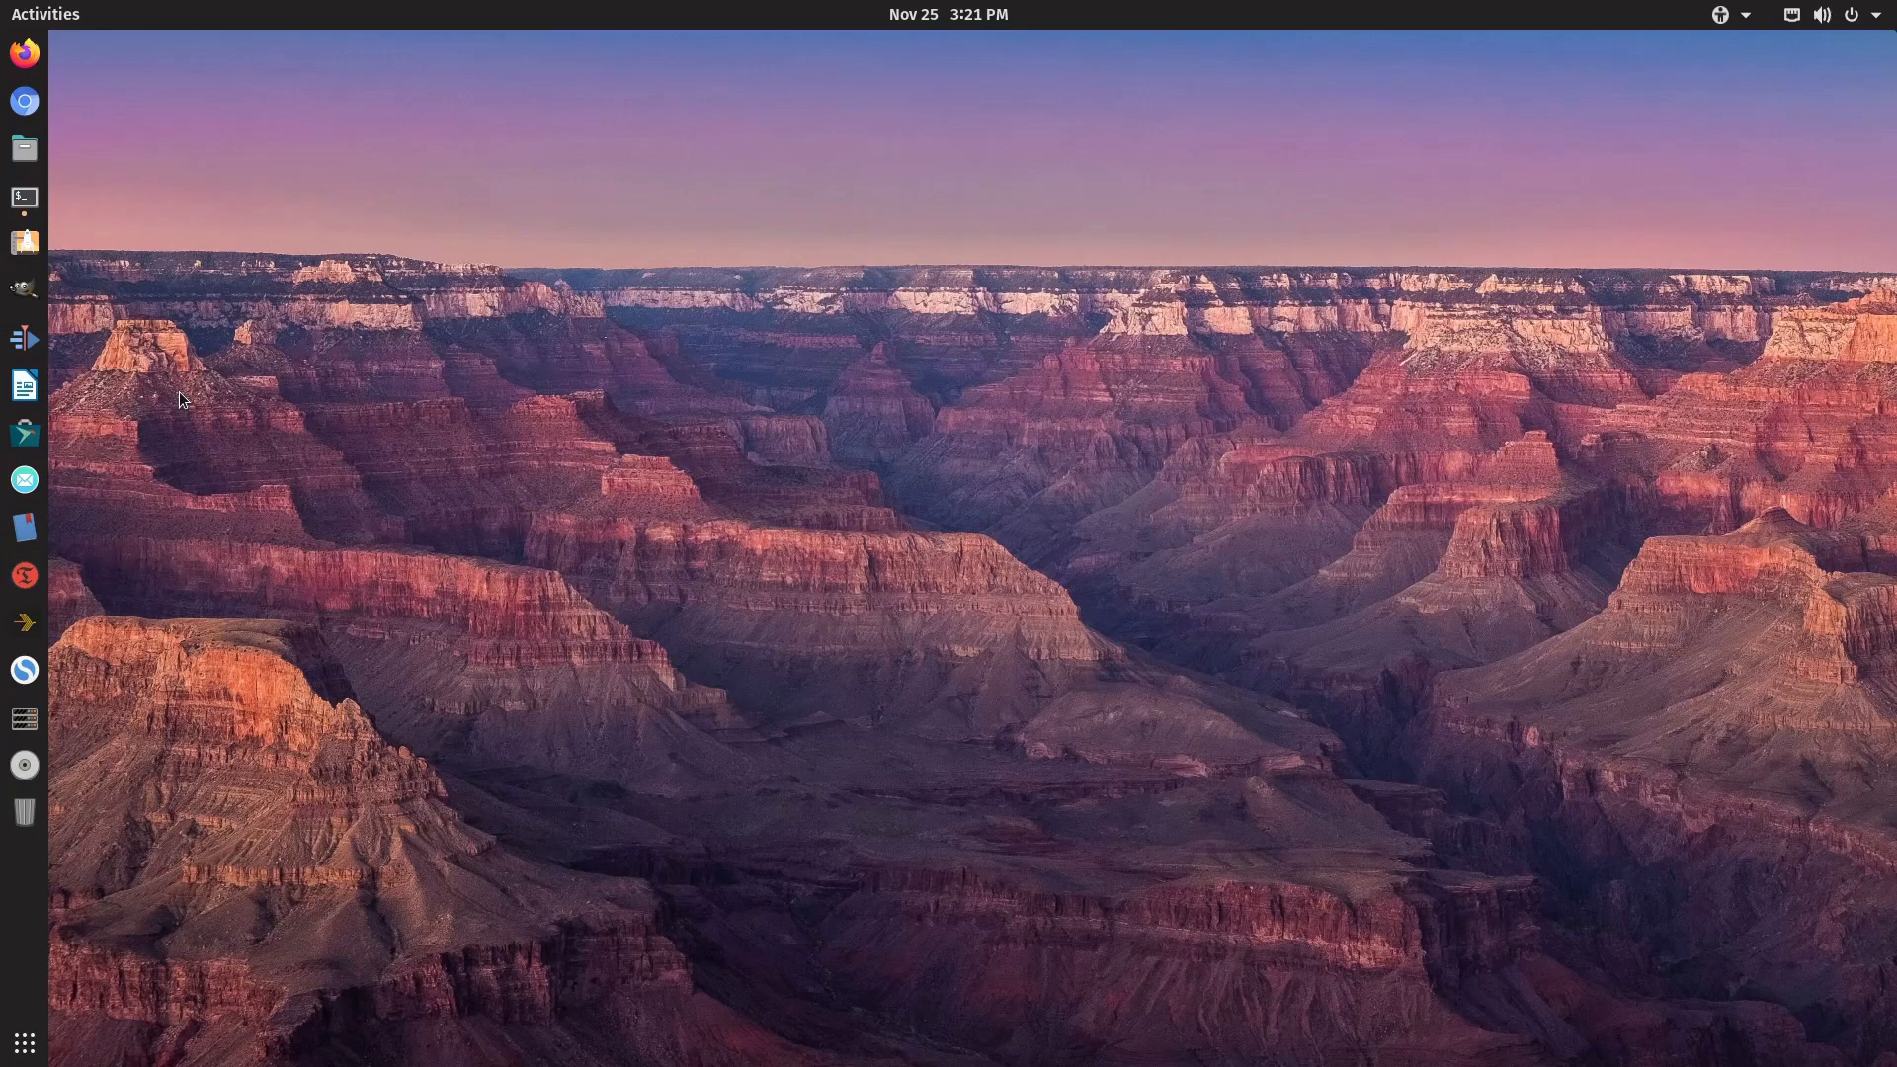
left_click(24, 198)
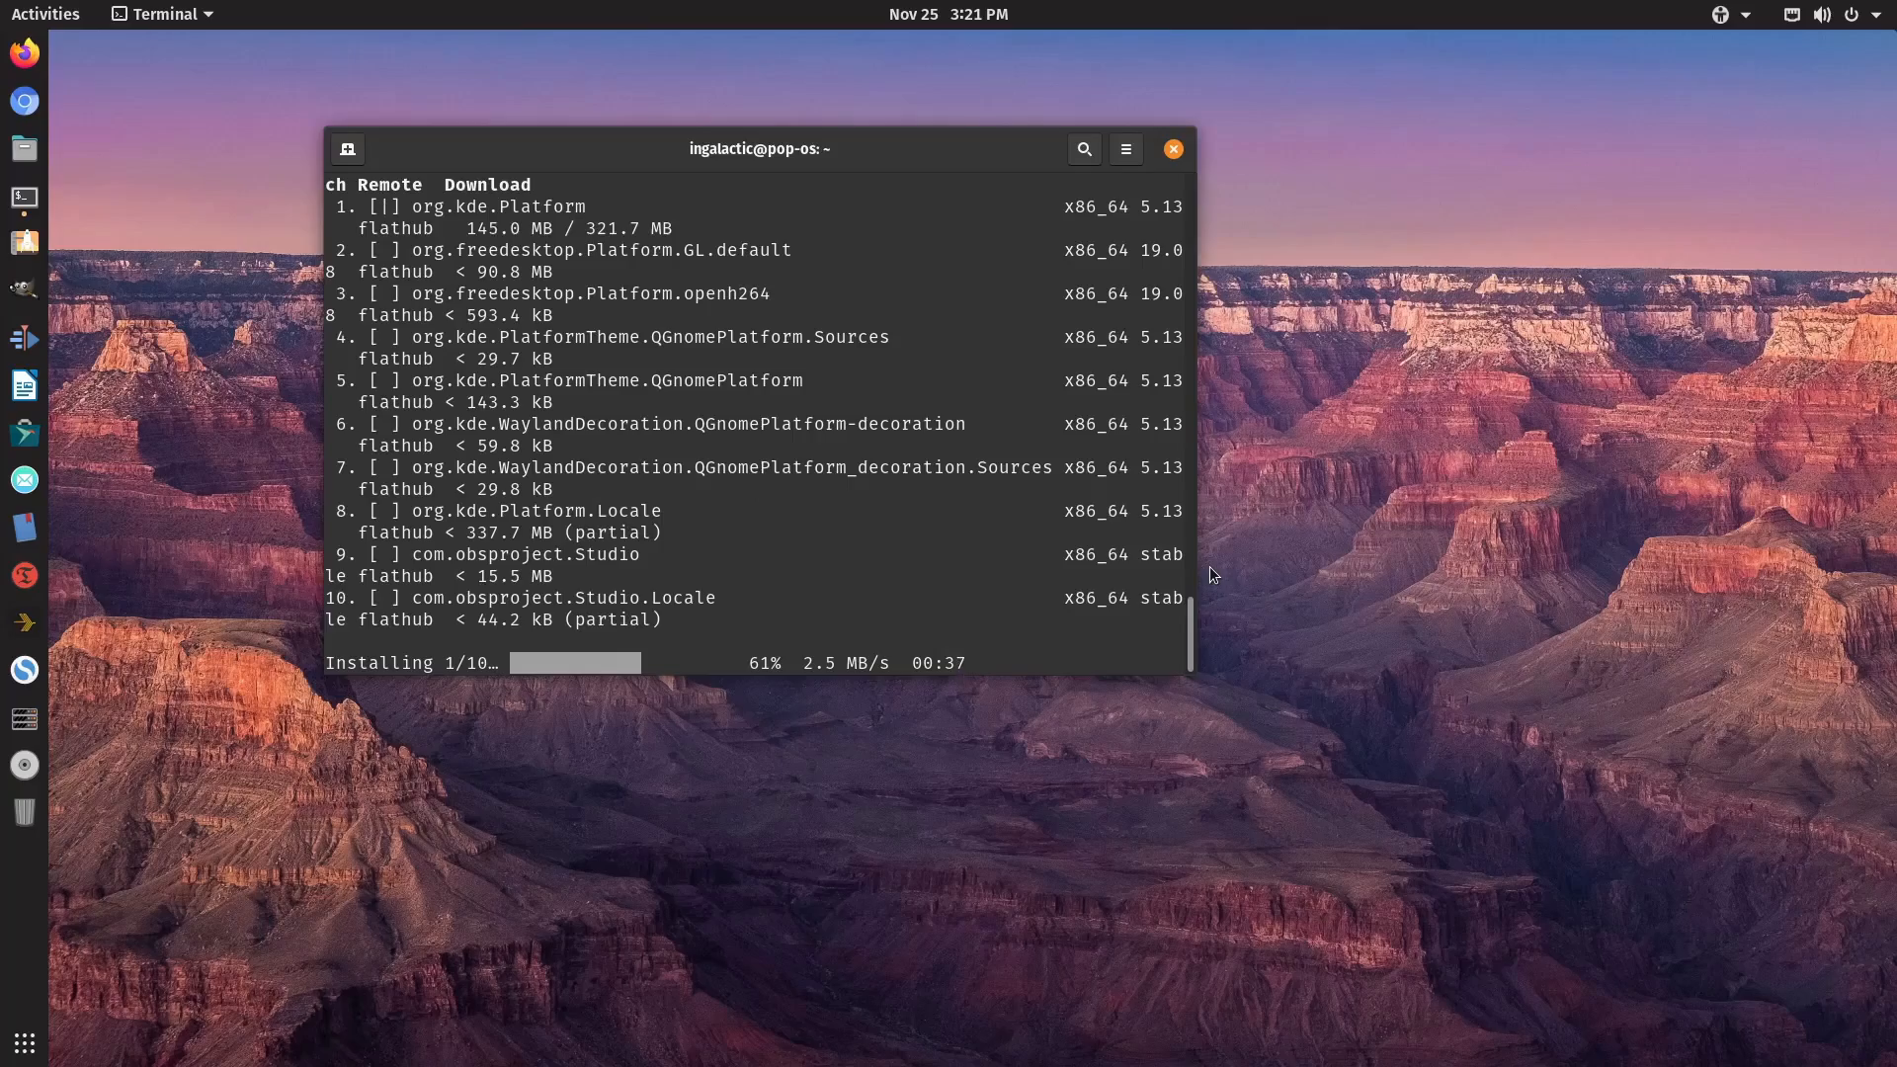
mouse_move(1154, 834)
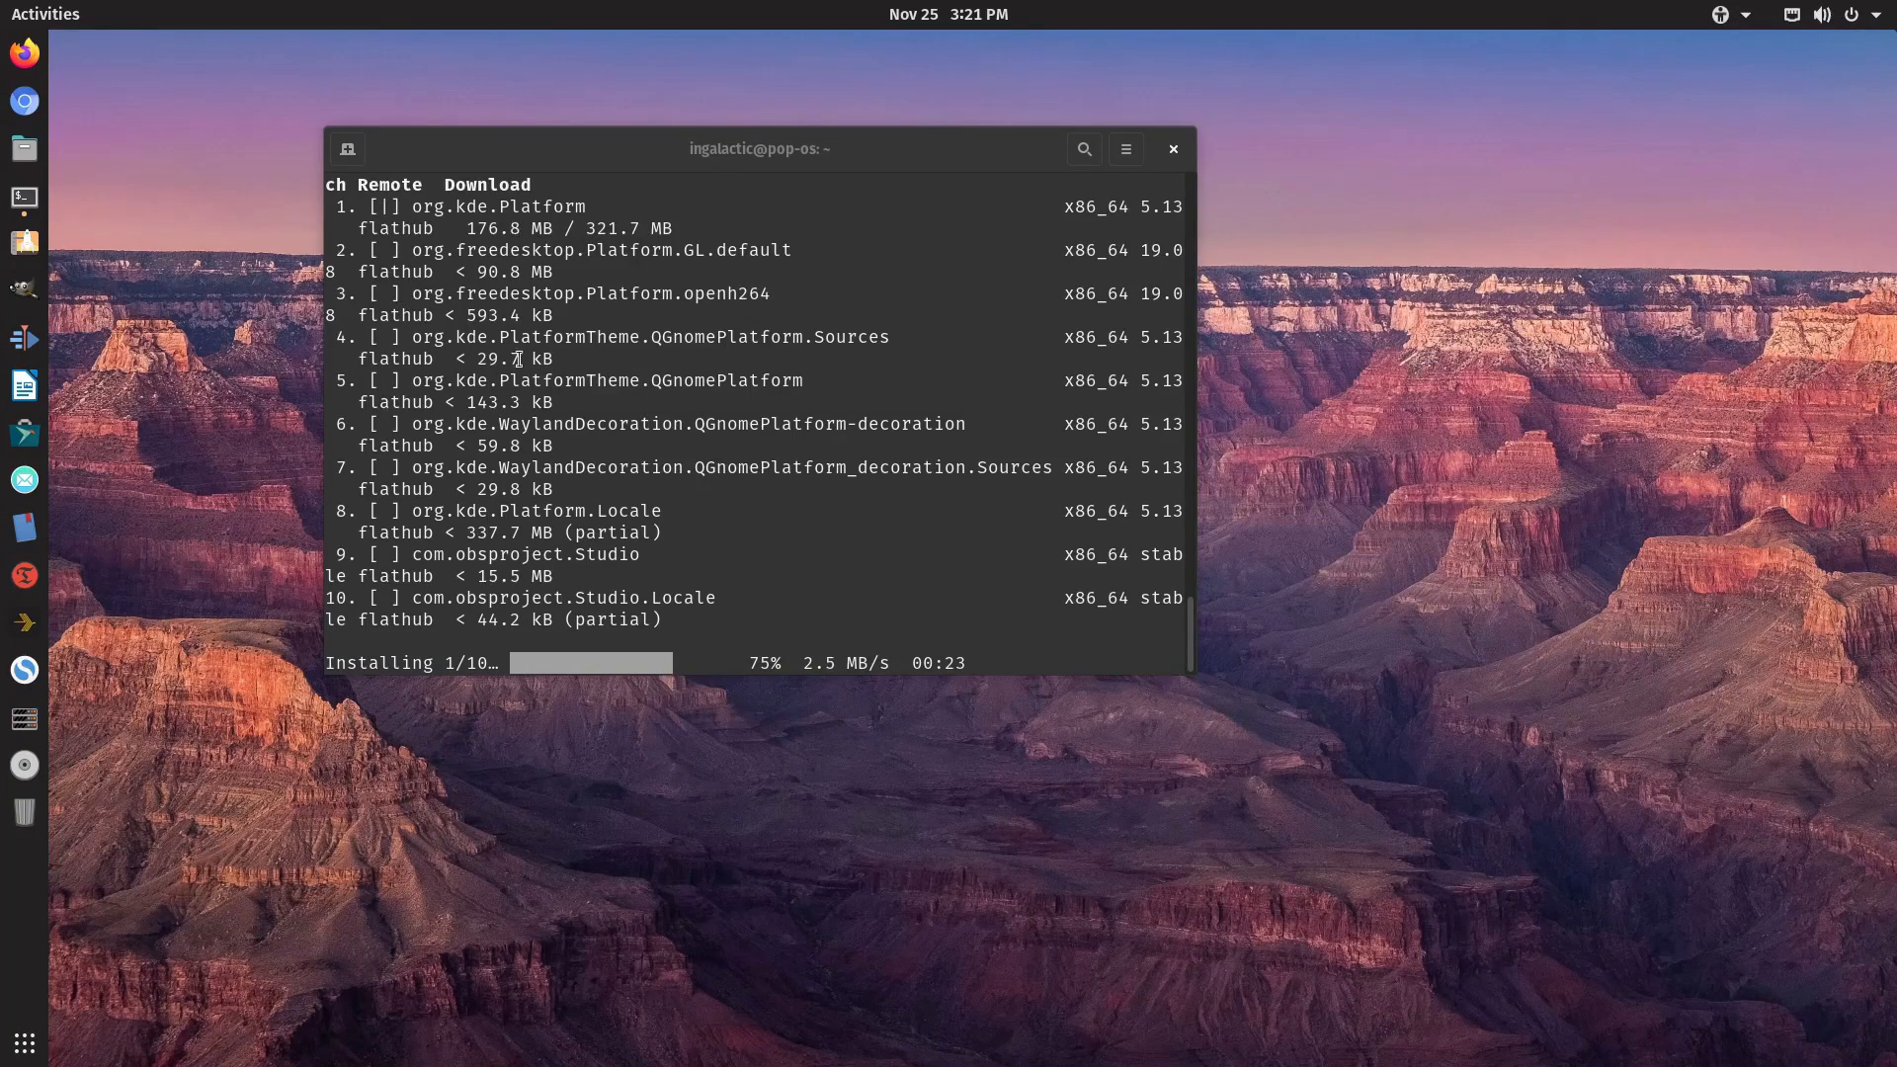
left_click(1174, 151)
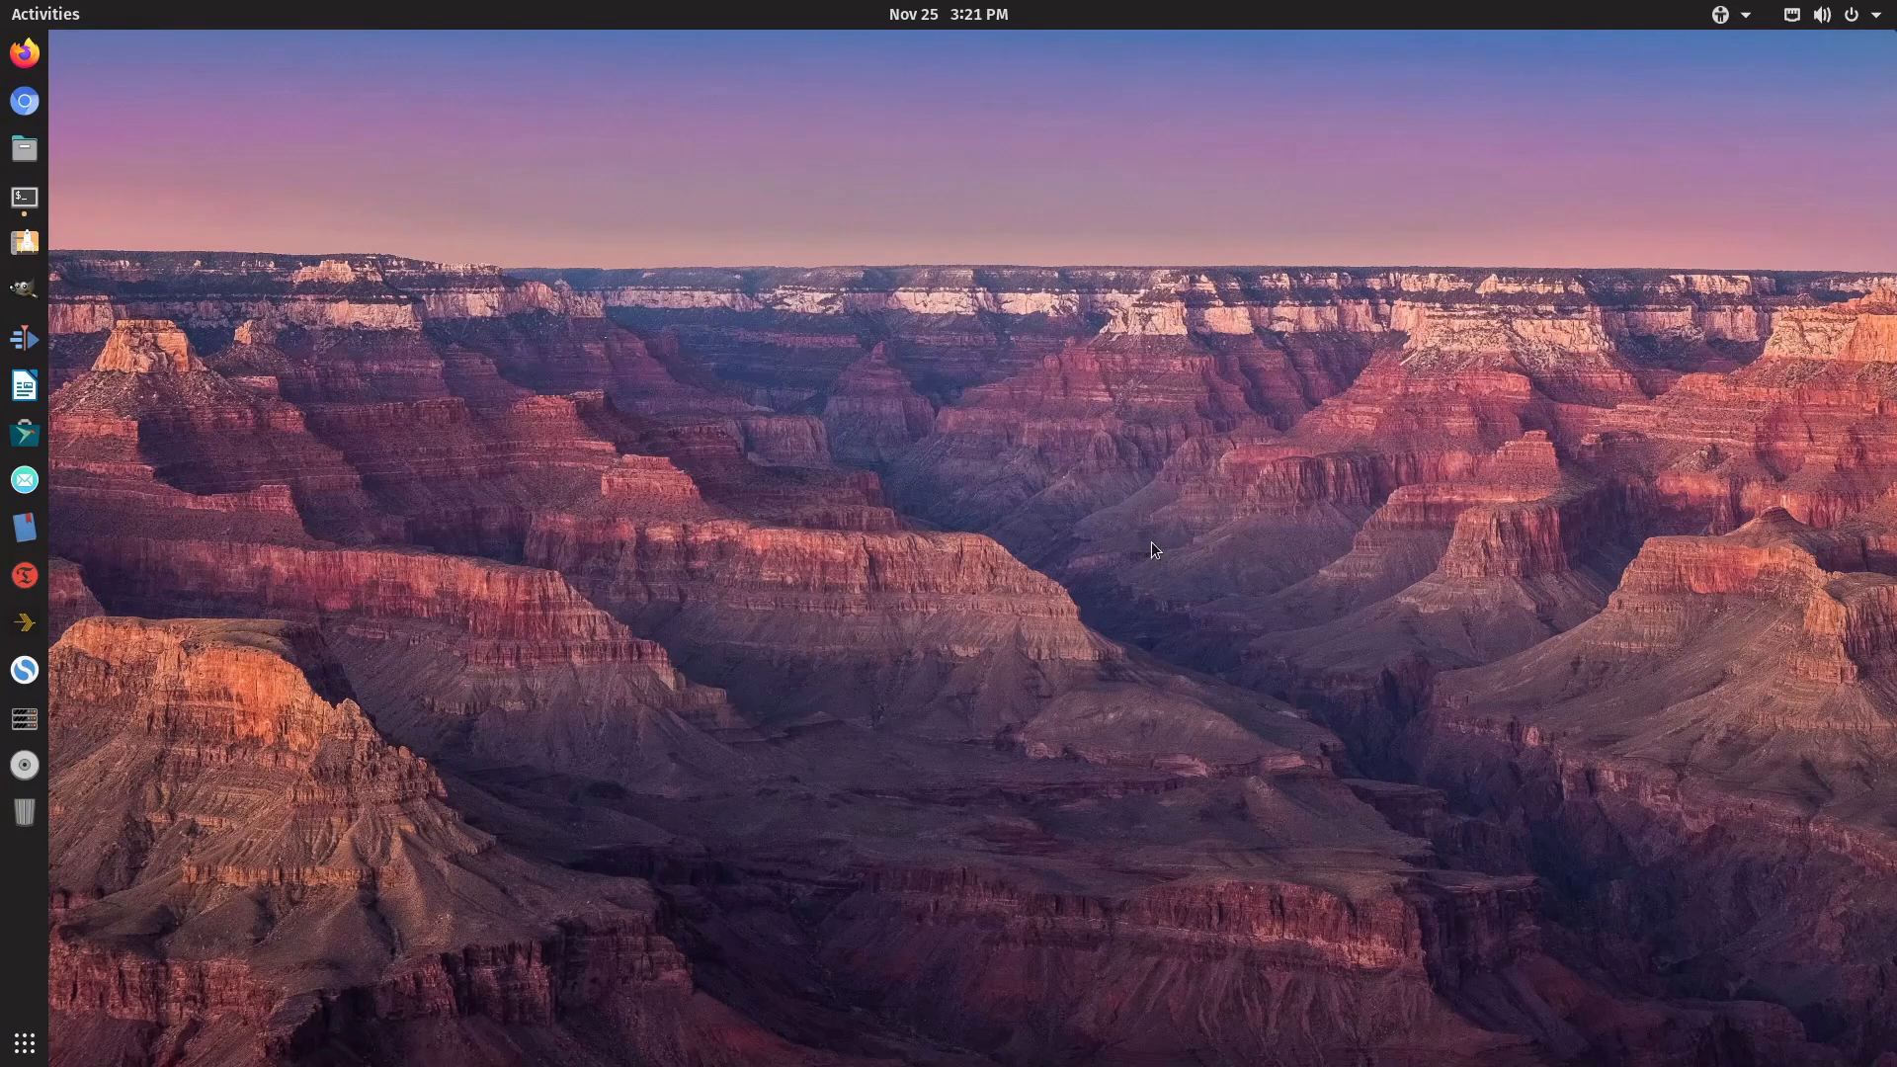